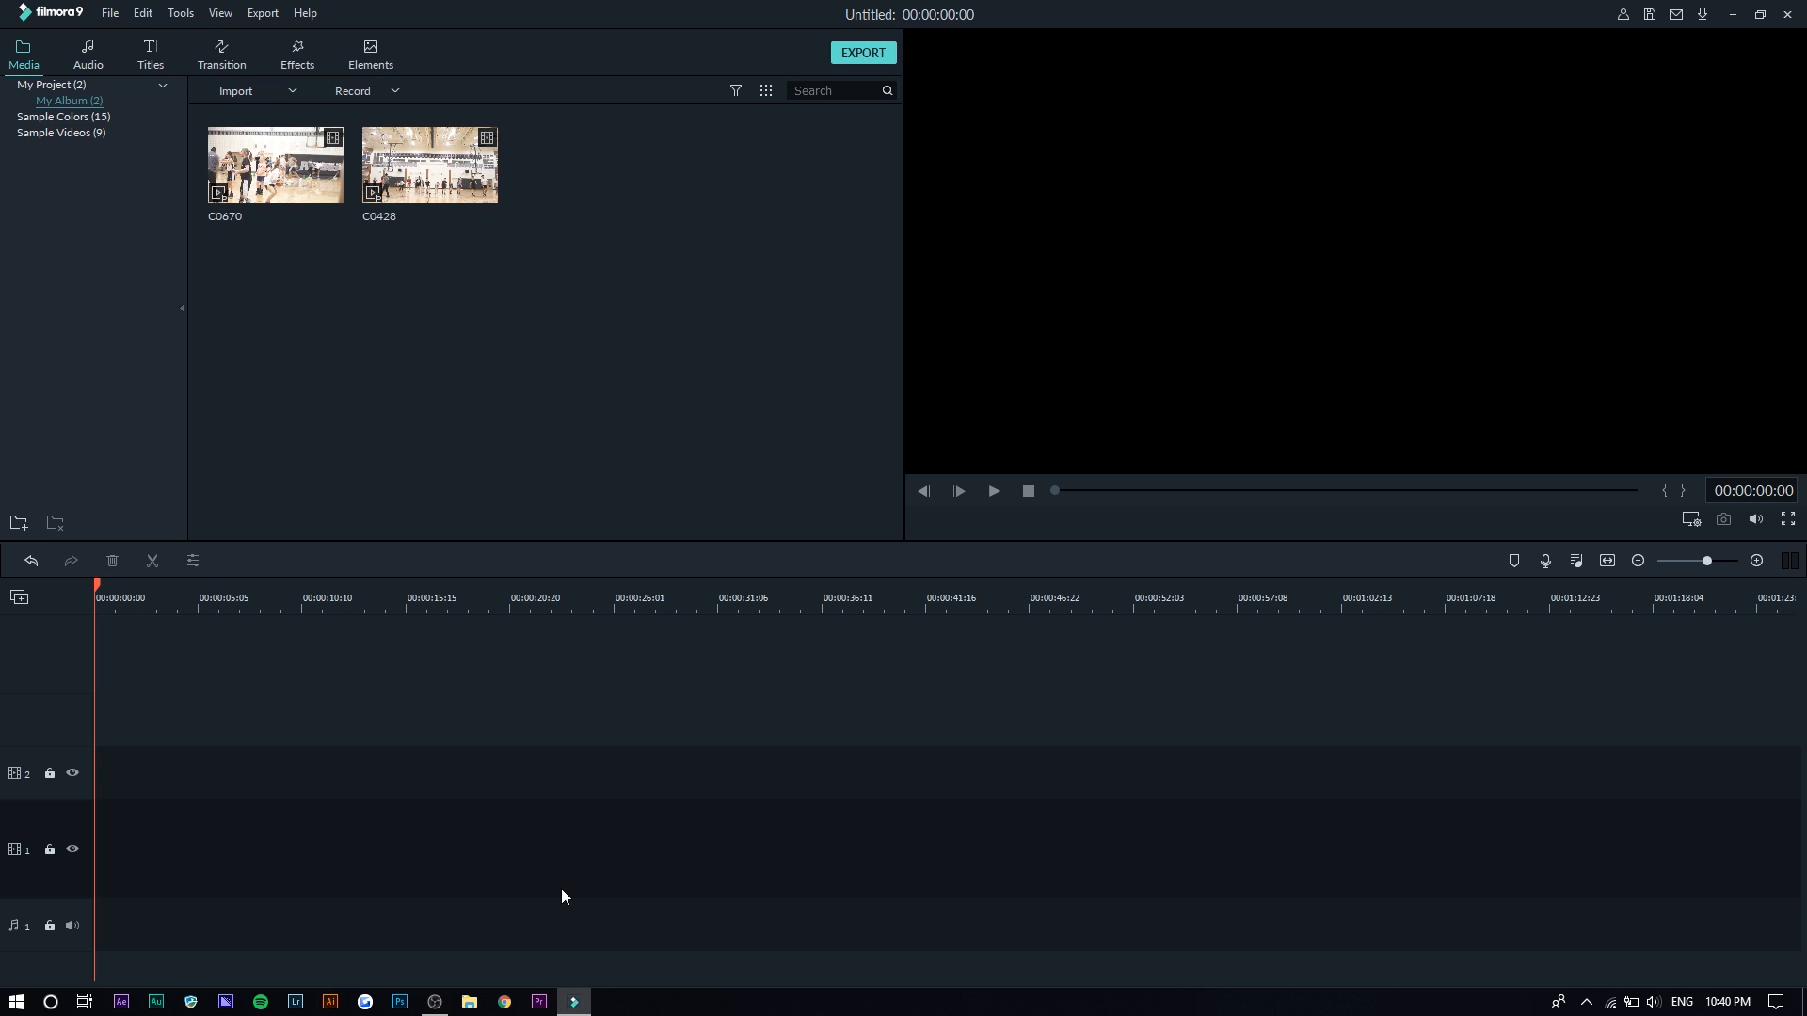
pyautogui.moveTo(856, 376)
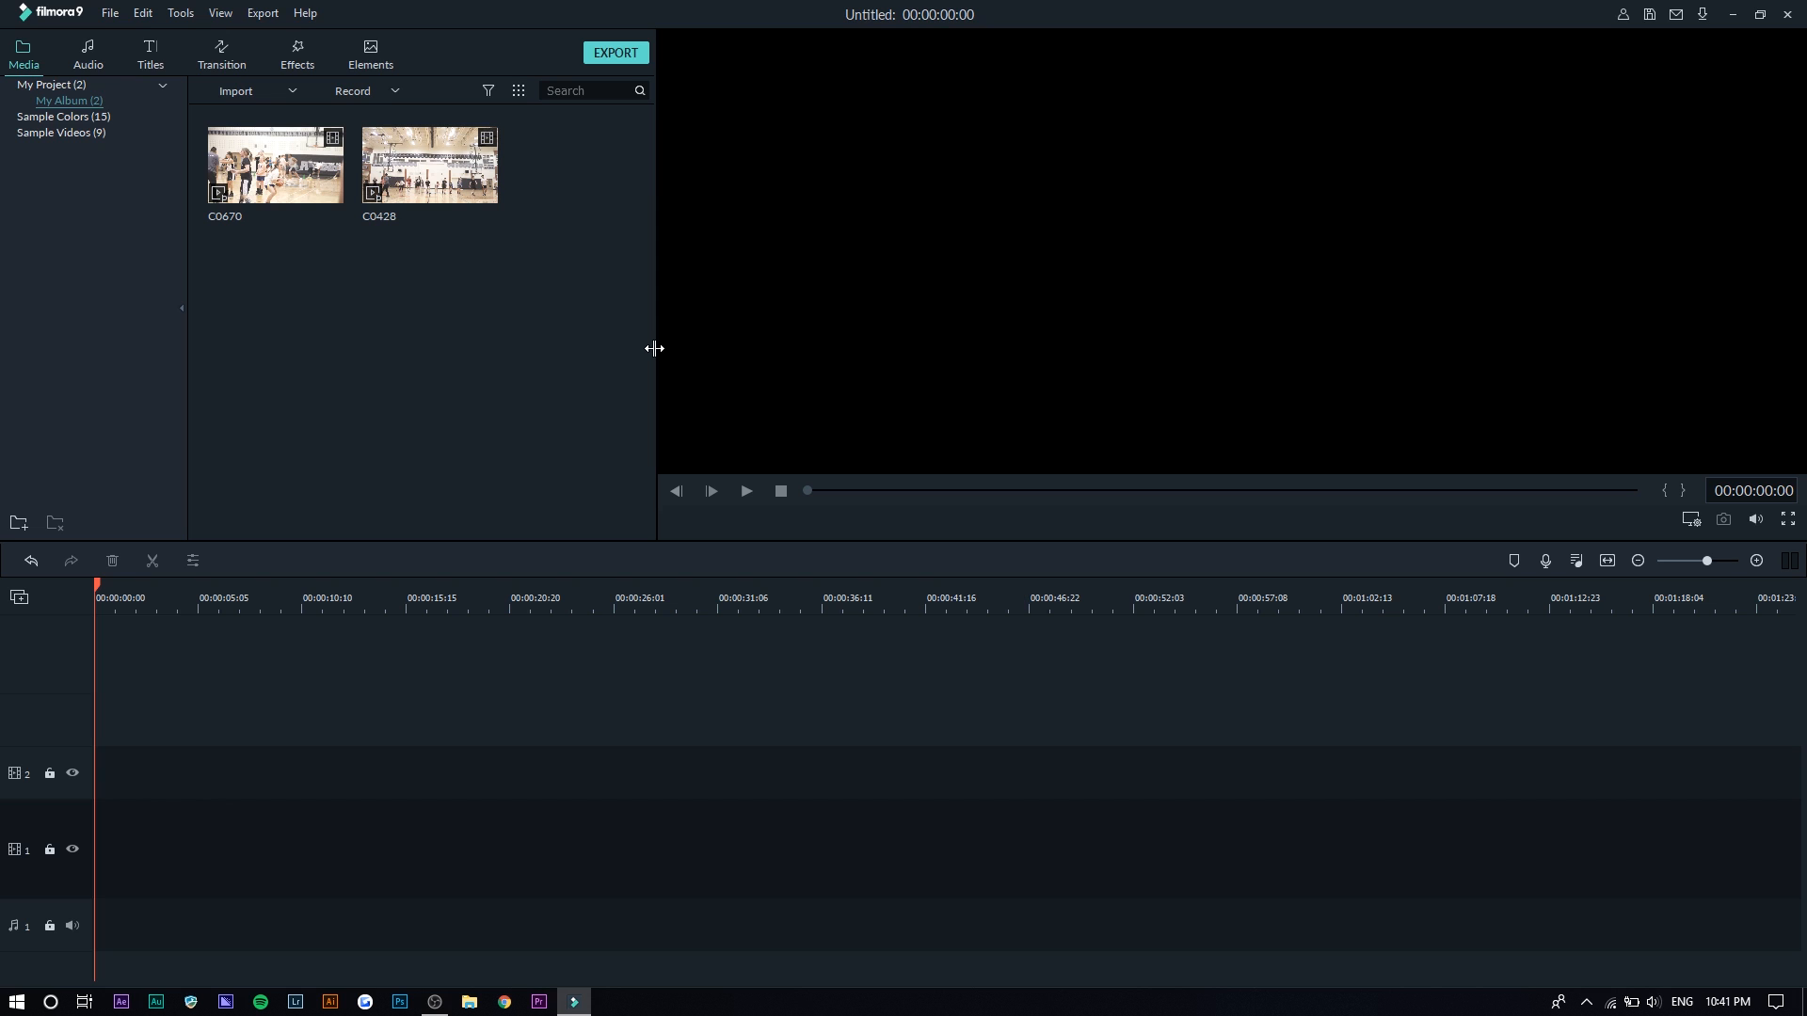
pyautogui.moveTo(600, 509)
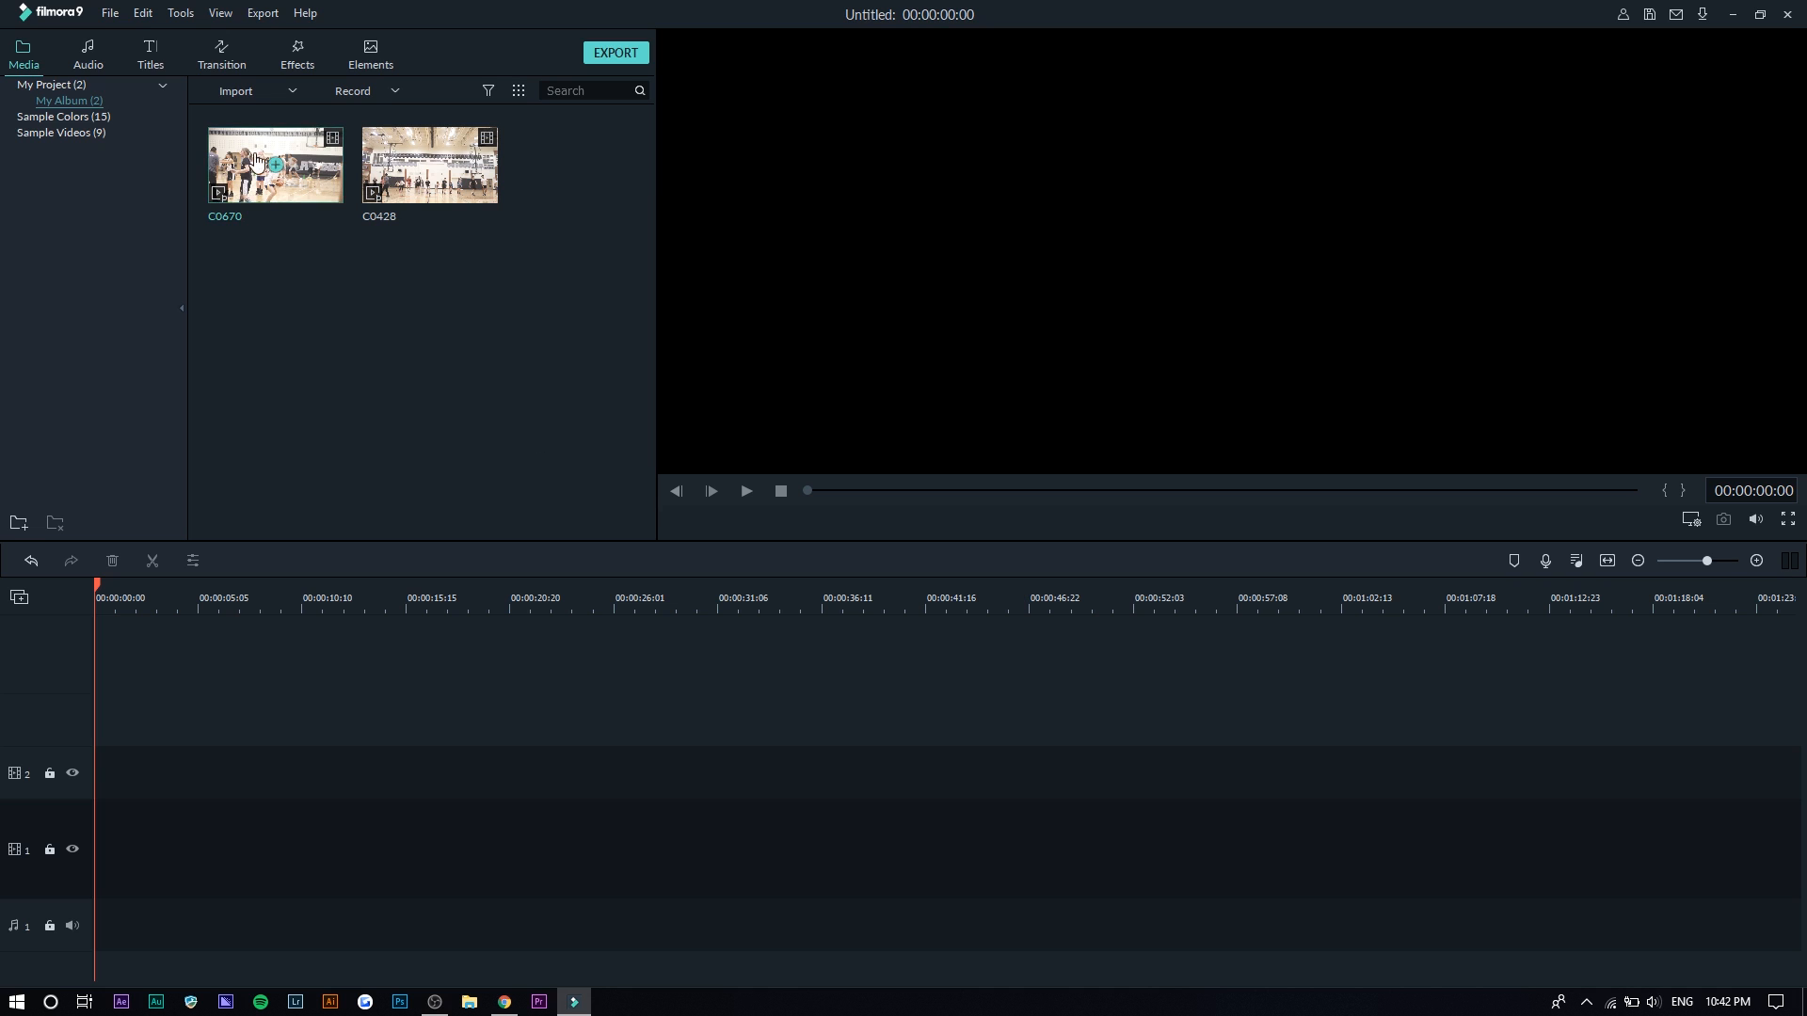
pyautogui.moveTo(271, 161)
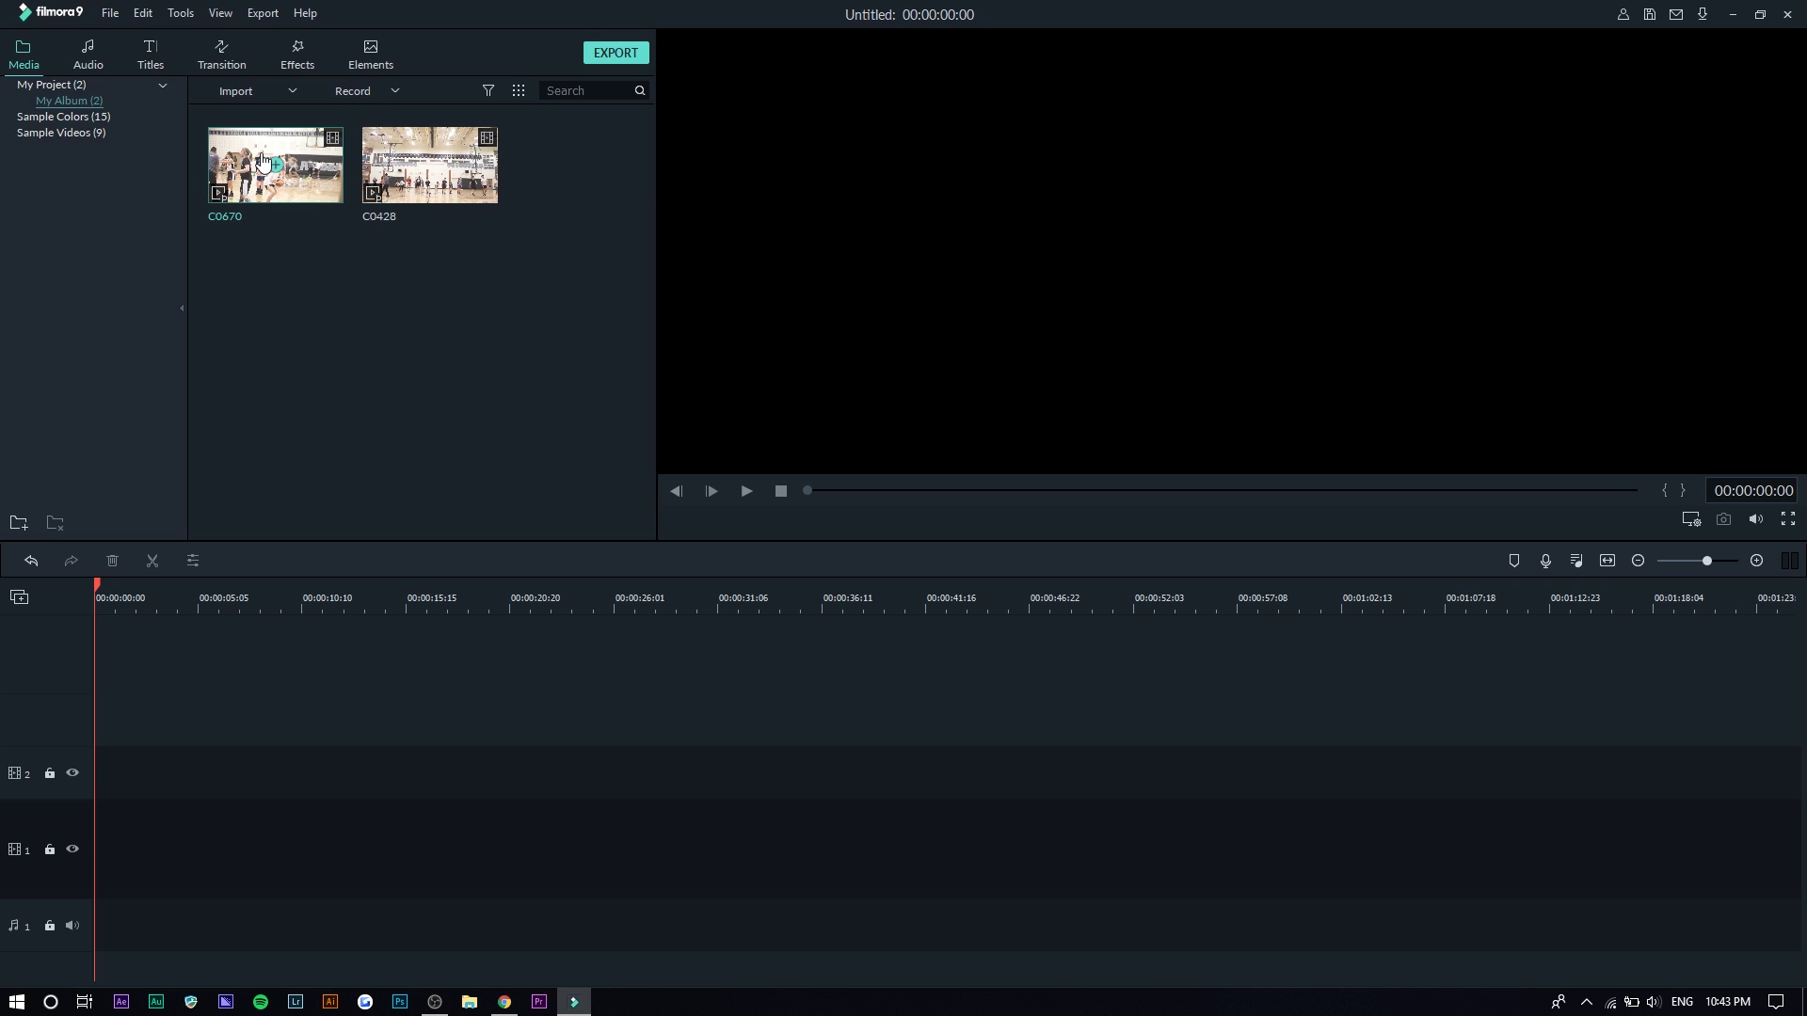
# - Inspect the context-menu options for clips C0428 and C0666, then dismiss the menu
pyautogui.rightClick(429, 164)
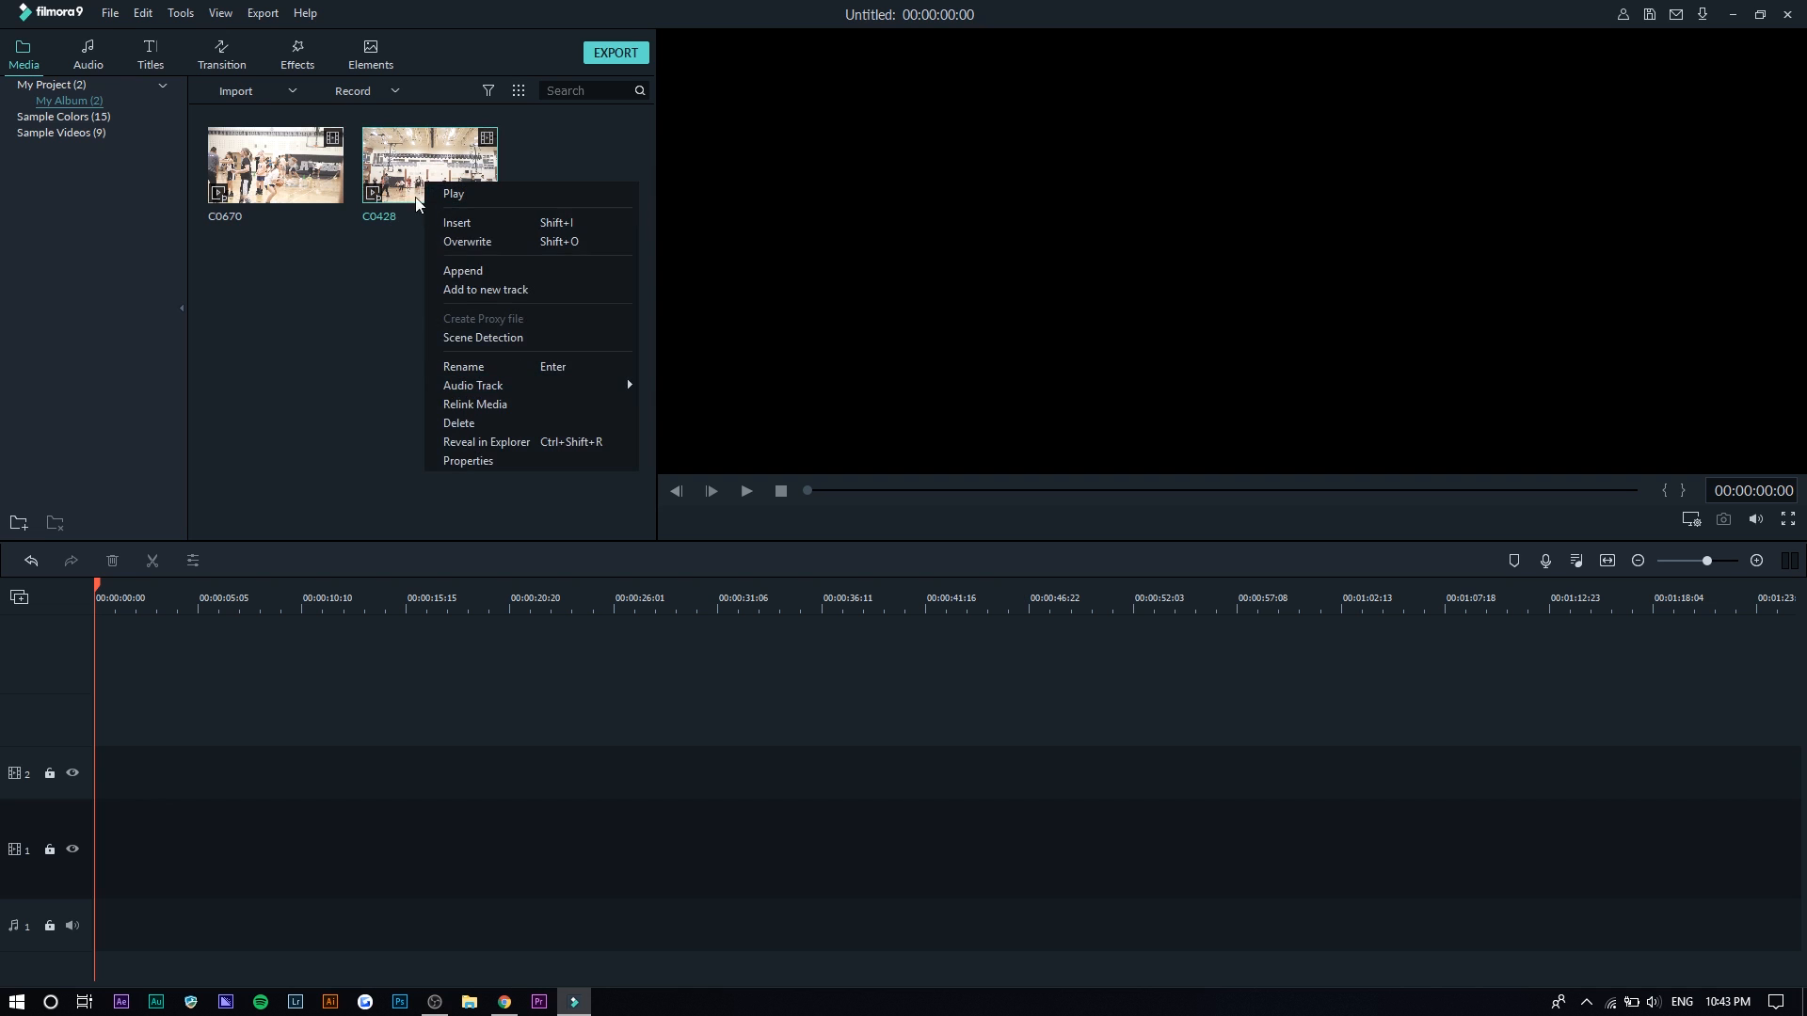
pyautogui.moveTo(458, 223)
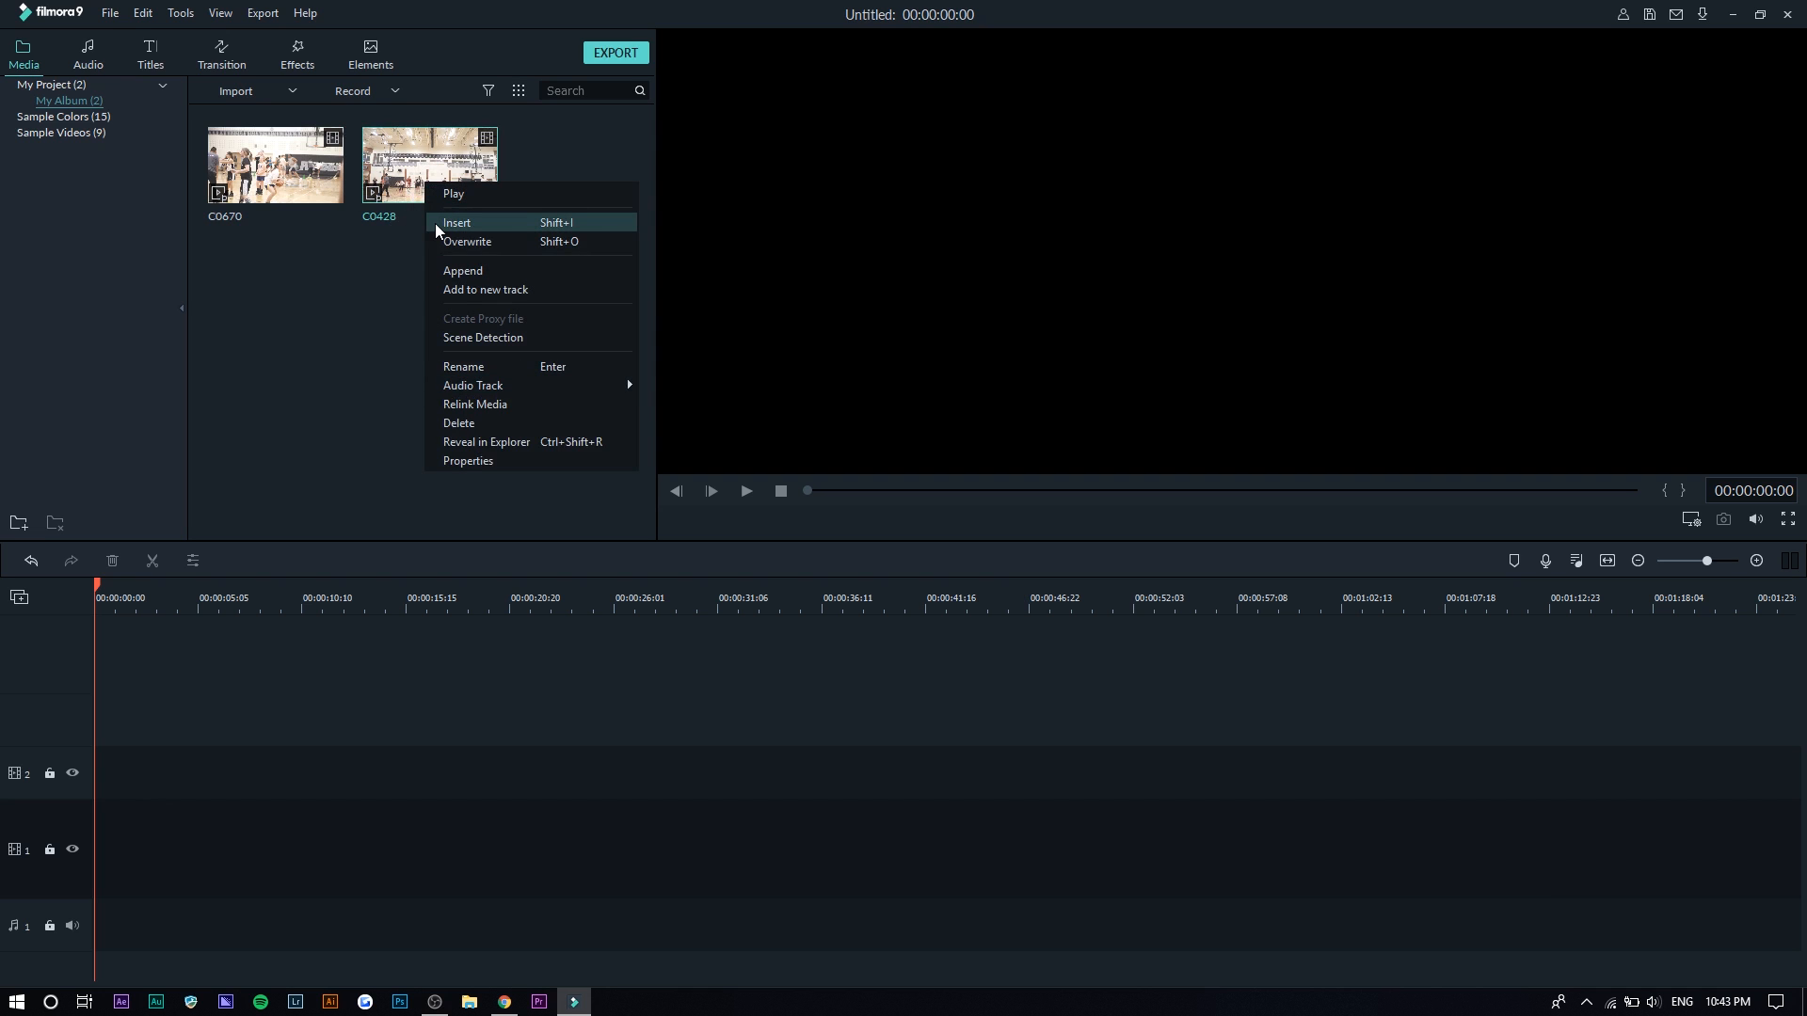
pyautogui.moveTo(469, 329)
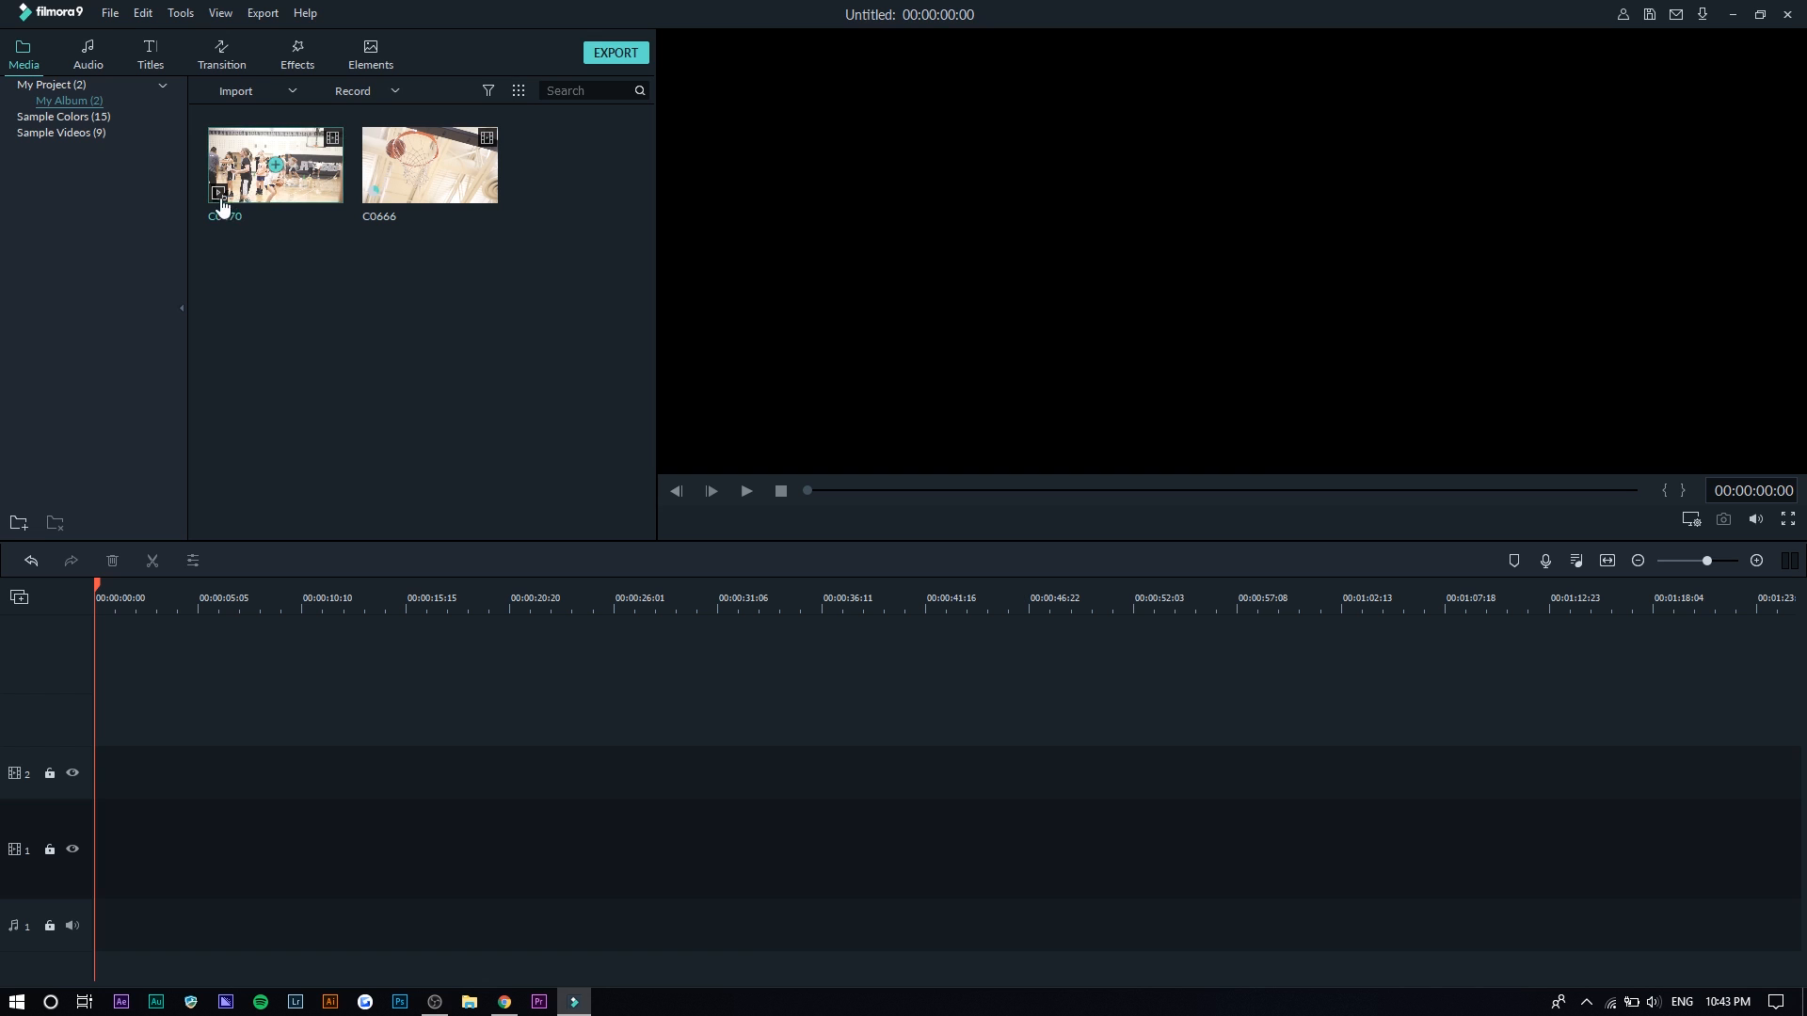
pyautogui.rightClick(429, 164)
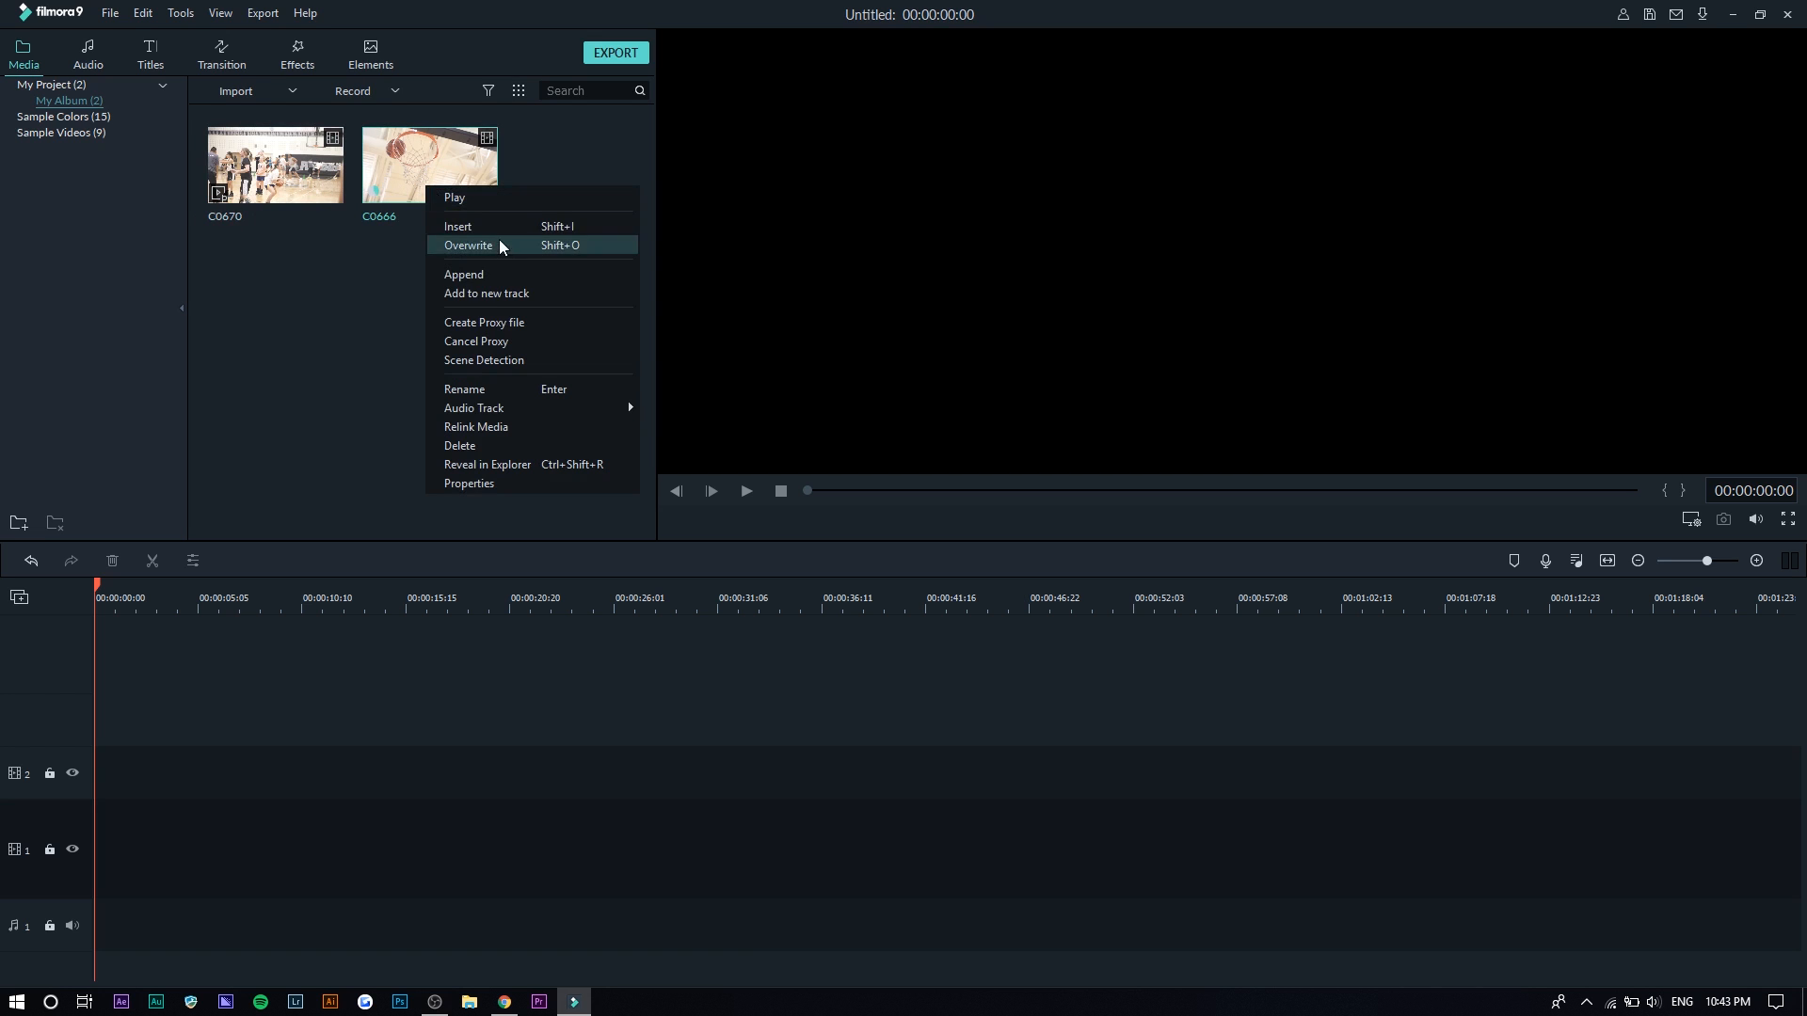
pyautogui.moveTo(513, 329)
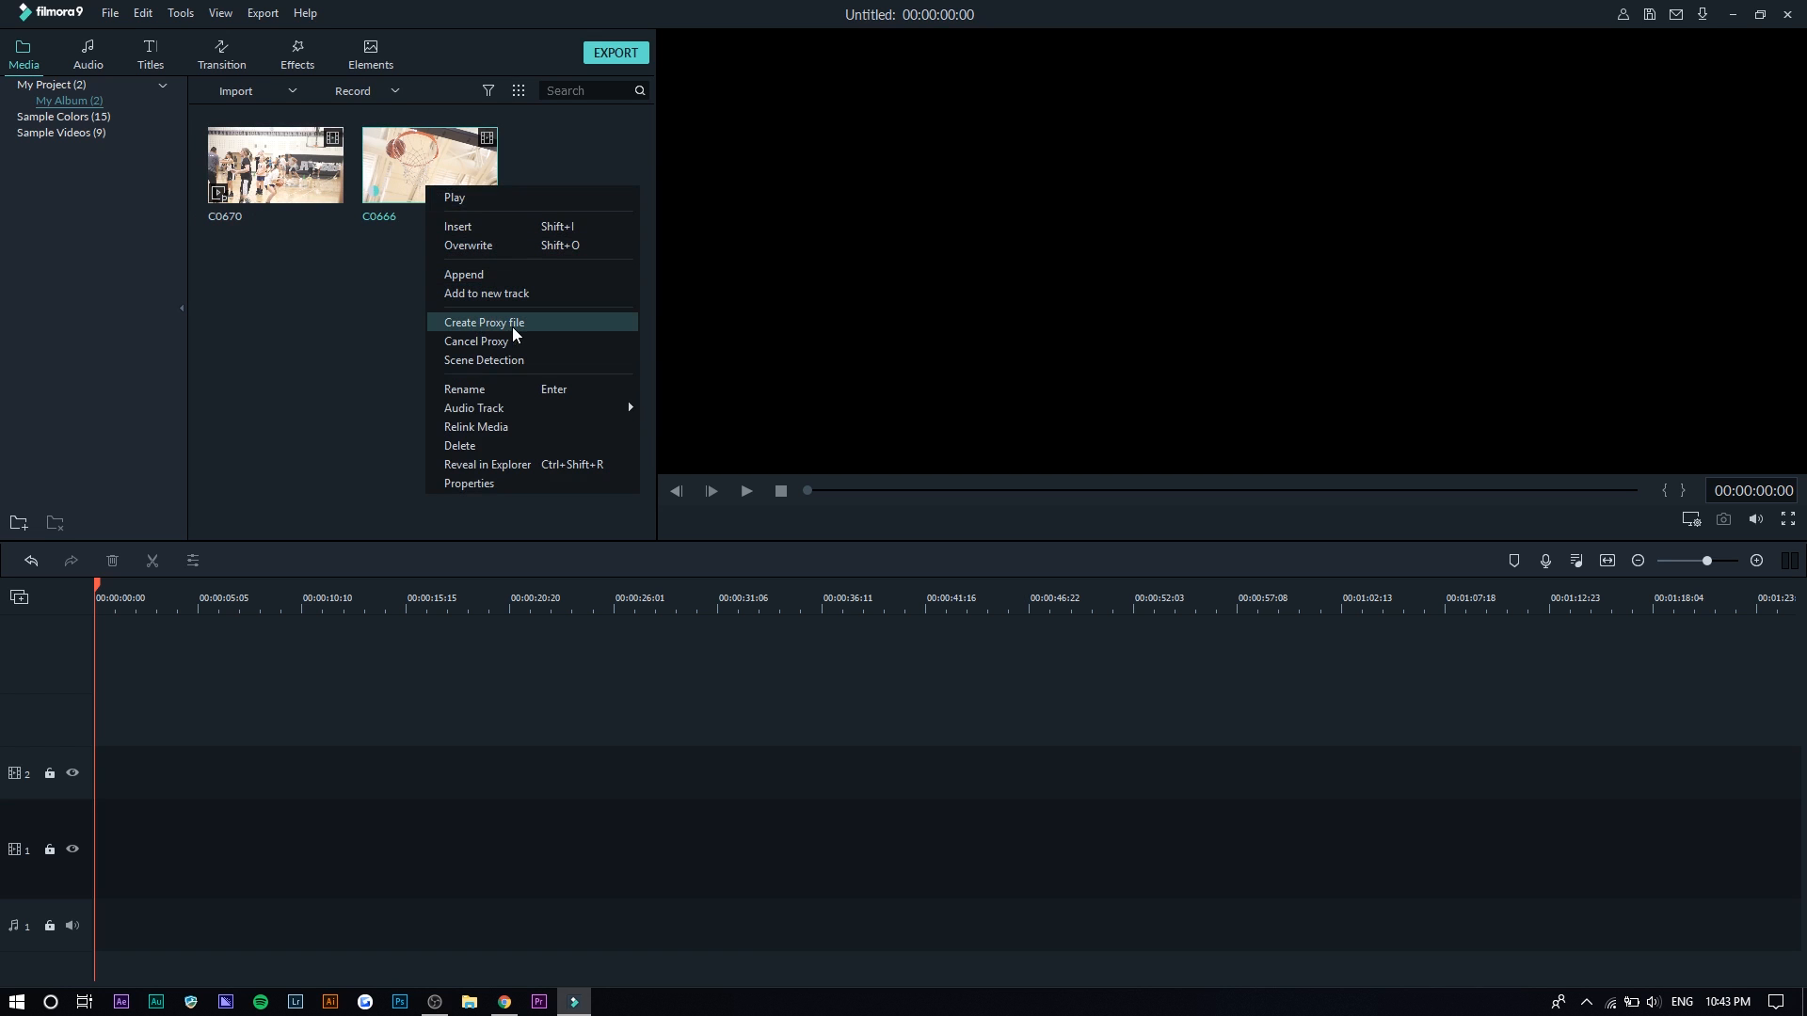
pyautogui.moveTo(427, 332)
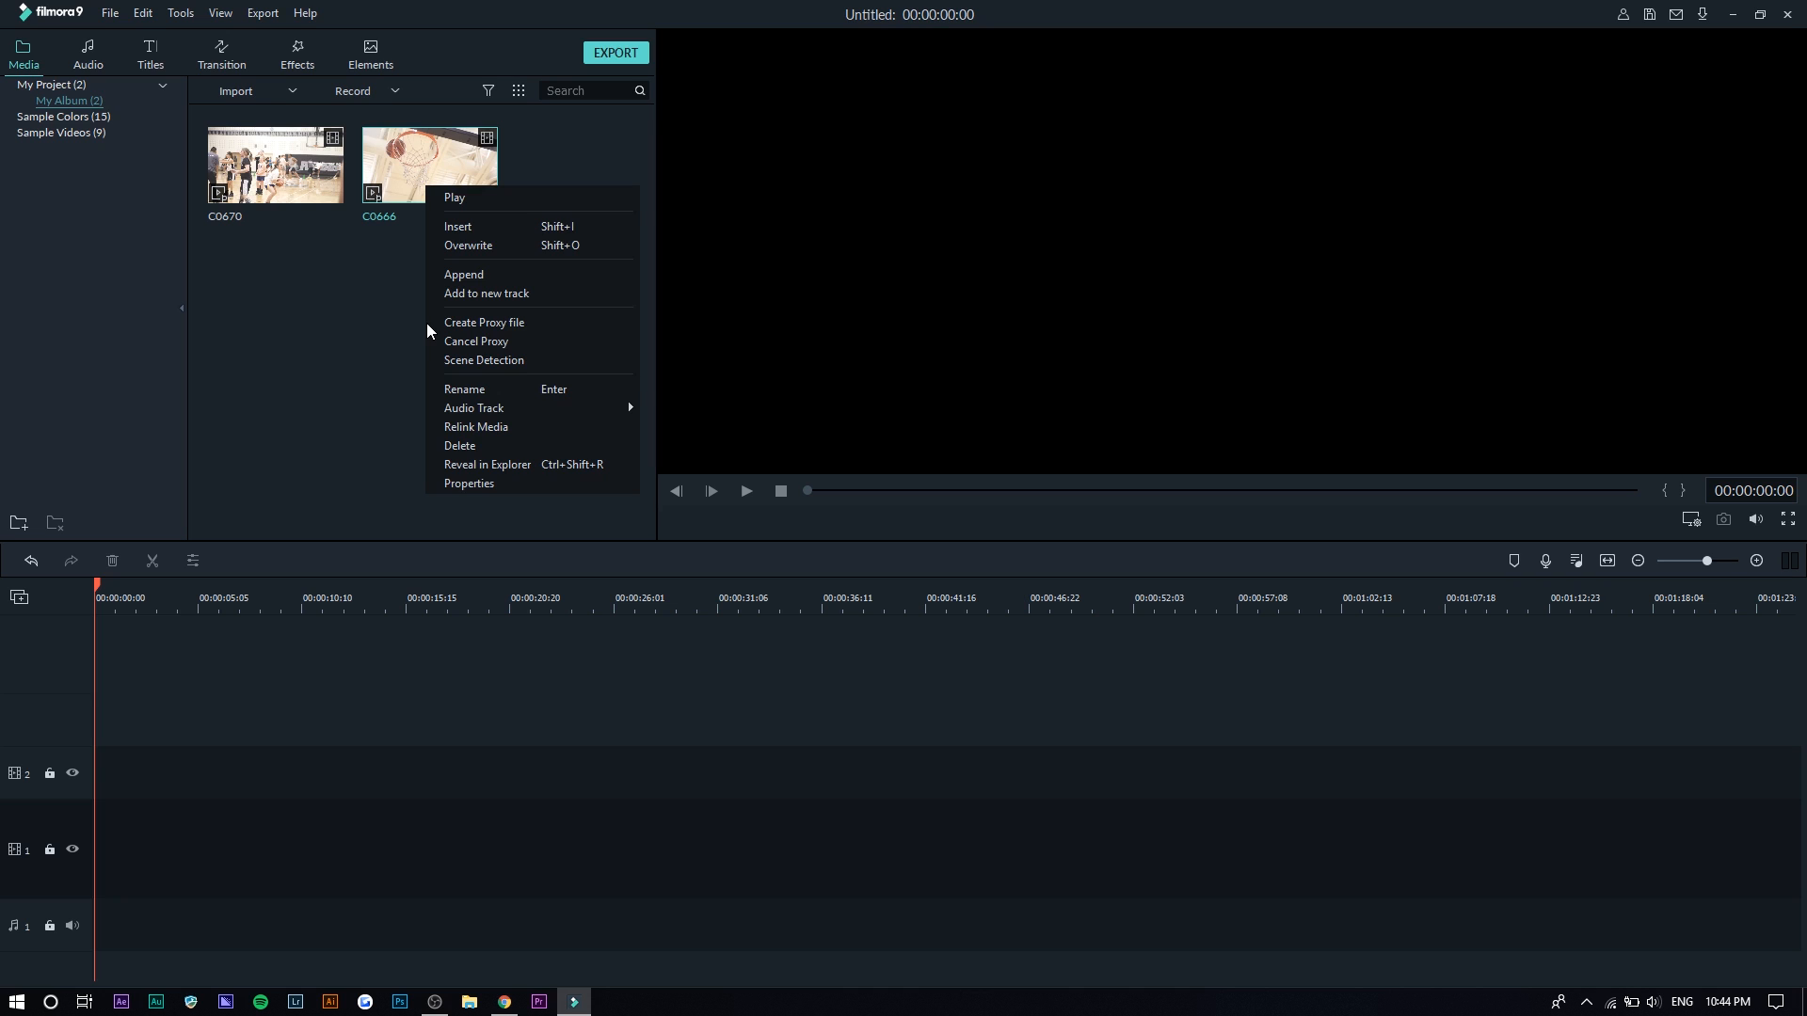
pyautogui.click(48, 649)
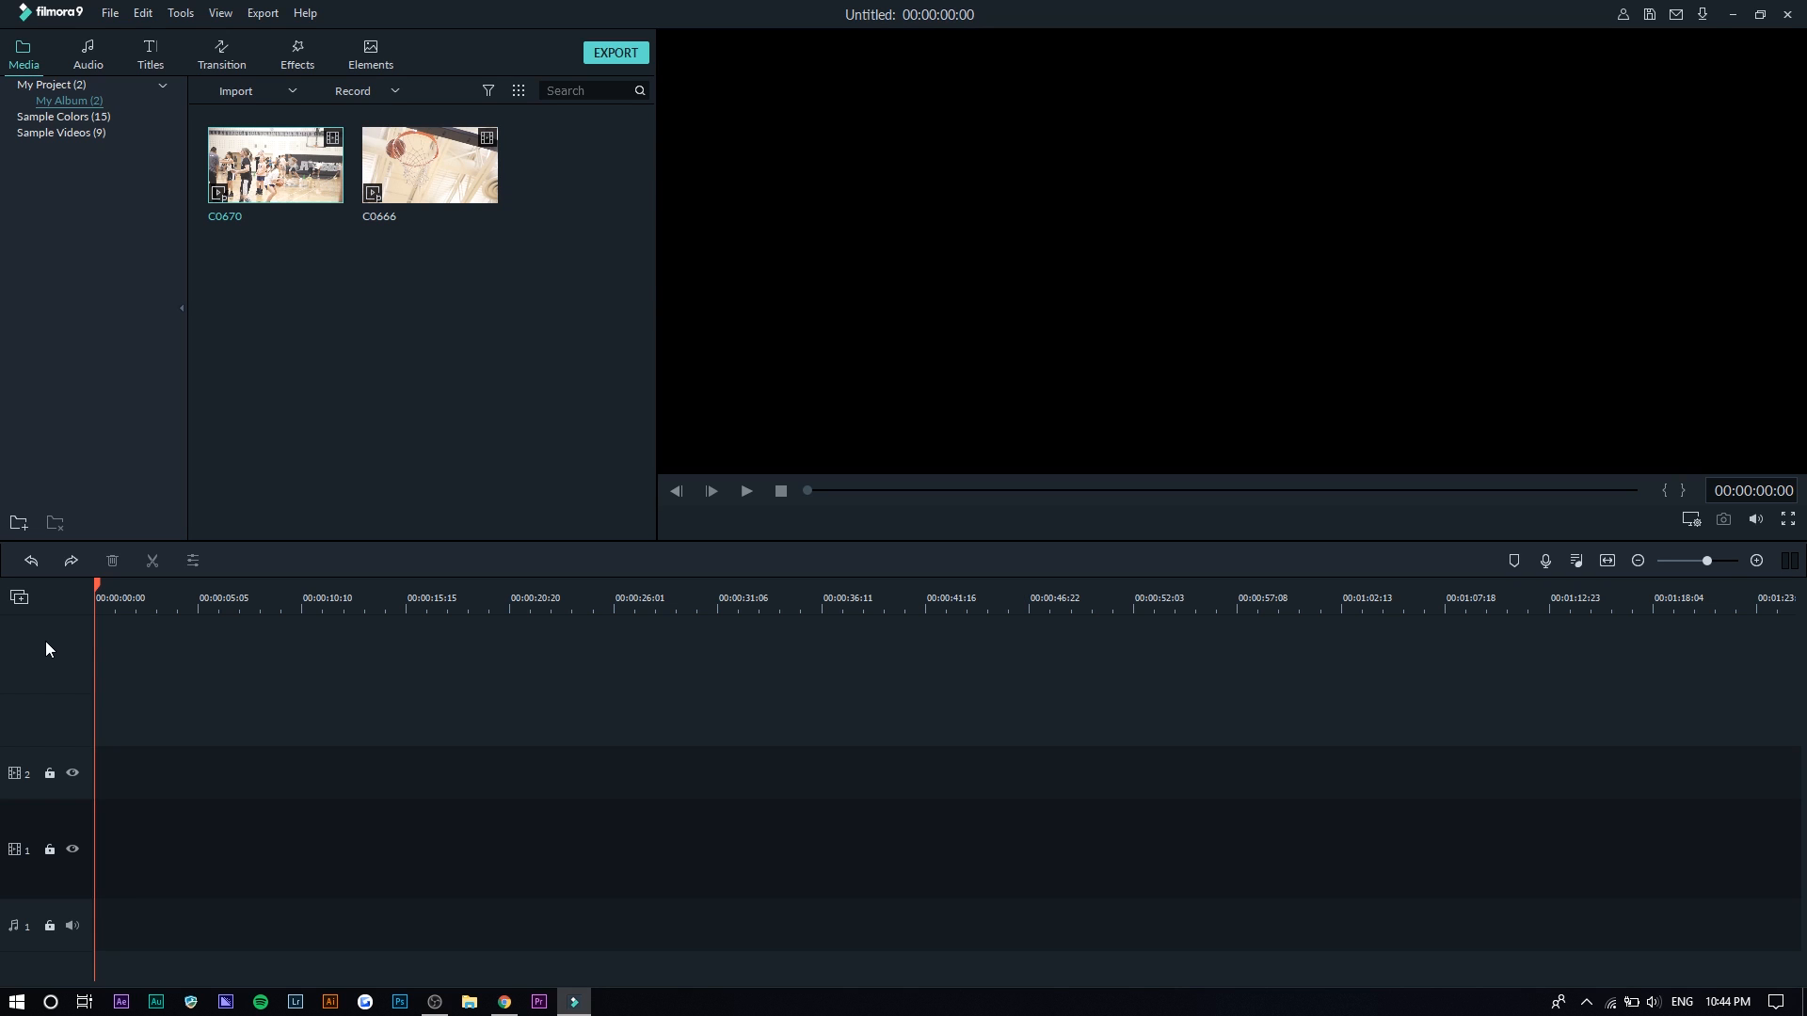
pyautogui.moveTo(191, 307)
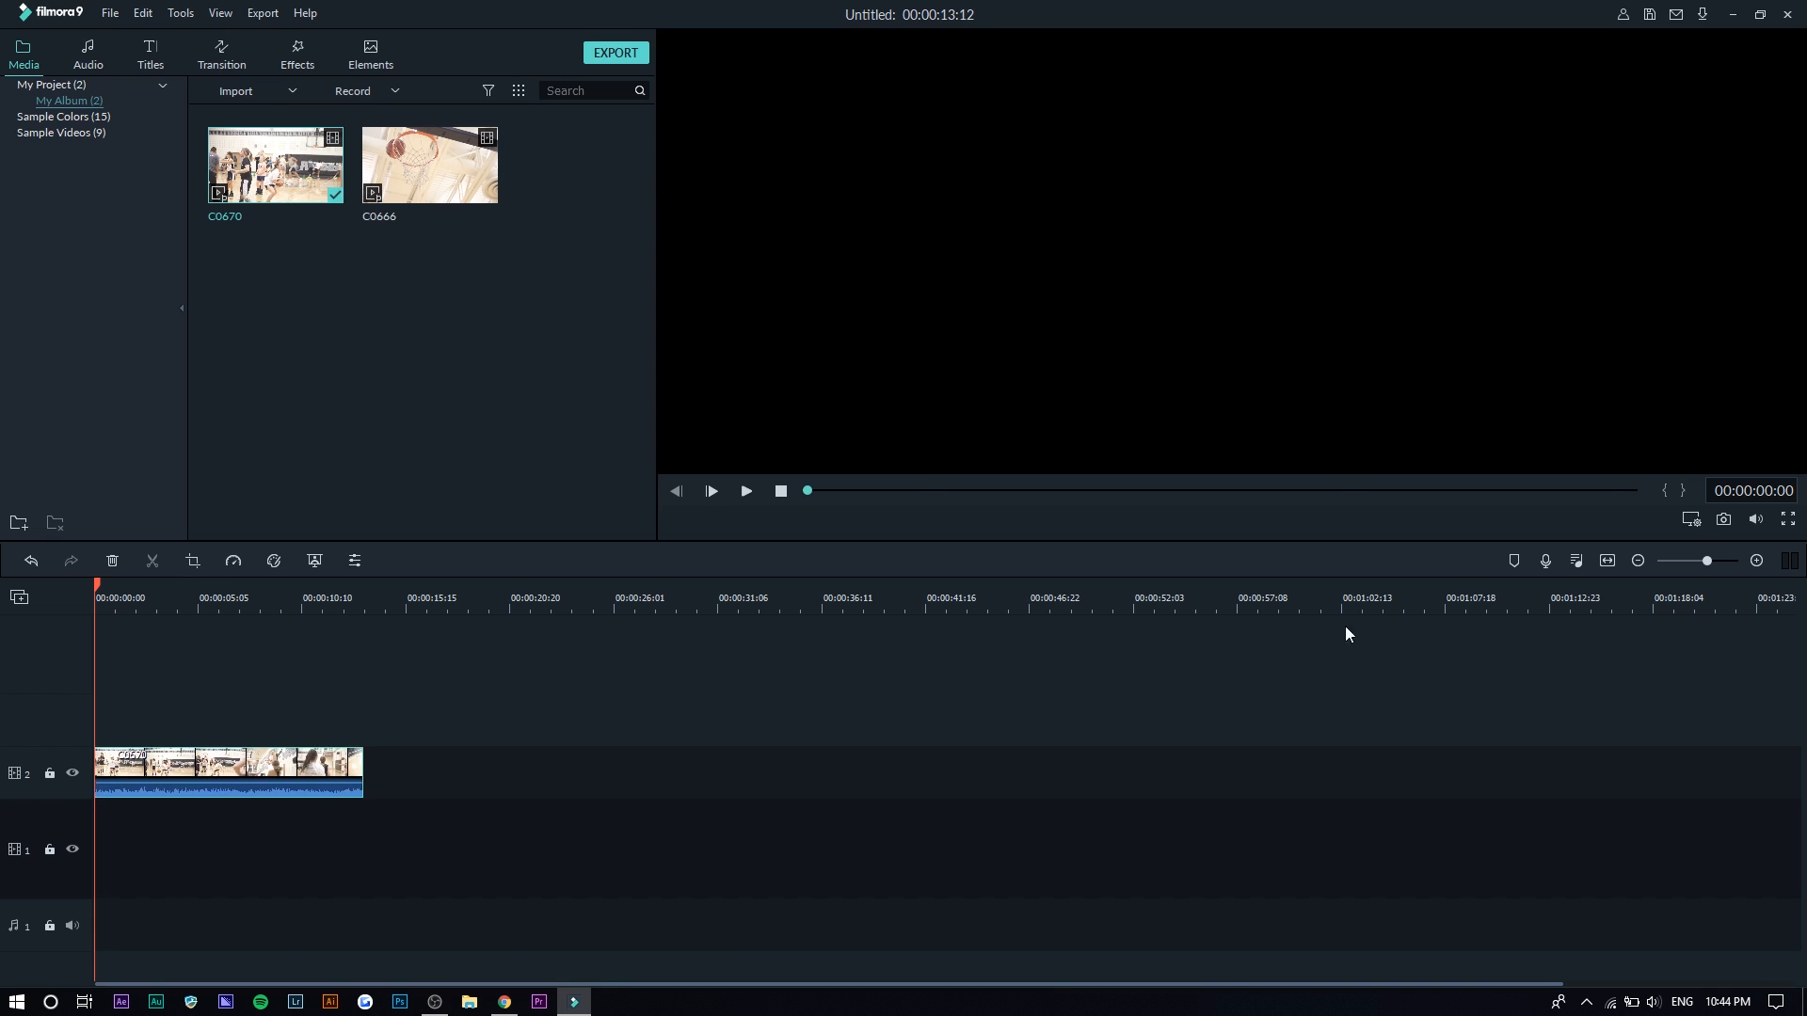
# - Check the preview's Playback Quality choices, then select the gym clip C0670
pyautogui.click(1692, 518)
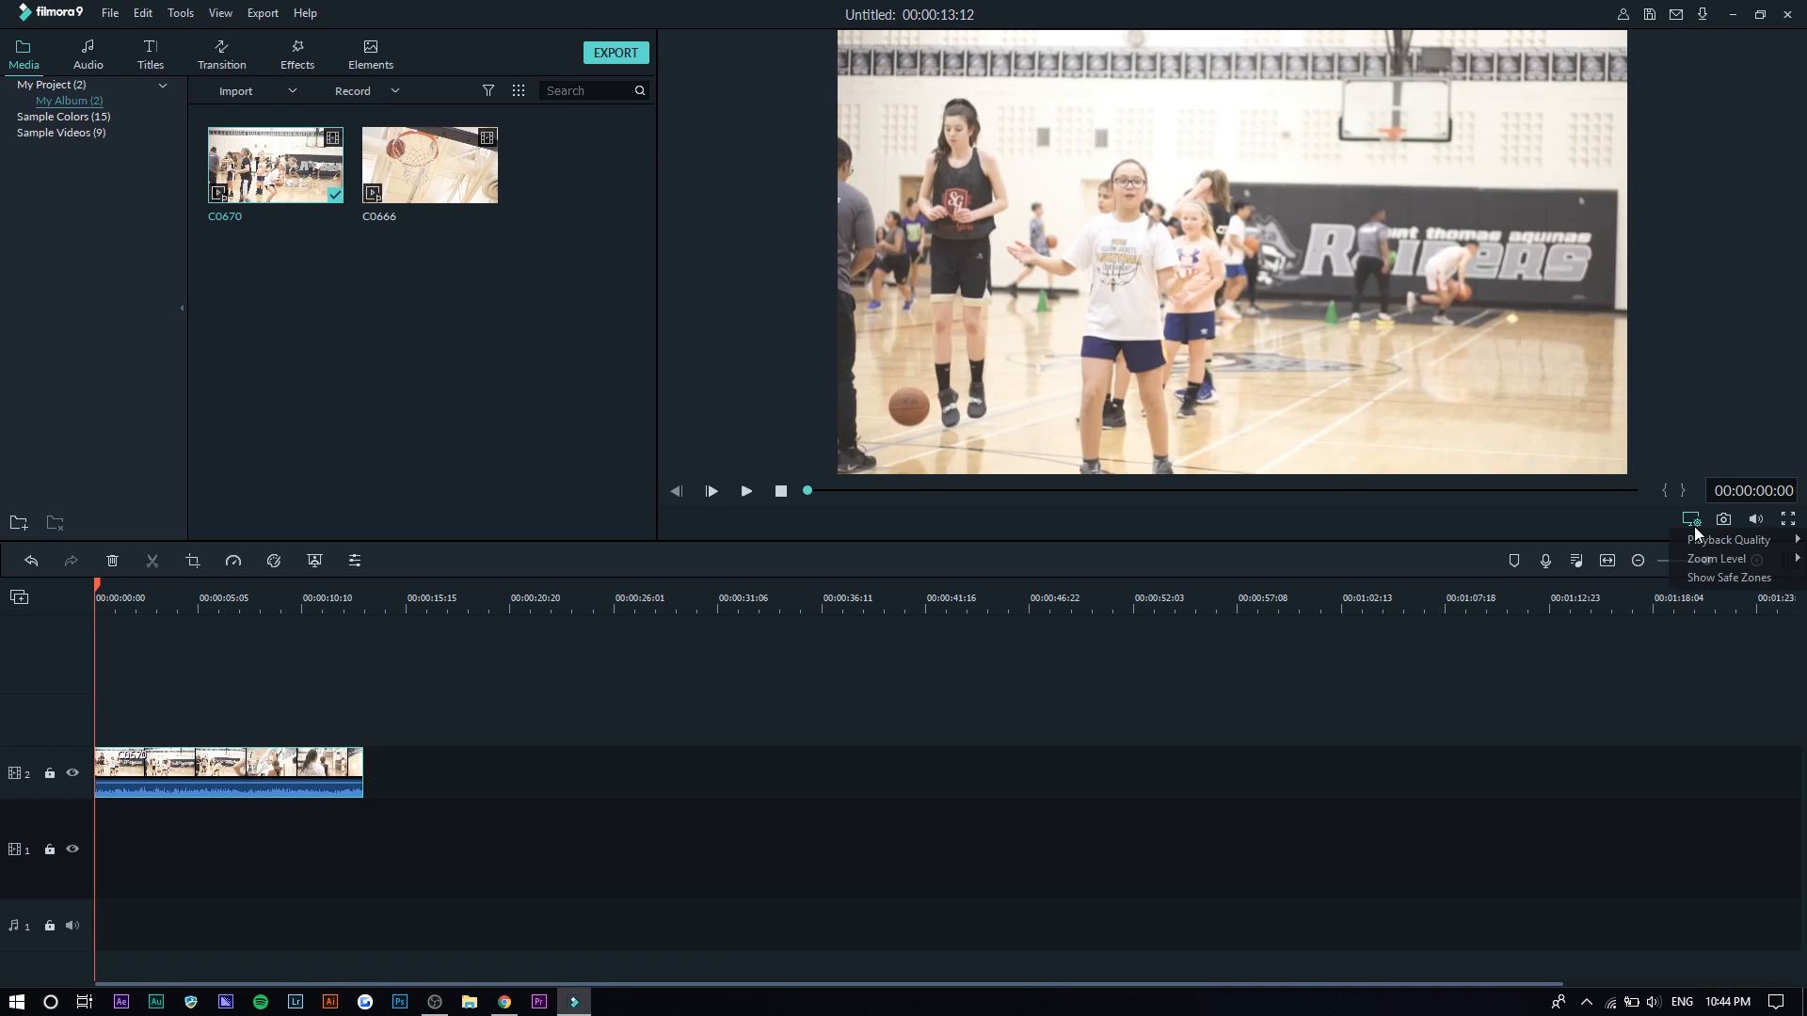
pyautogui.moveTo(1729, 577)
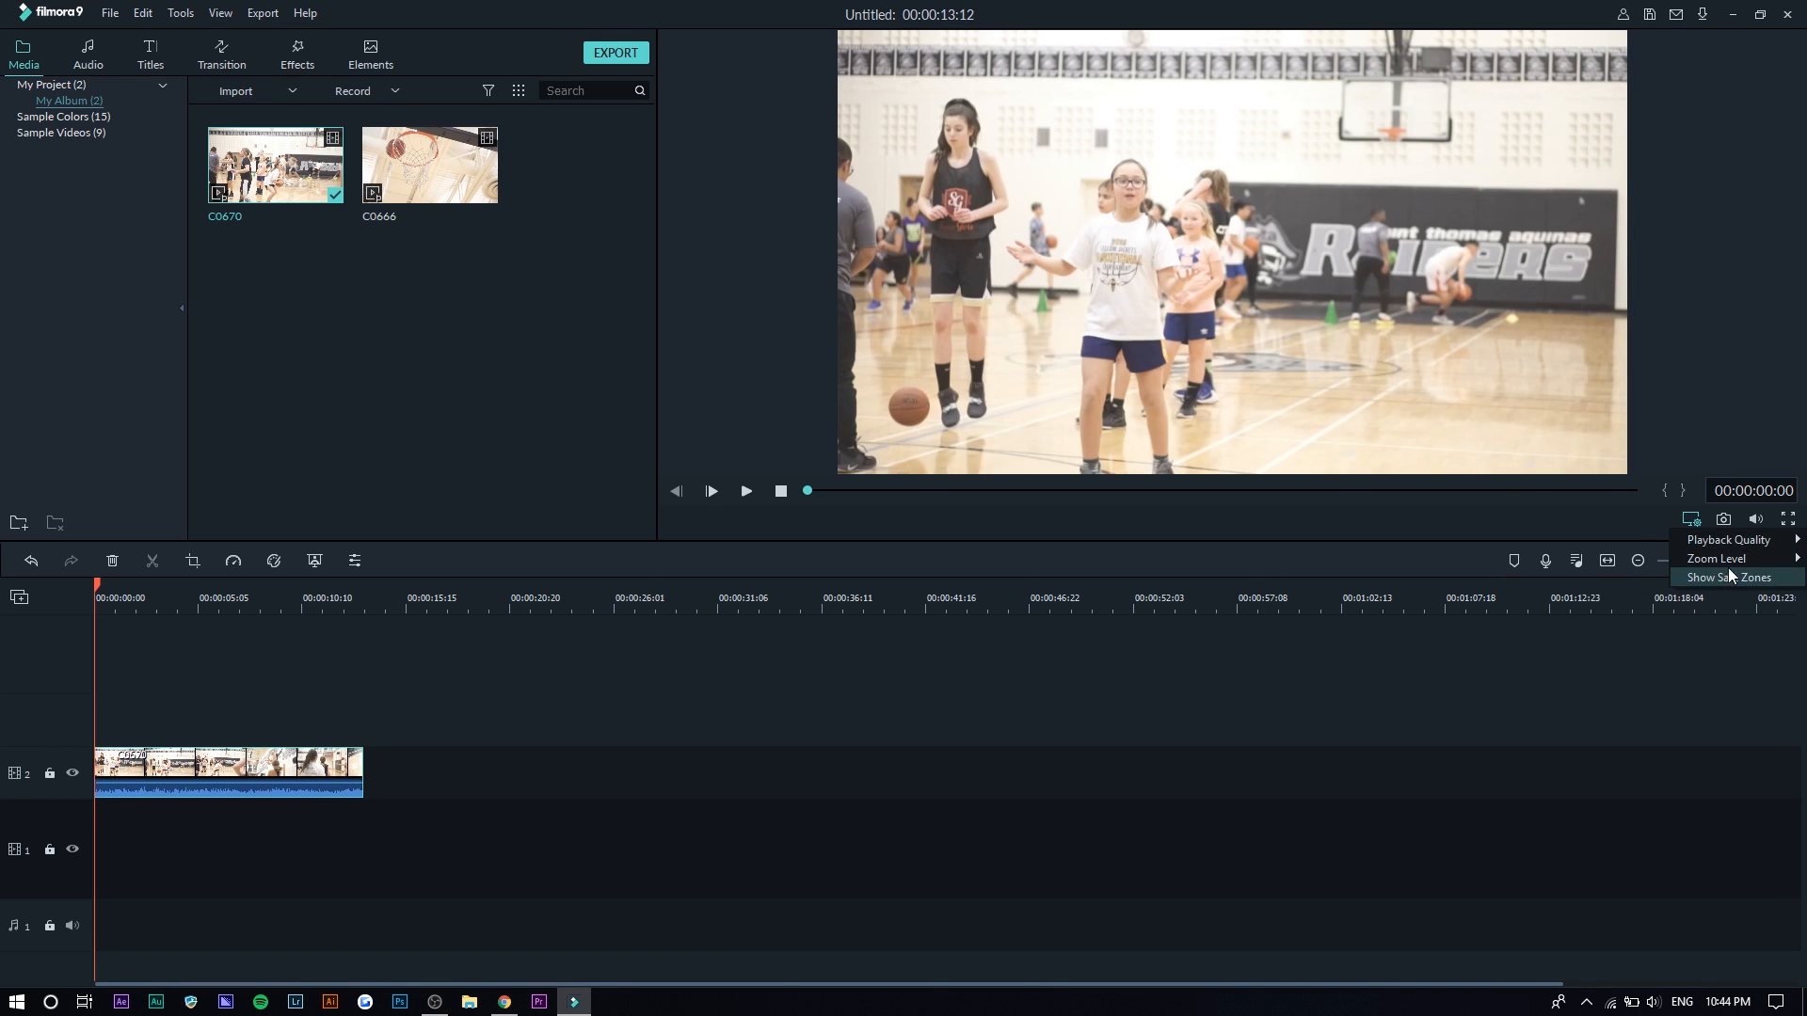
pyautogui.click(1728, 539)
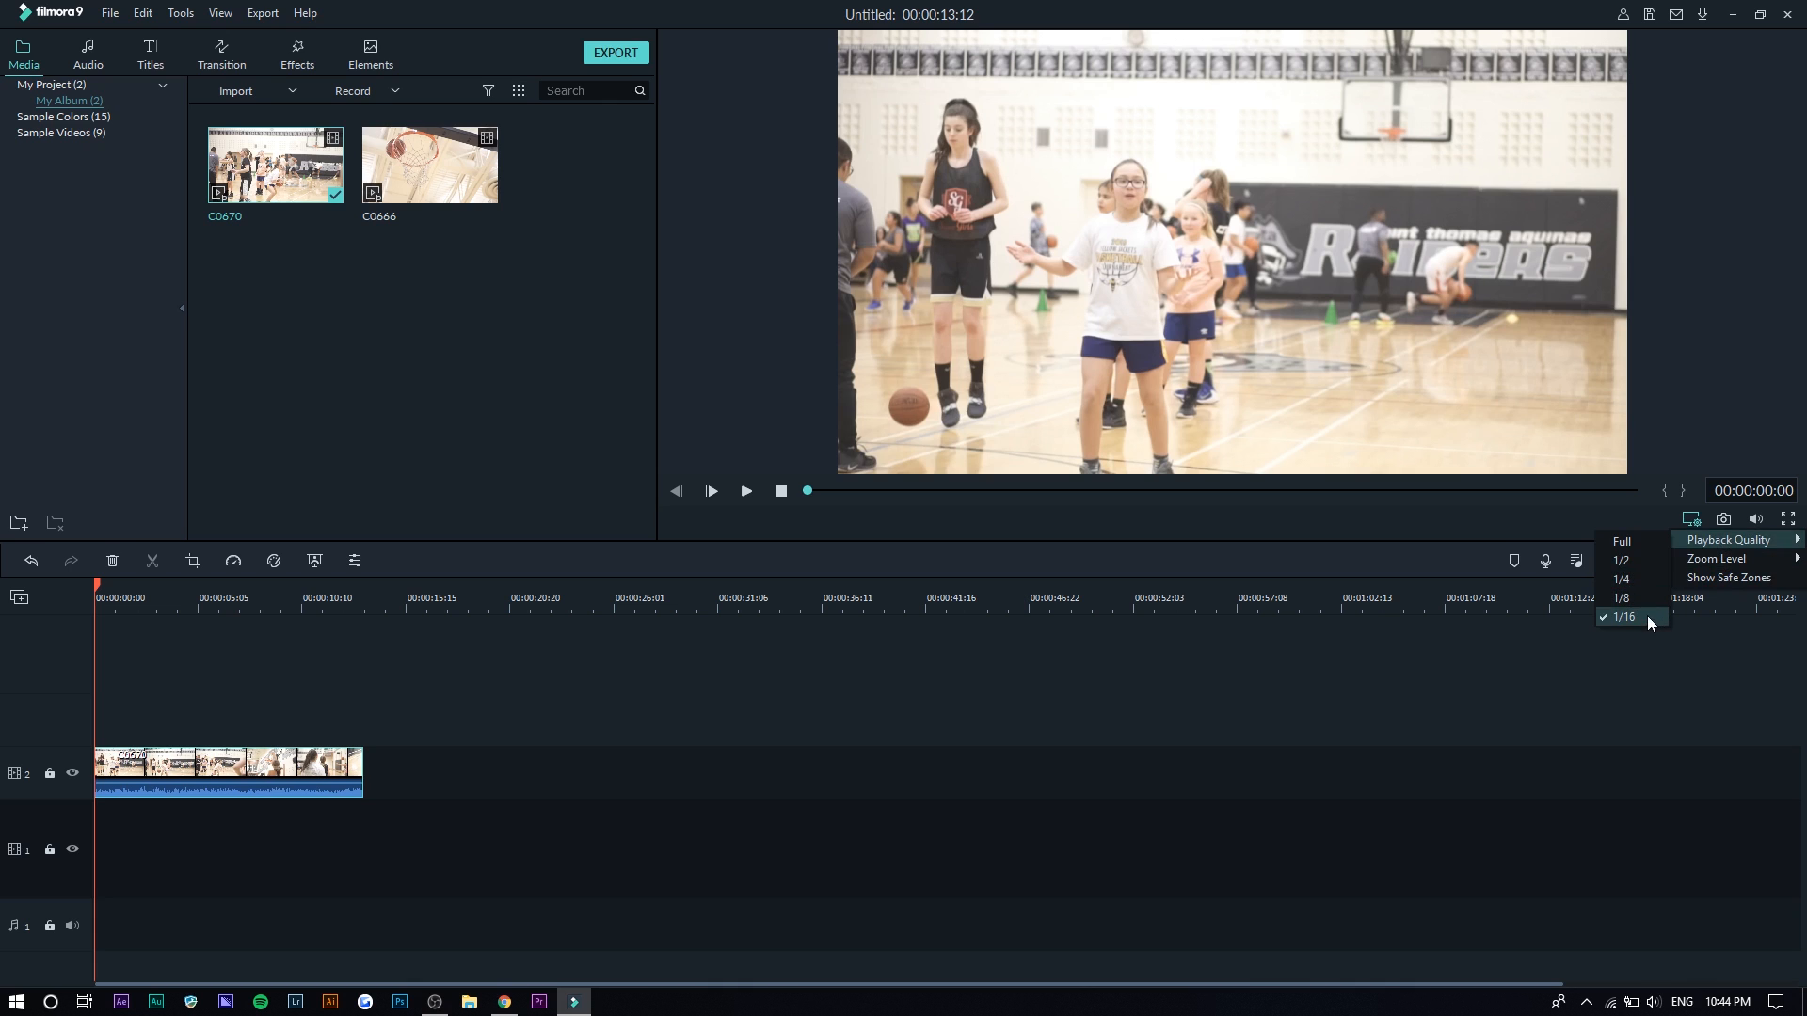
pyautogui.moveTo(1644, 622)
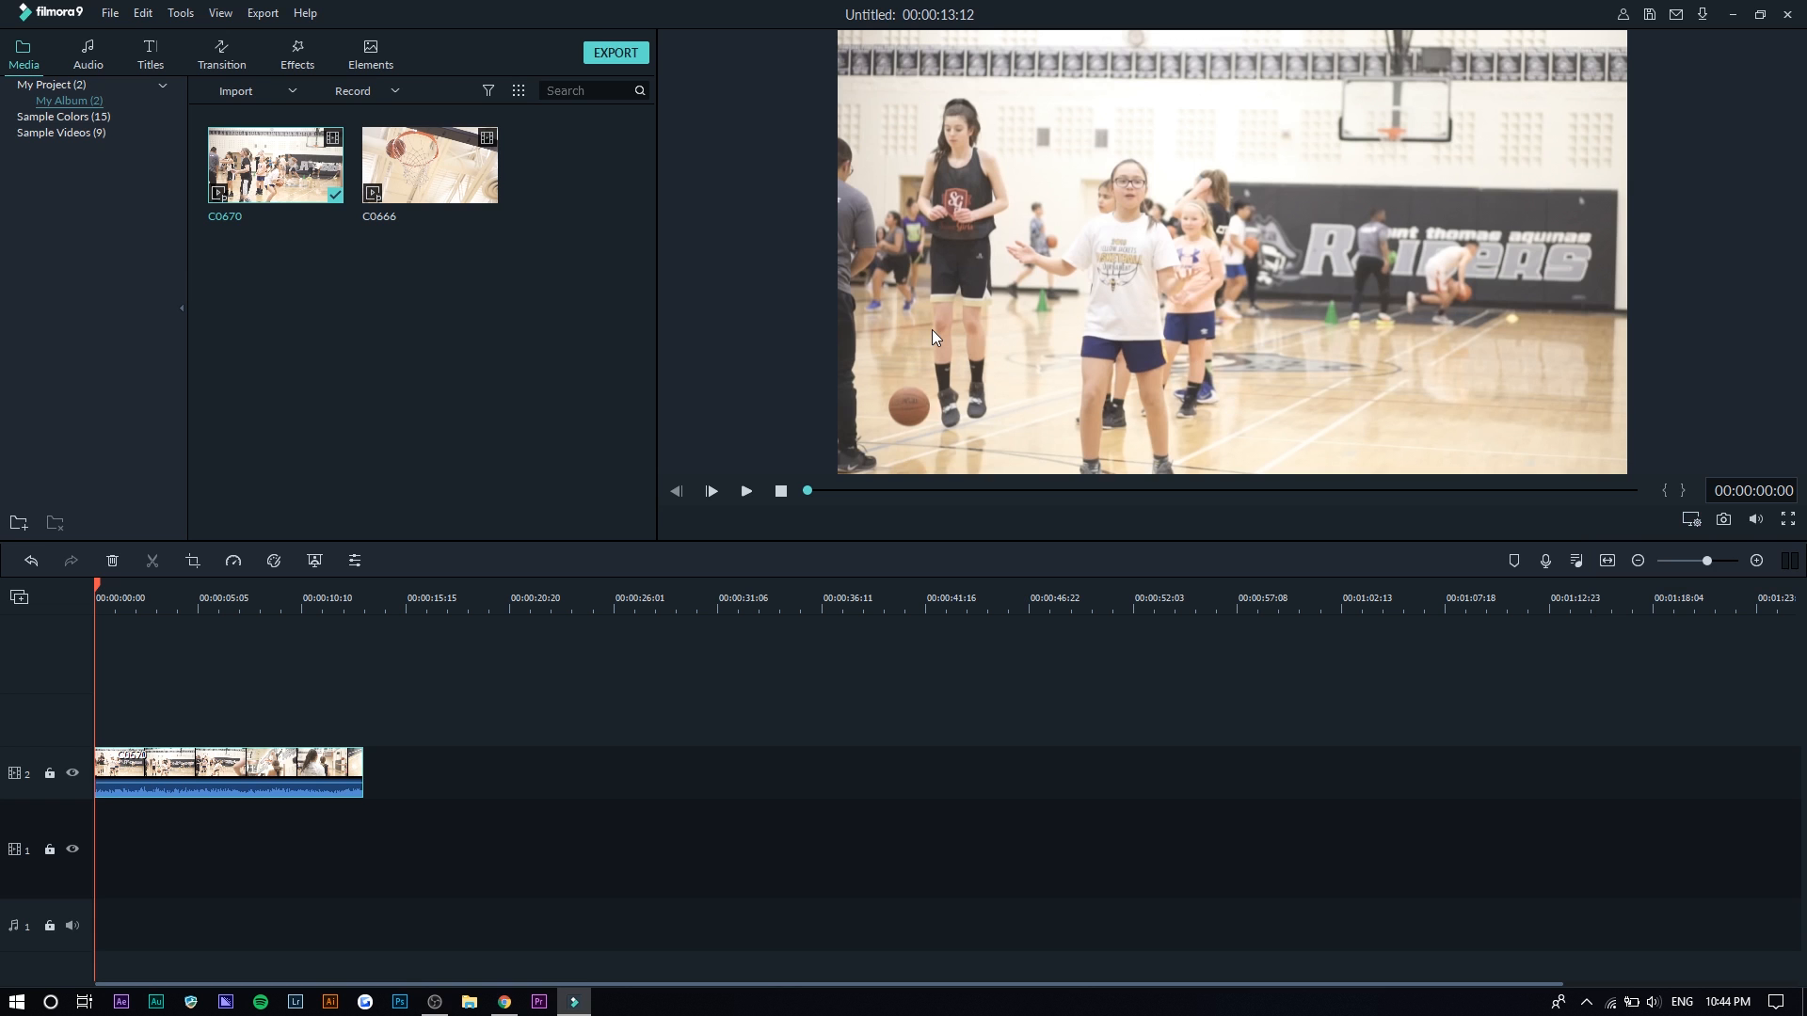
pyautogui.click(745, 491)
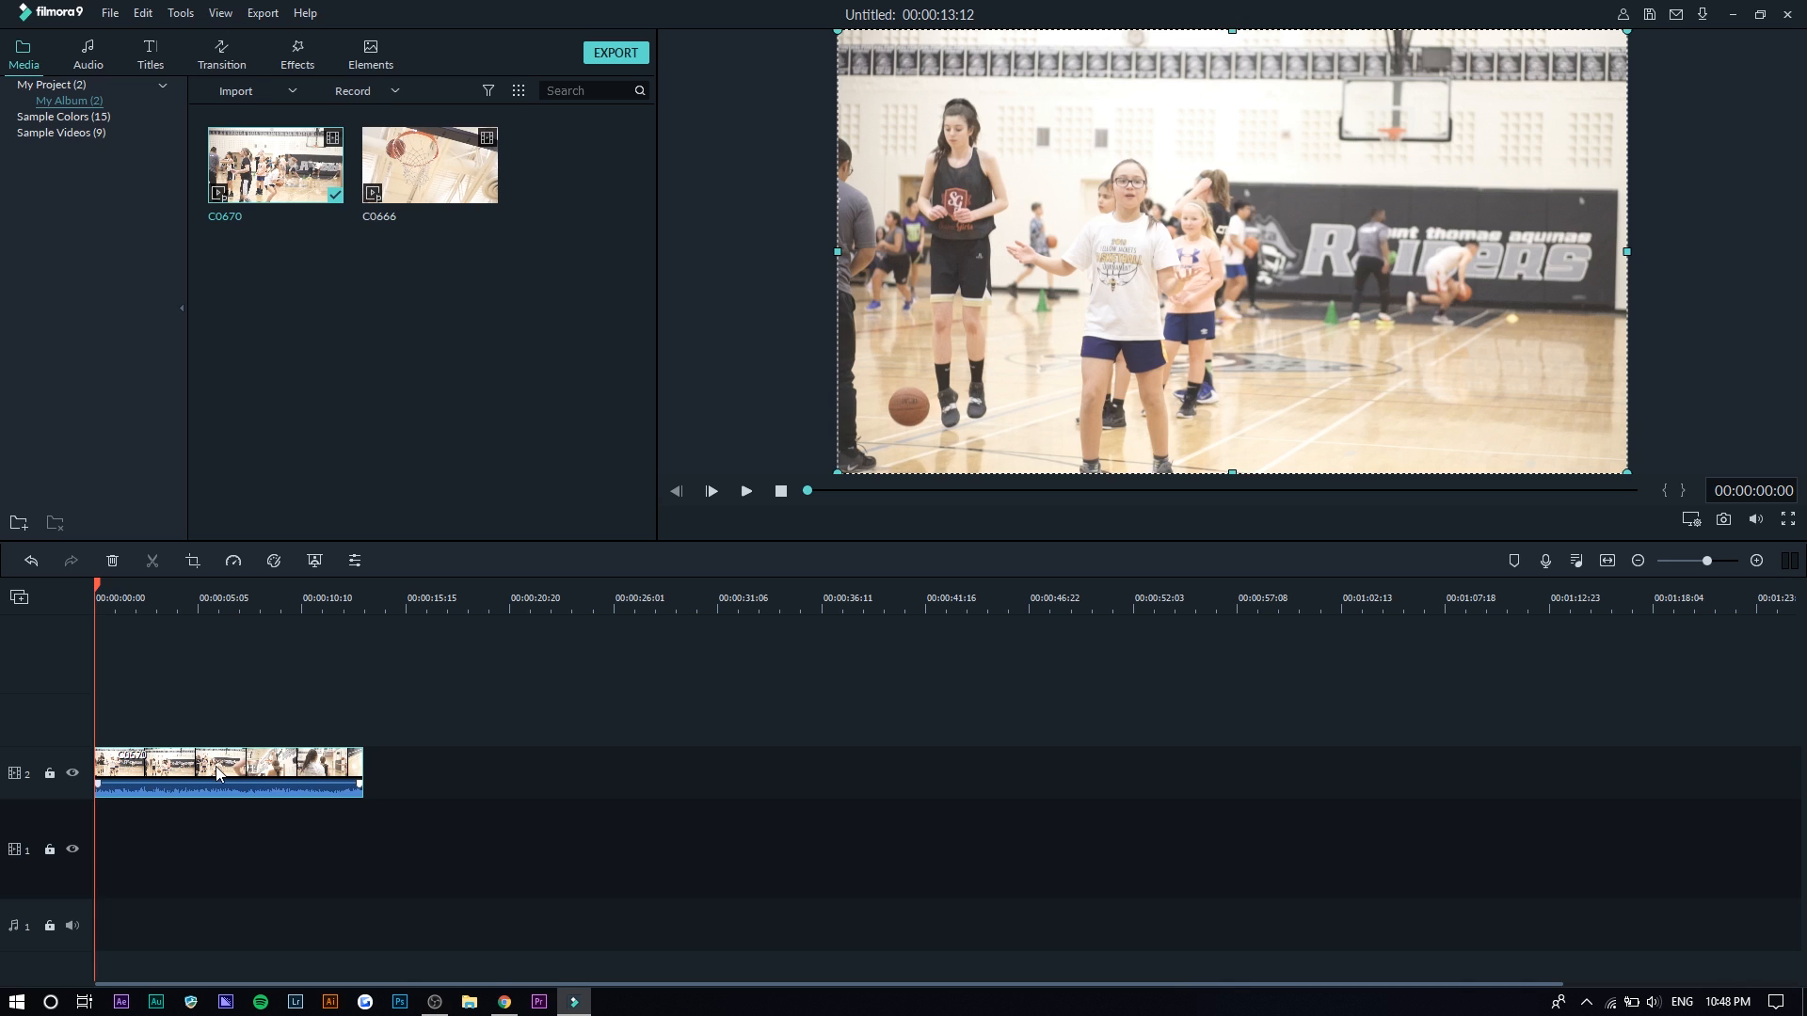
pyautogui.moveTo(229, 743)
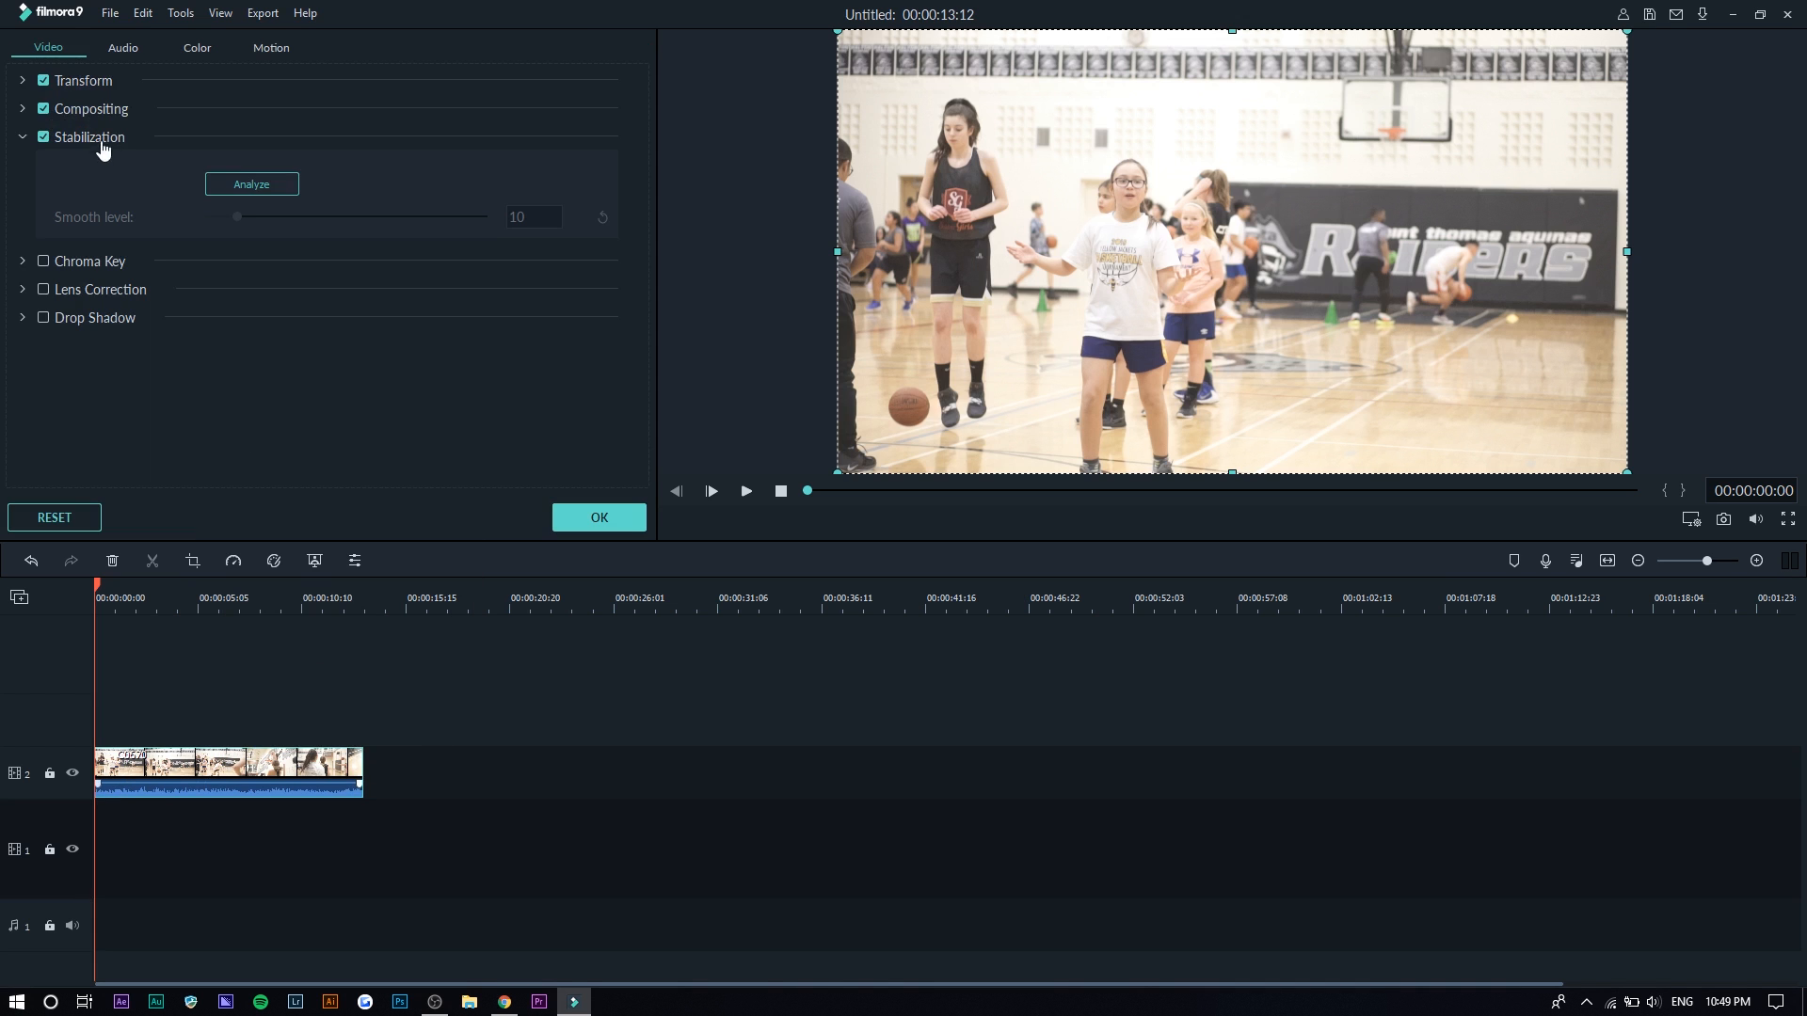
pyautogui.moveTo(56, 196)
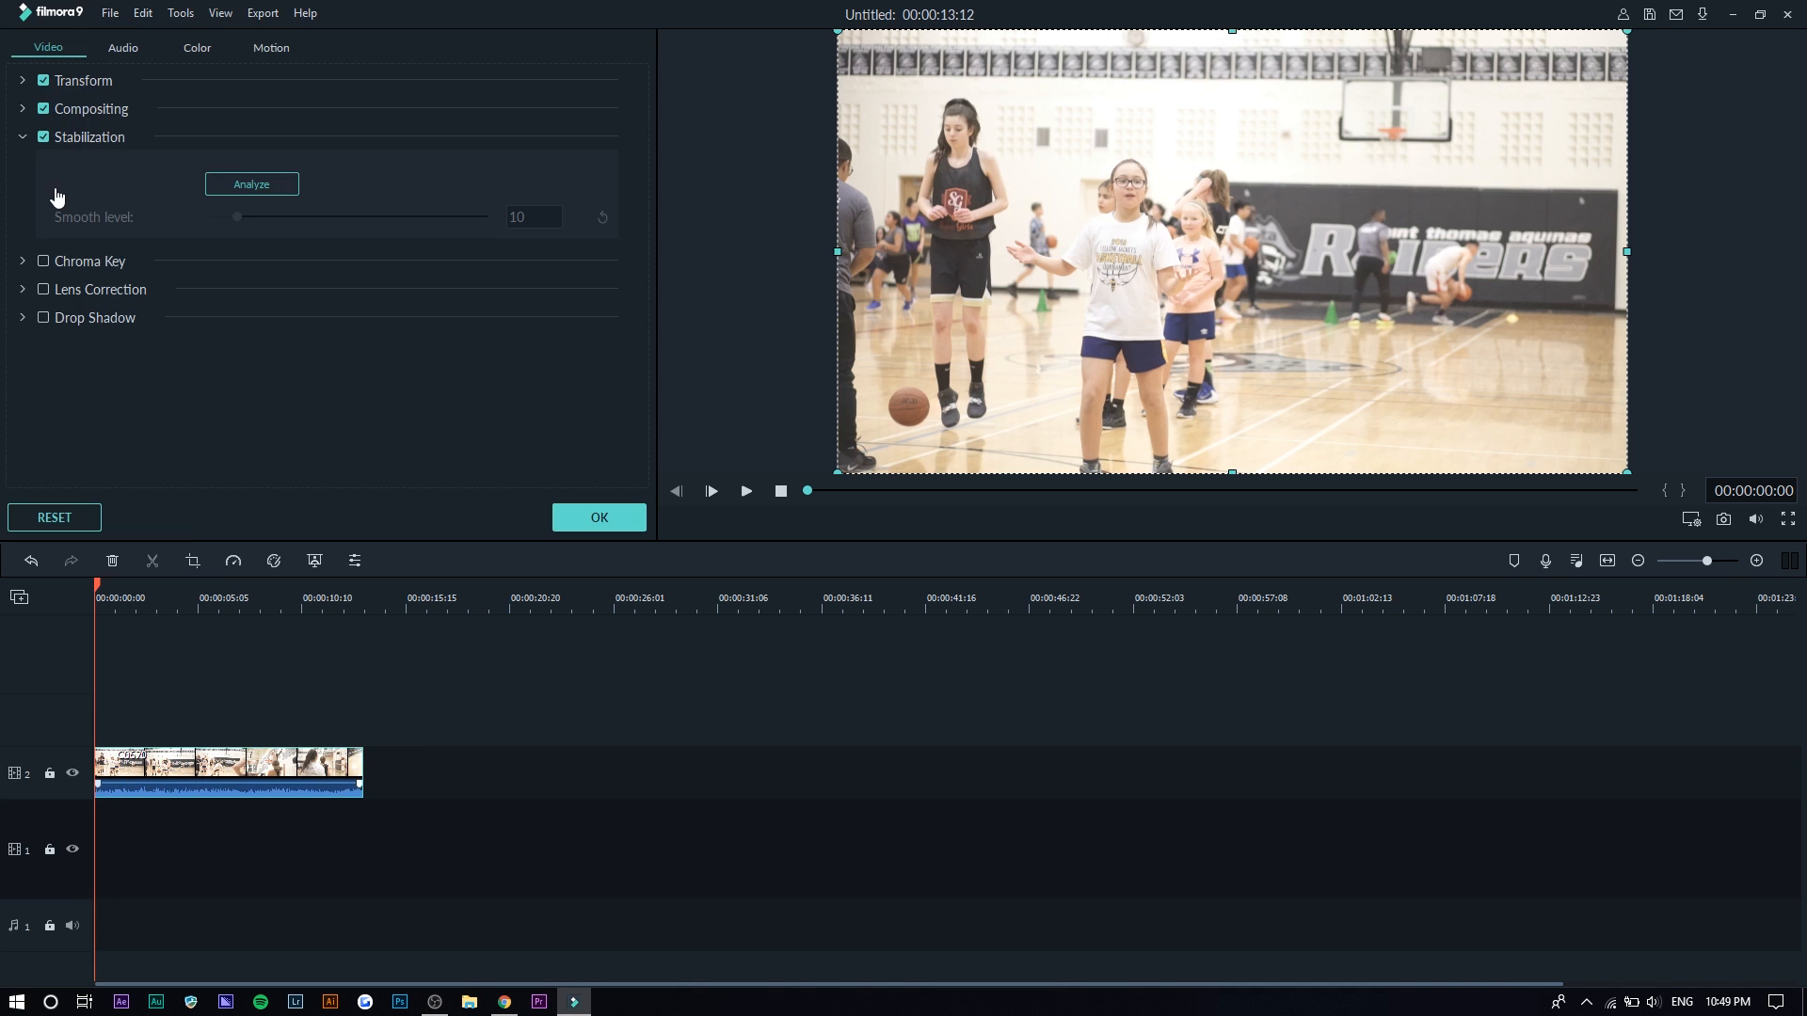
pyautogui.moveTo(205, 207)
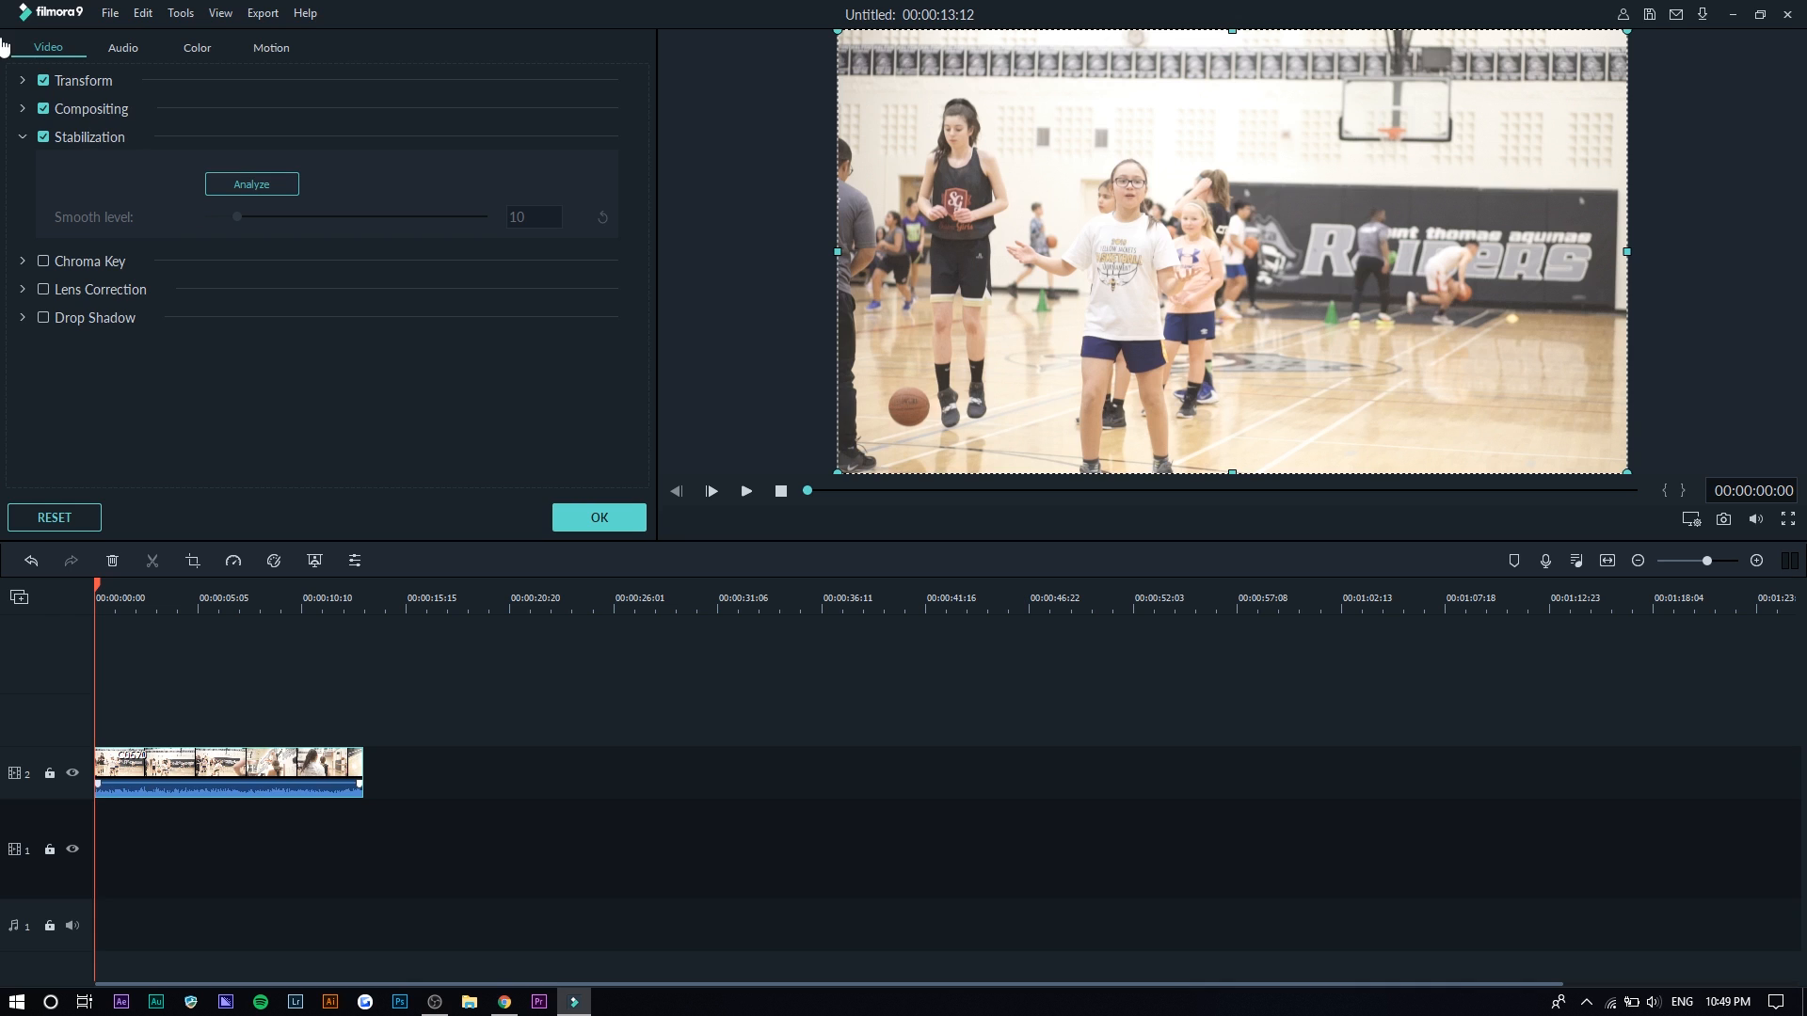
pyautogui.moveTo(73, 295)
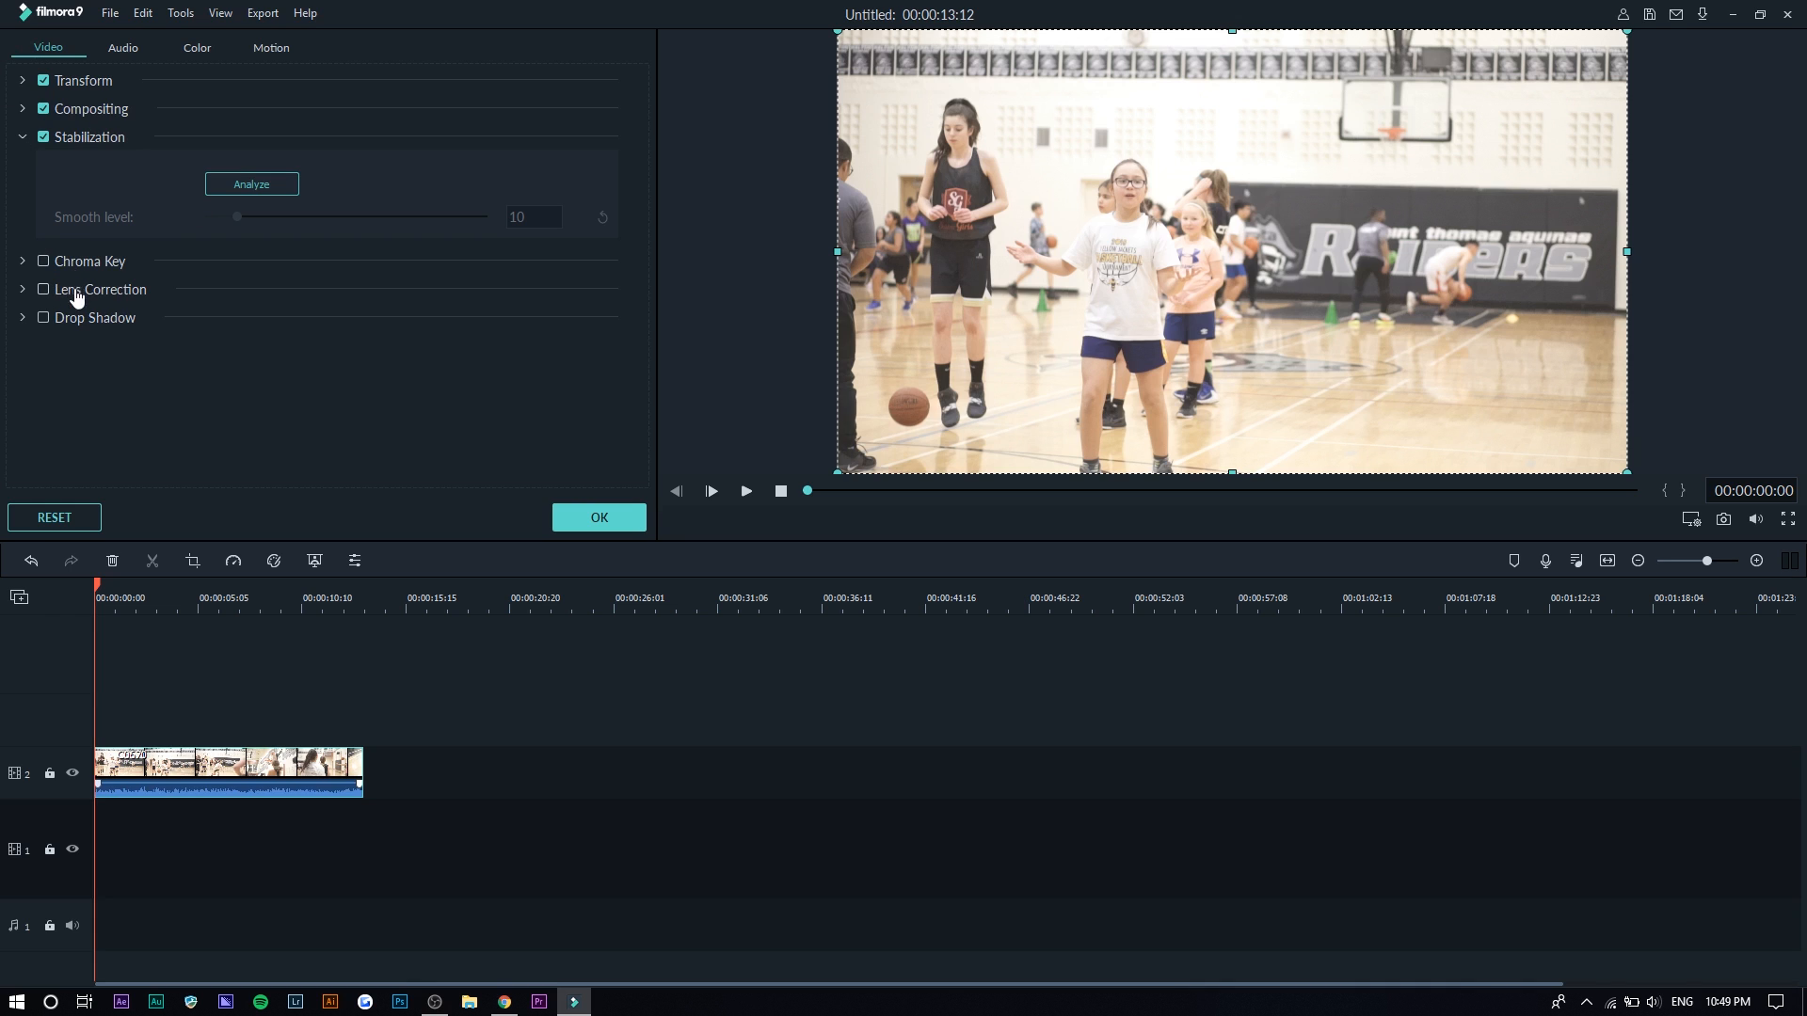
pyautogui.moveTo(50, 263)
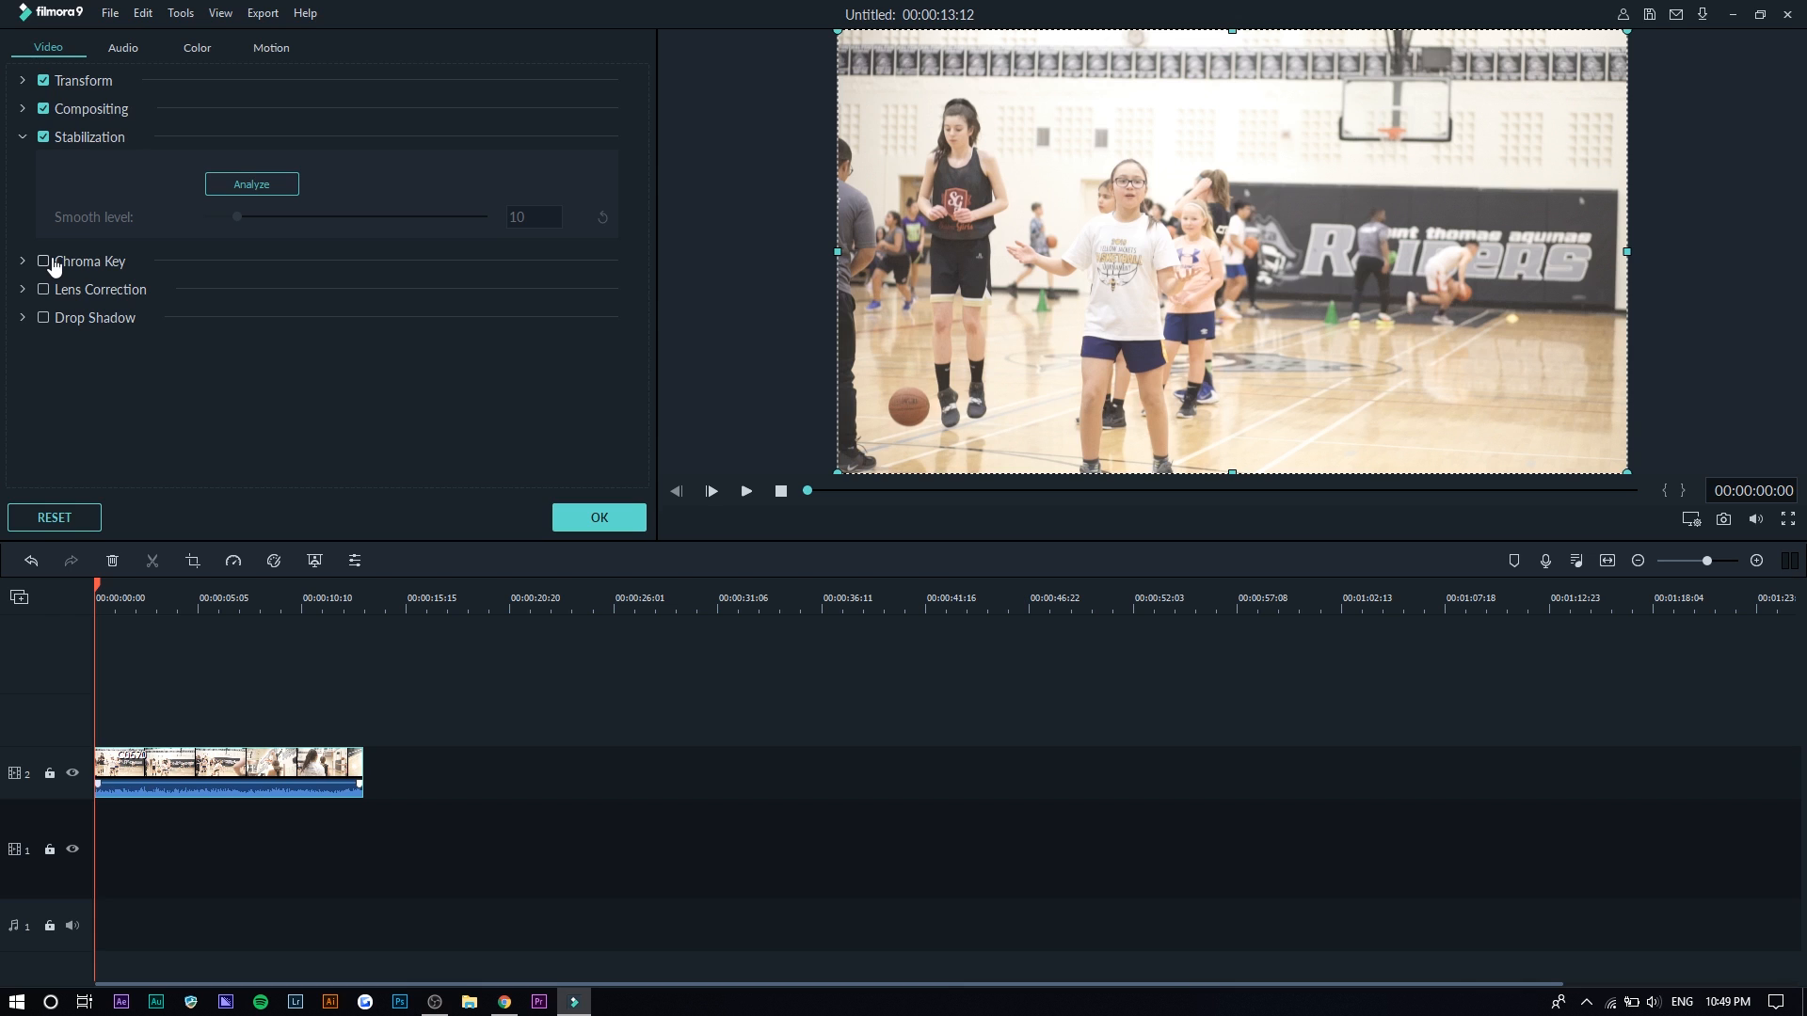
# - Switch the clip's editing panel from Video to the Color tab
pyautogui.click(196, 47)
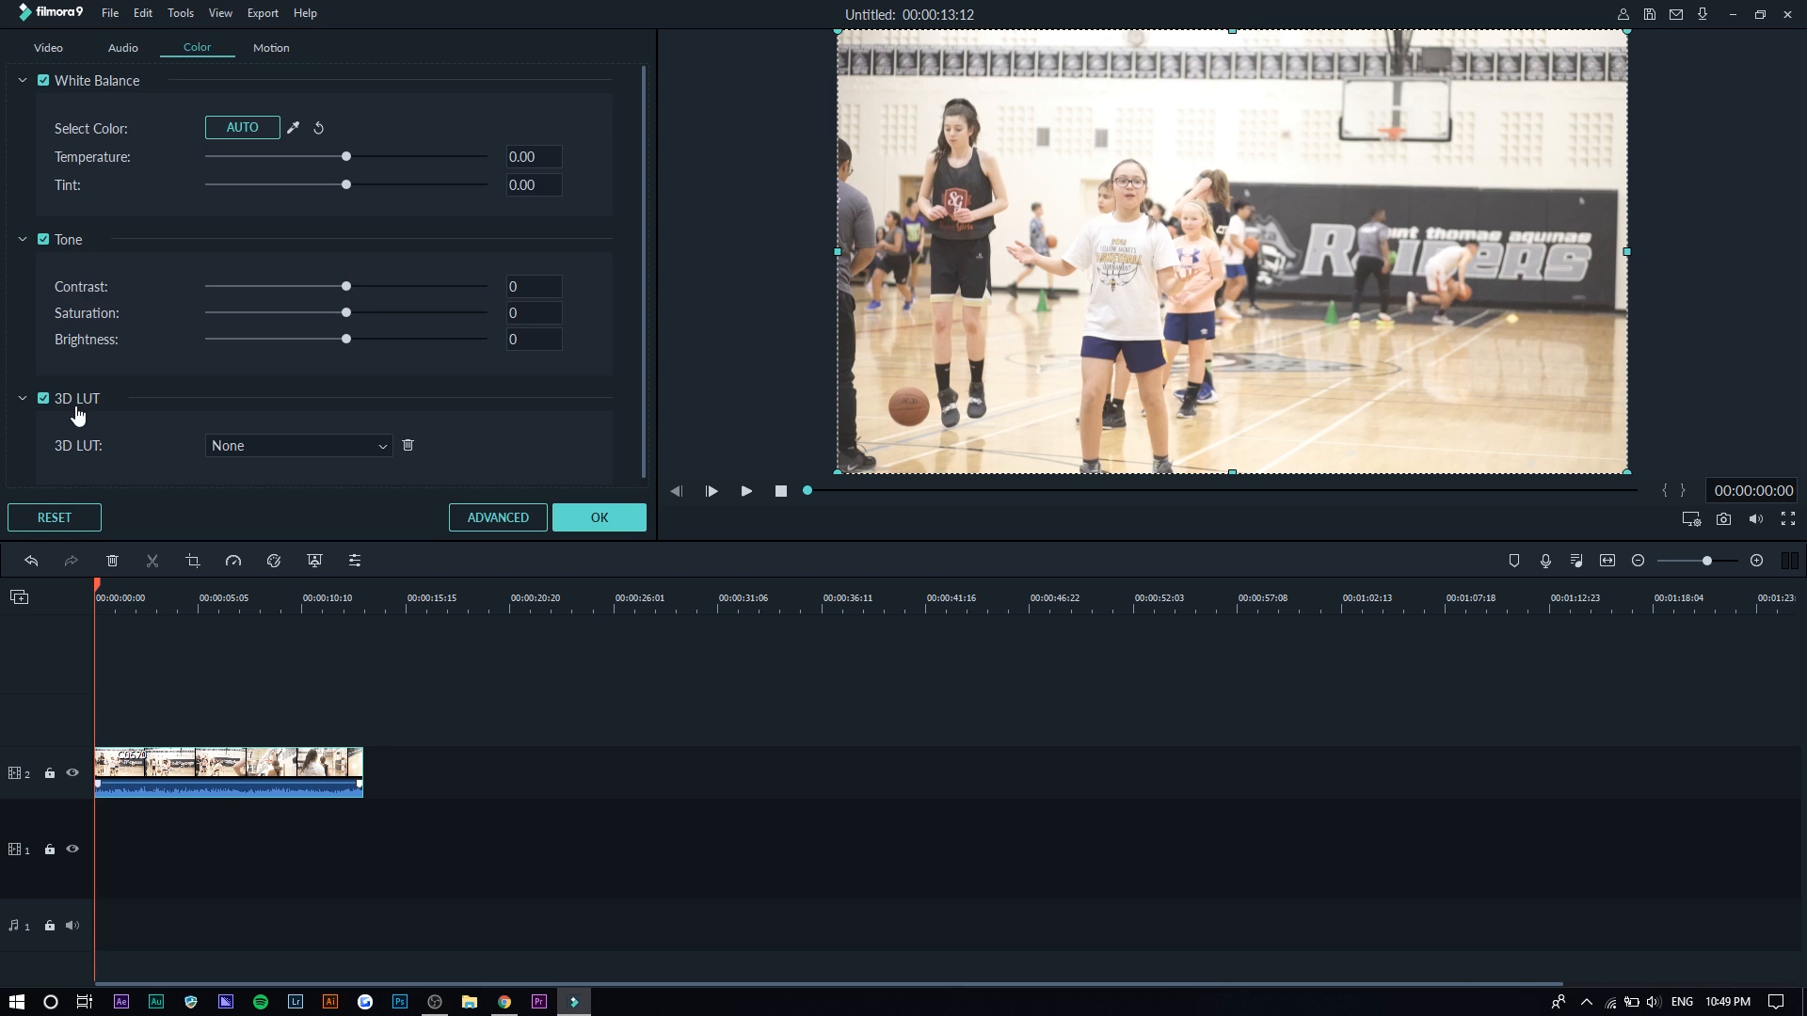
pyautogui.moveTo(227, 457)
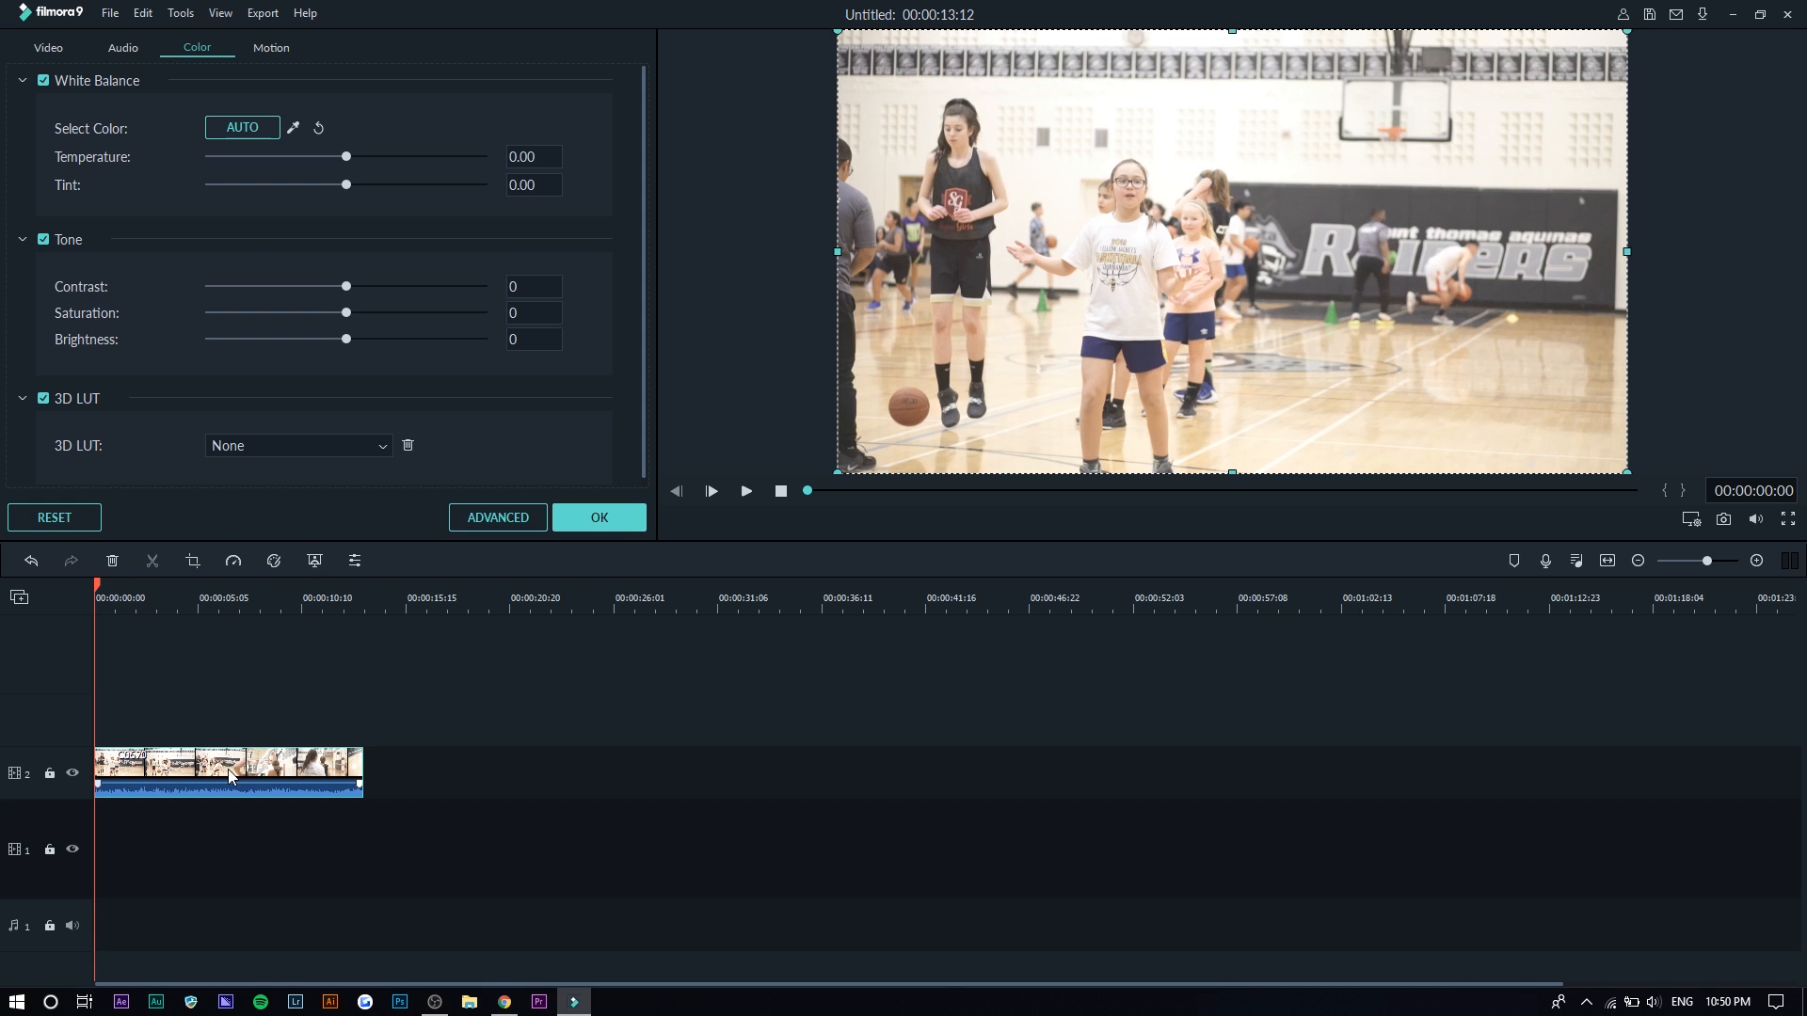
# - Open Advance Color Correction from the clip's context menu, browse presets, and return to adjustments
pyautogui.rightClick(231, 771)
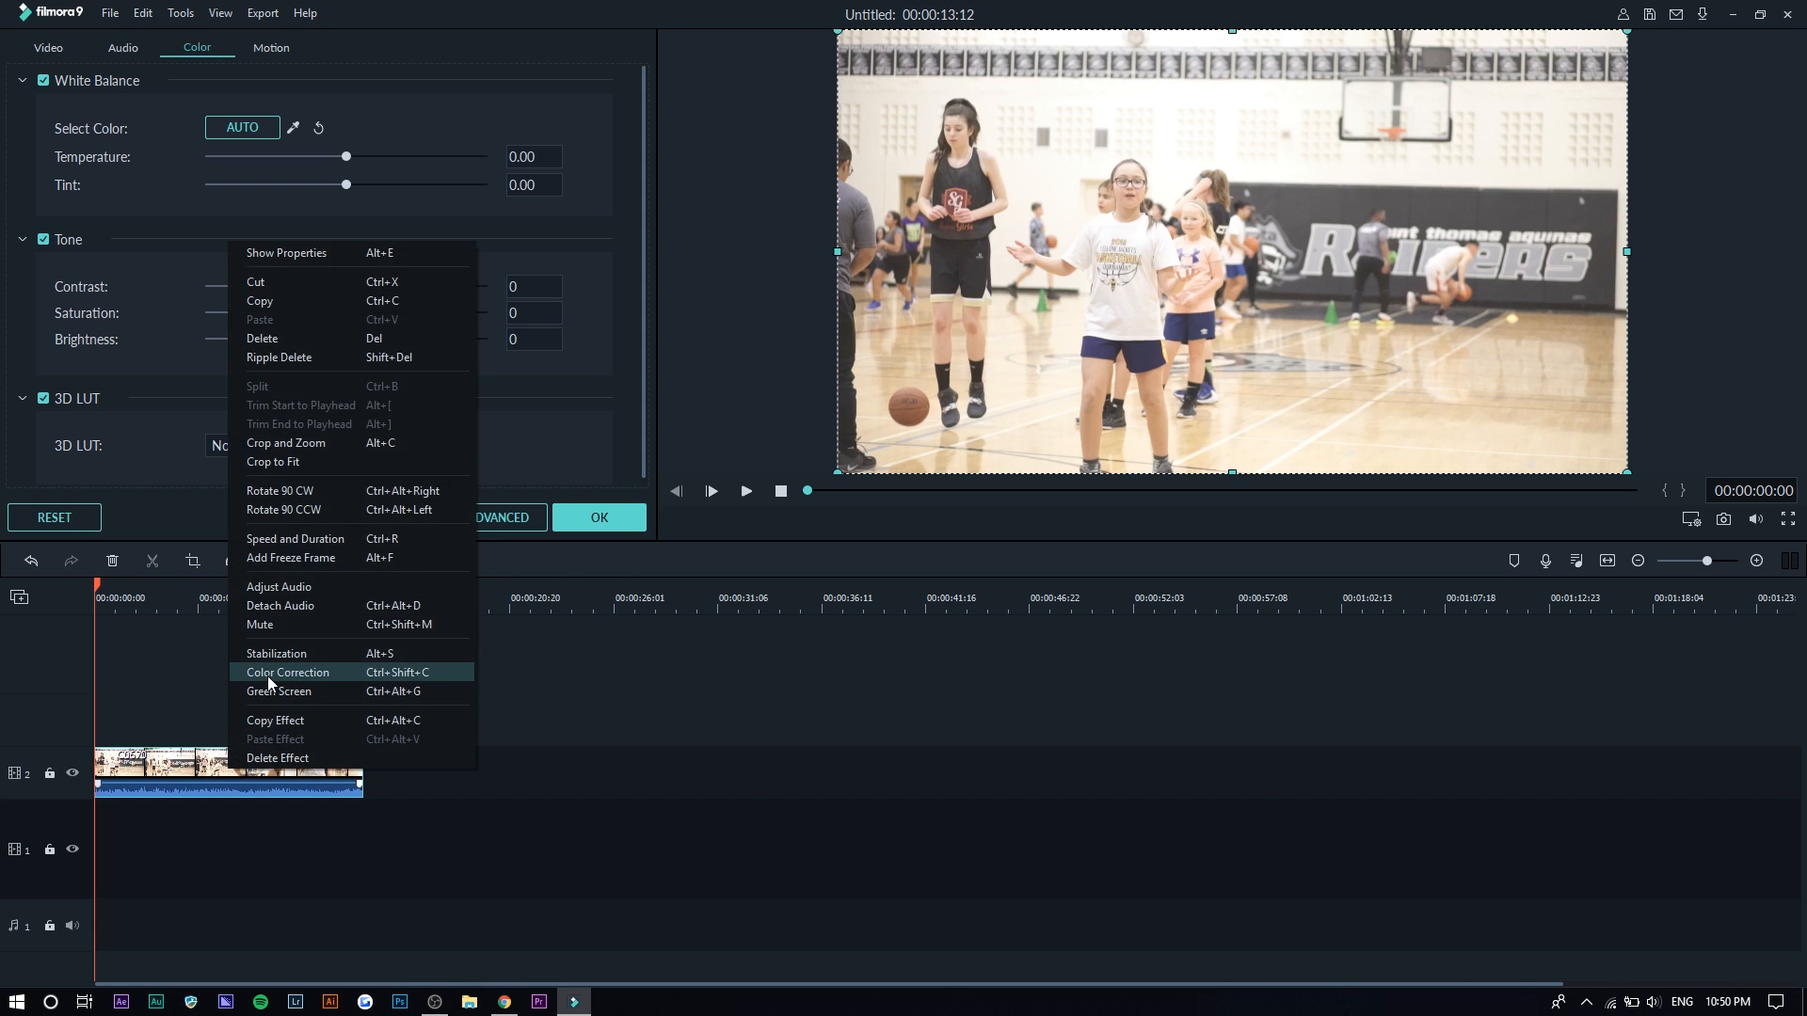
pyautogui.click(287, 672)
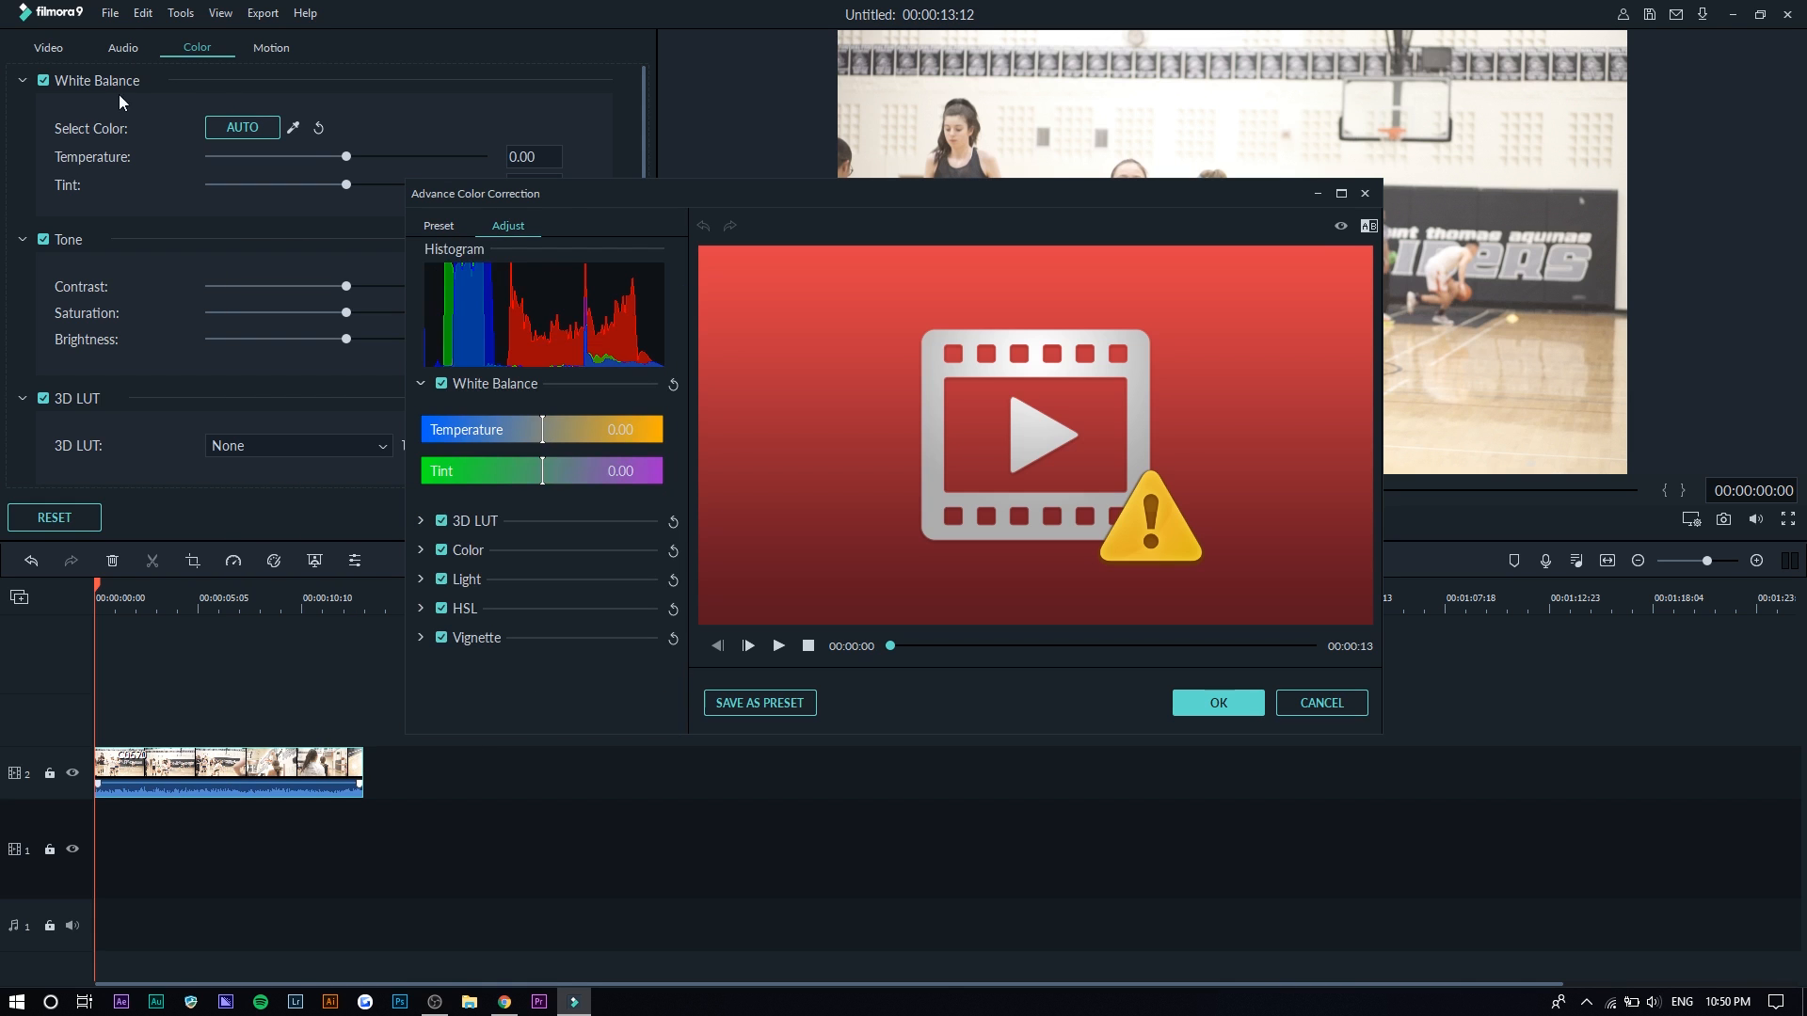
pyautogui.click(437, 225)
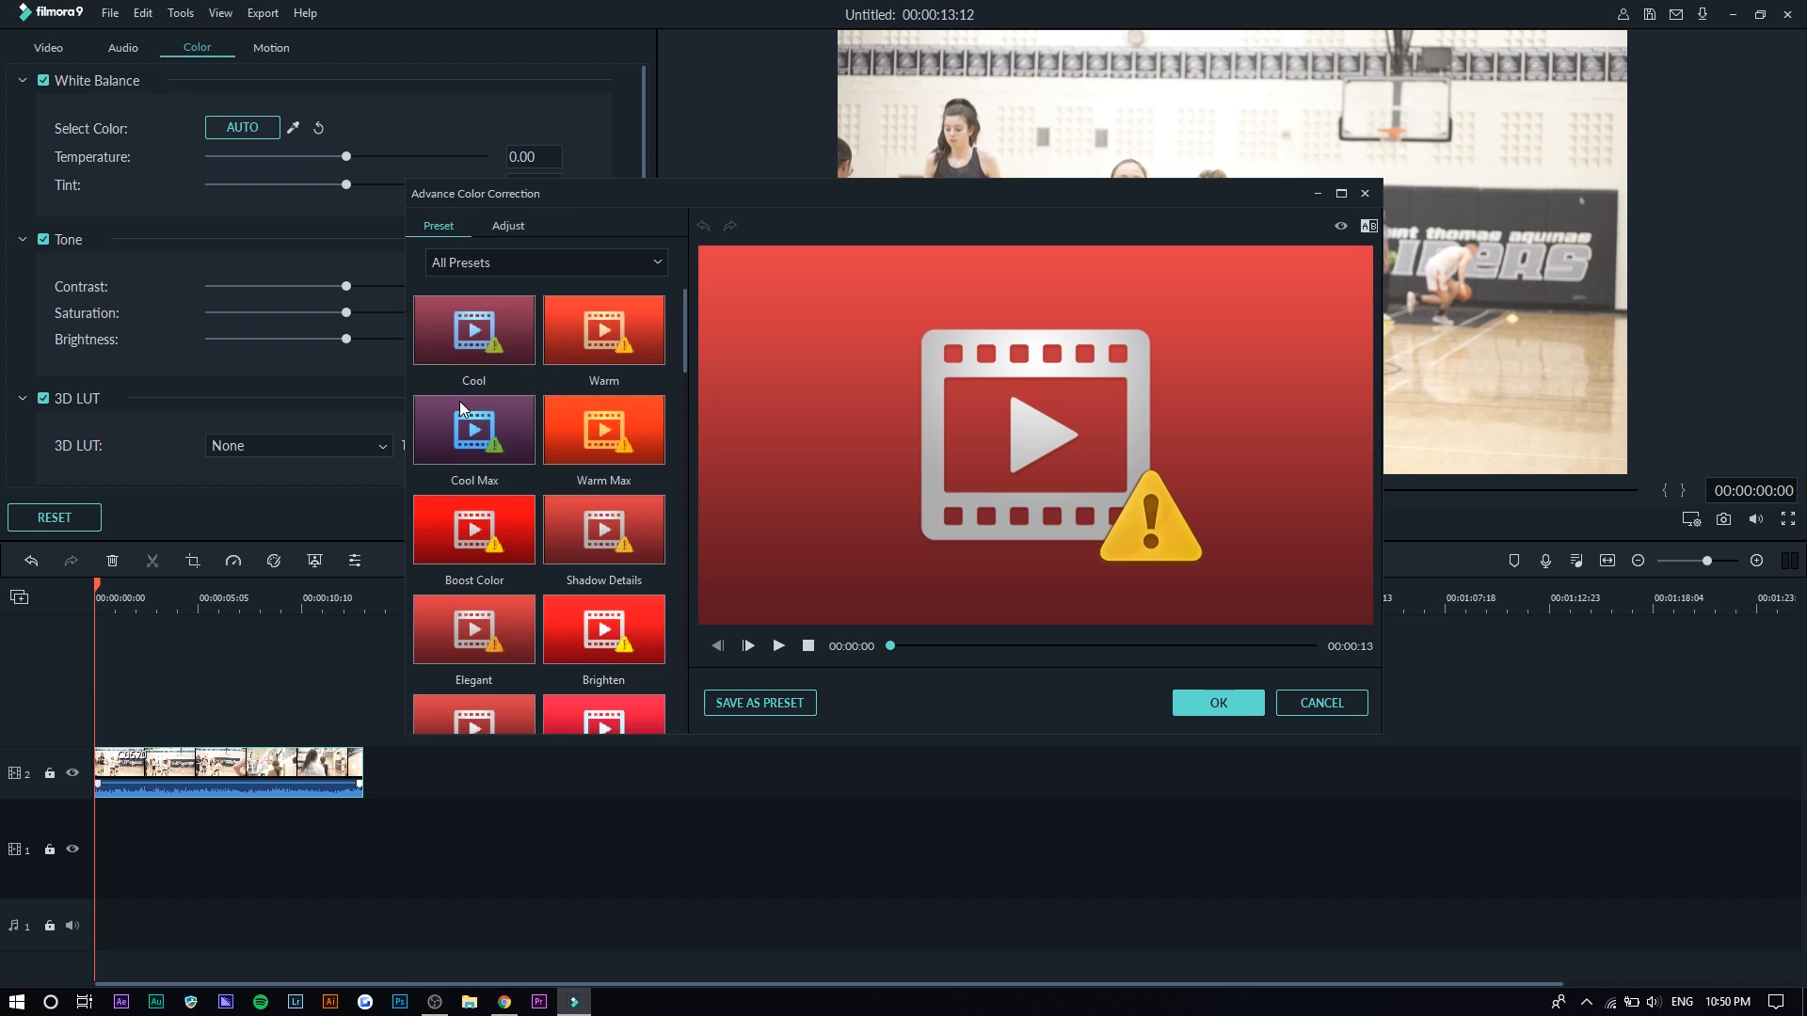
pyautogui.scroll(-3)
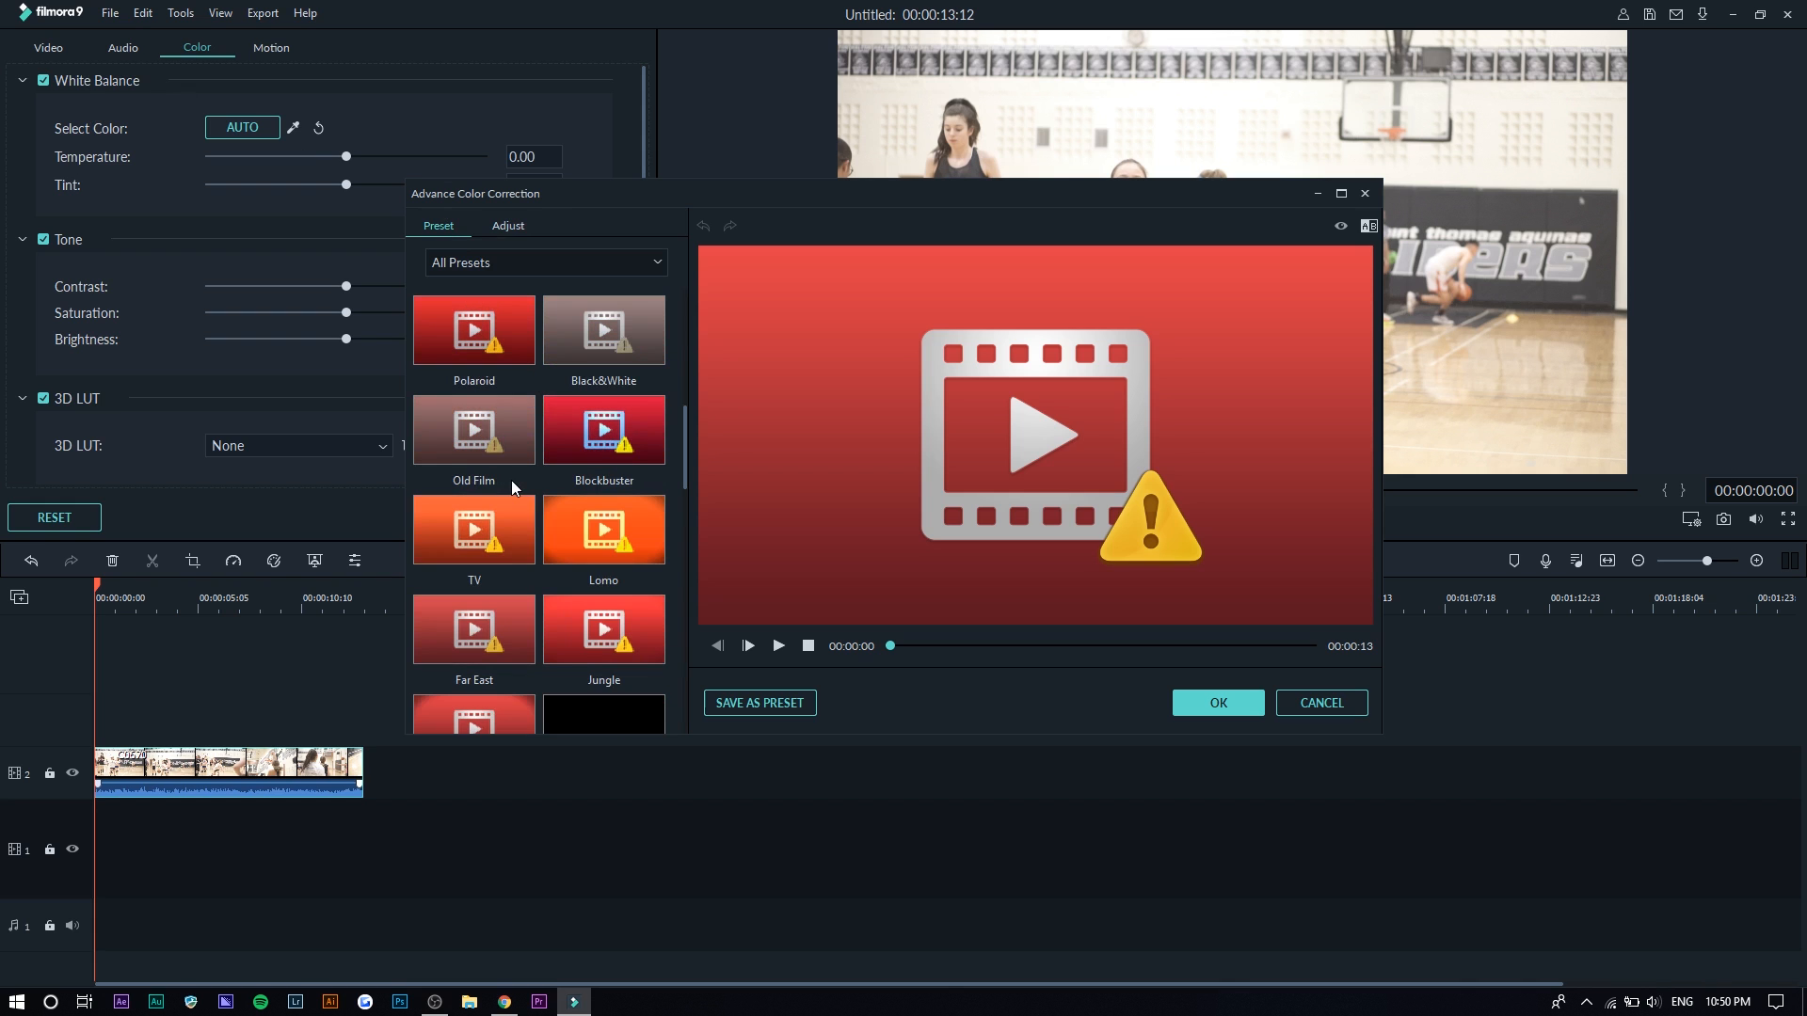
pyautogui.scroll(-3)
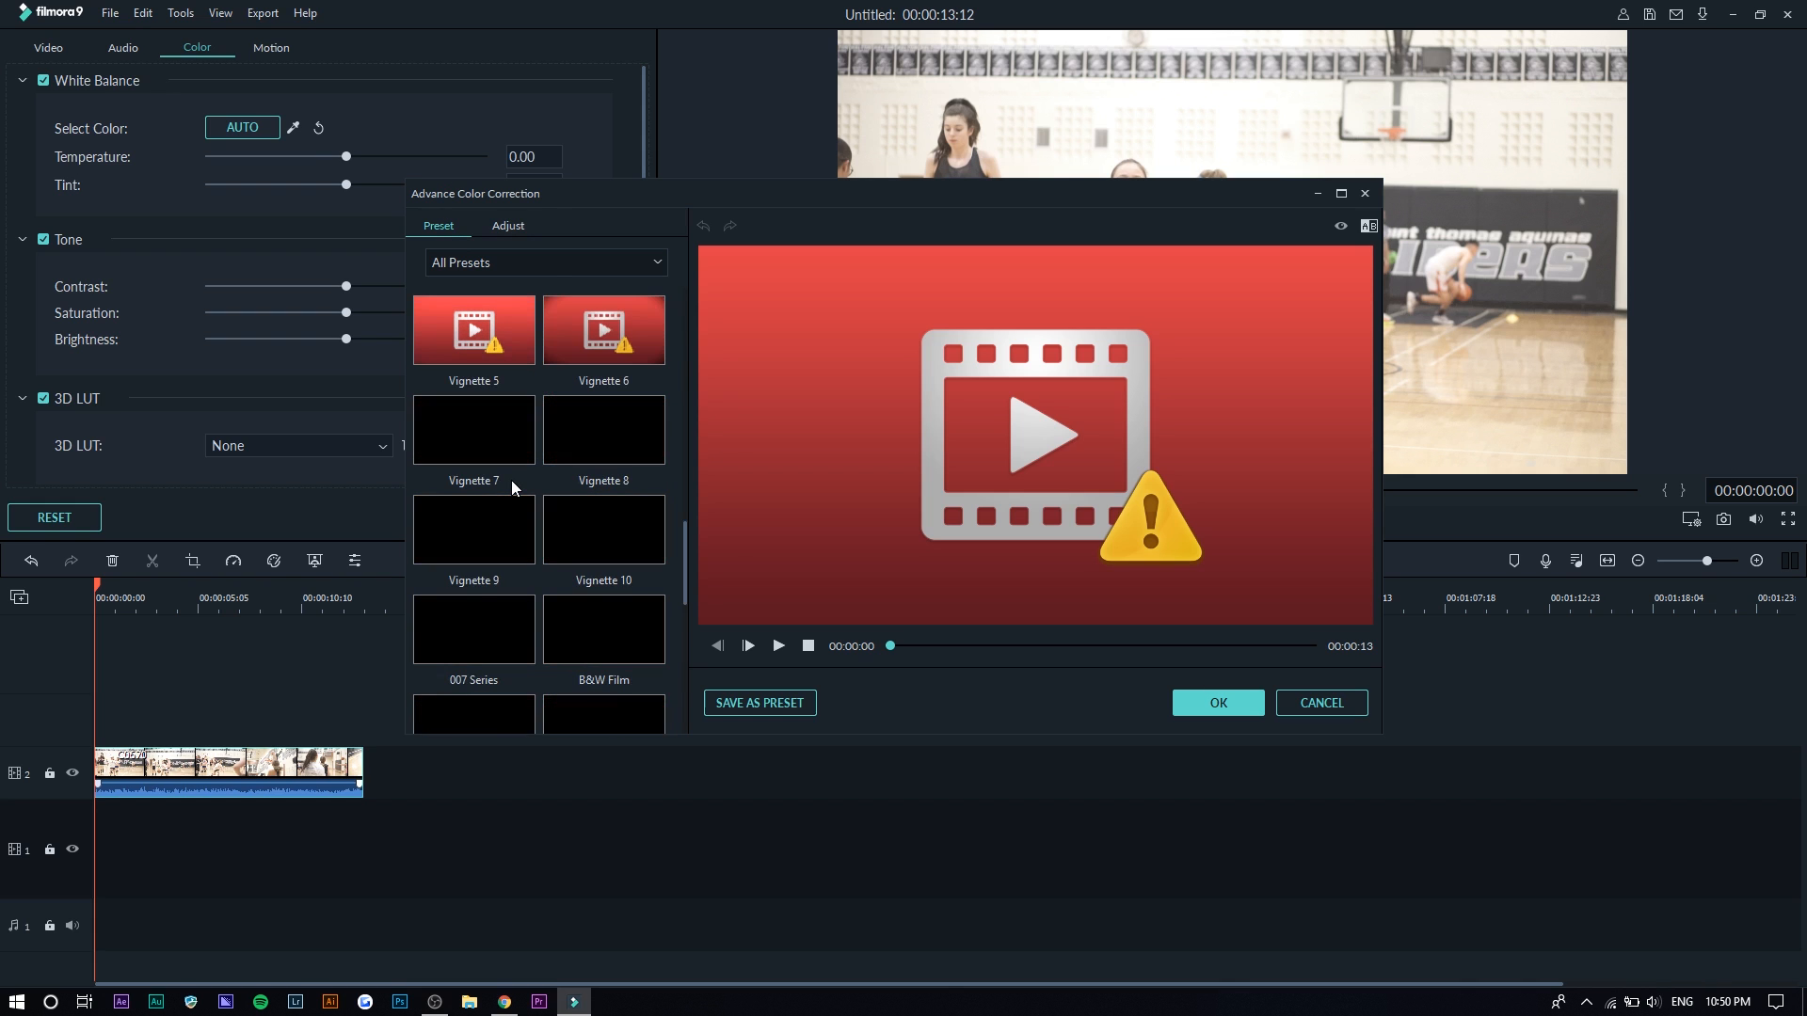
pyautogui.scroll(-3)
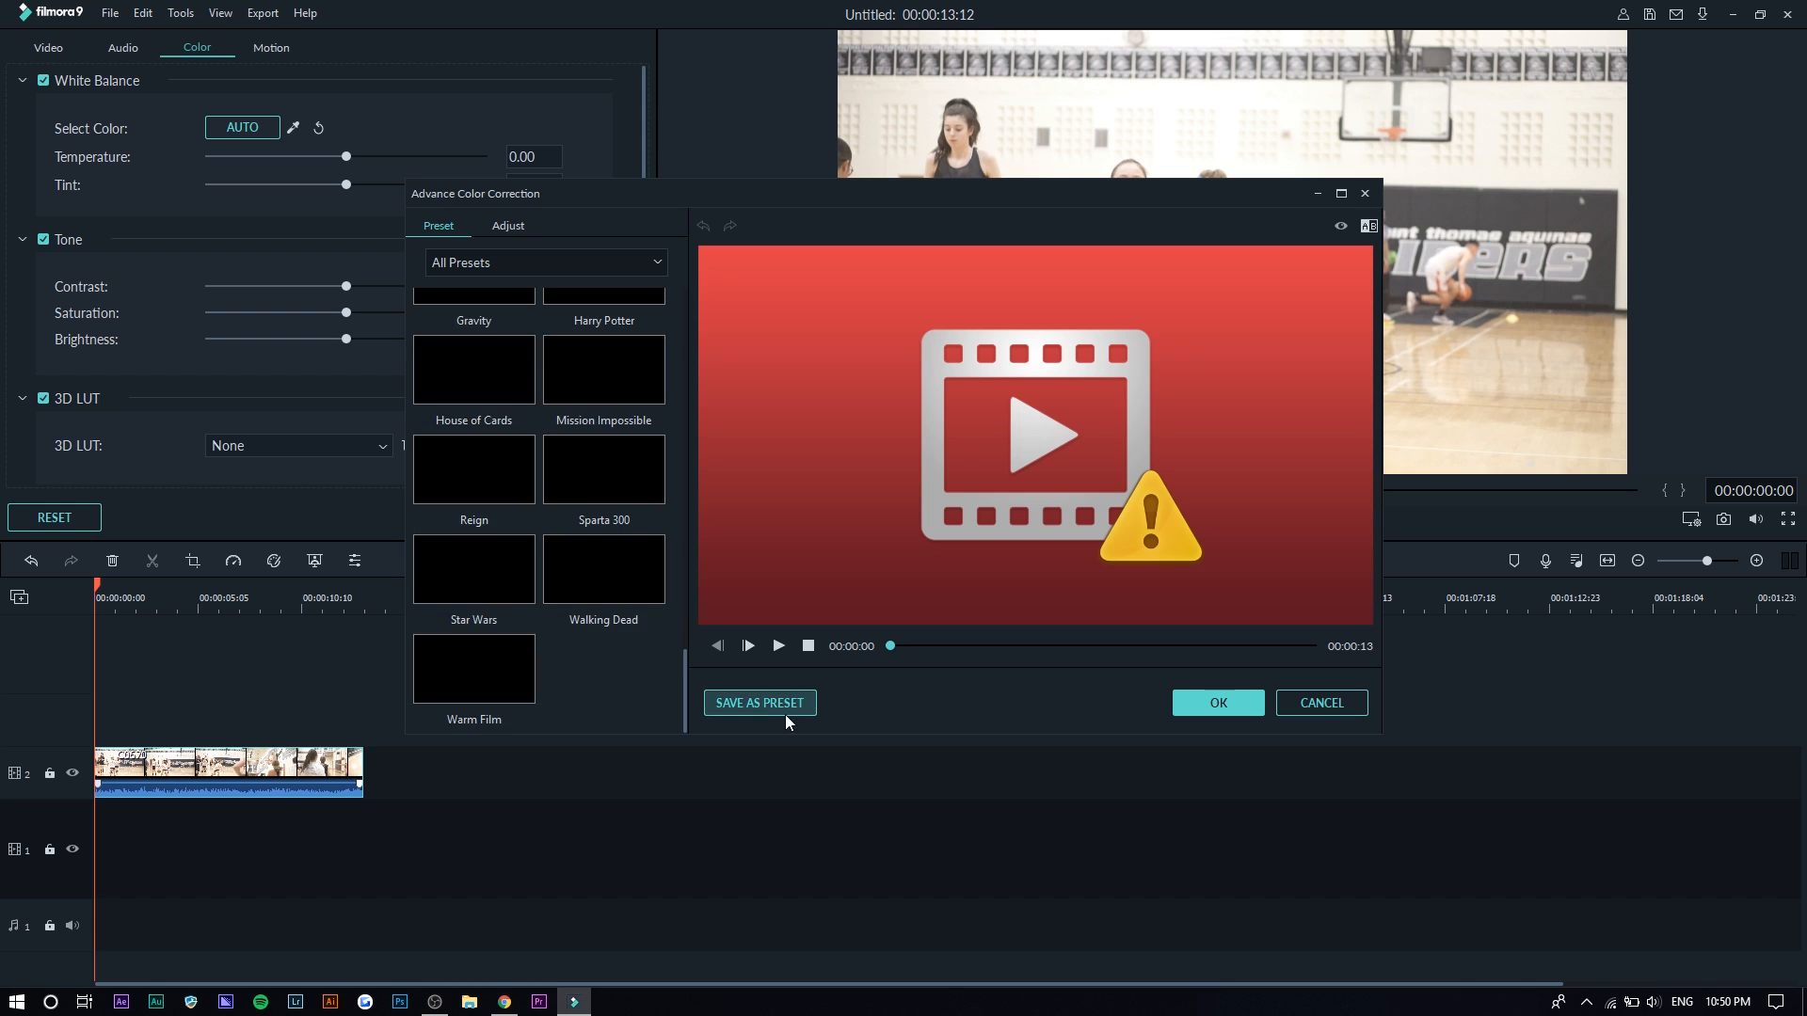
pyautogui.scroll(3)
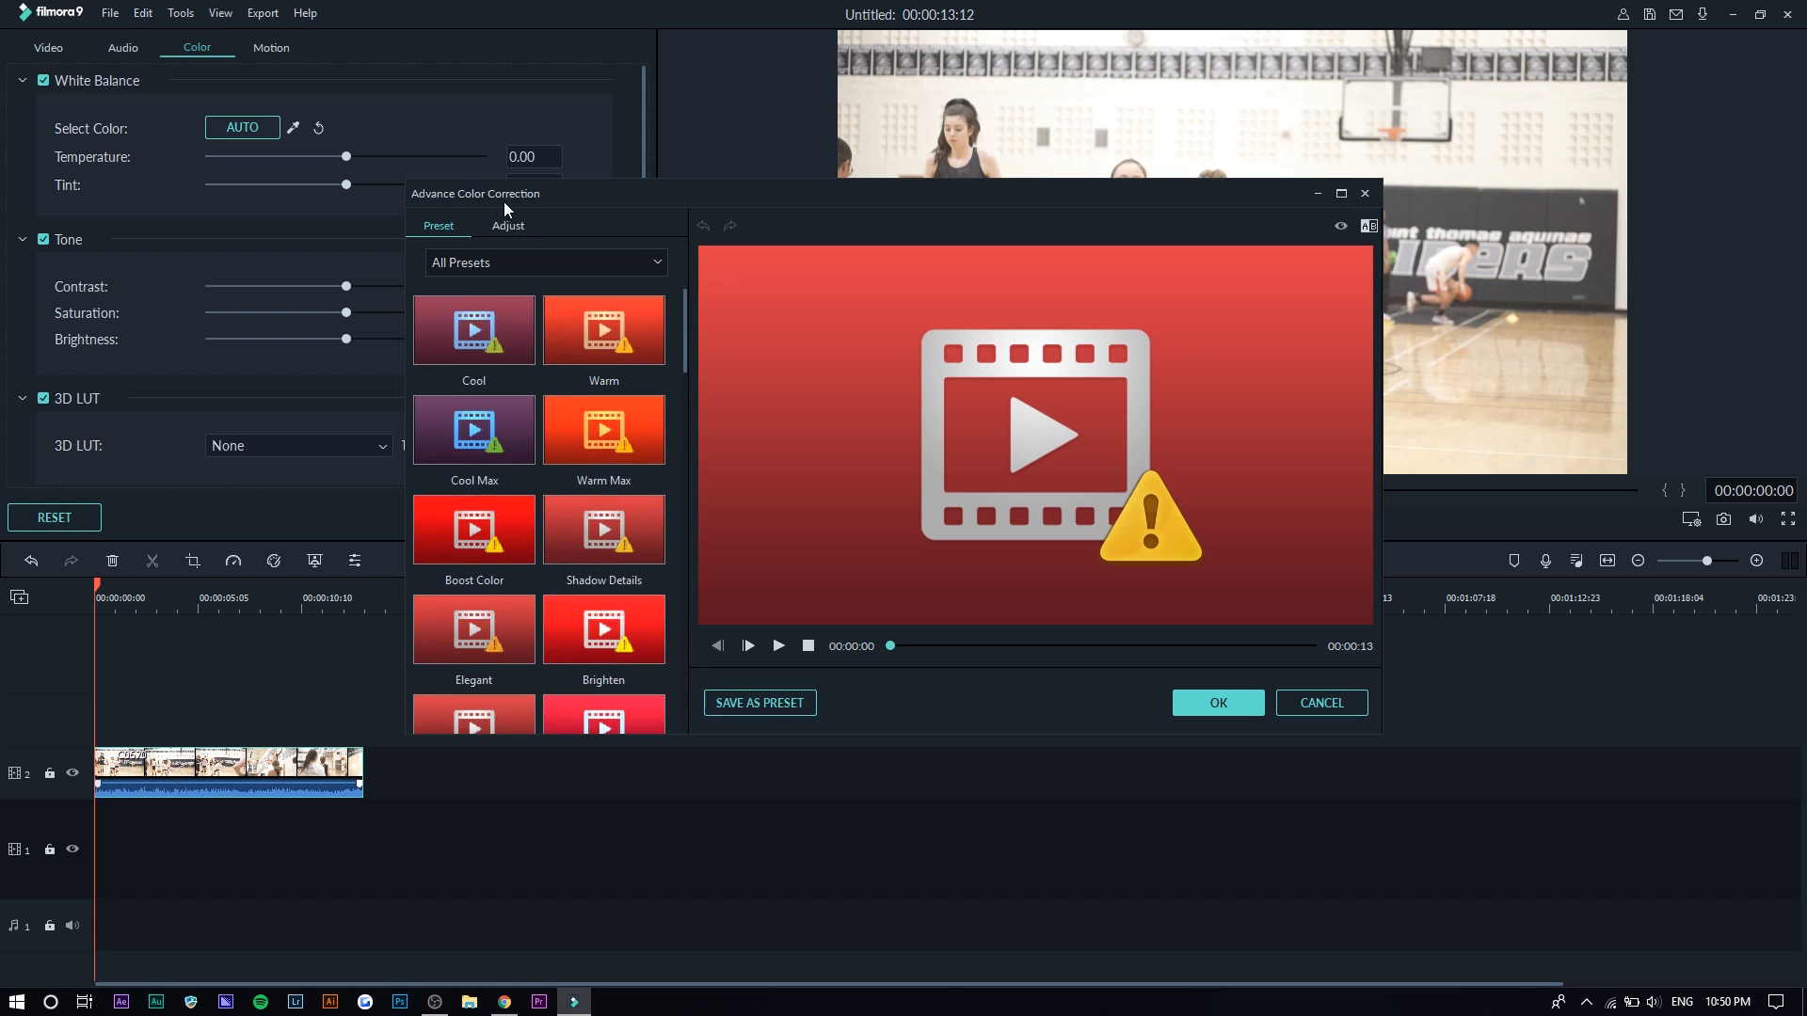
pyautogui.click(509, 225)
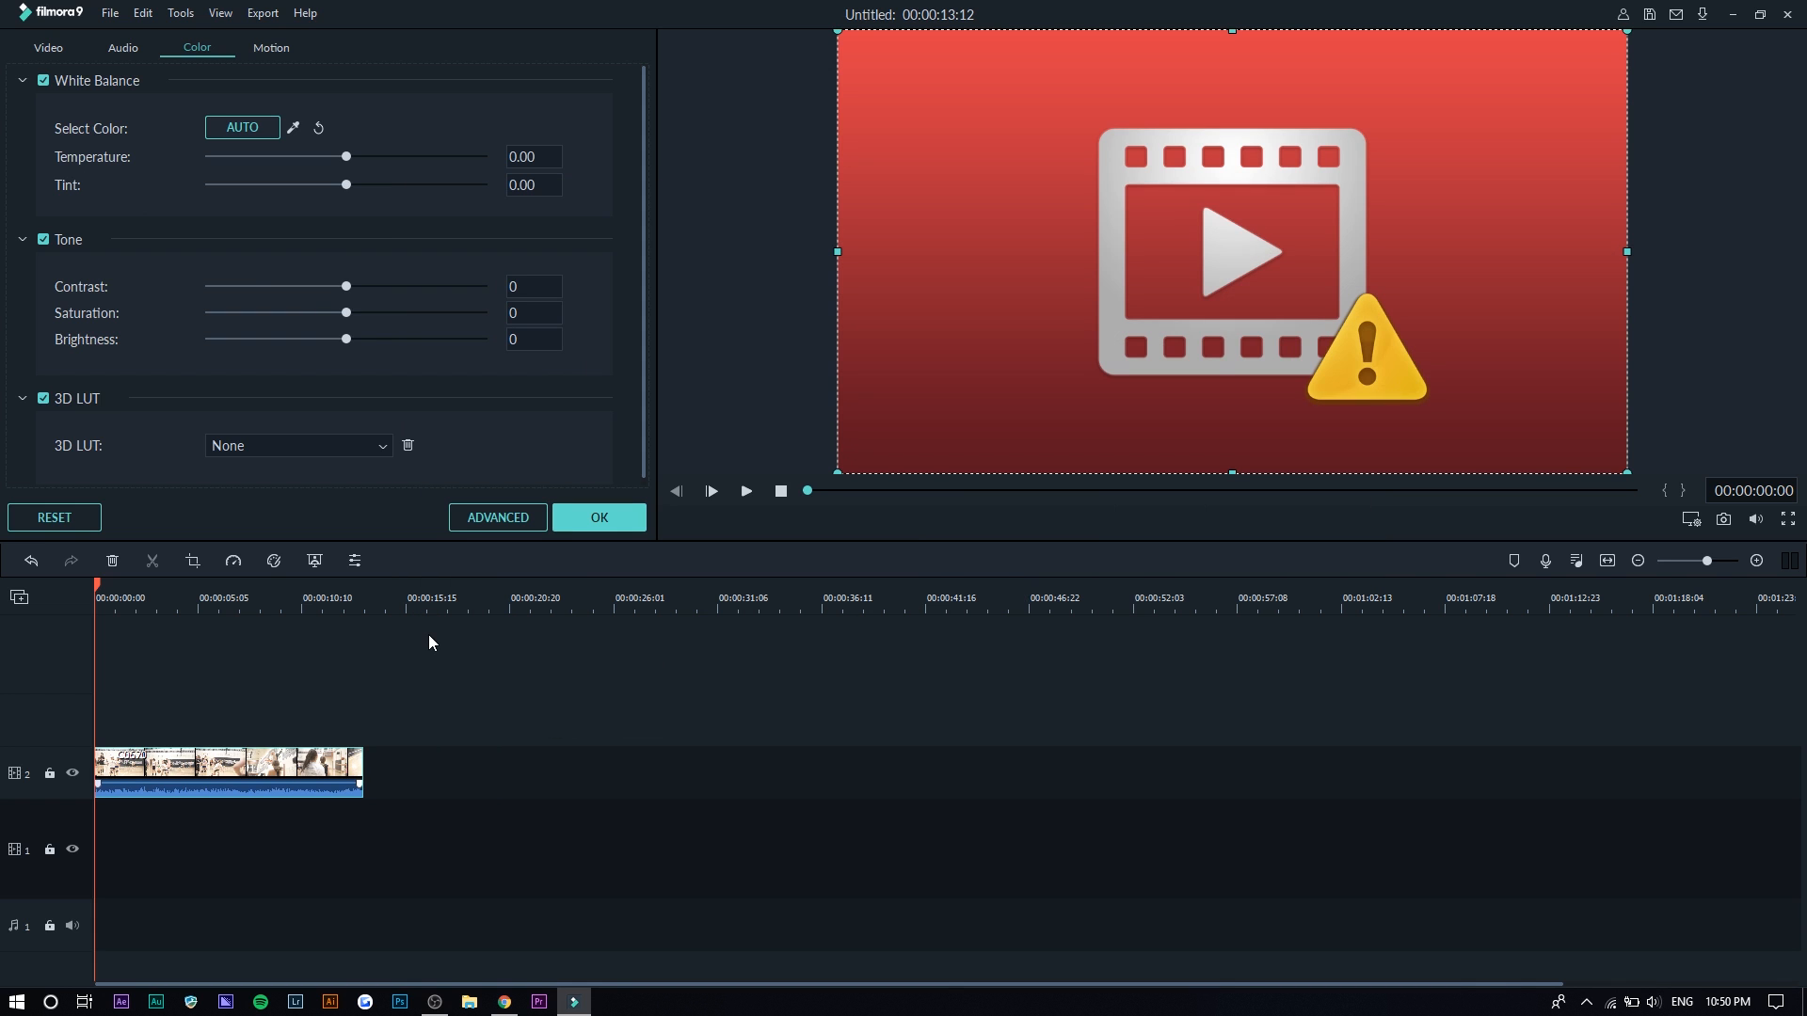
pyautogui.click(599, 518)
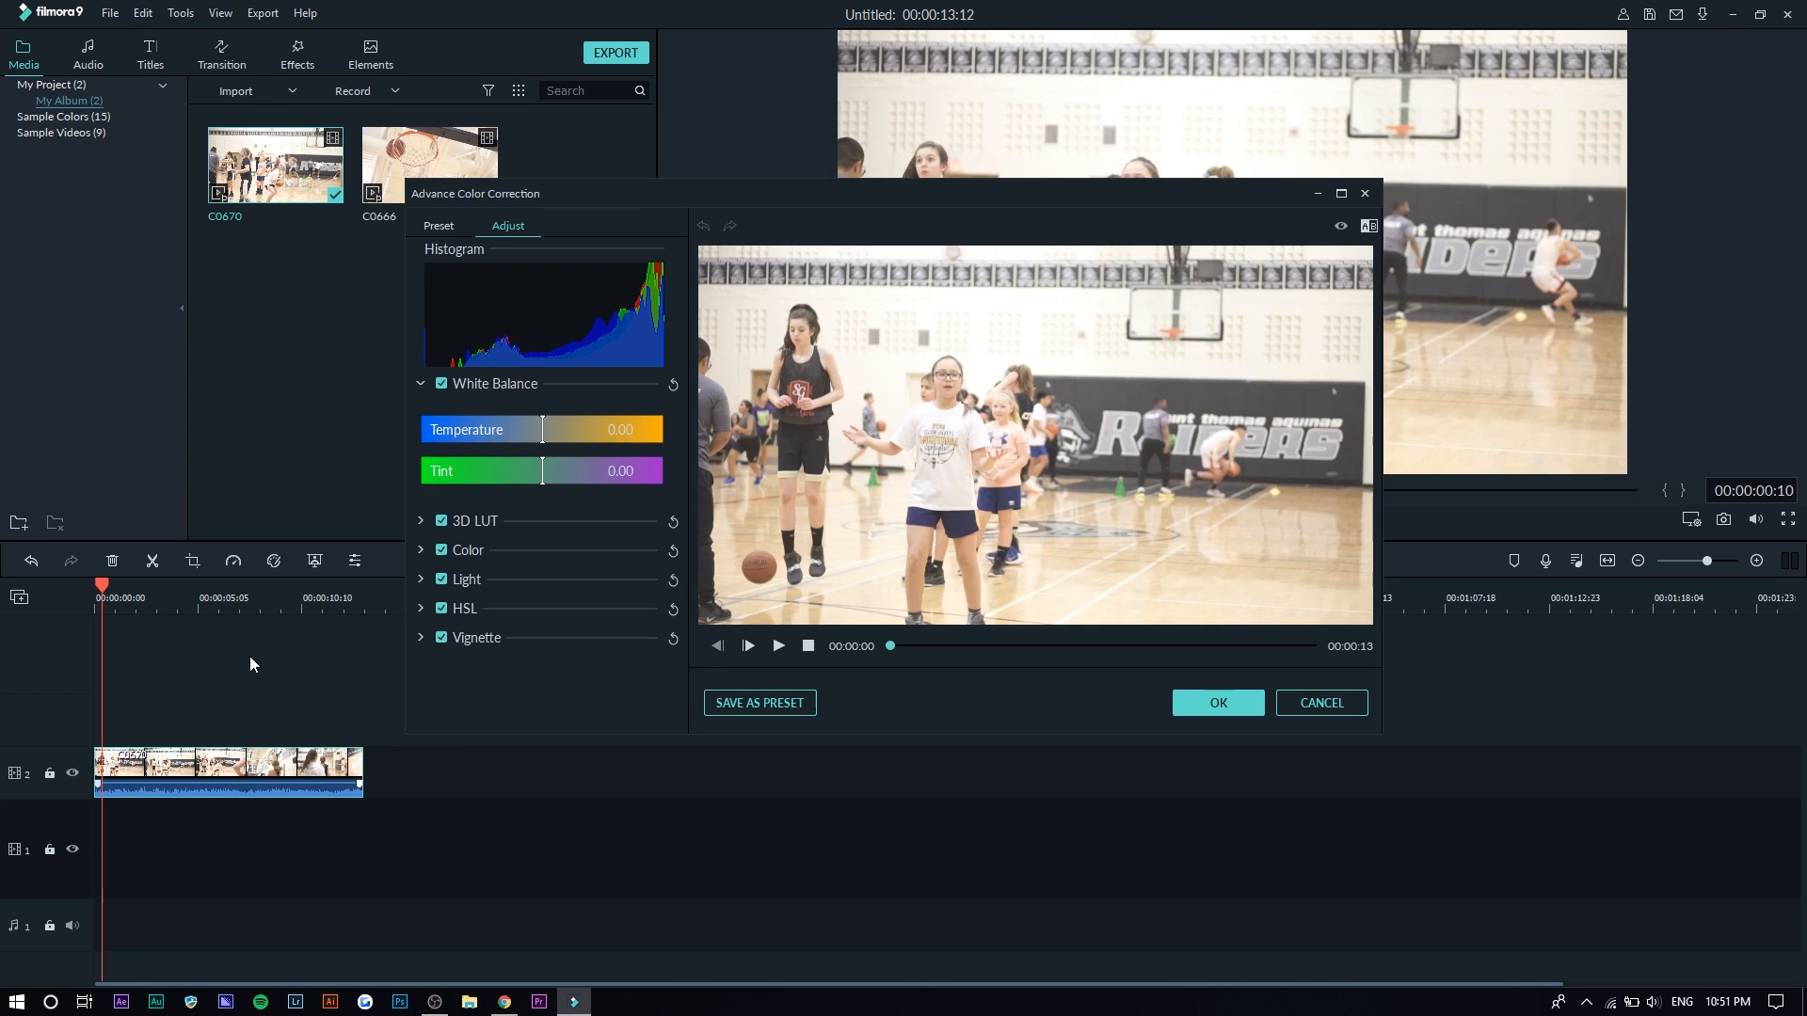
pyautogui.moveTo(307, 55)
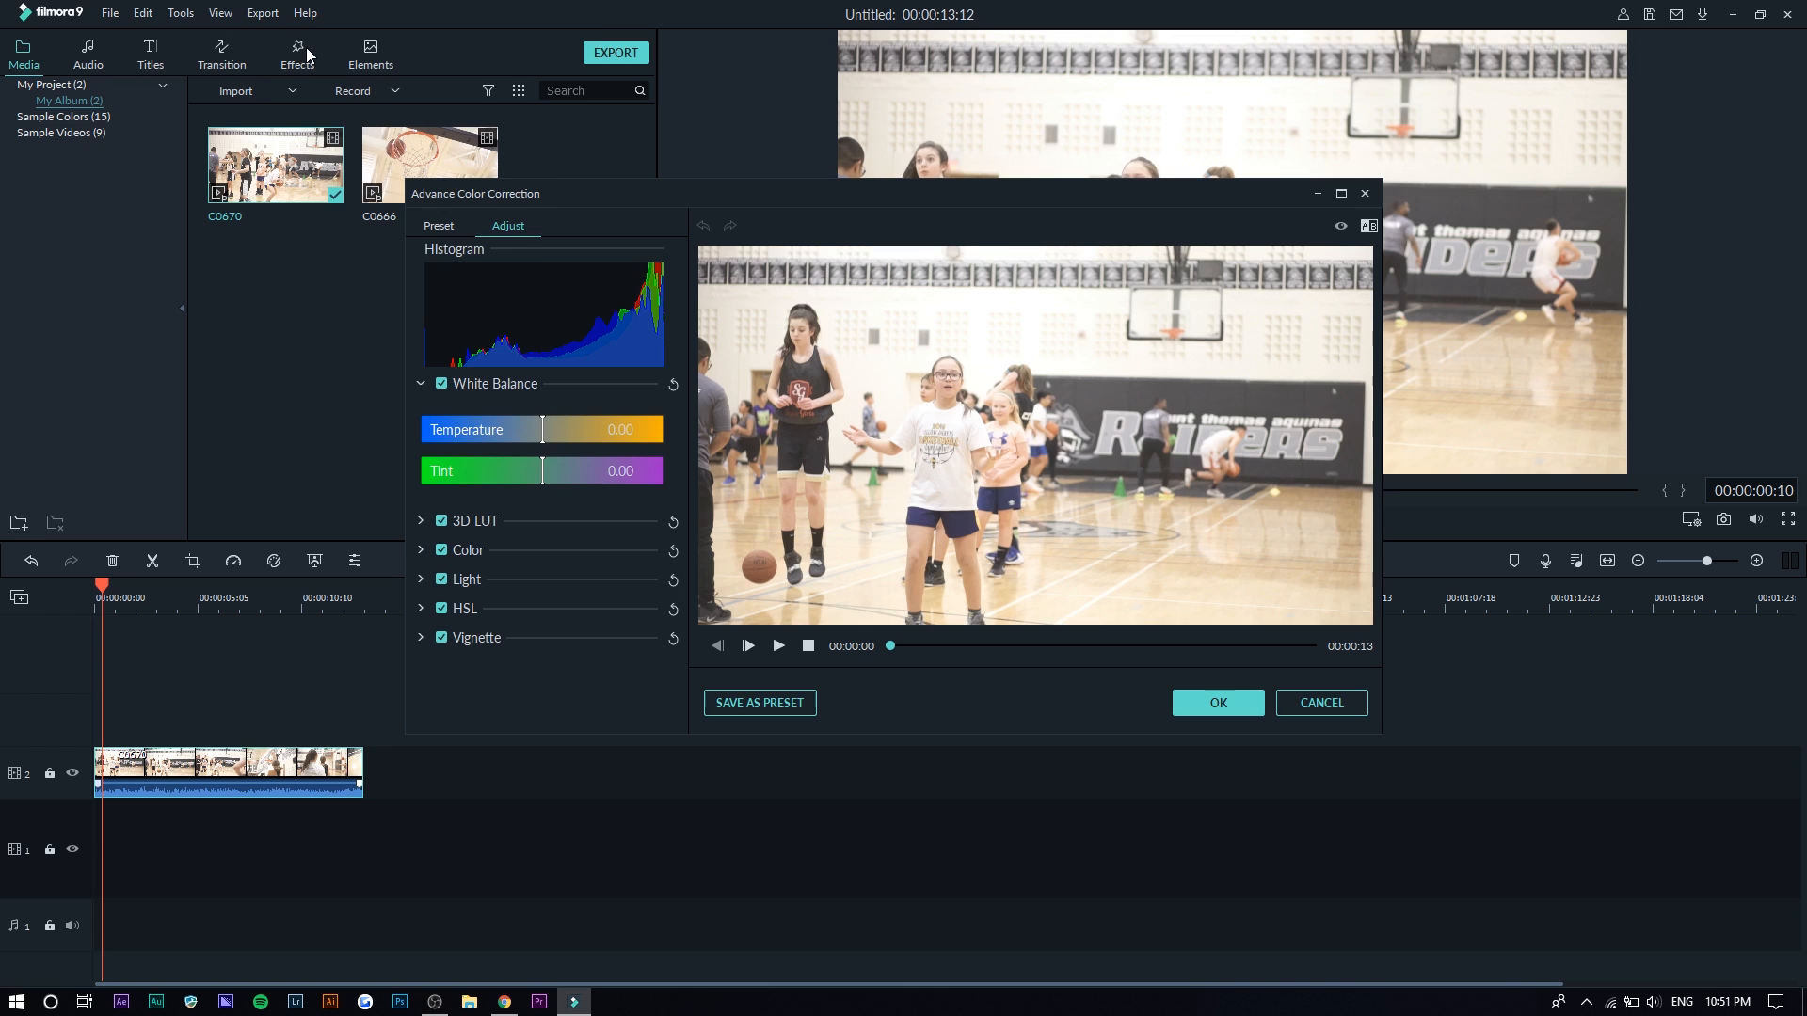
# - Browse presets, try the Cool Film LUT, apply Dark Film, and confirm with OK
pyautogui.click(437, 226)
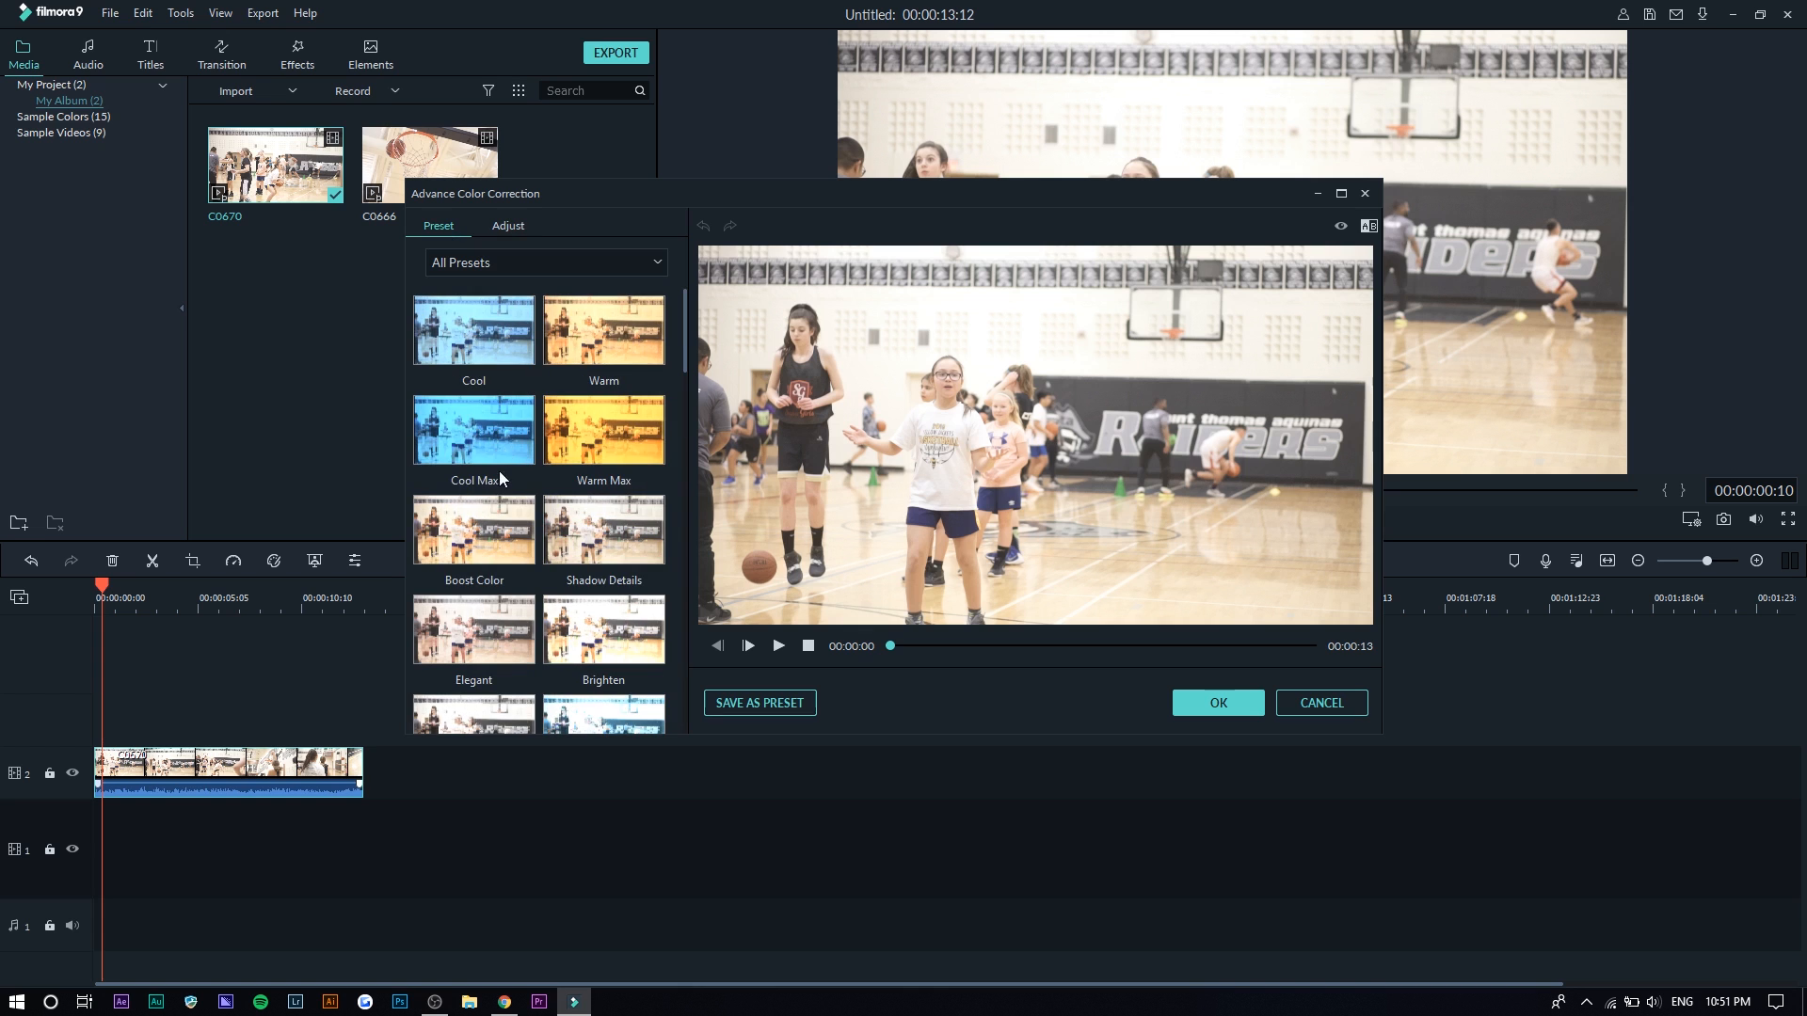
pyautogui.moveTo(604, 530)
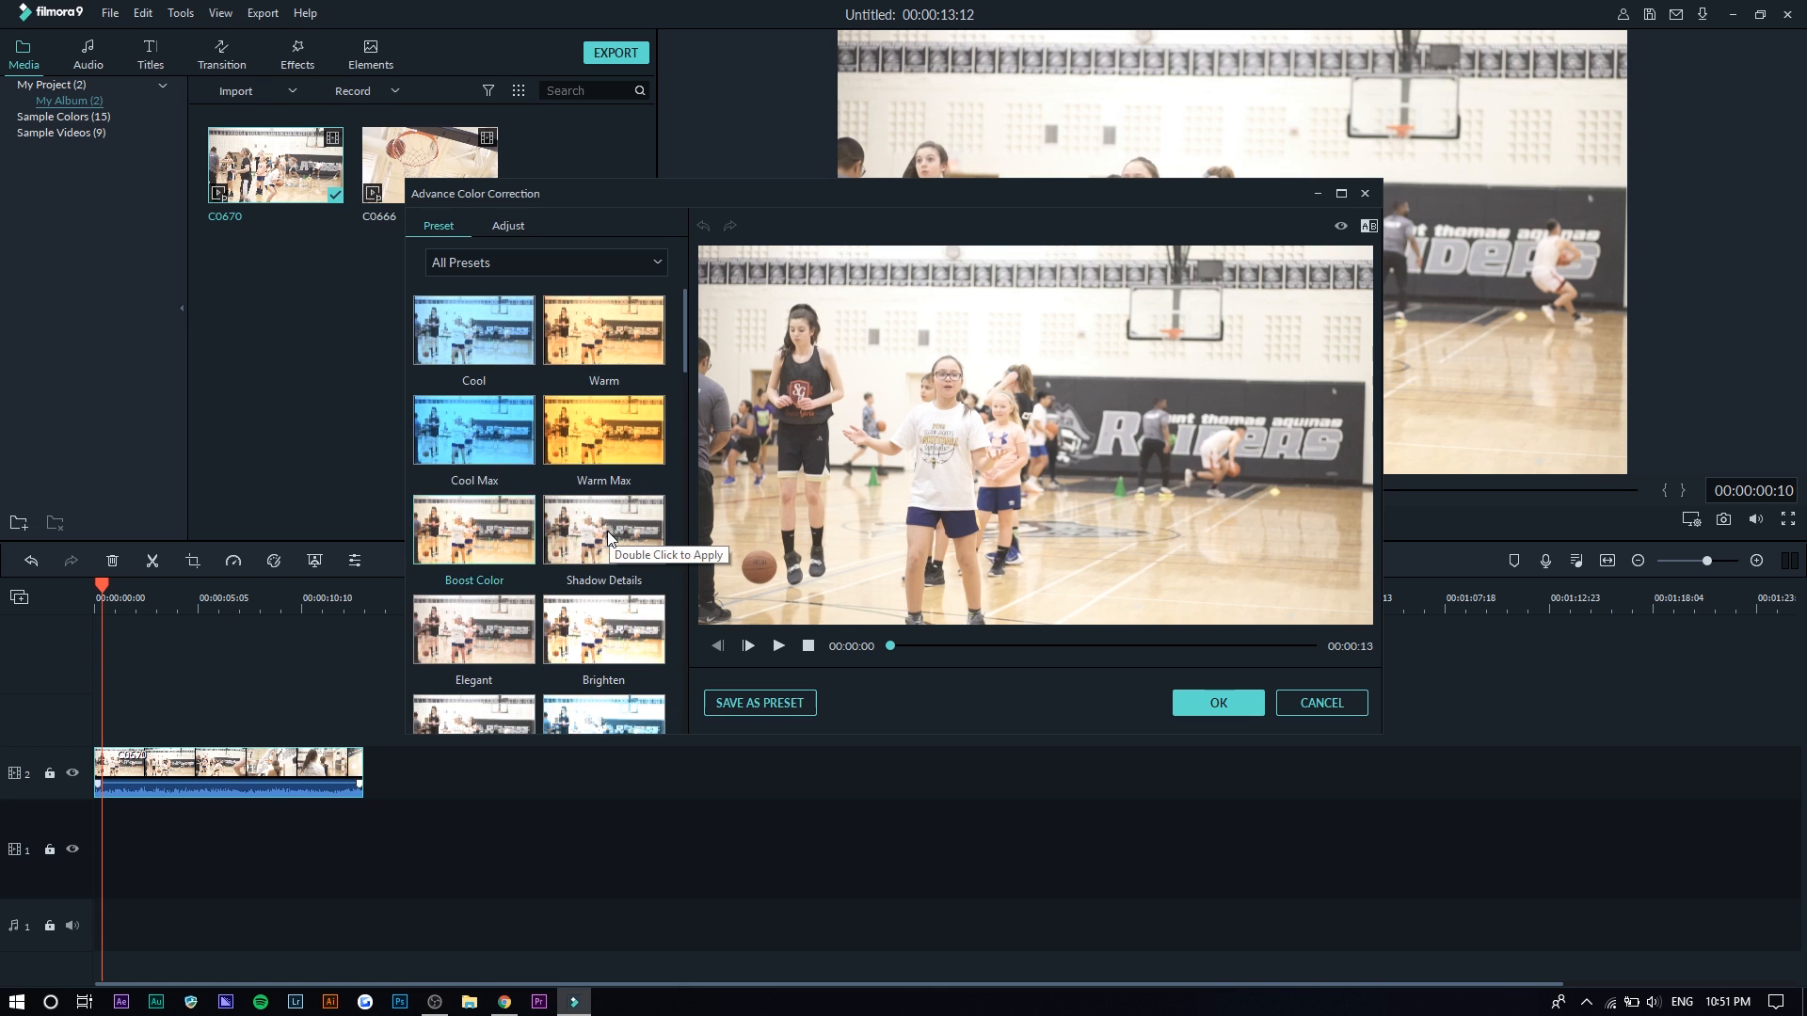
pyautogui.scroll(-3)
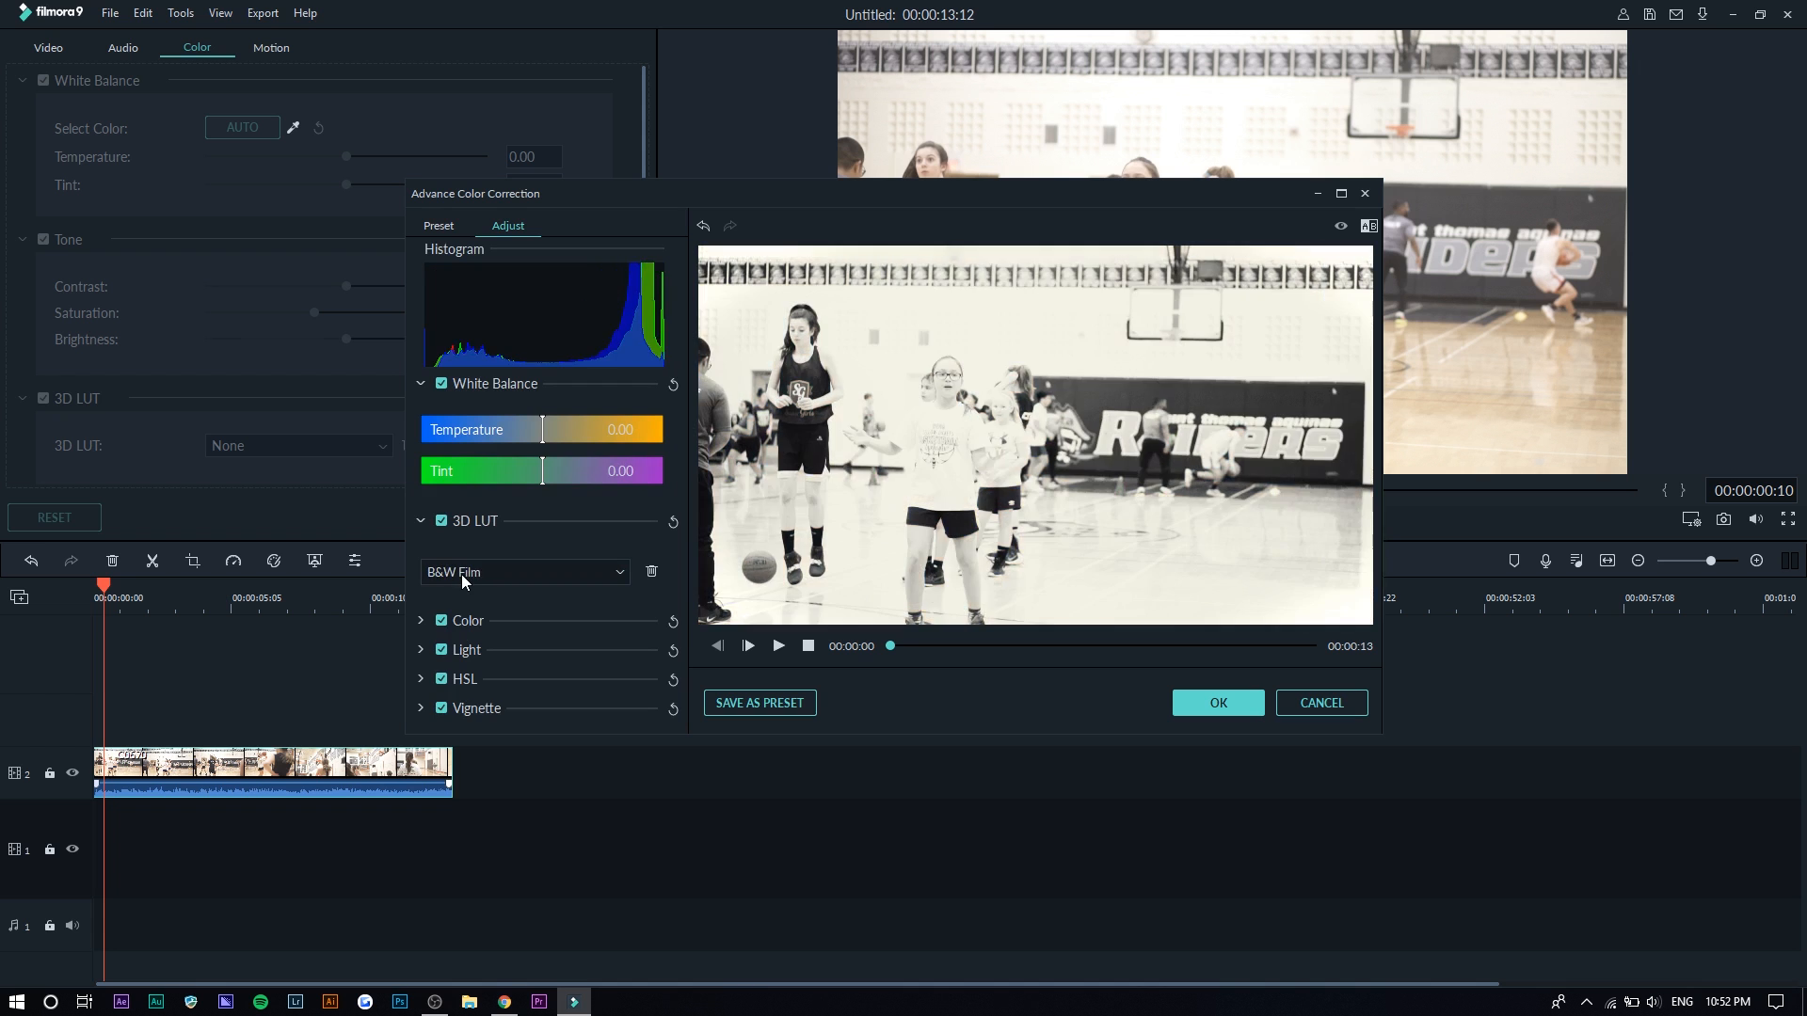
pyautogui.click(524, 571)
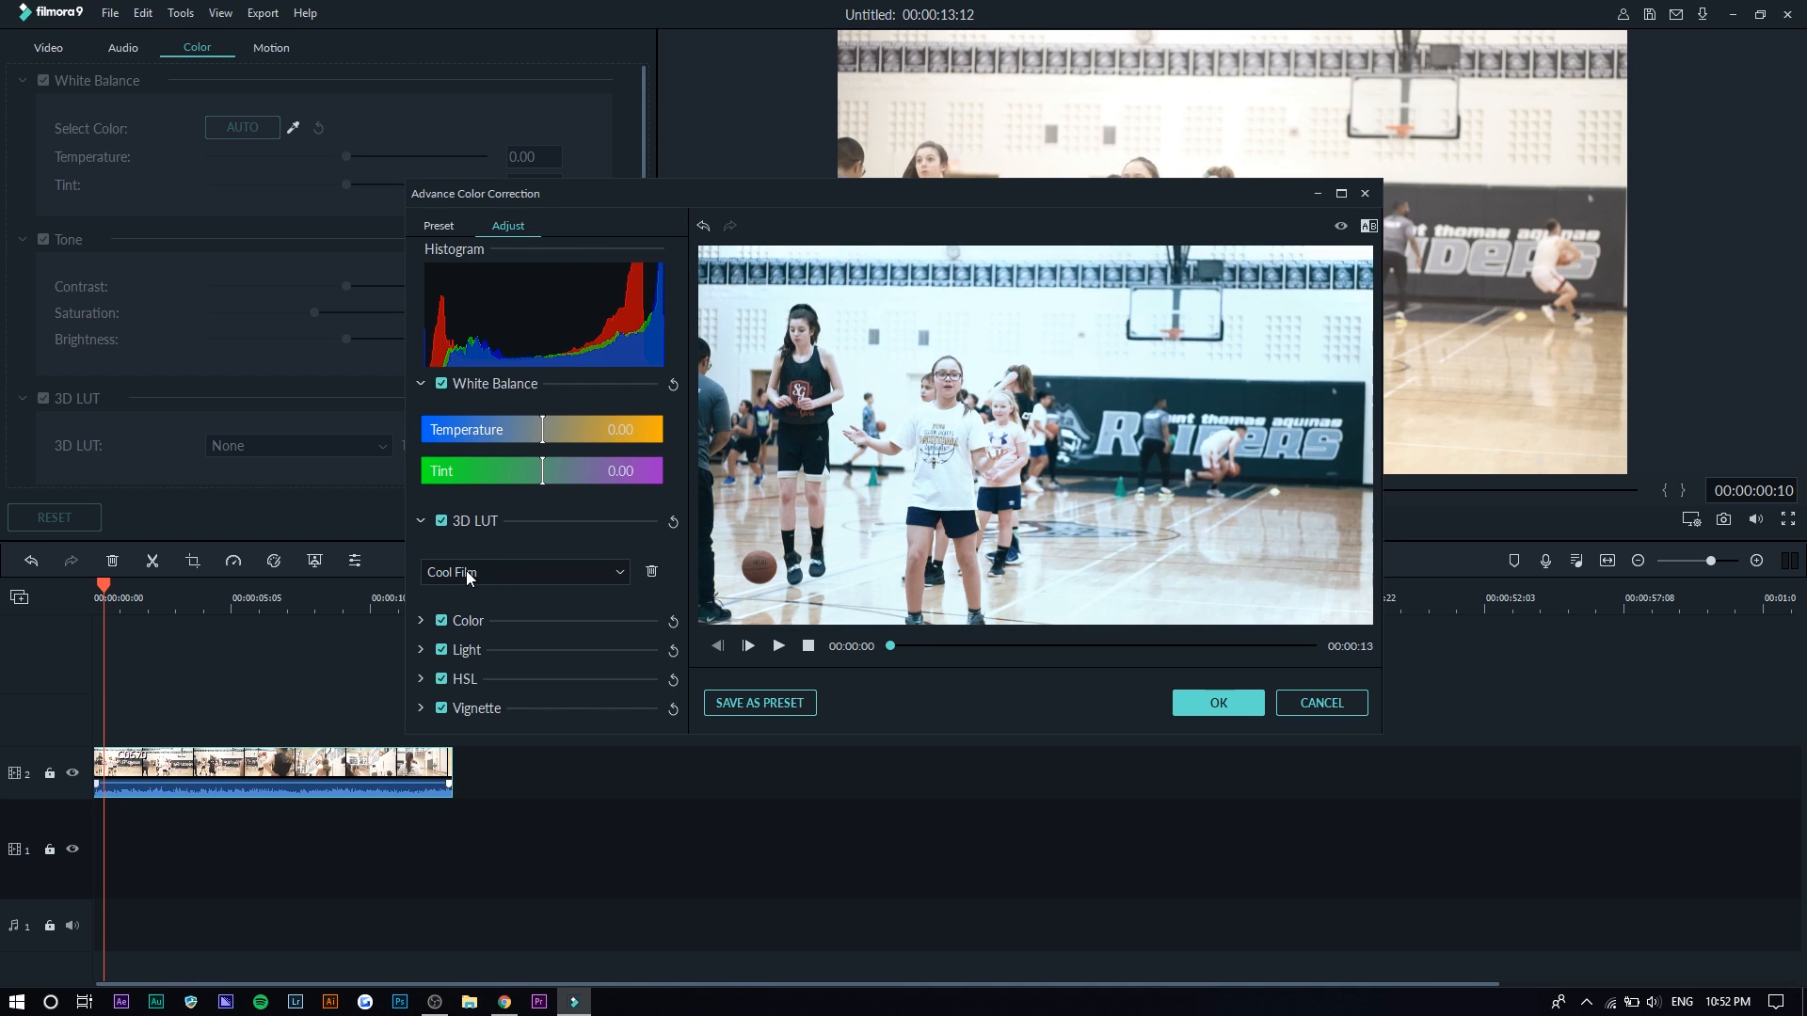
pyautogui.click(523, 571)
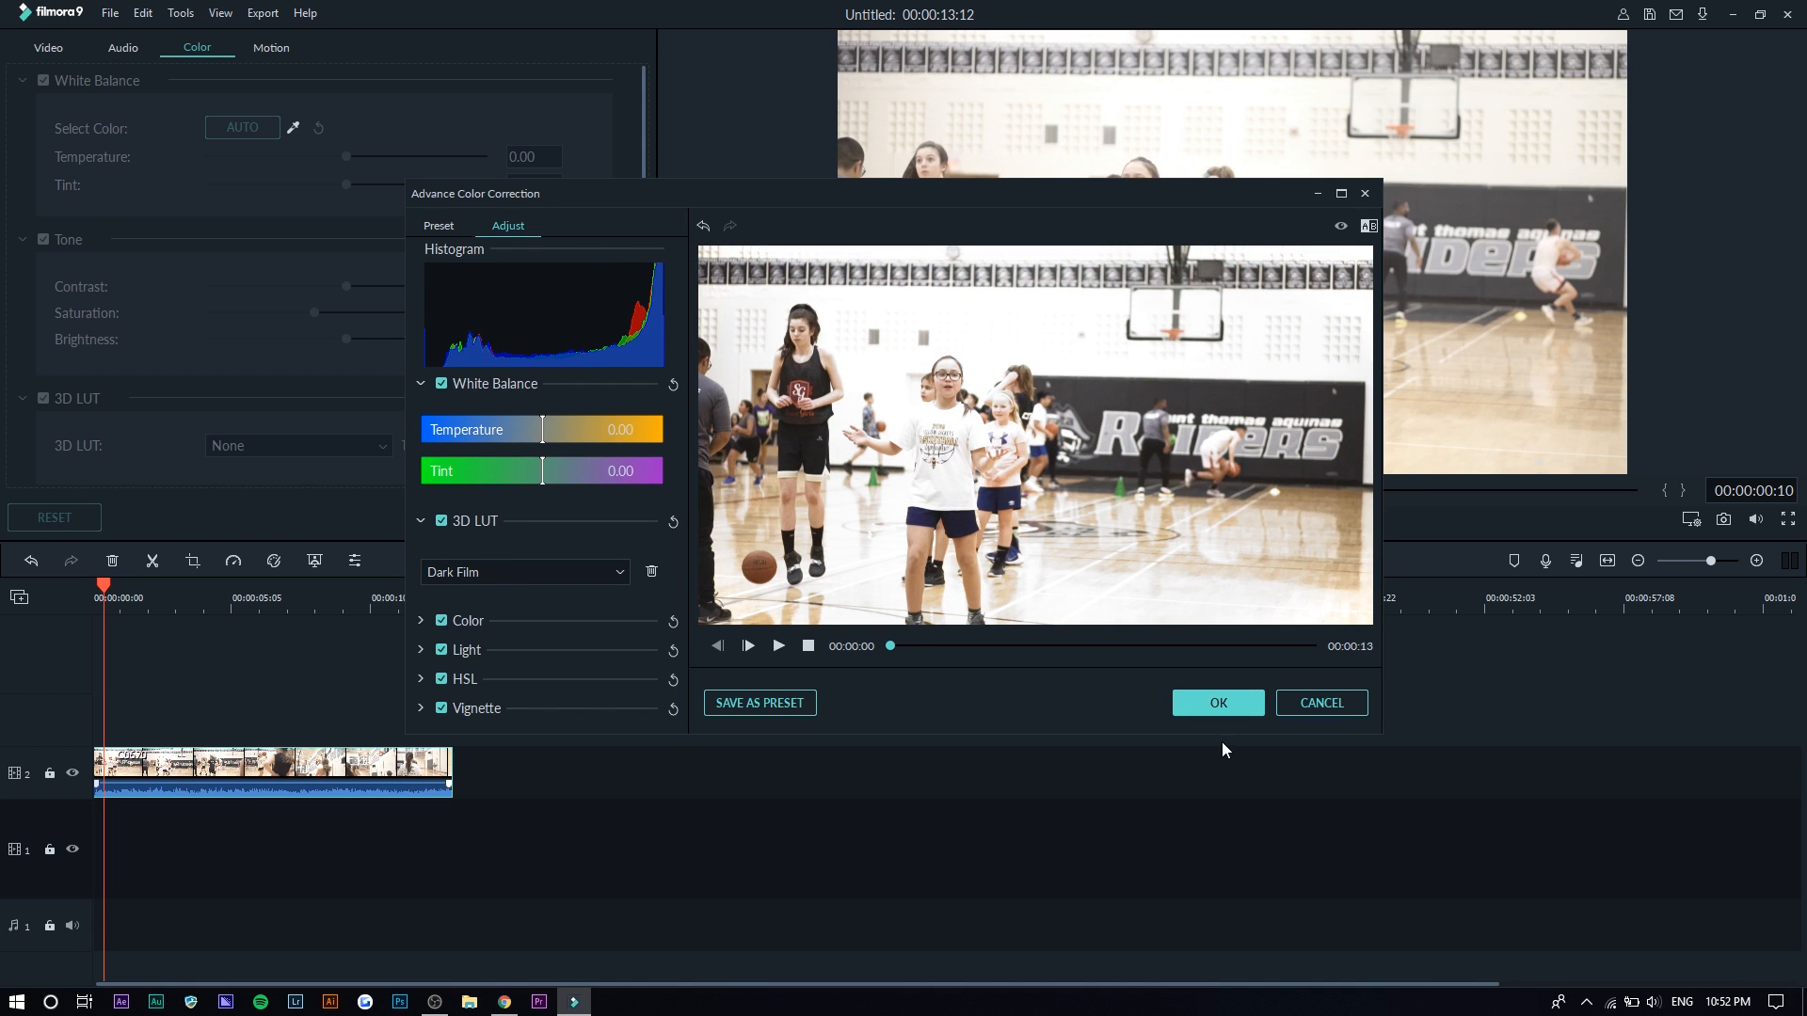
pyautogui.click(1216, 703)
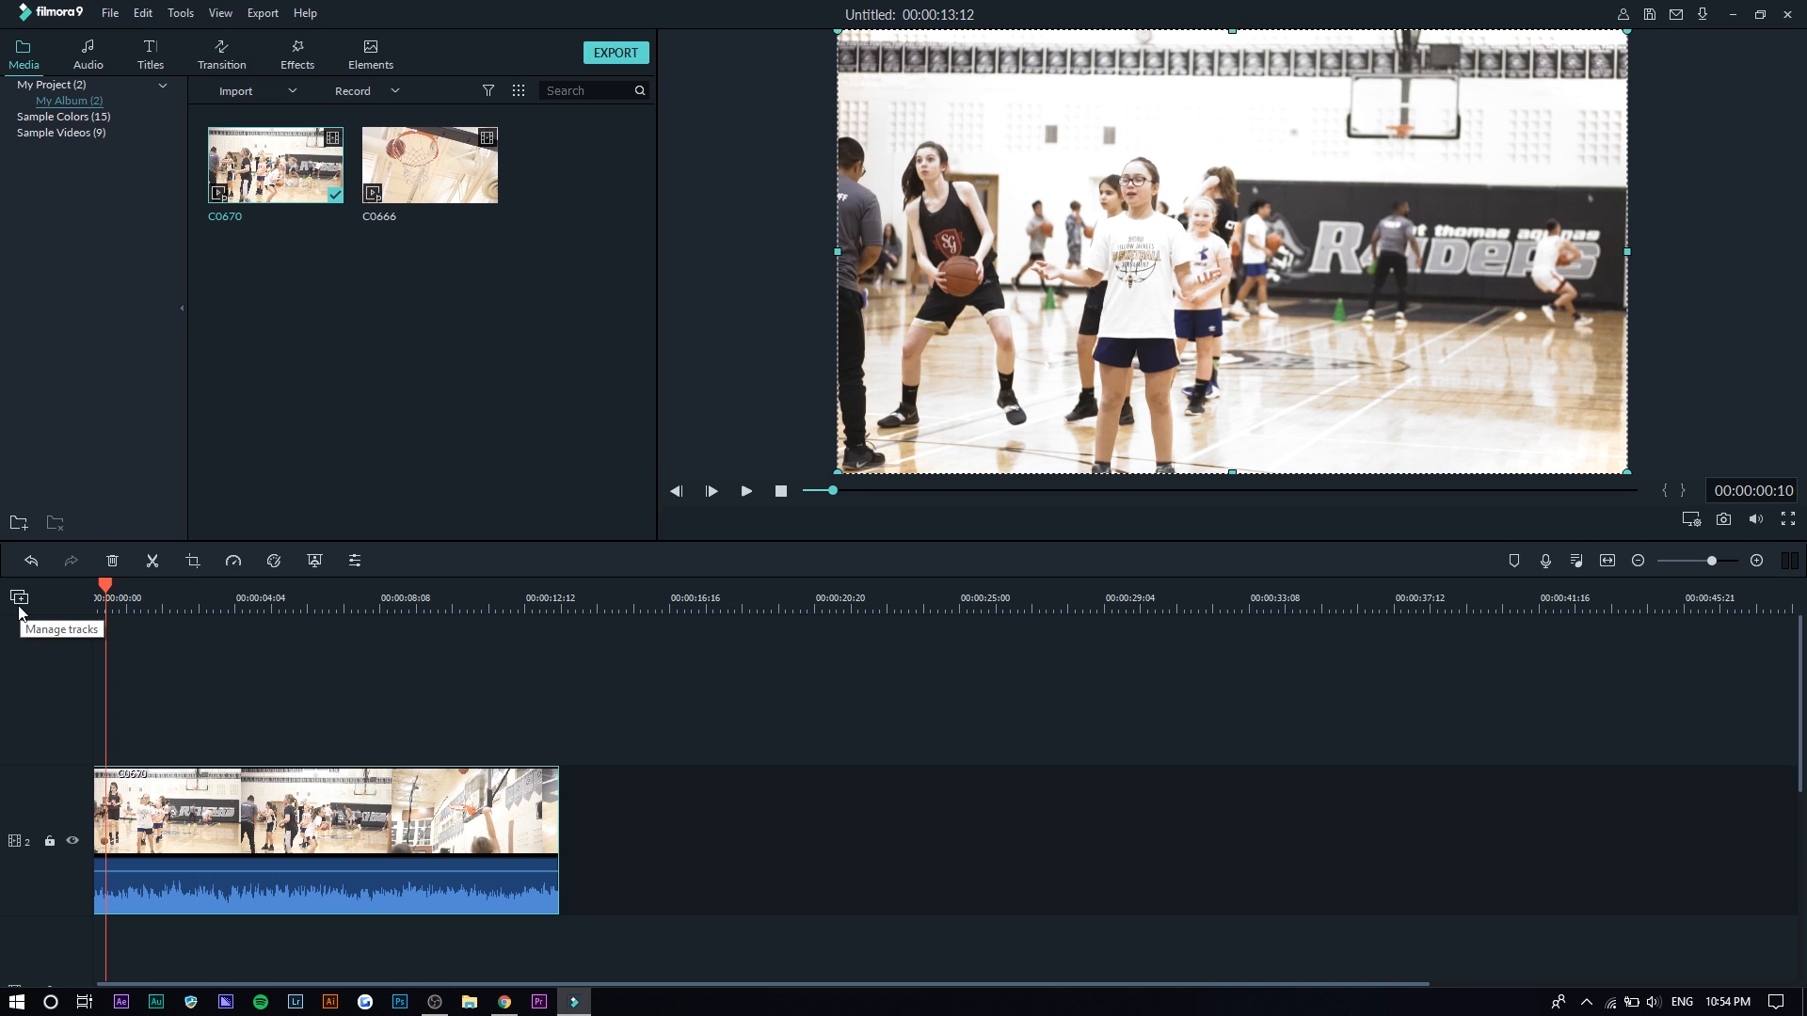
pyautogui.moveTo(19, 612)
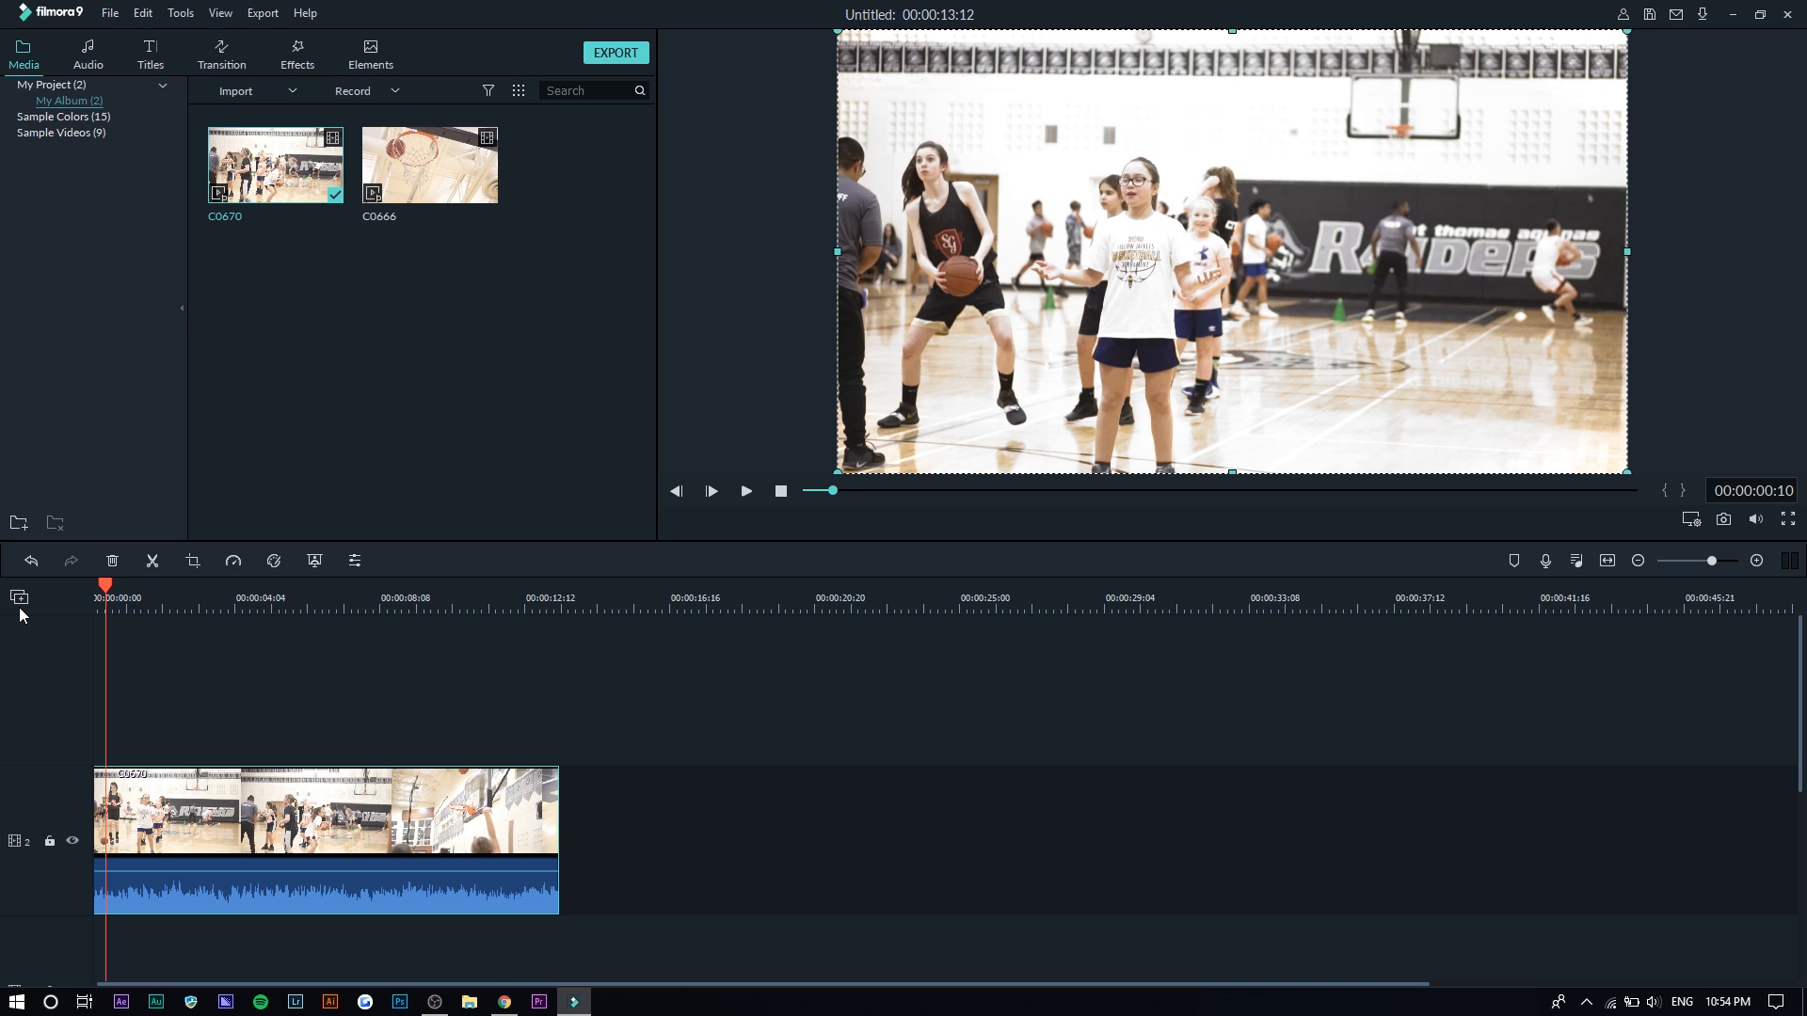
pyautogui.moveTo(15, 851)
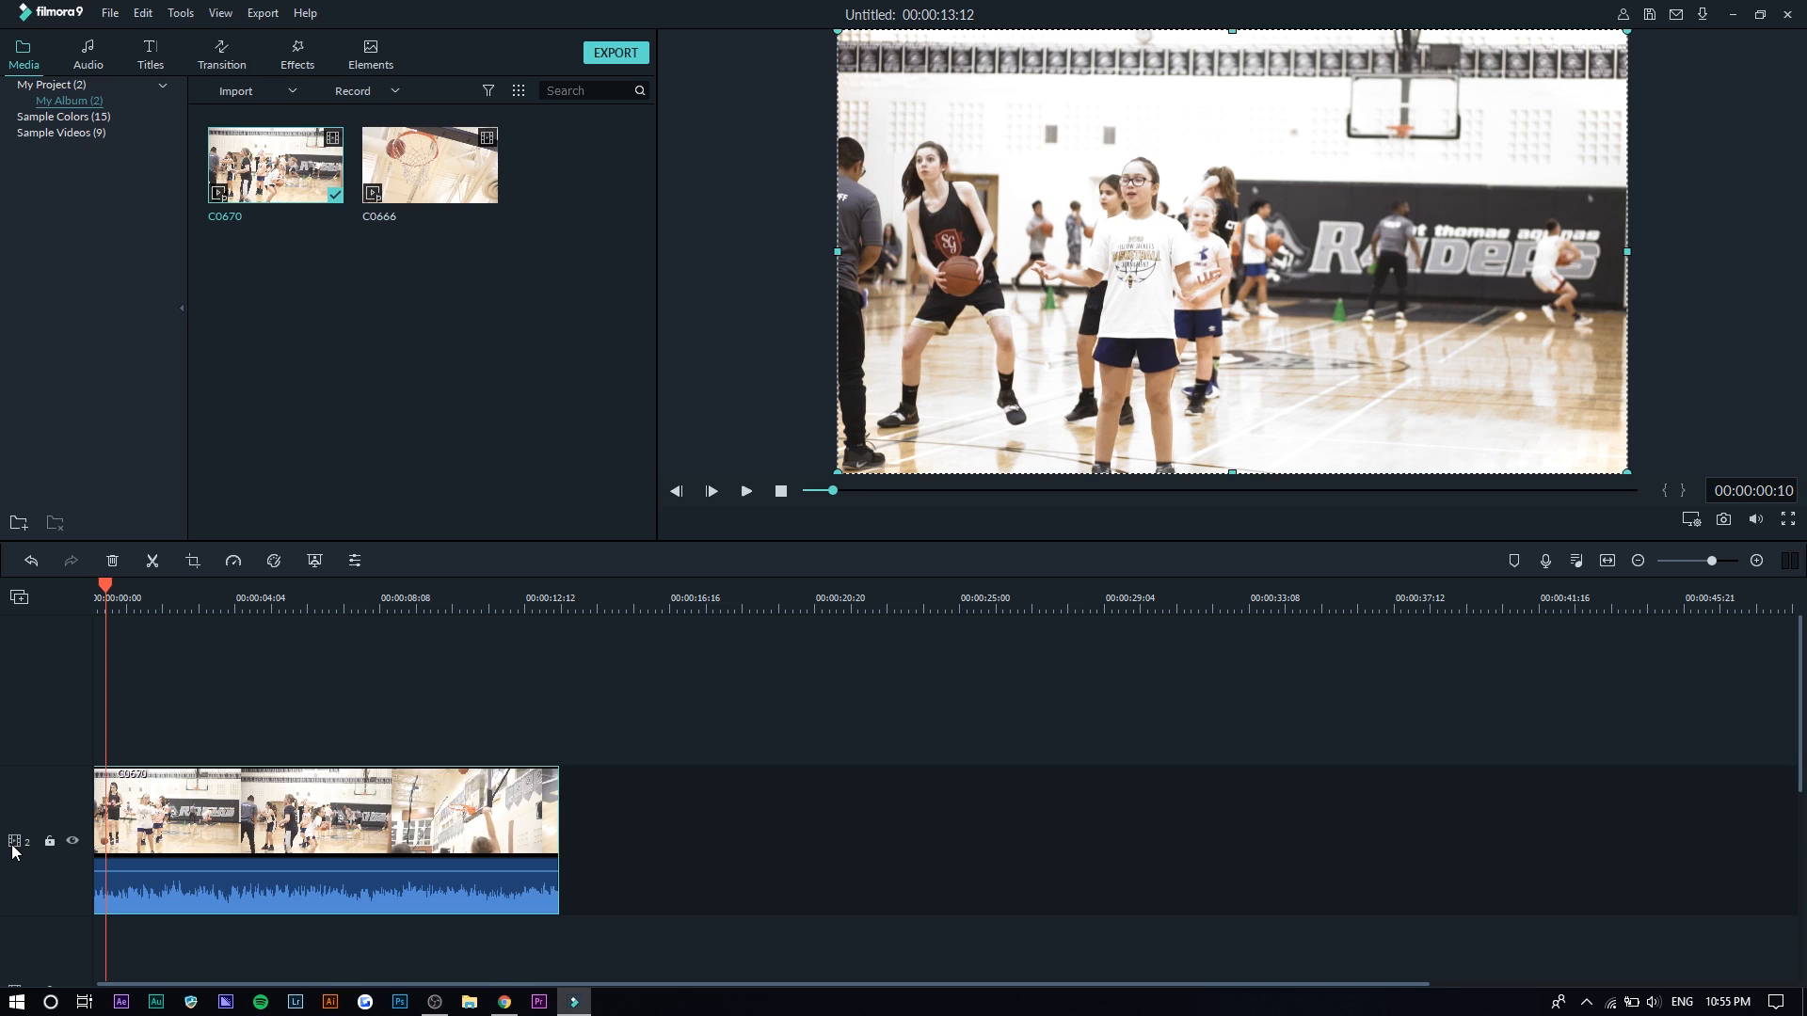
pyautogui.moveTo(139, 312)
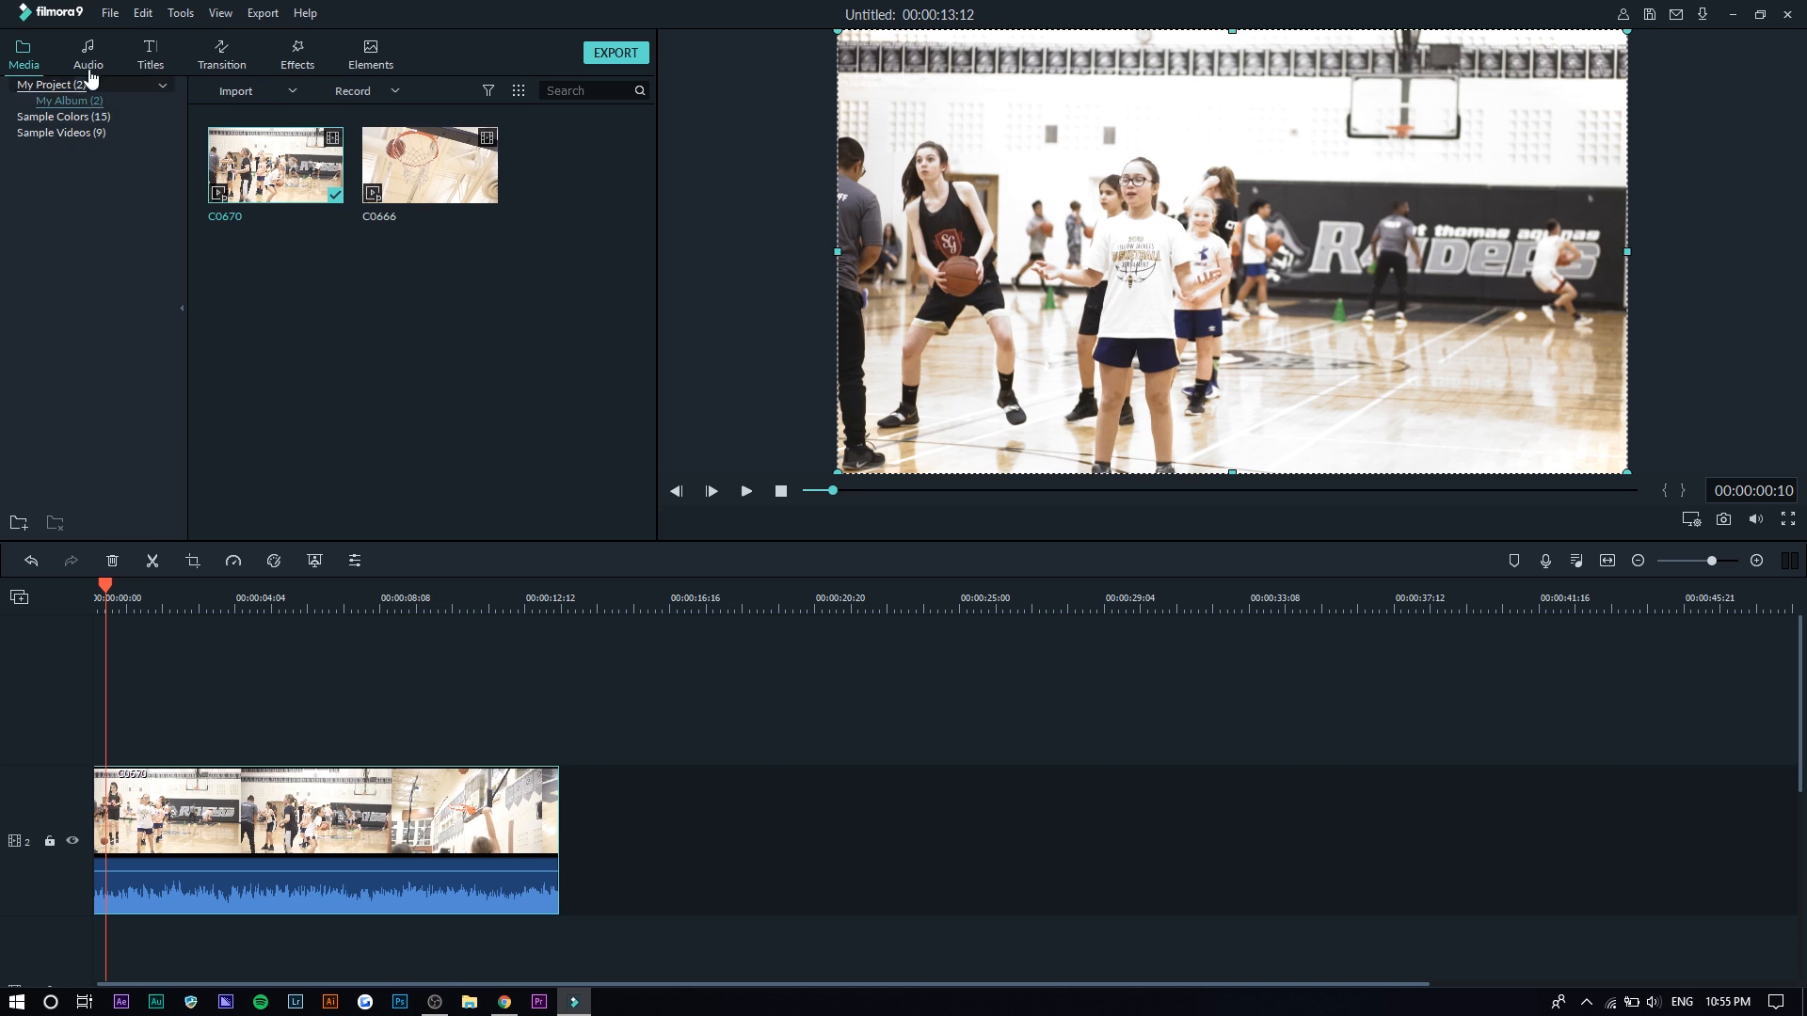
# - Scroll the Audio music list, filter to Sound Effect, and preview Page Turn
pyautogui.click(88, 54)
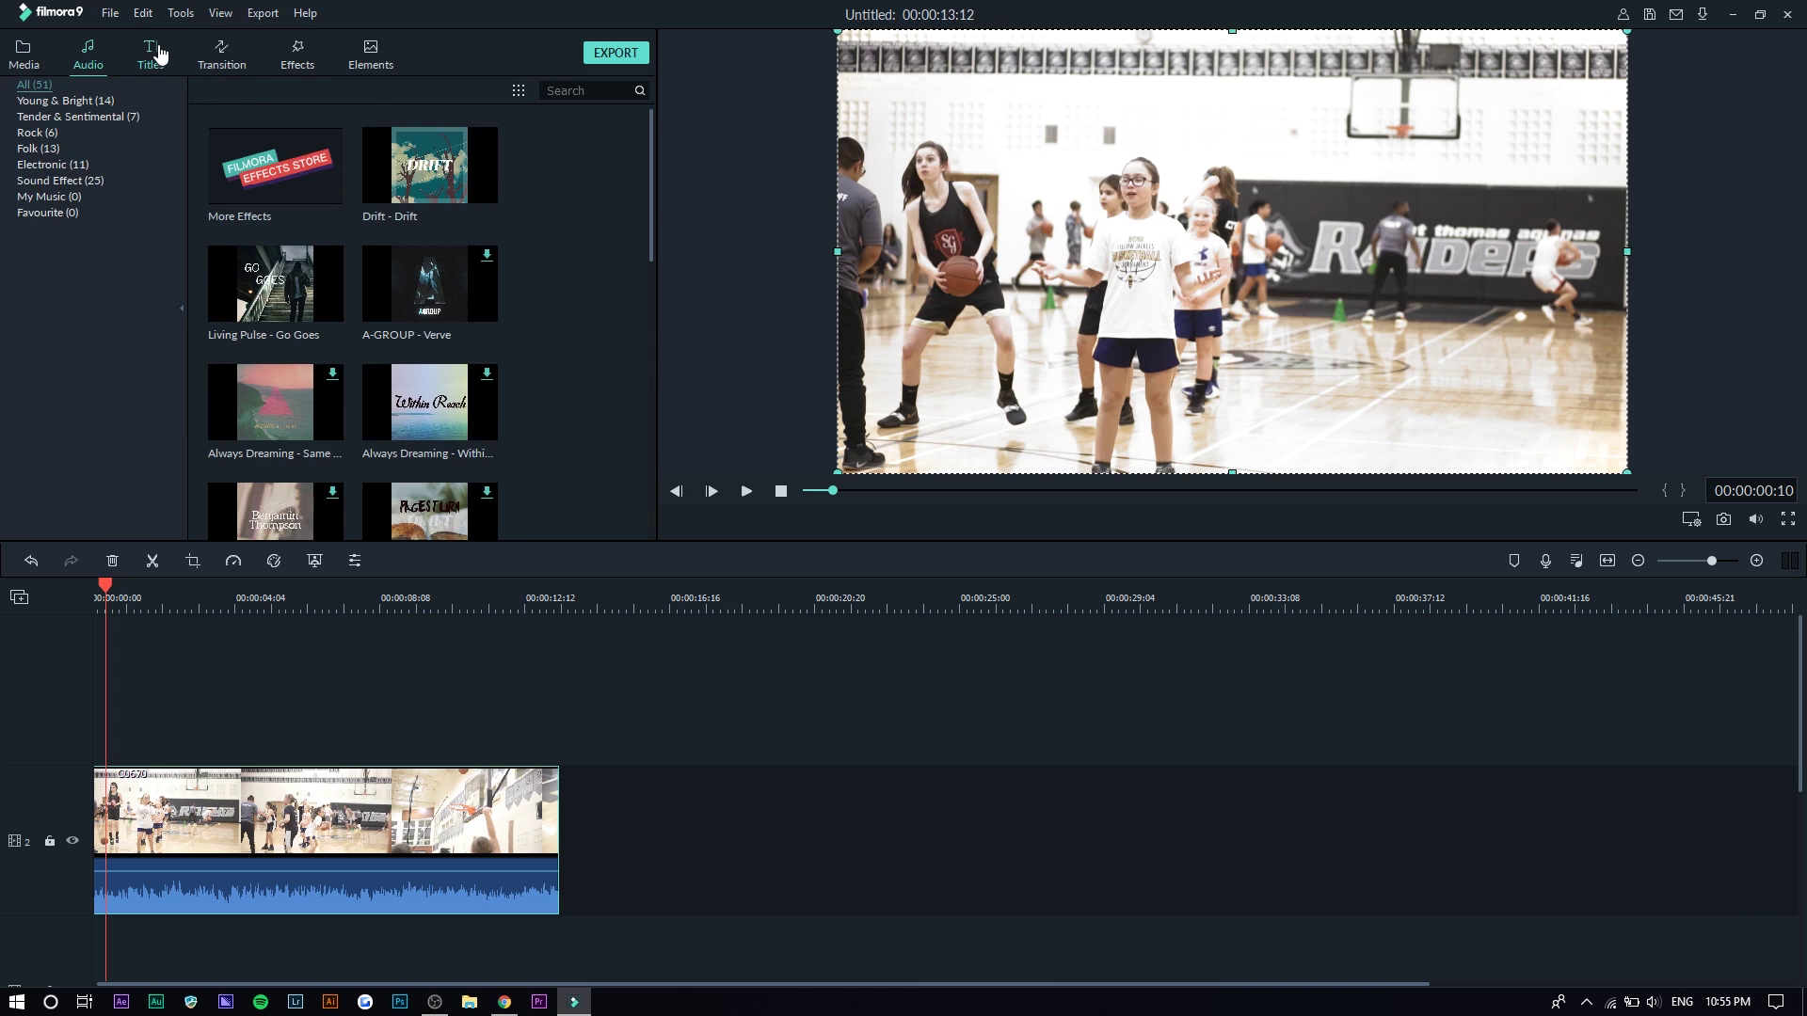
pyautogui.moveTo(98, 52)
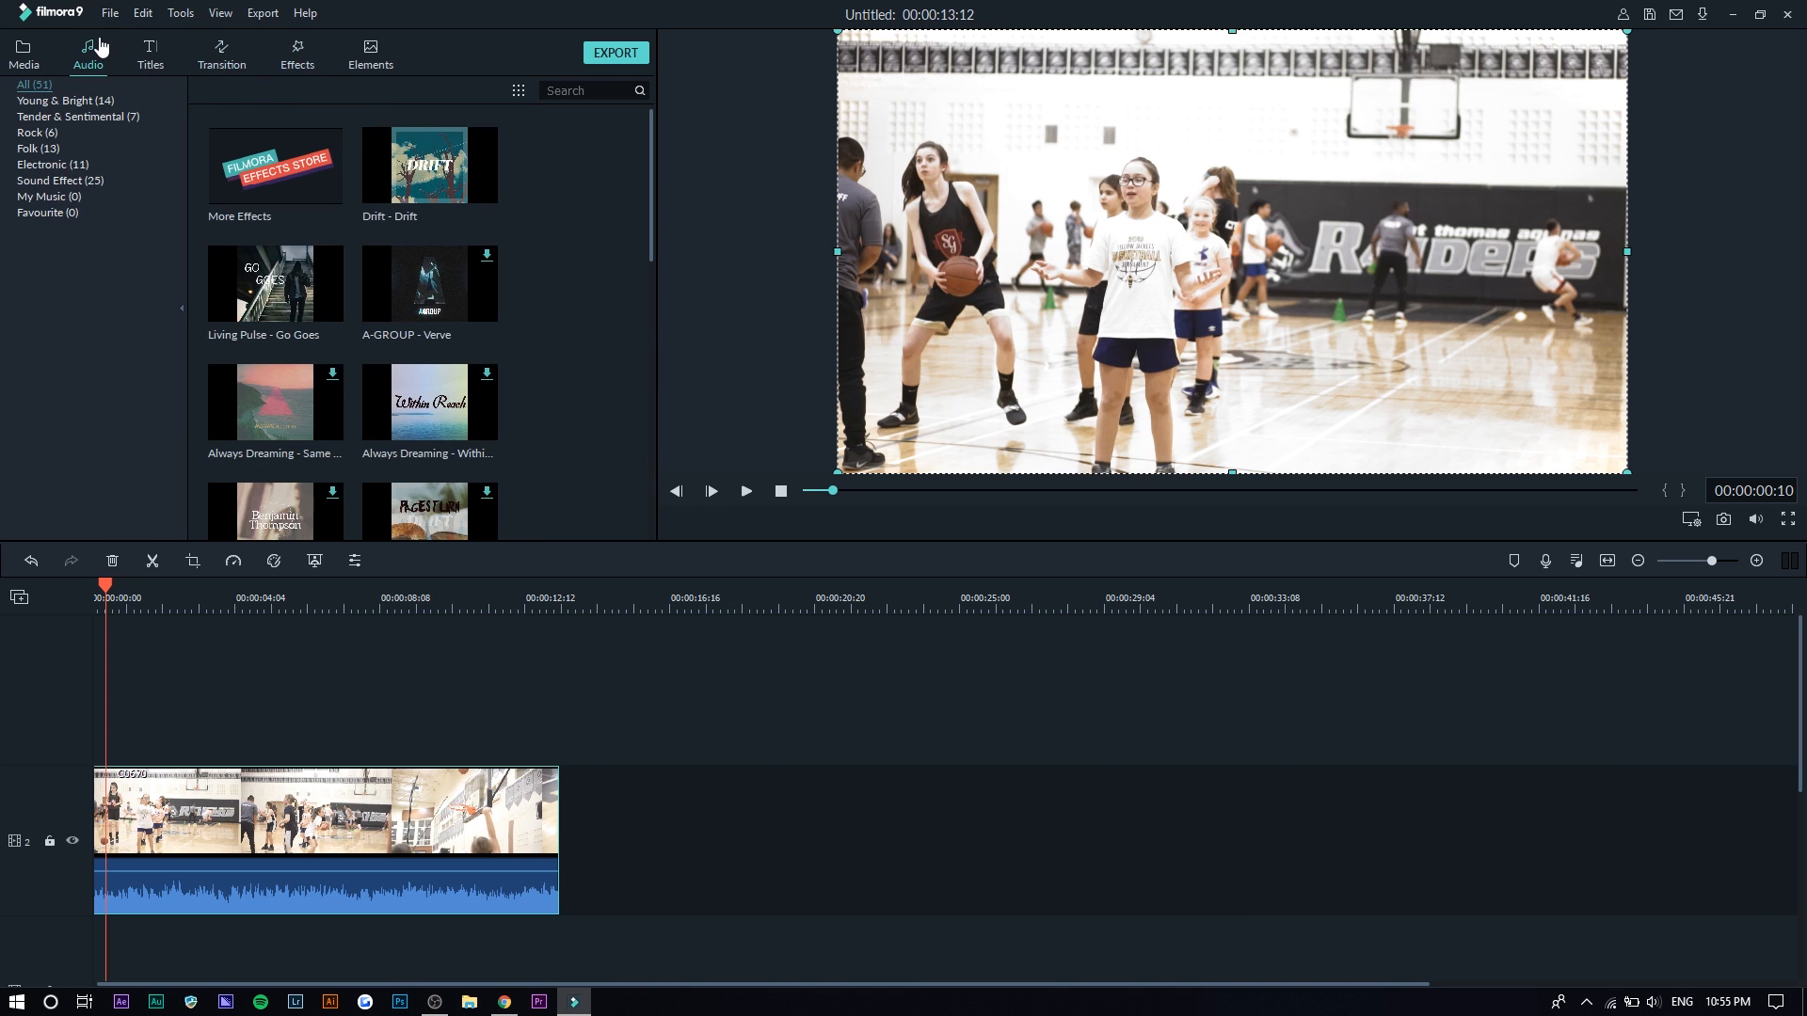
pyautogui.scroll(-3)
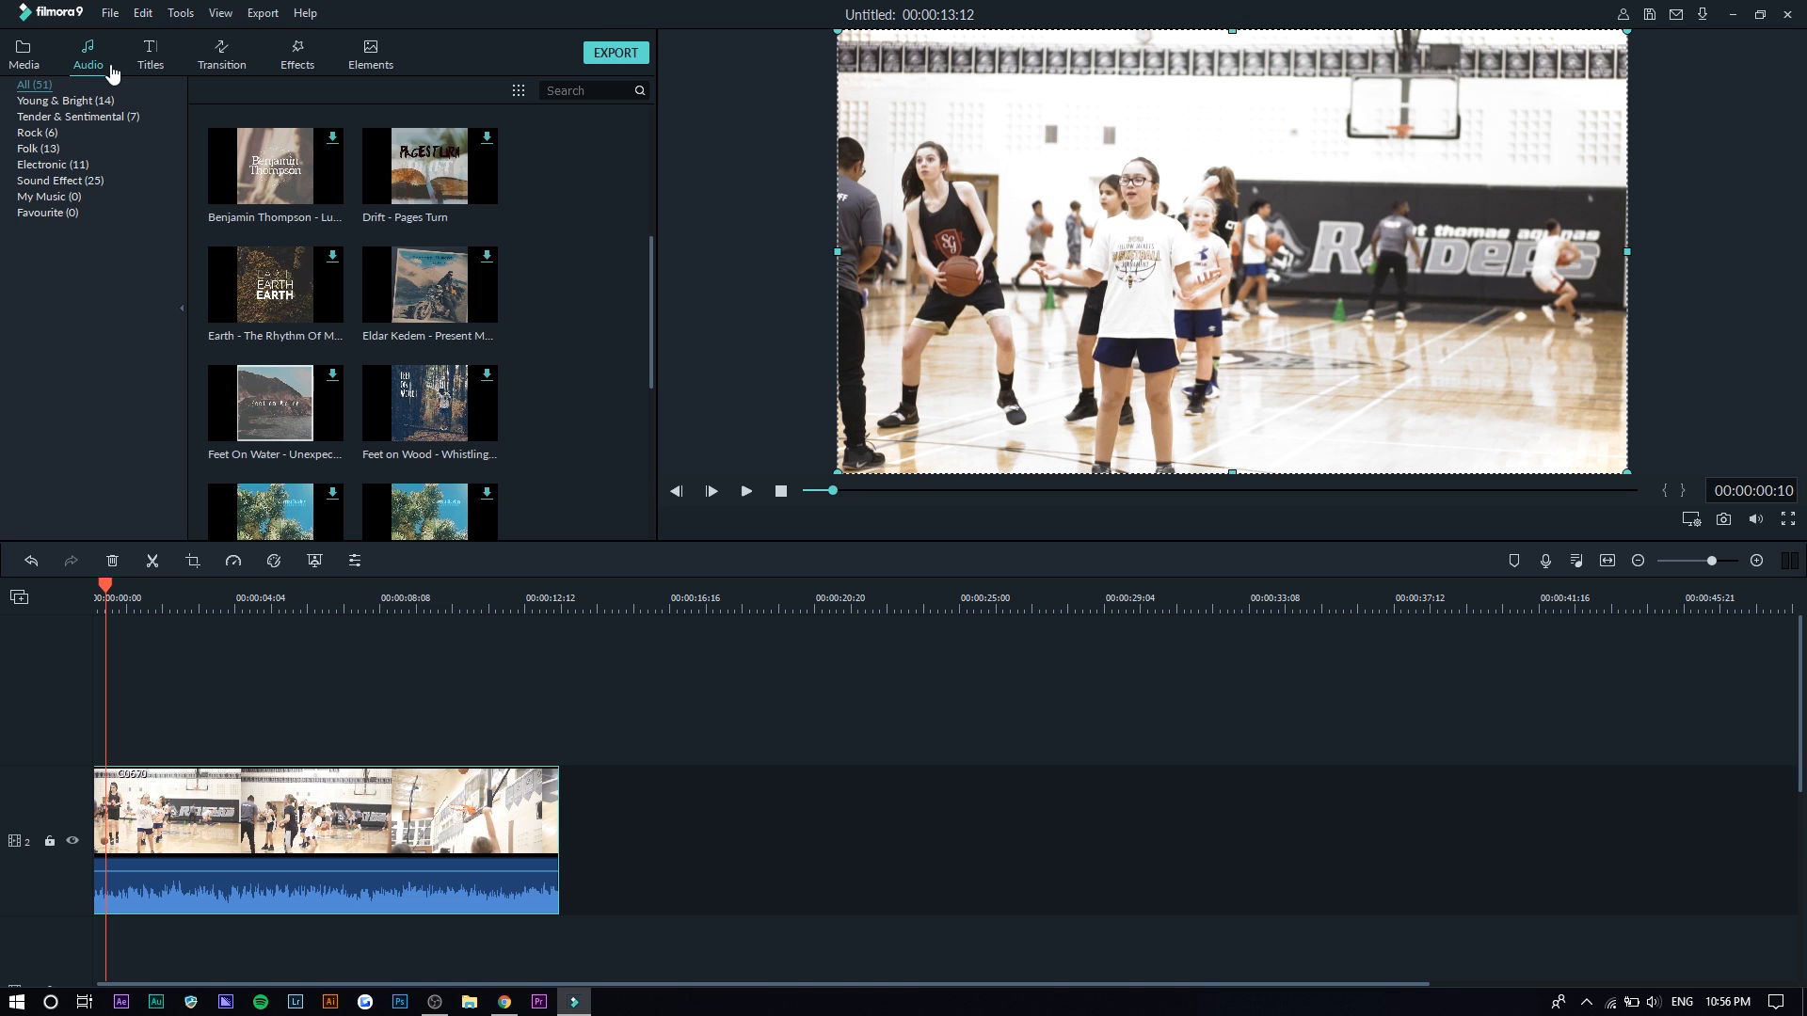
pyautogui.click(60, 181)
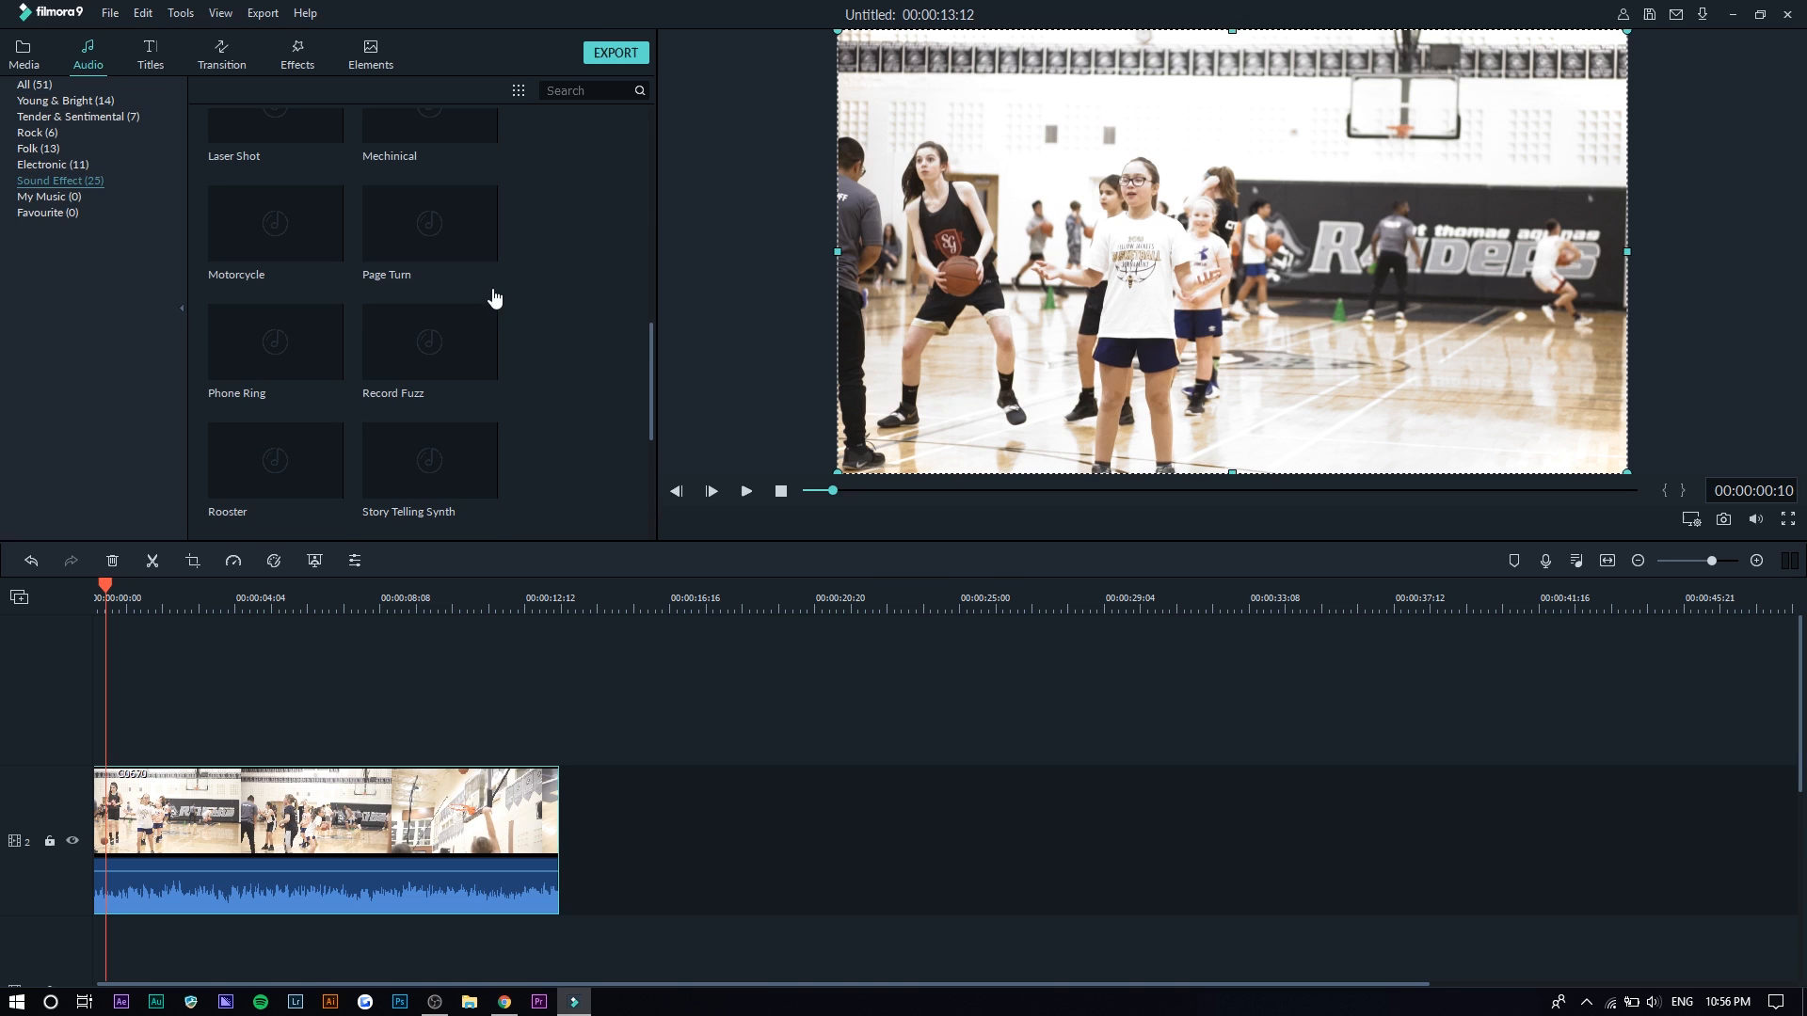
pyautogui.moveTo(429, 222)
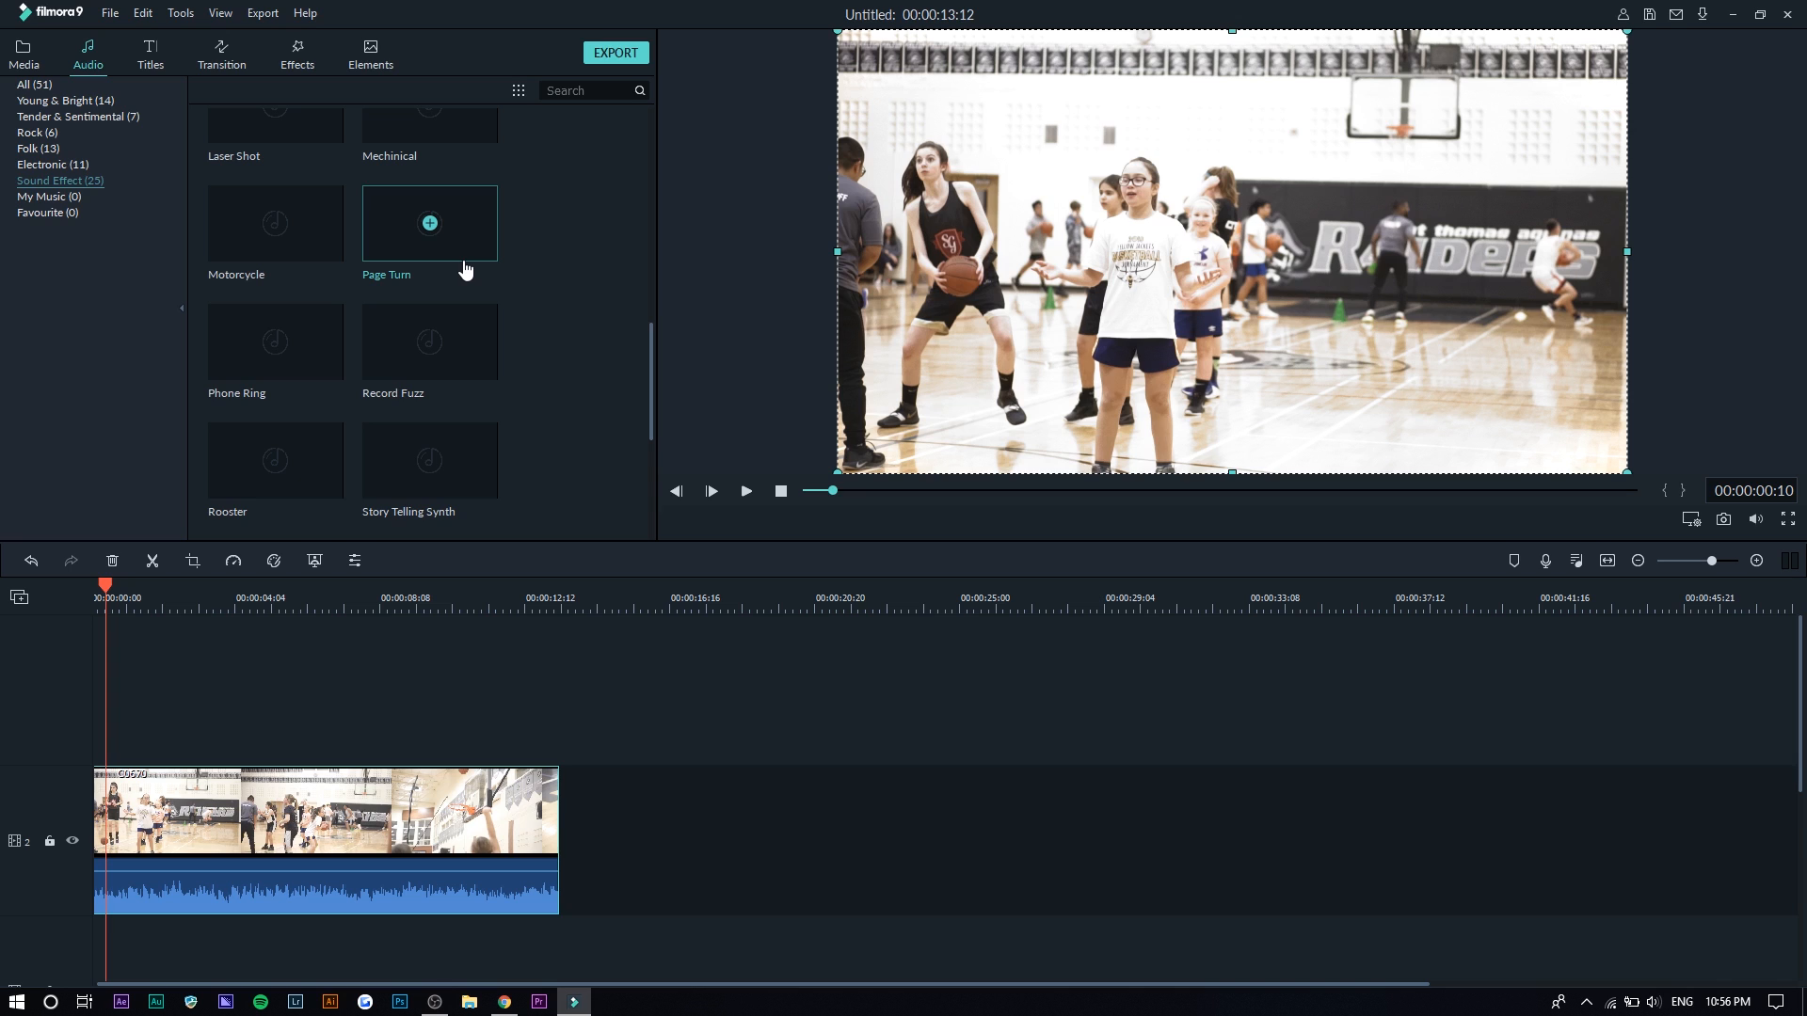
pyautogui.click(149, 52)
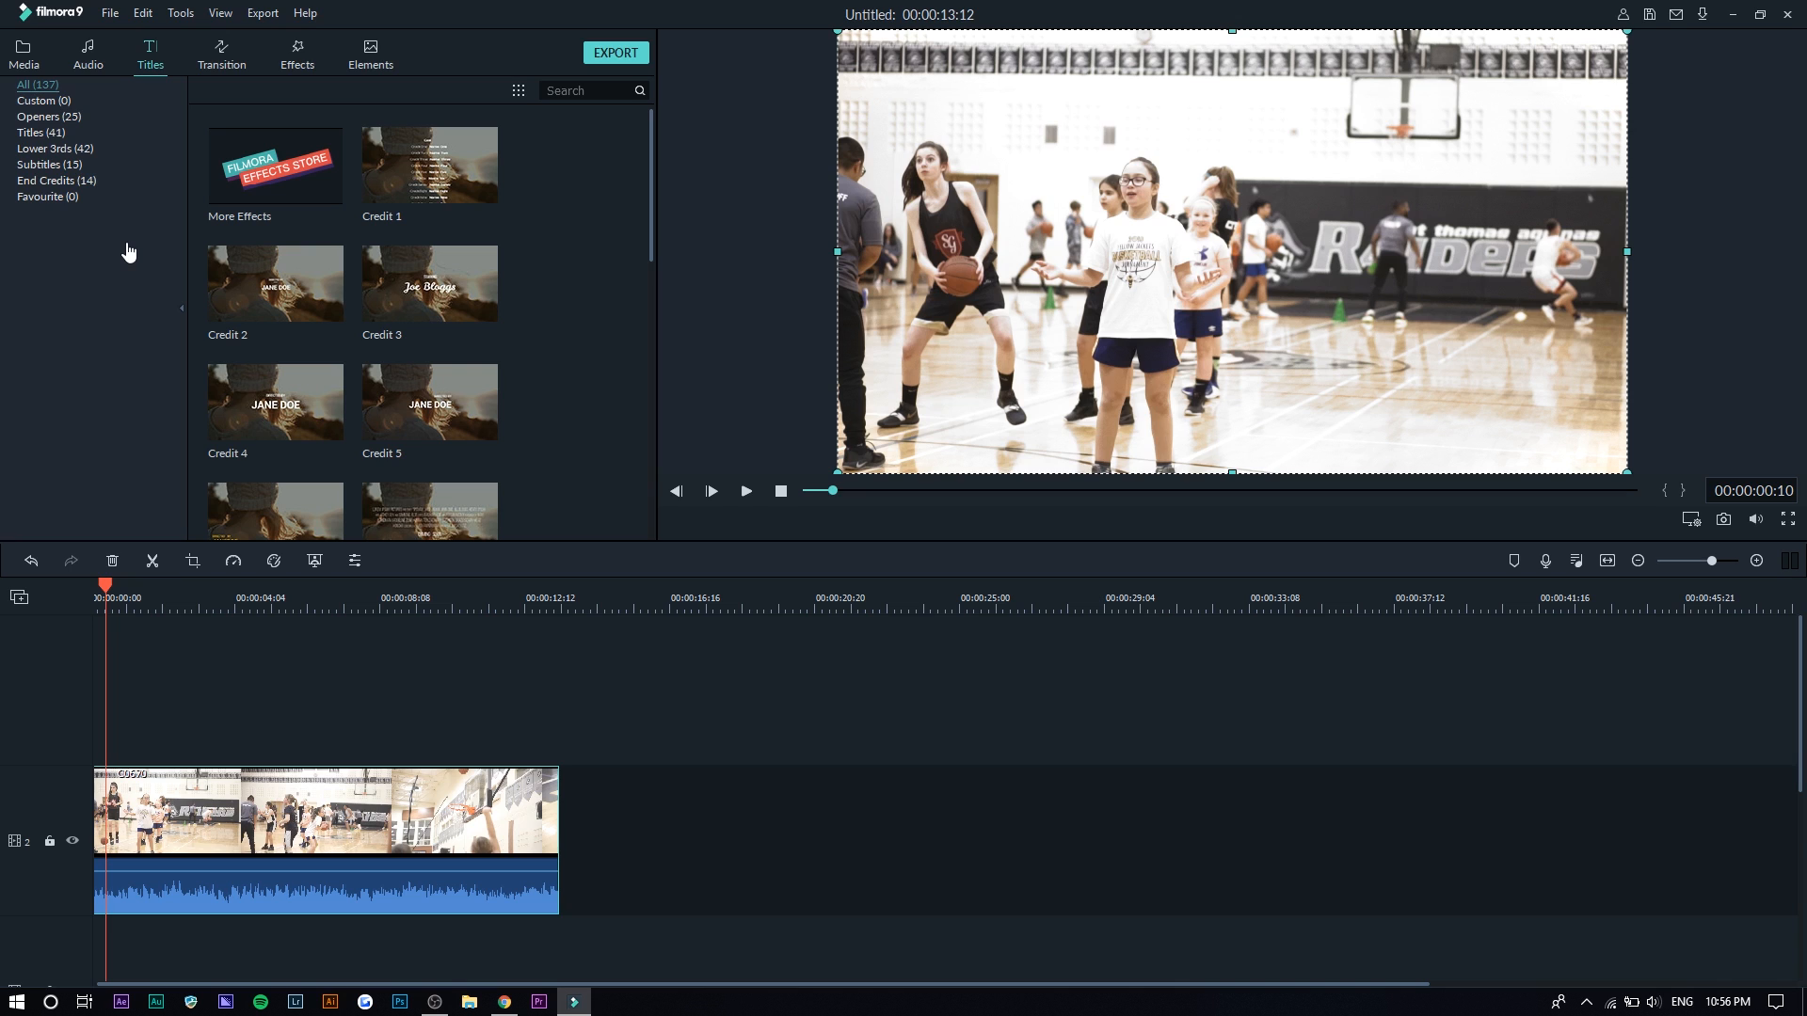
# - Add the Lower Third 3 template from Lower 3rds onto a track above the gym clip
pyautogui.click(55, 148)
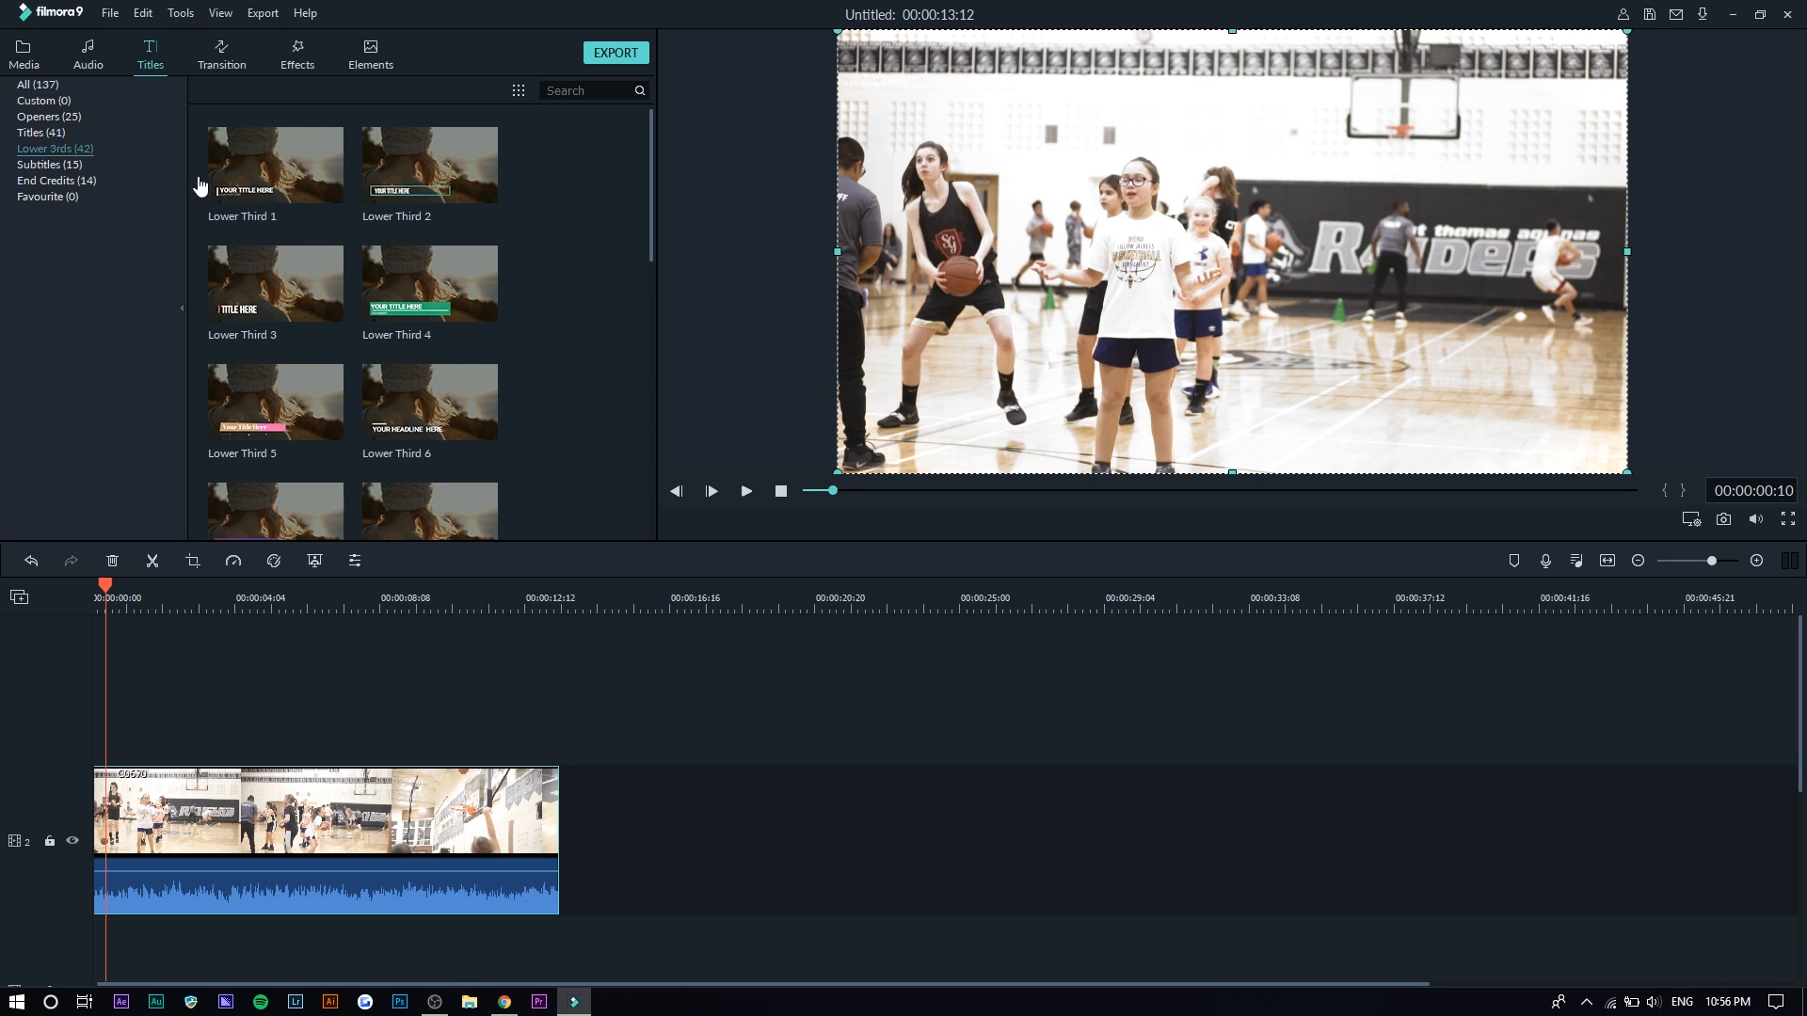
pyautogui.moveTo(274, 164)
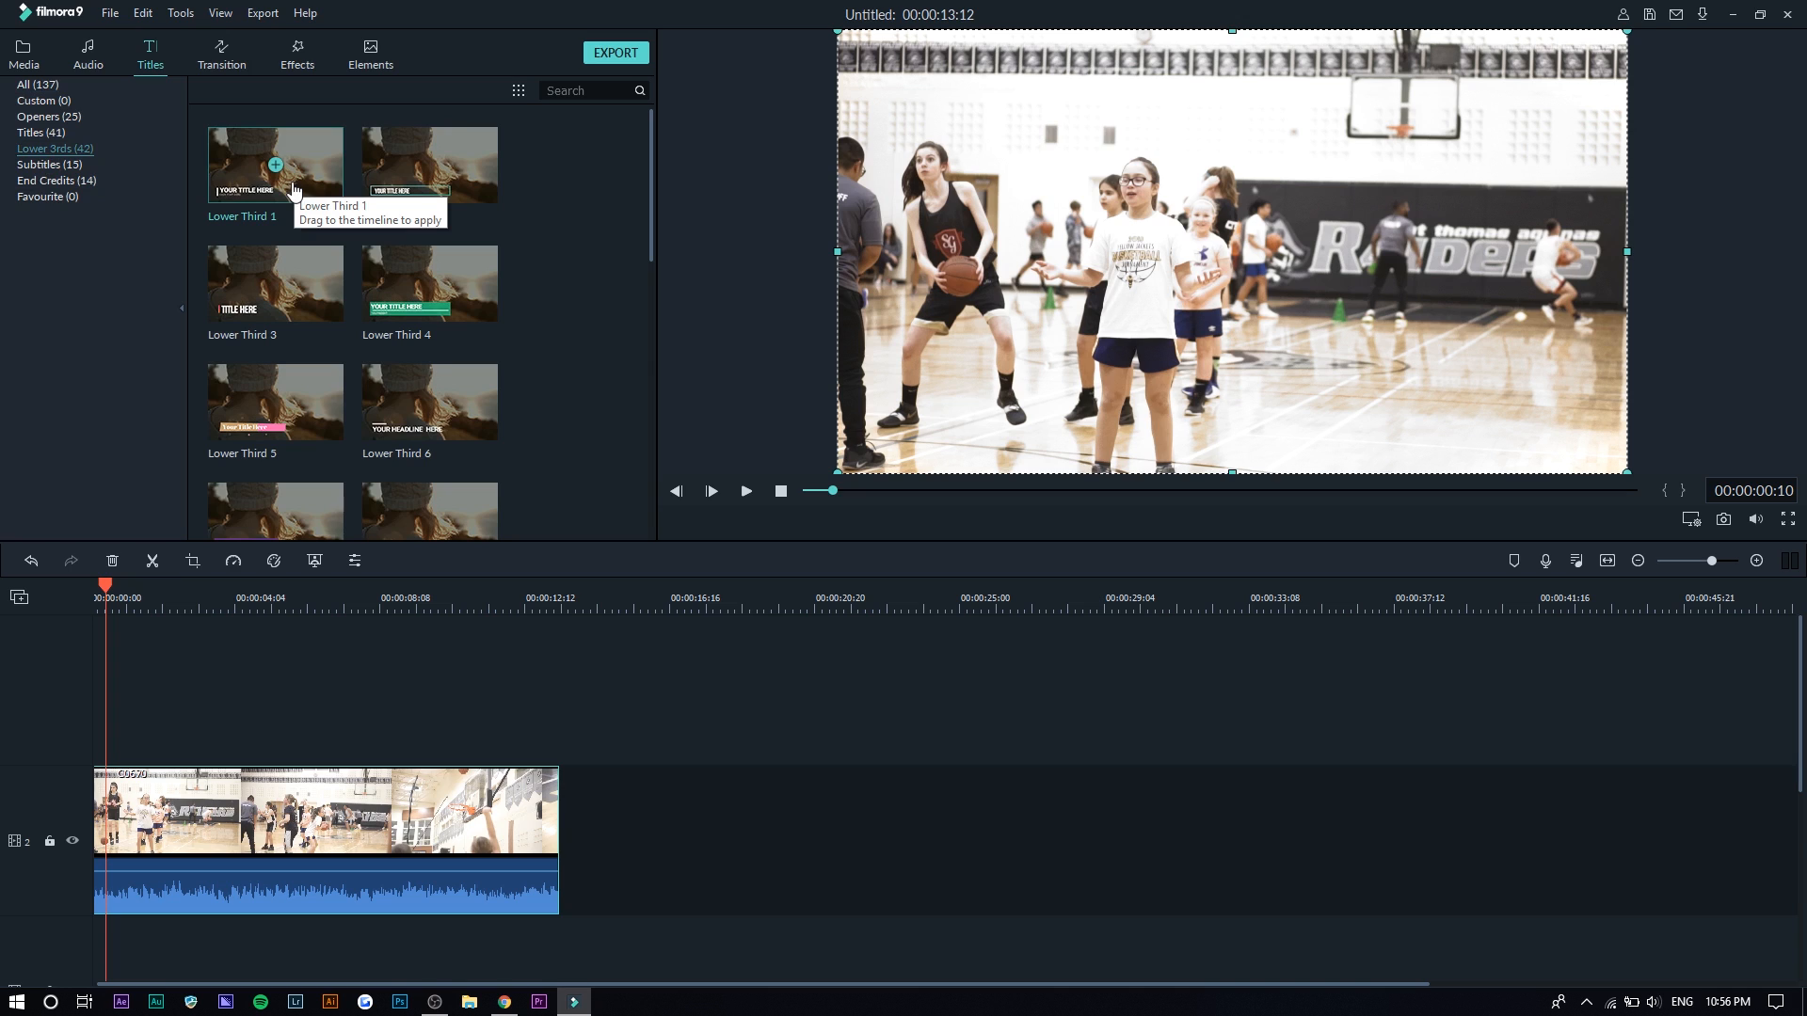
pyautogui.moveTo(294, 190)
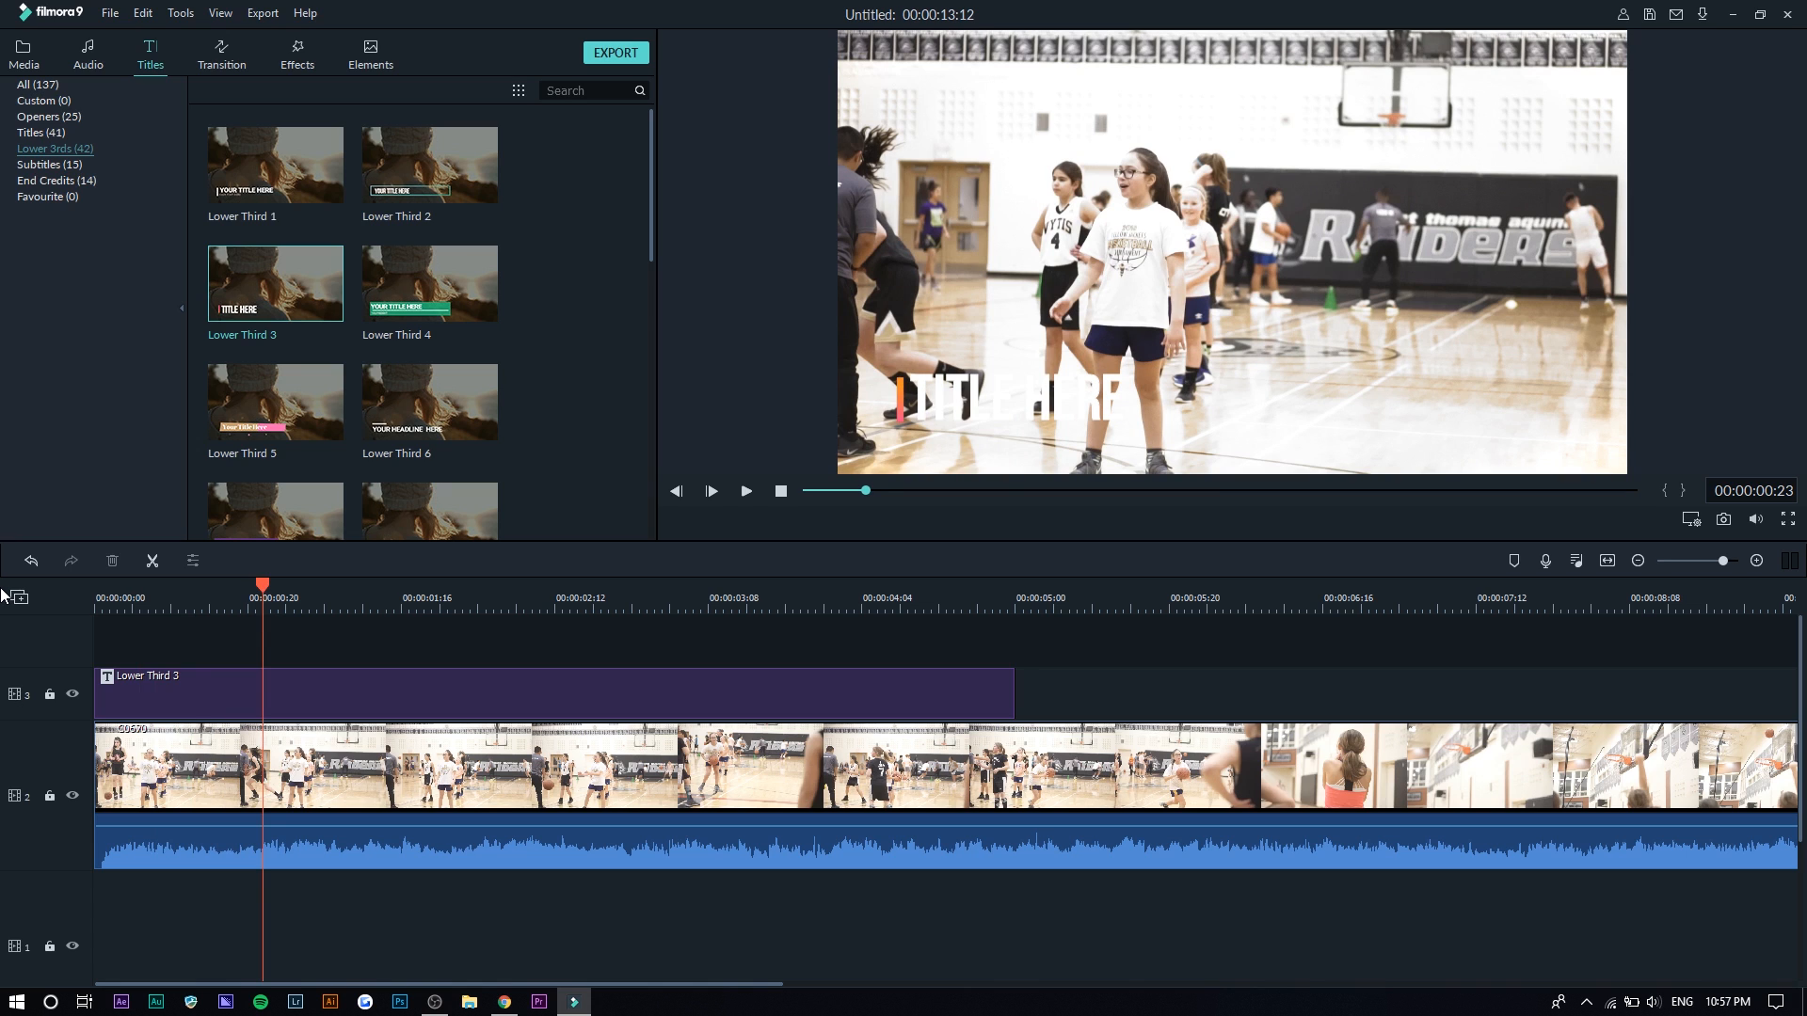
pyautogui.click(40, 133)
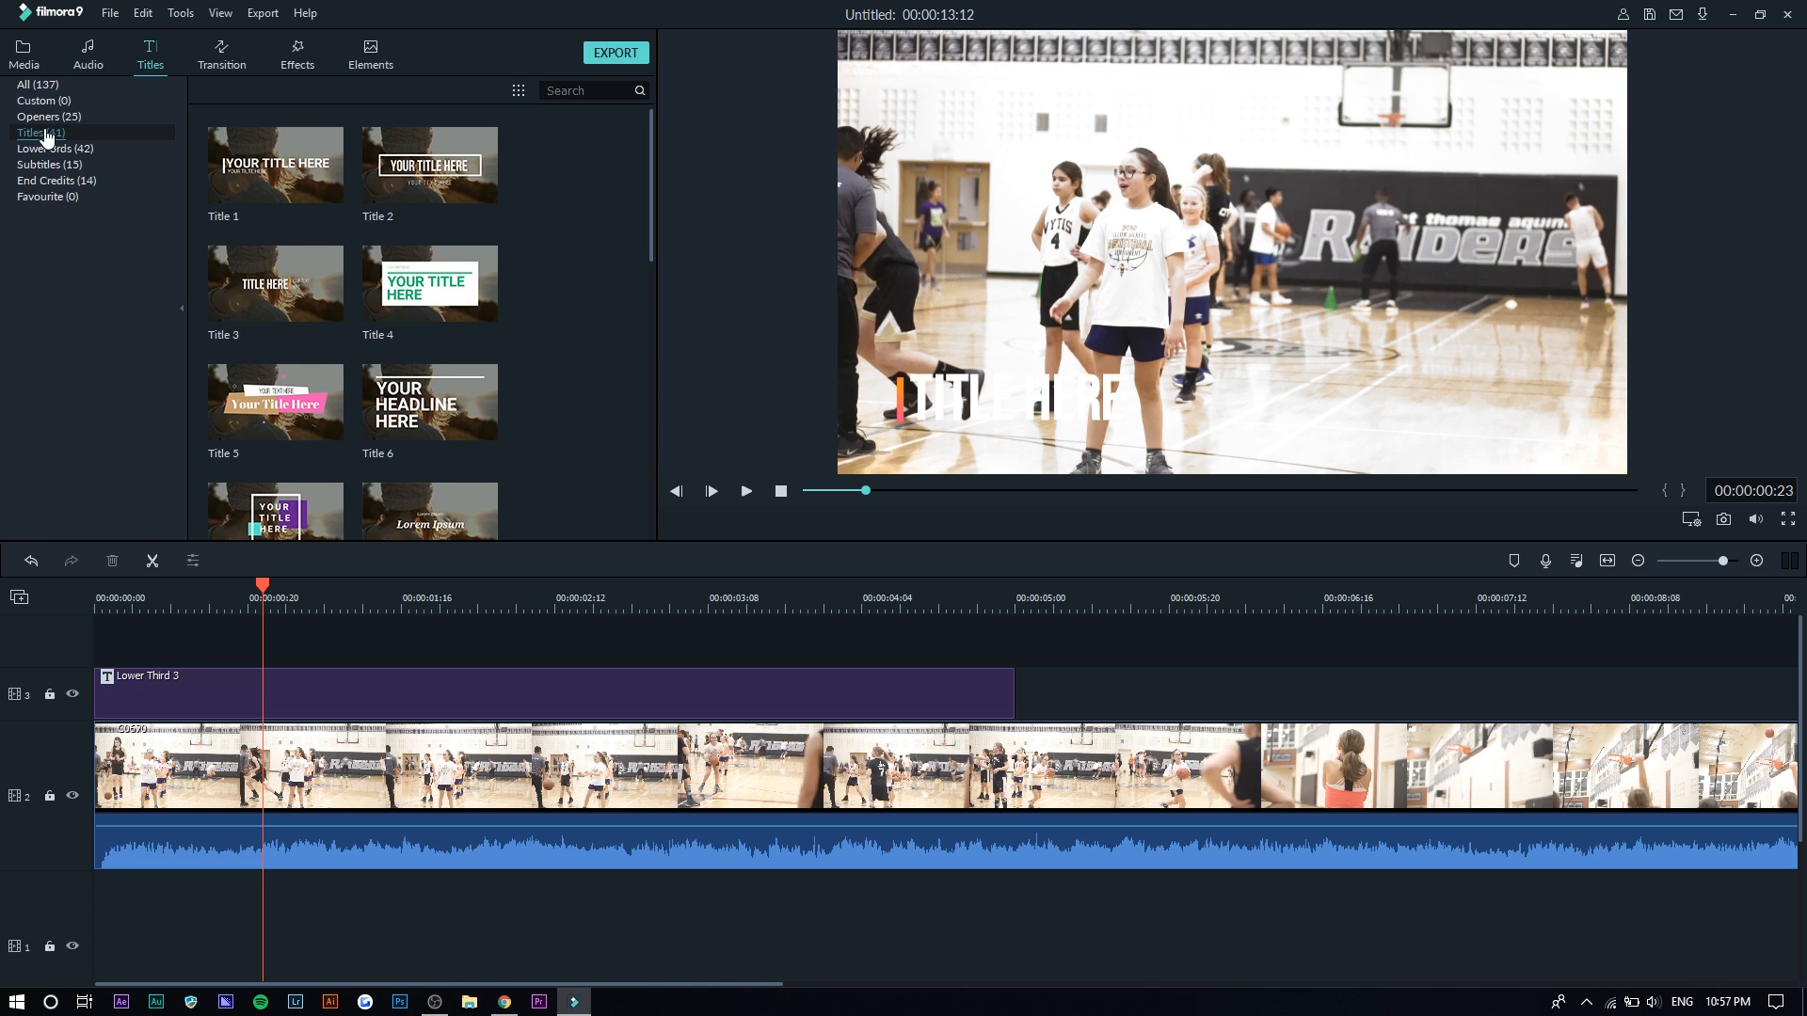
# - Scroll the title templates, show All titles, then switch to the Transition library
pyautogui.scroll(-3)
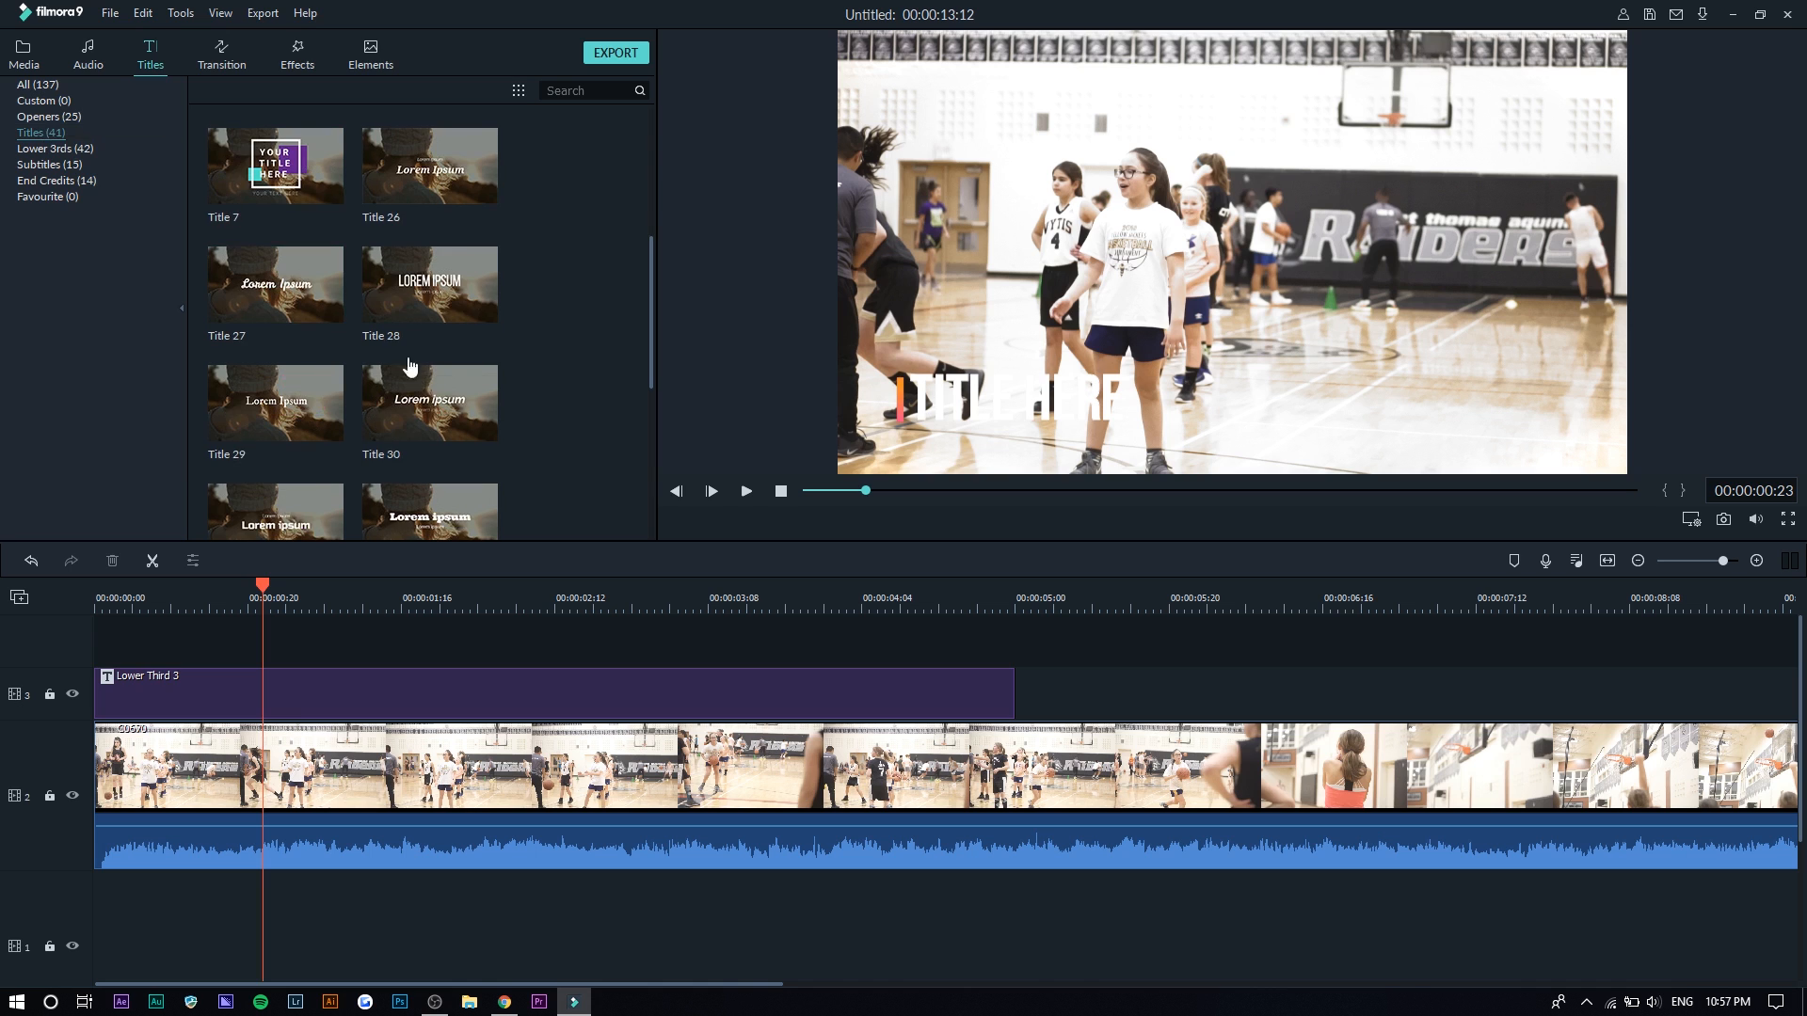
pyautogui.click(40, 133)
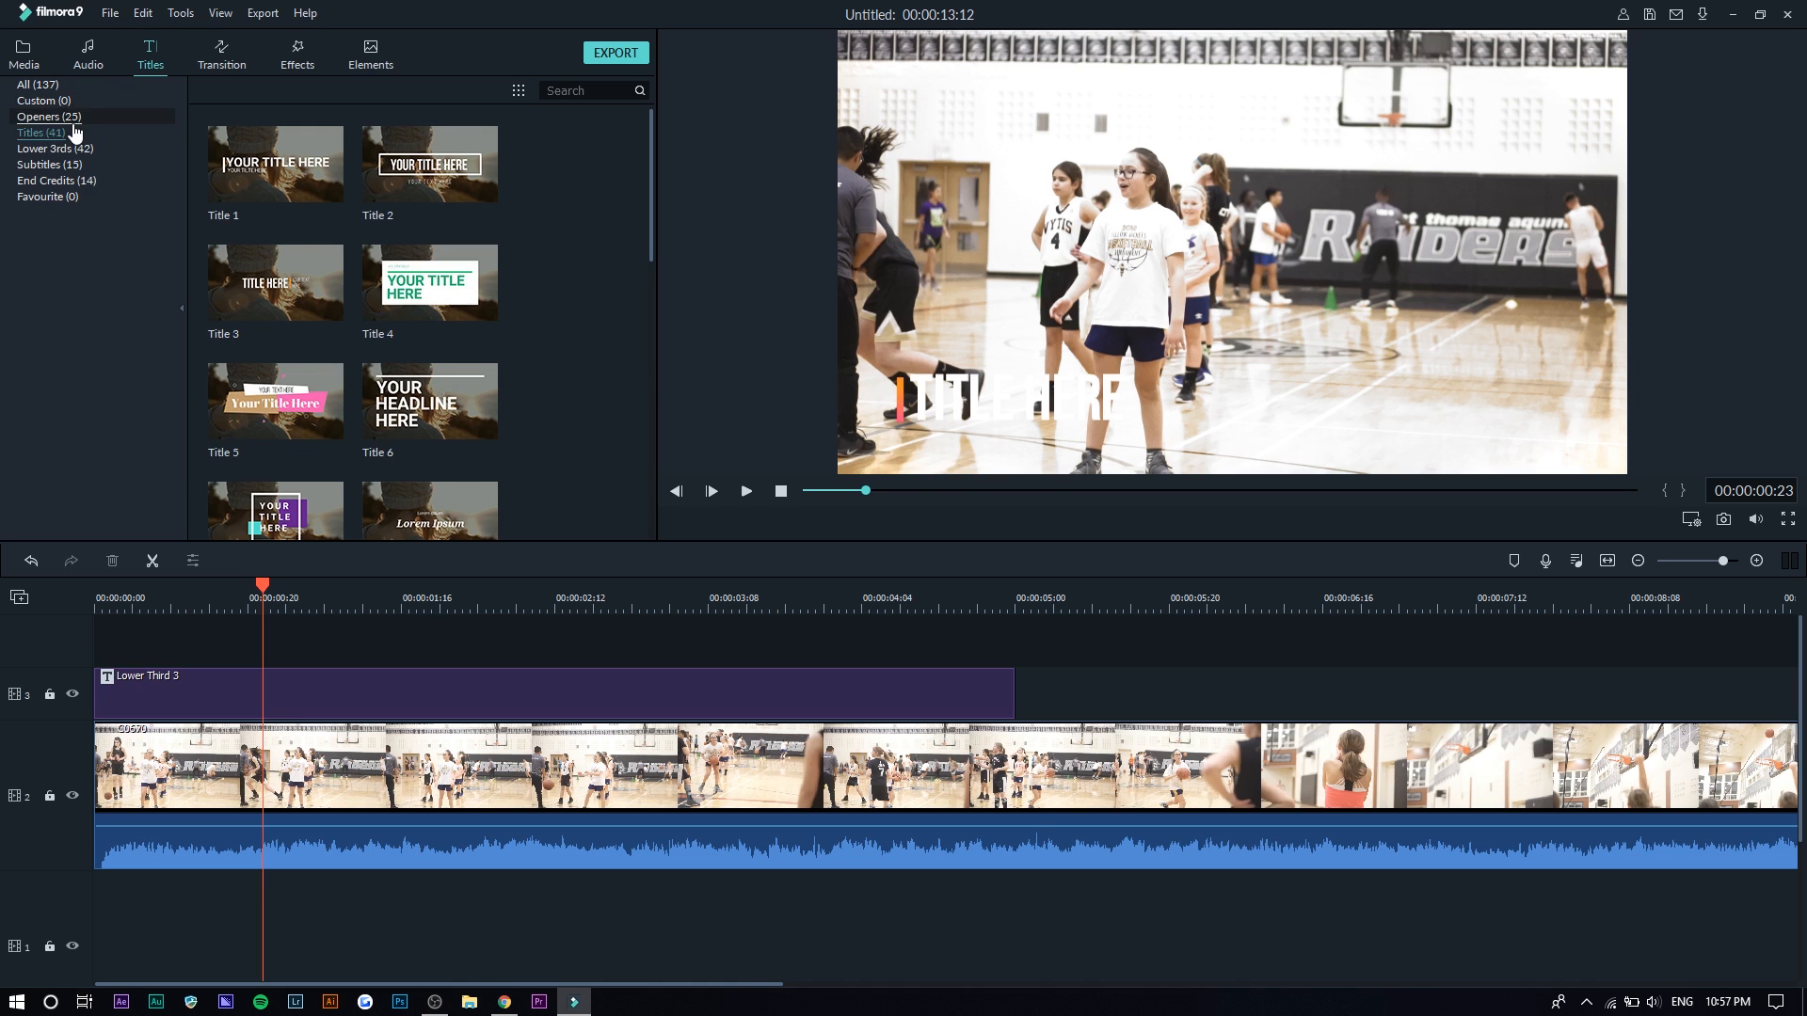
pyautogui.click(48, 117)
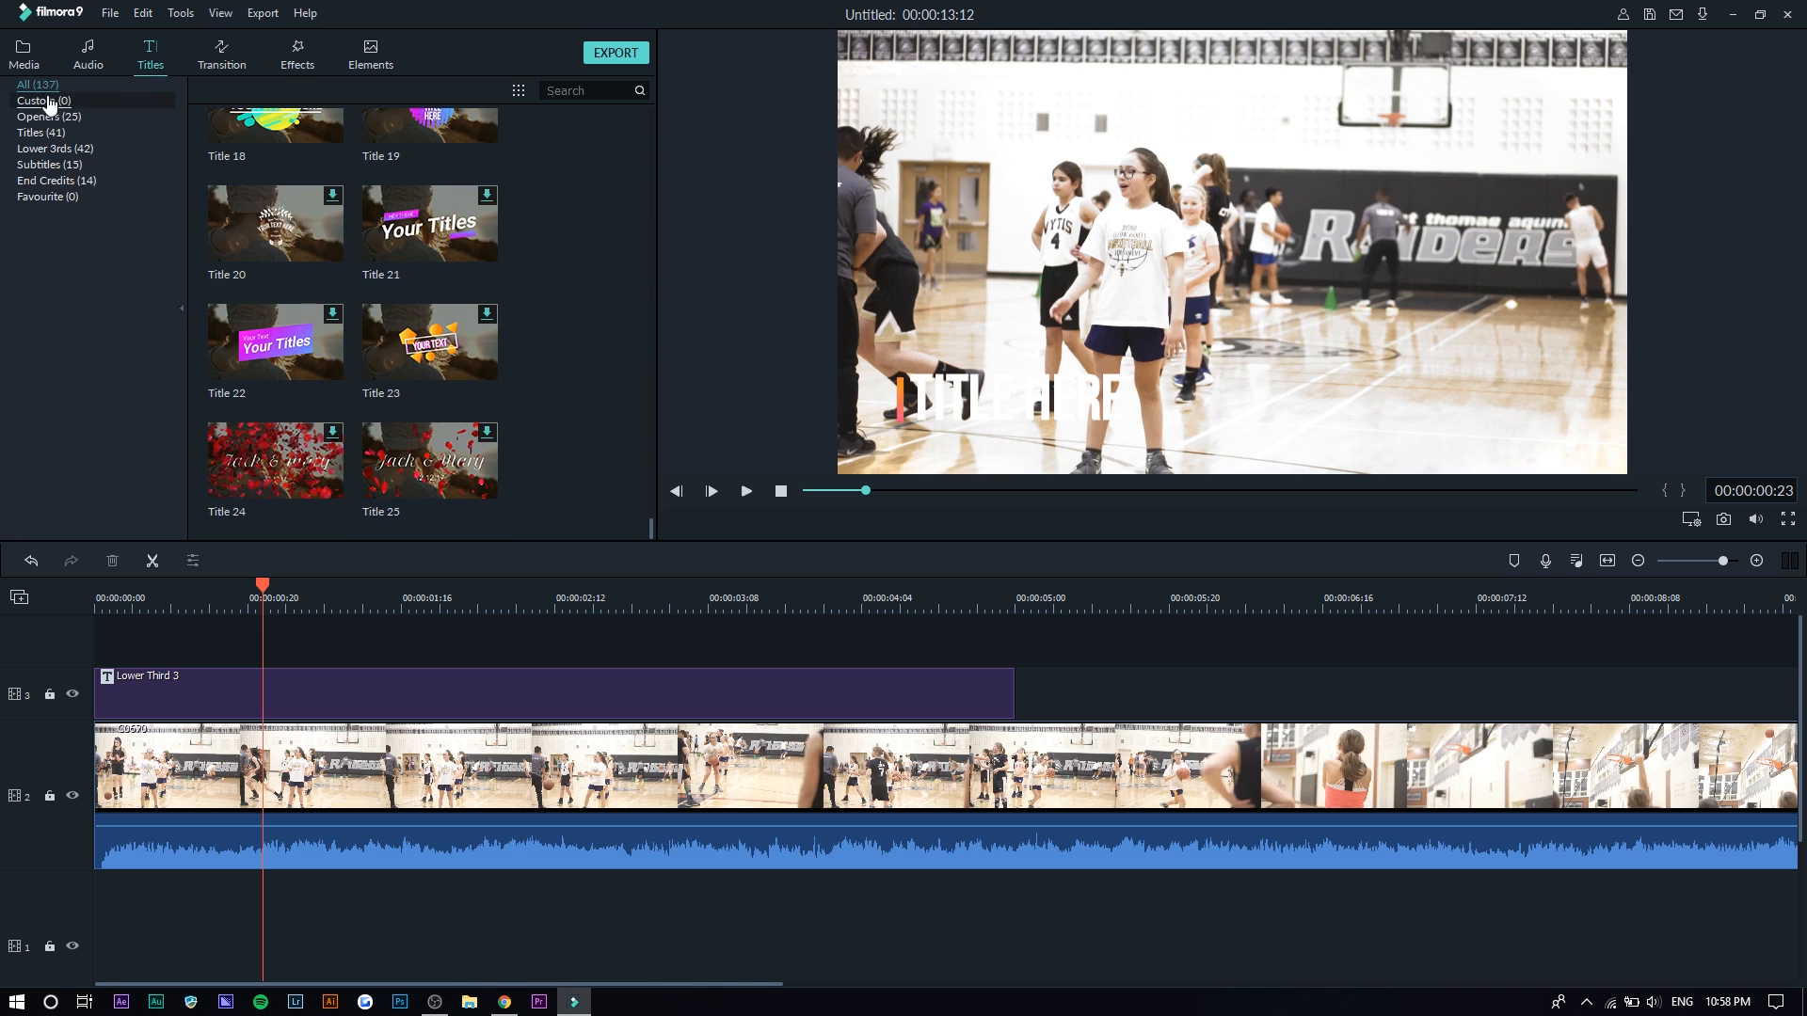
pyautogui.click(221, 52)
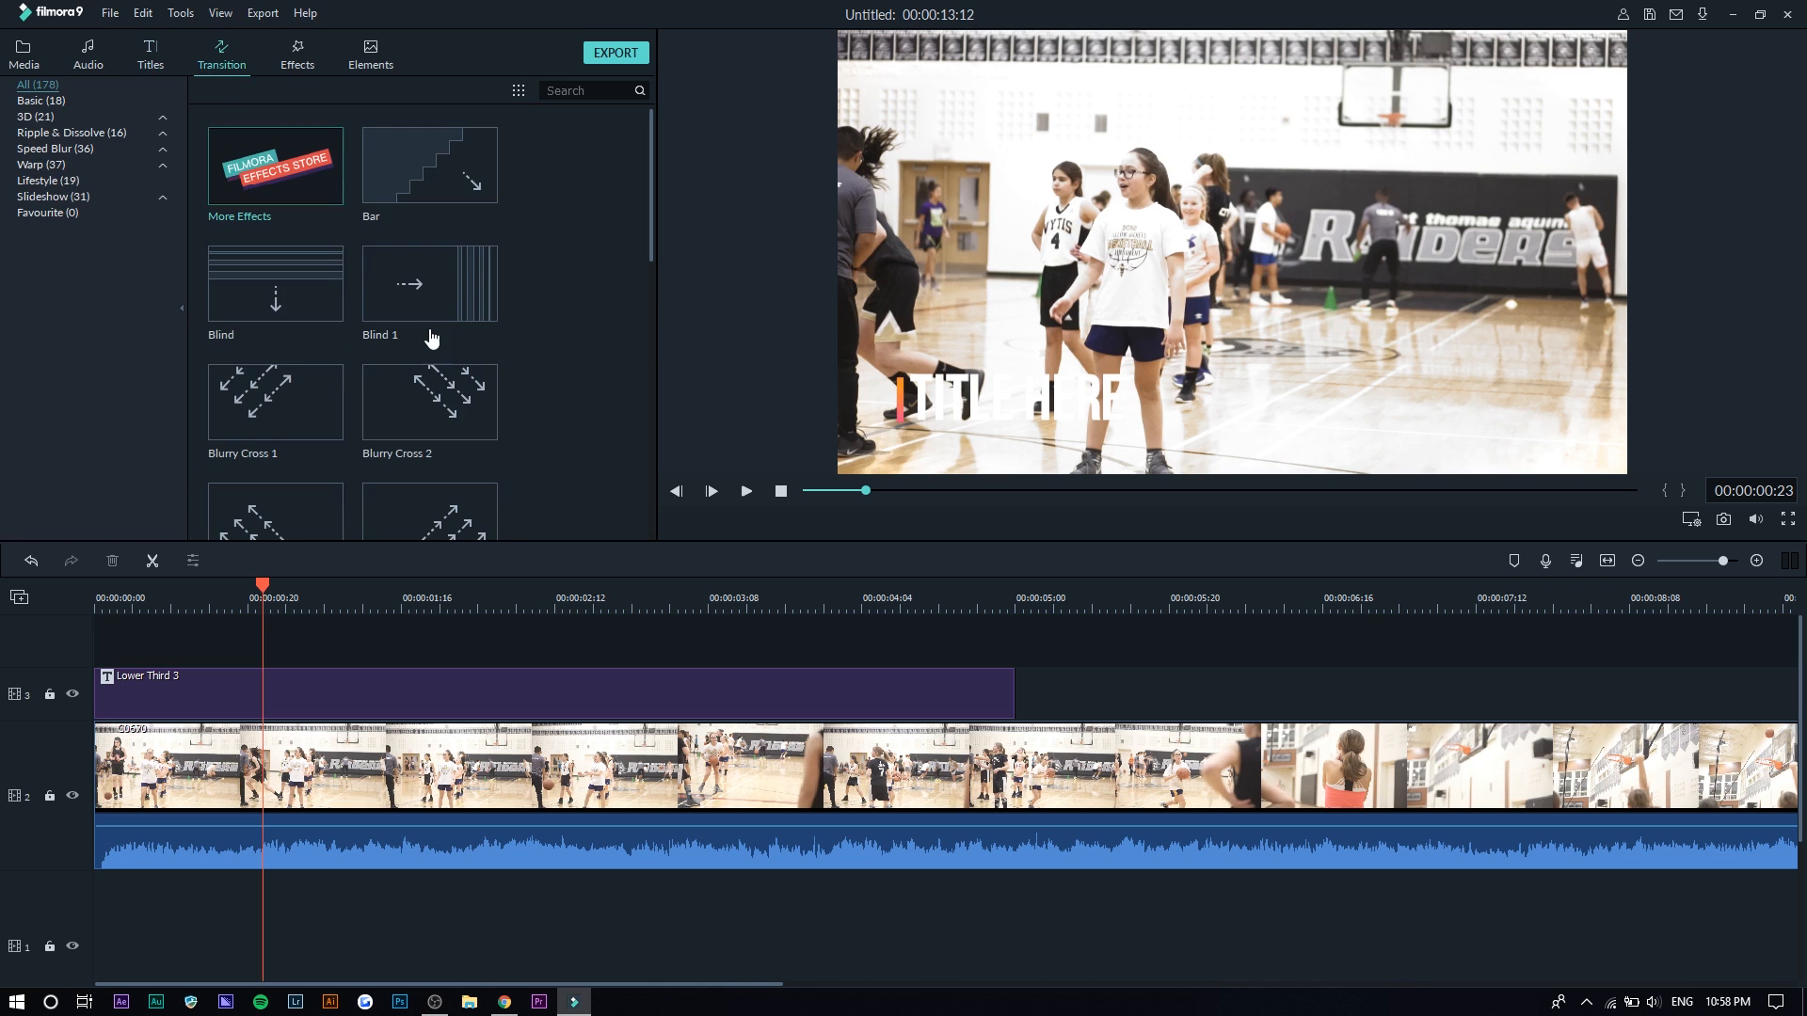
pyautogui.moveTo(542, 360)
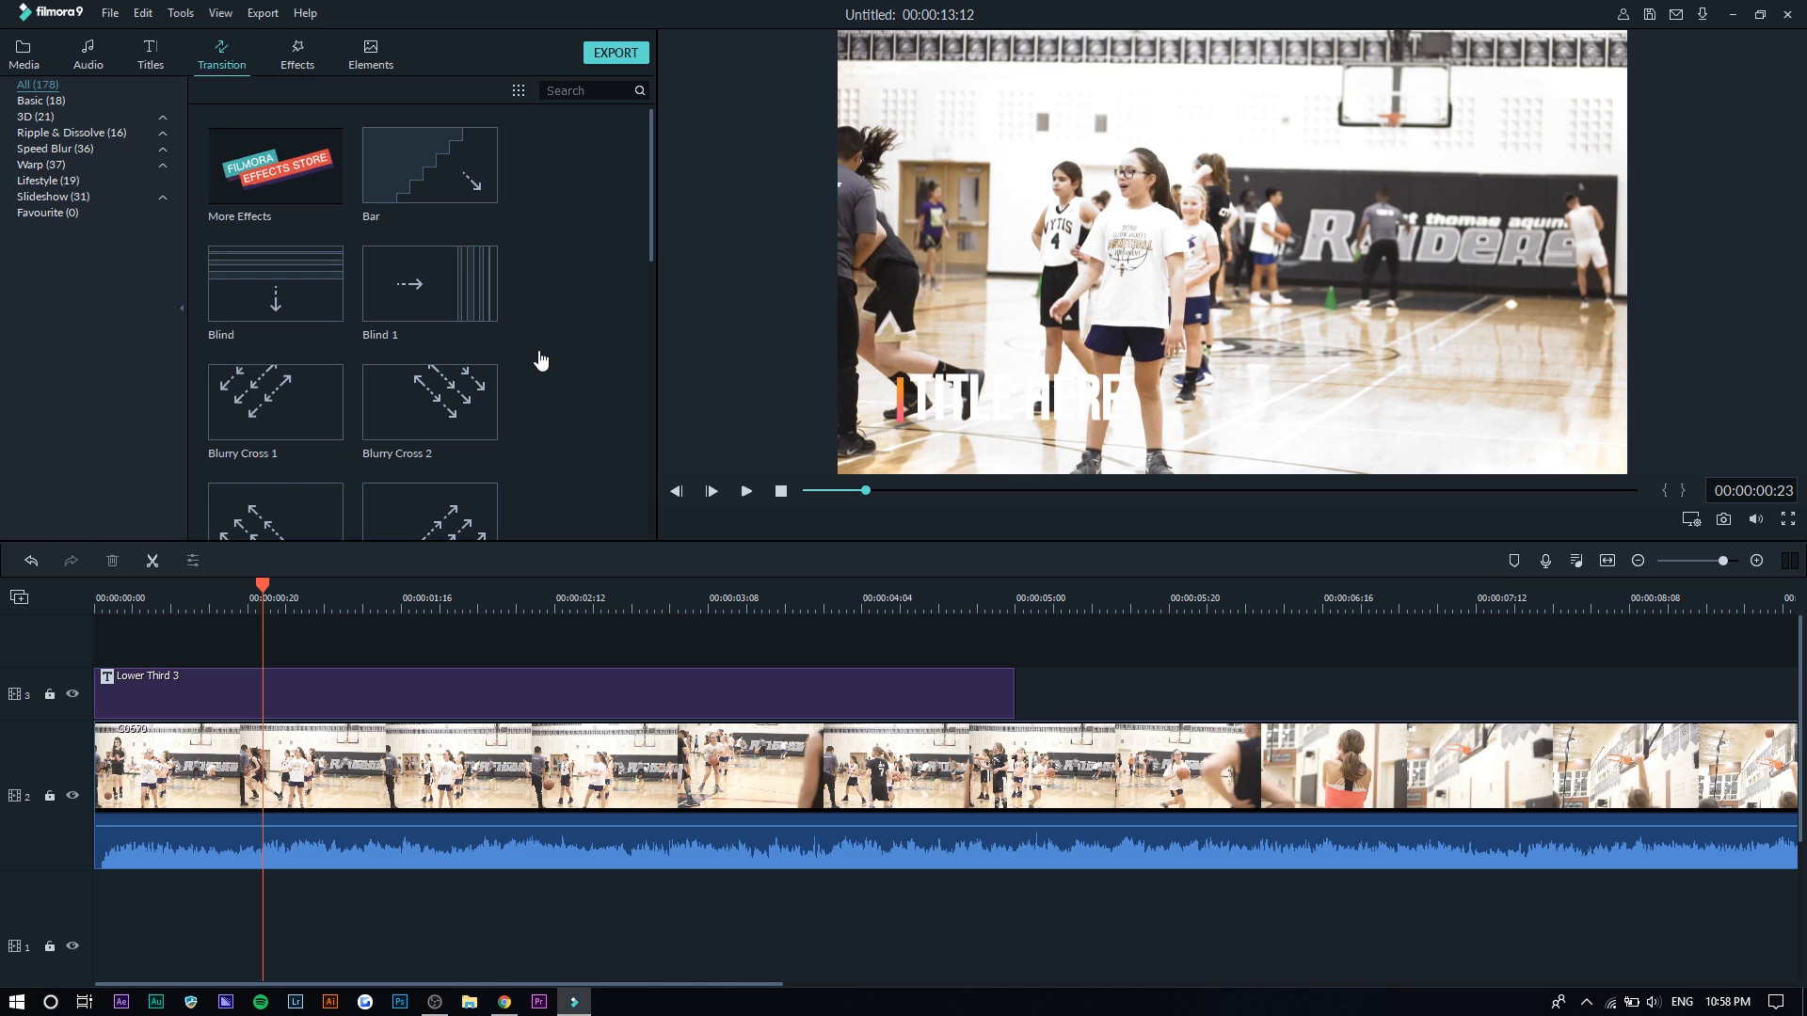
# - Browse Effects categories: Sepia Tone, Light Leaks, Lens Flares, Damaged Film, Tv Static, View Finder
pyautogui.click(296, 52)
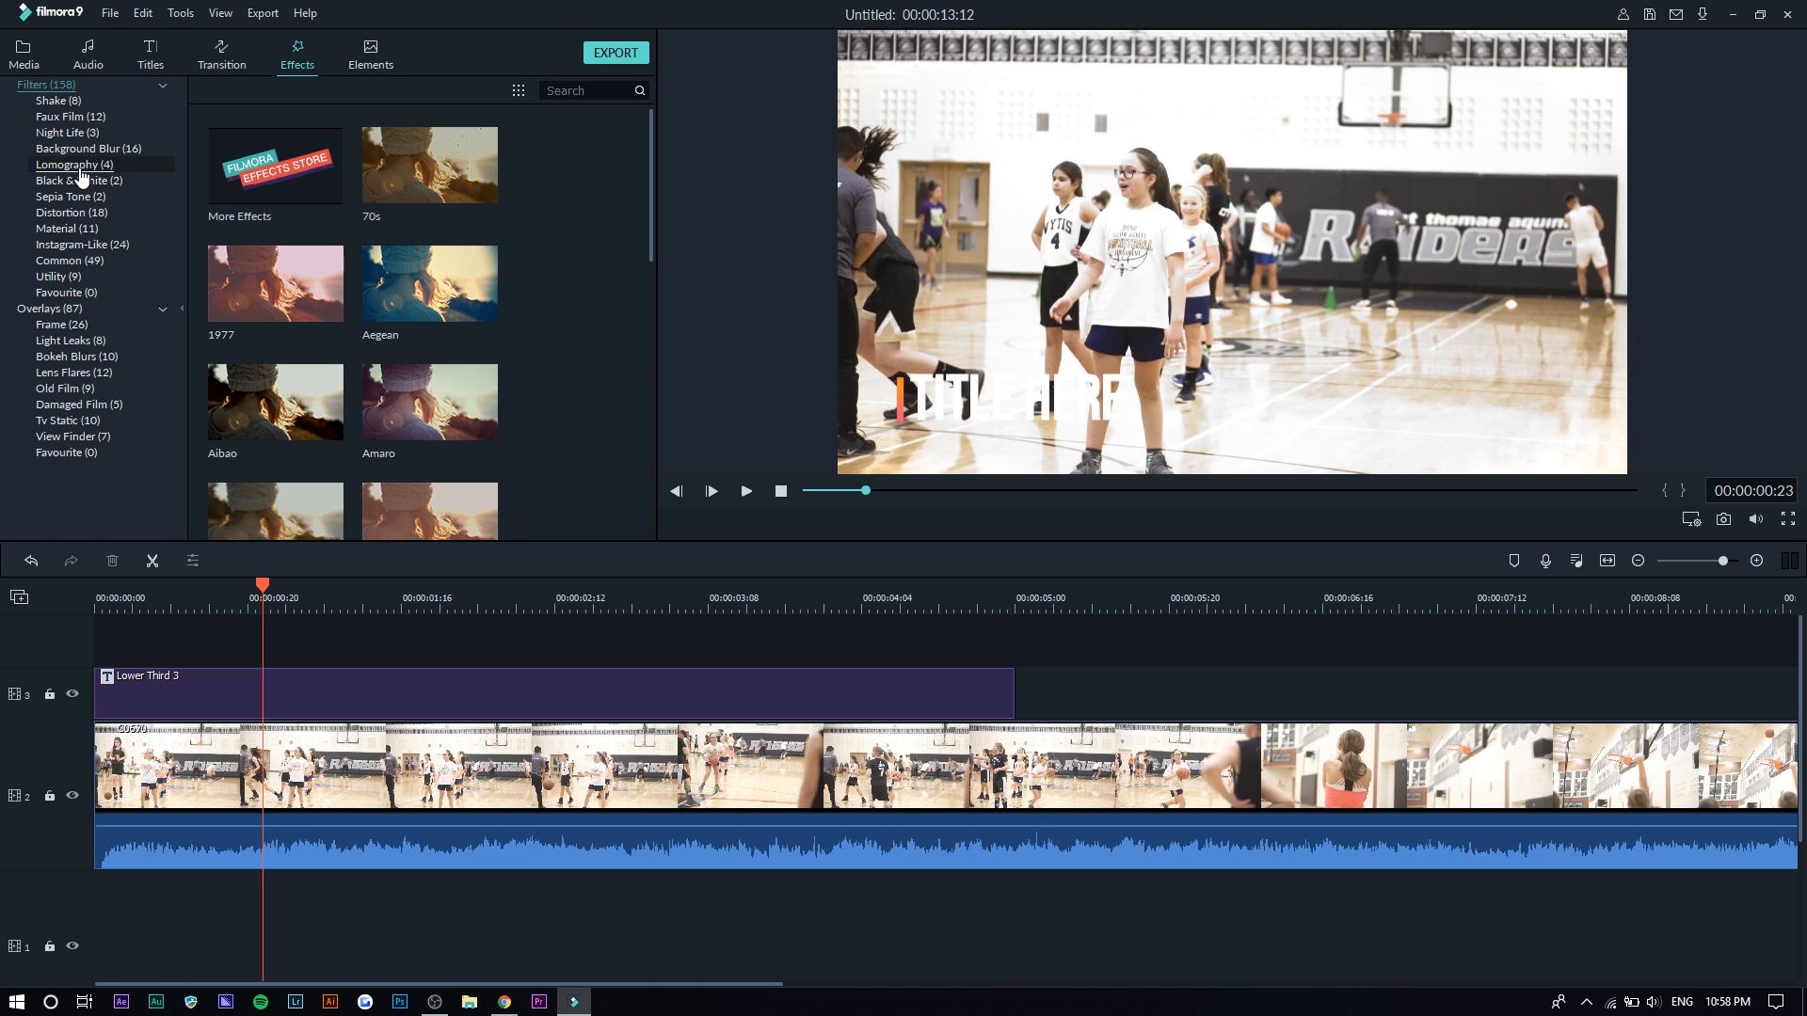
pyautogui.click(66, 196)
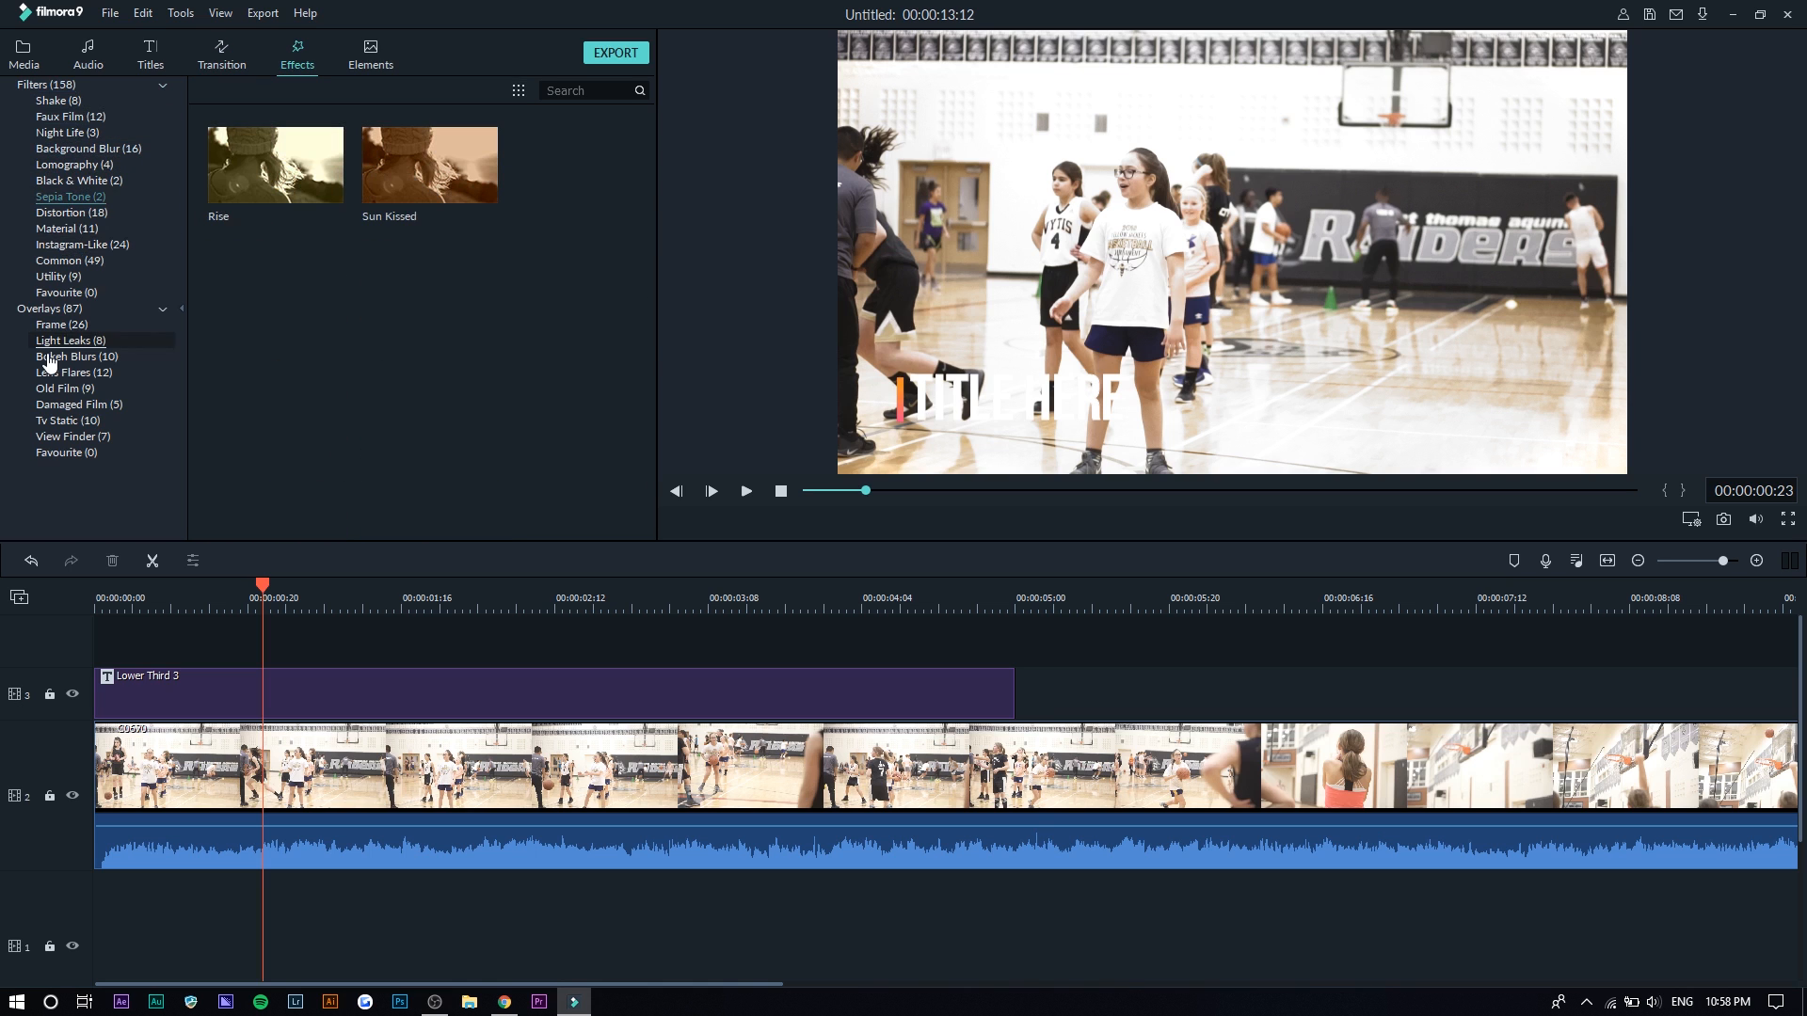
pyautogui.click(68, 340)
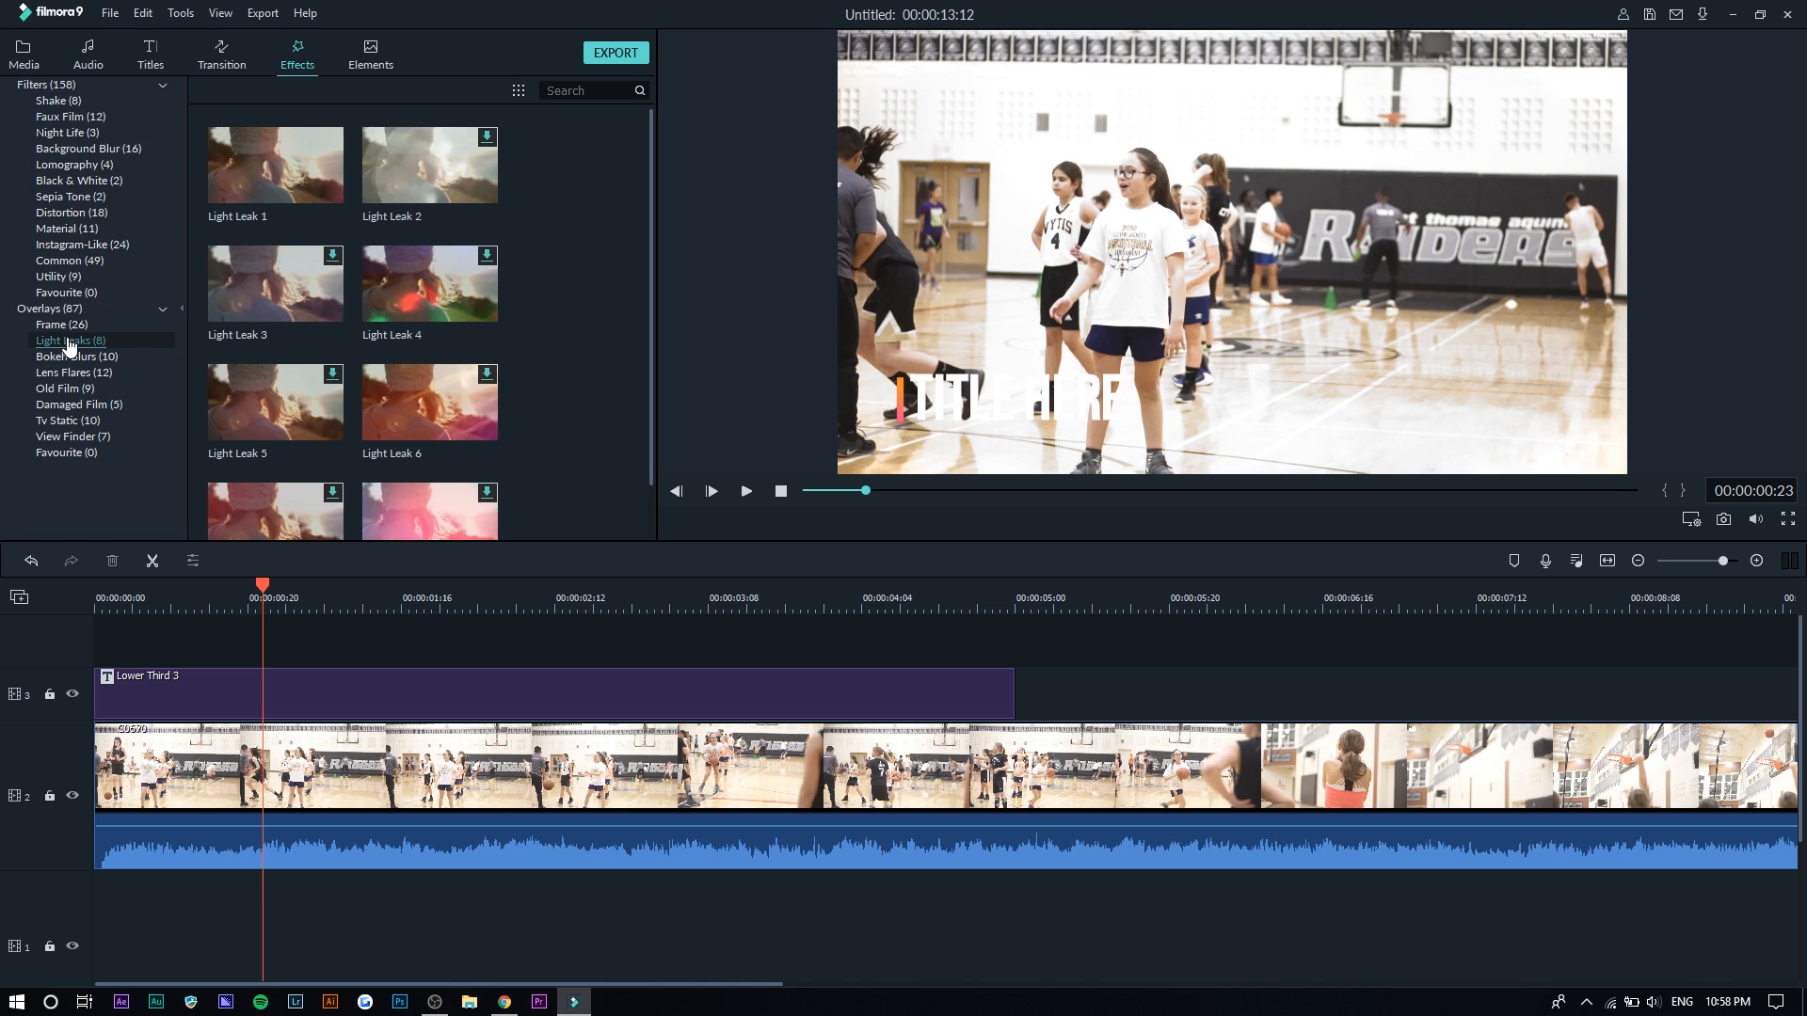
pyautogui.click(73, 373)
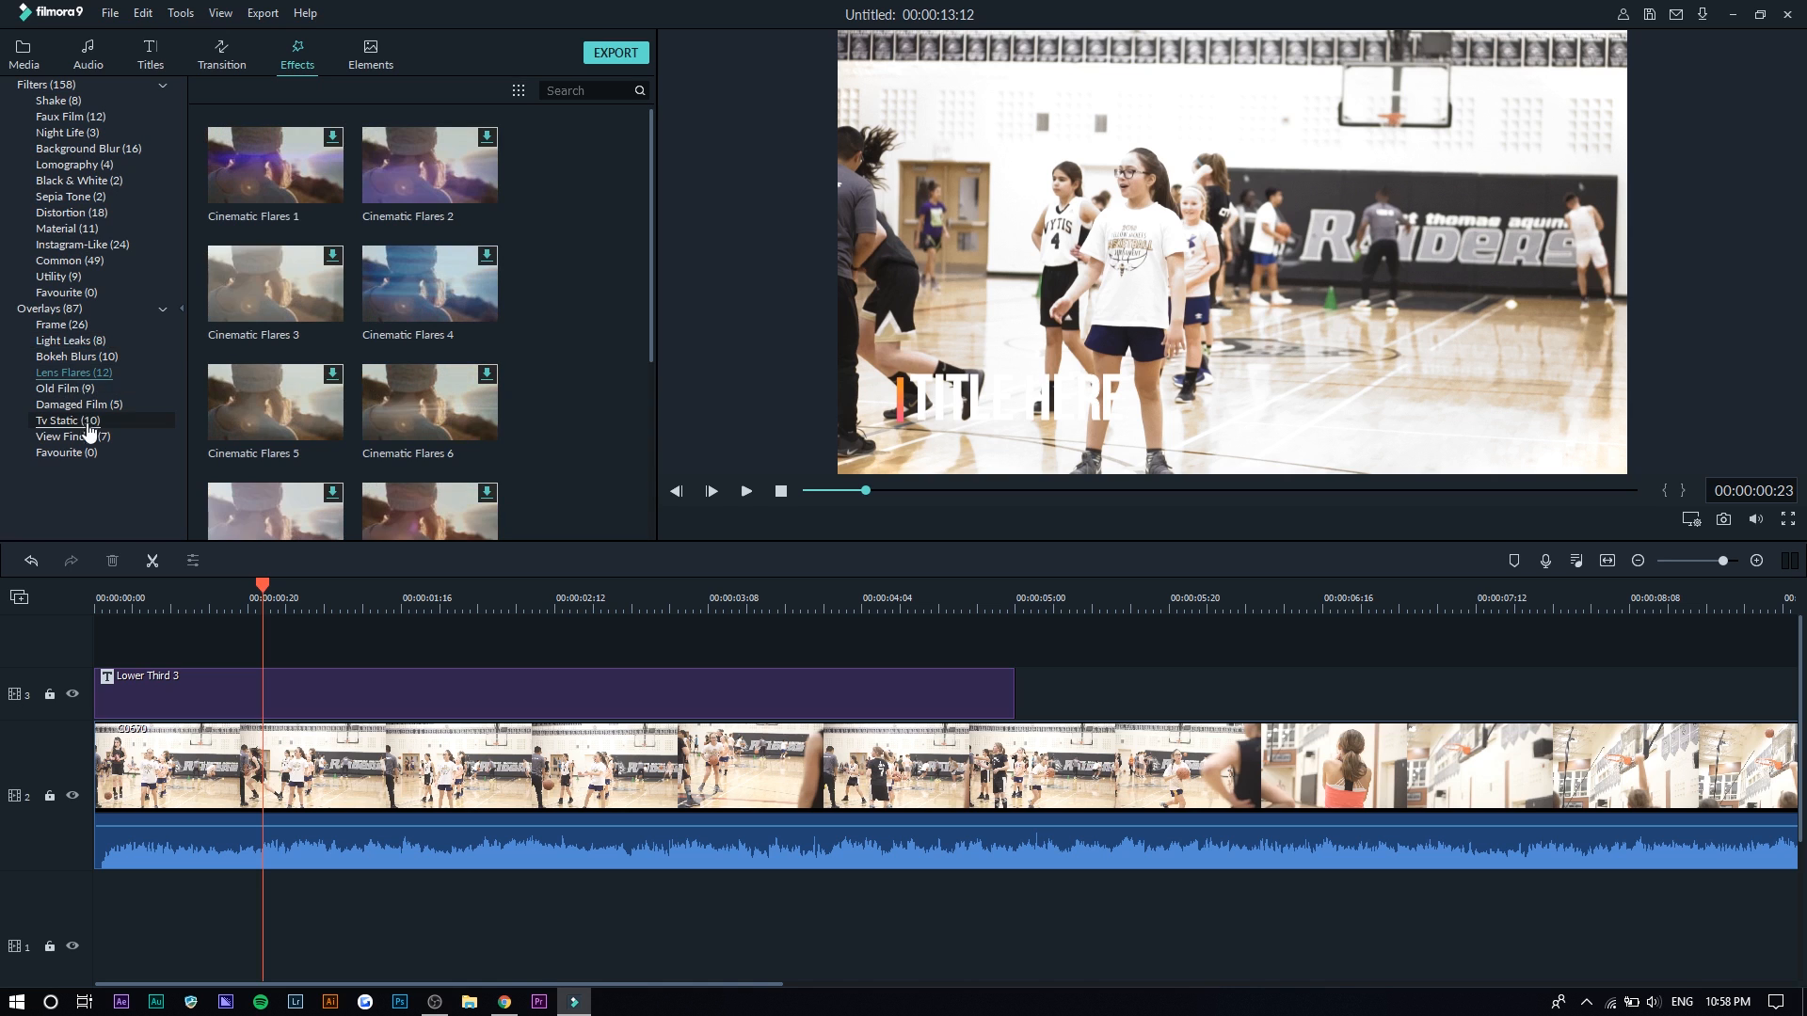
pyautogui.click(78, 404)
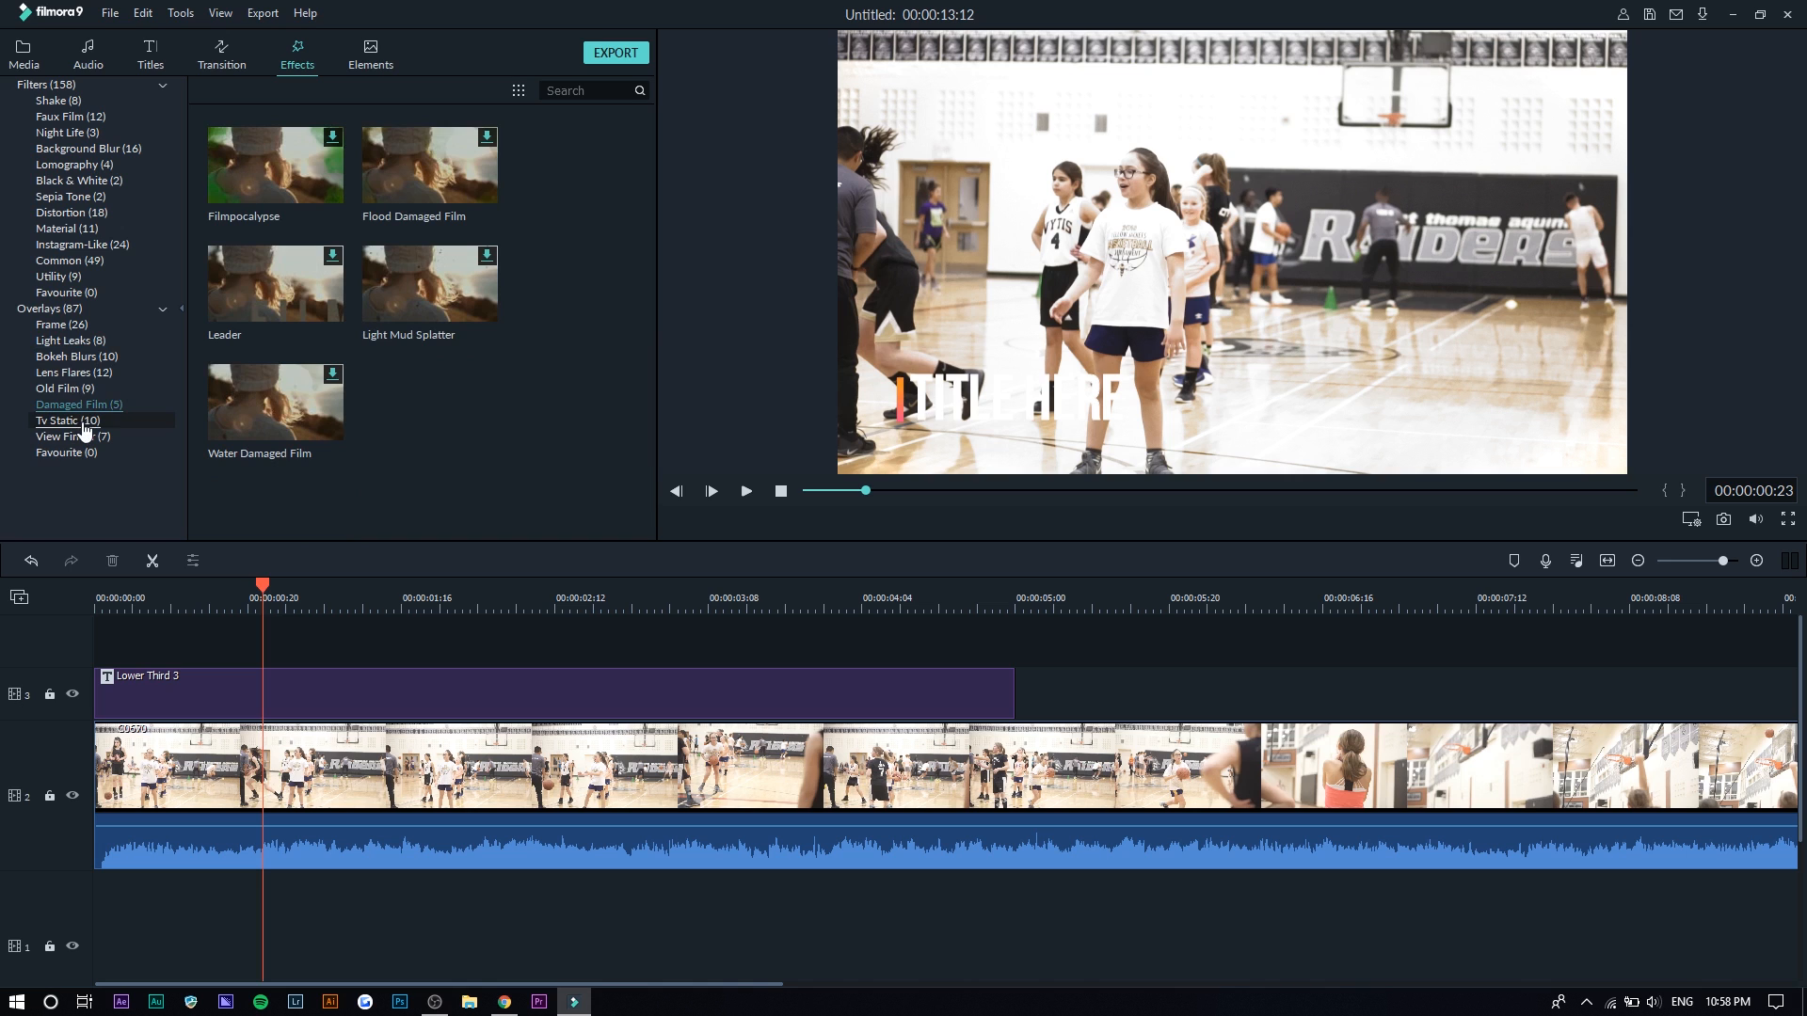
pyautogui.click(68, 420)
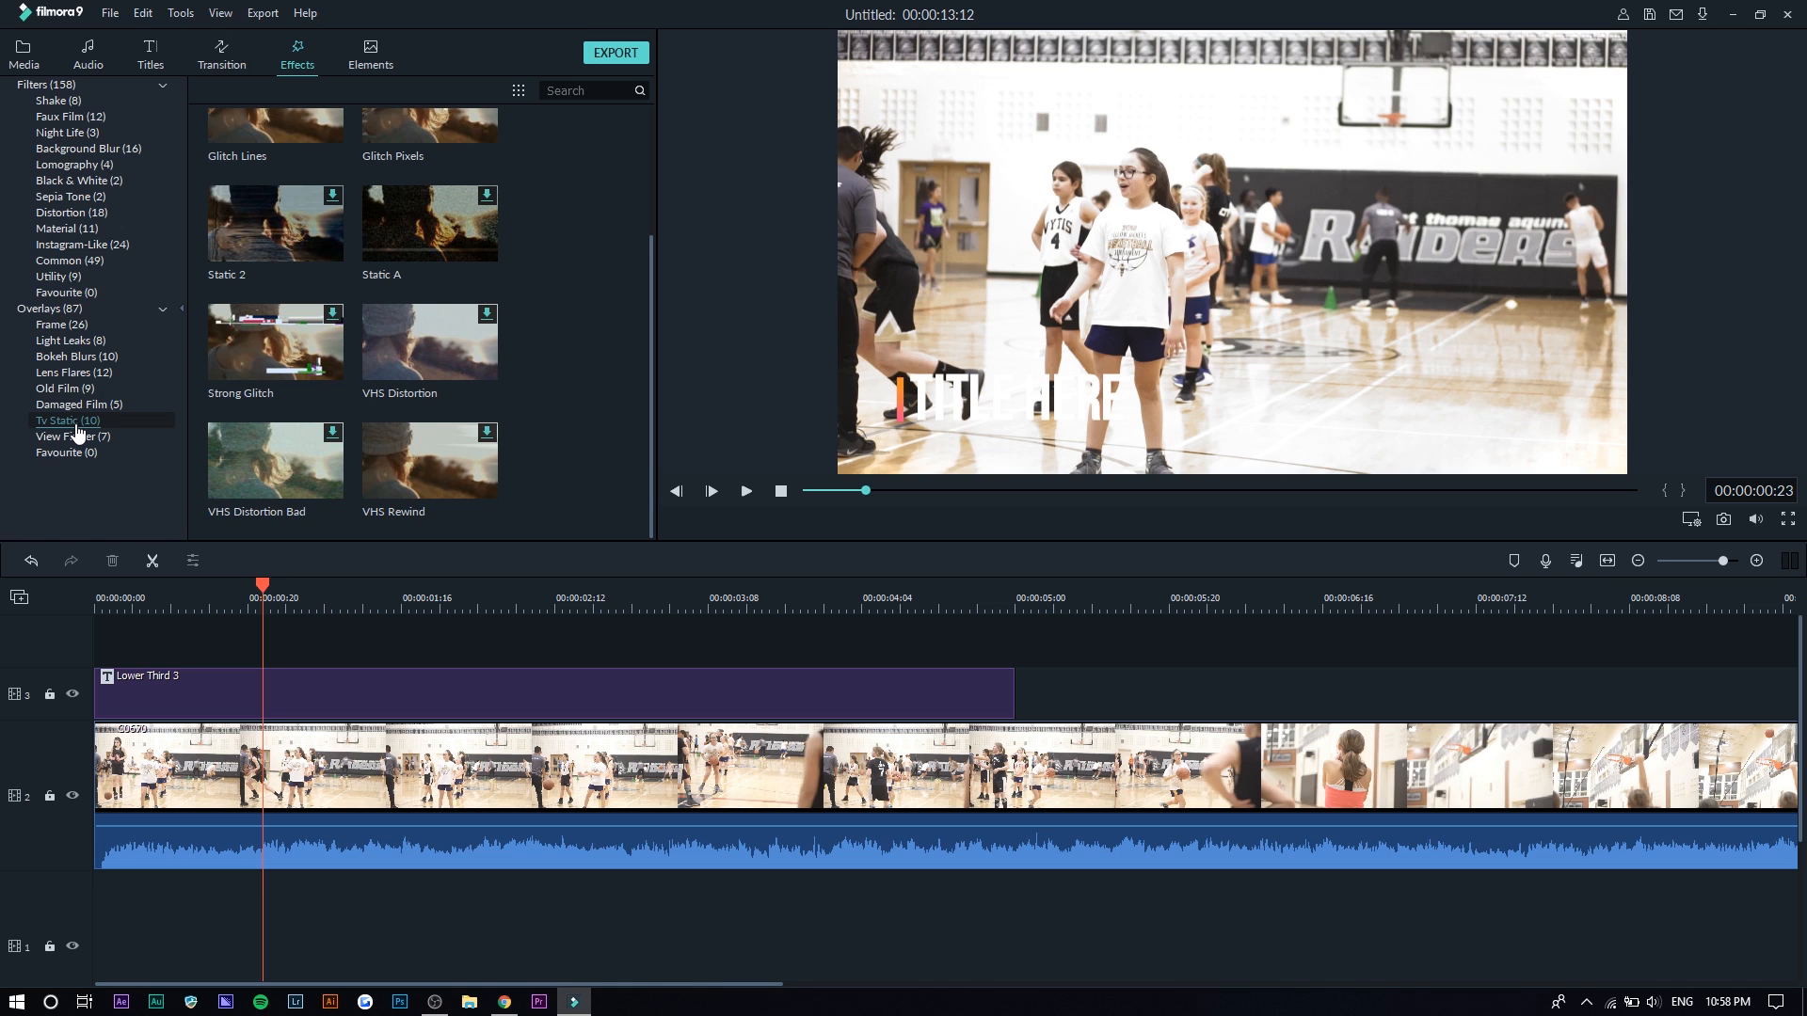
pyautogui.click(72, 436)
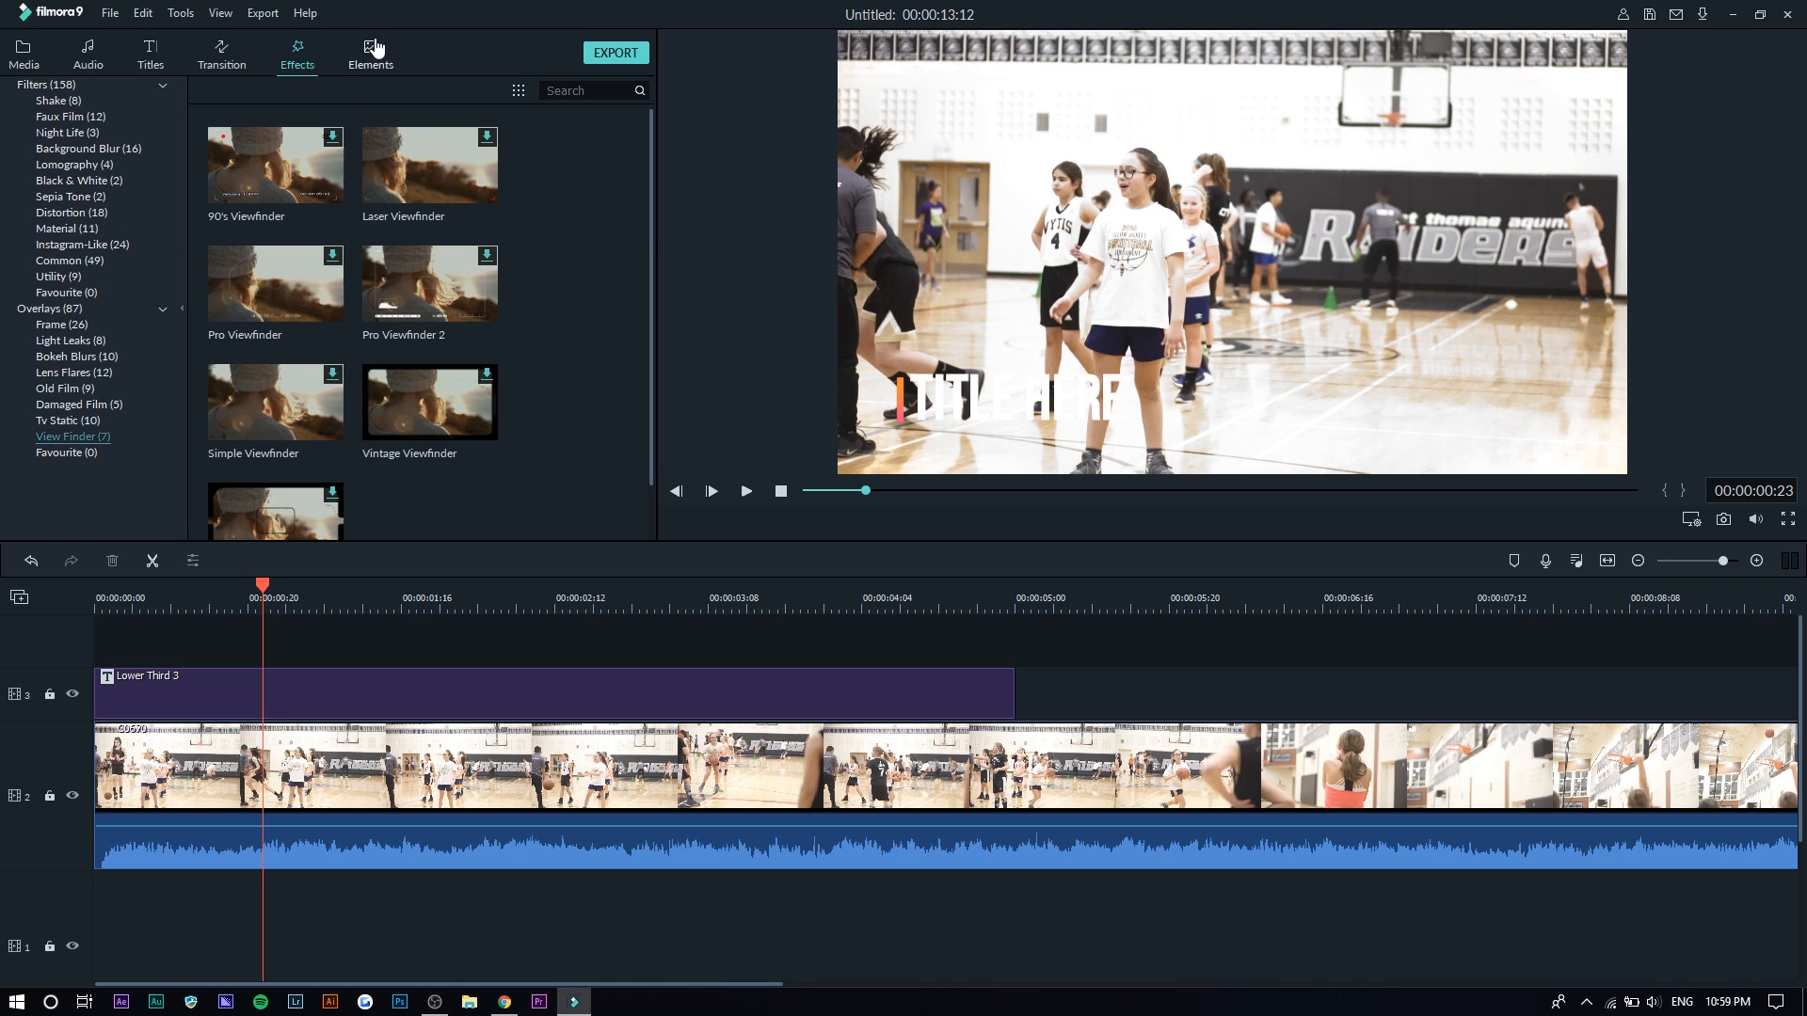
pyautogui.moveTo(359, 48)
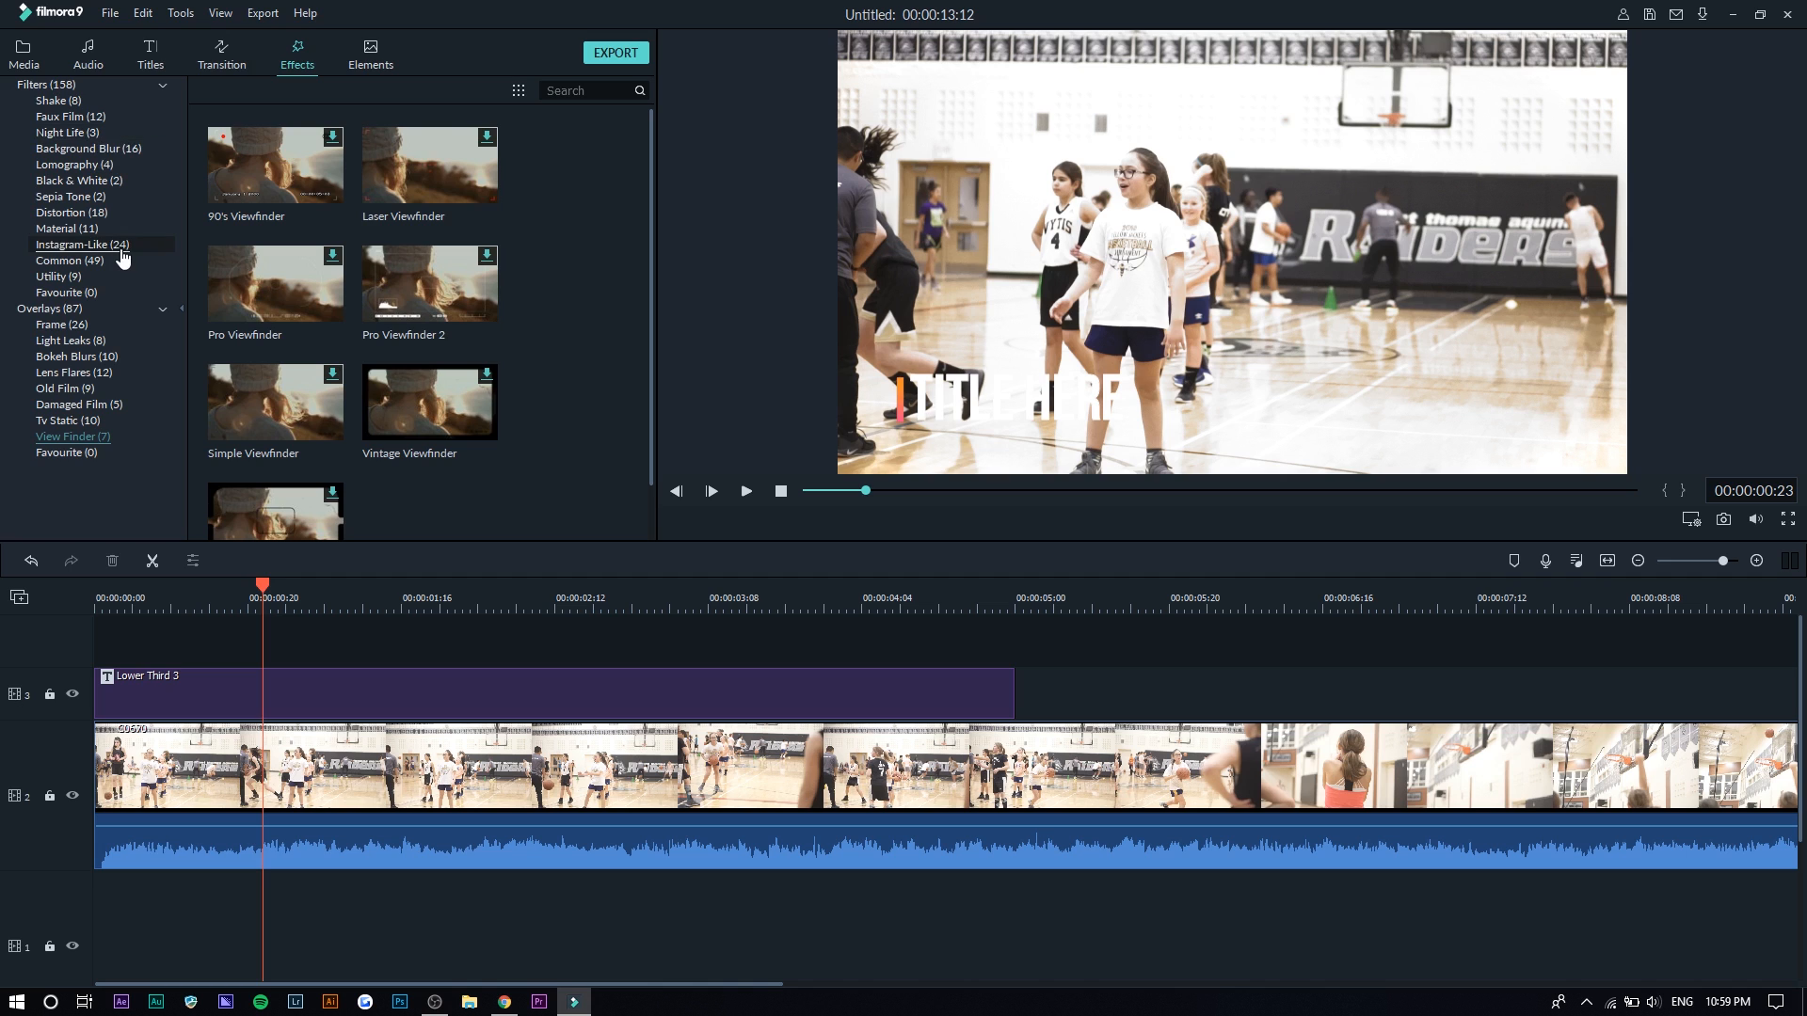
# - Revisit the Old Film and Tv Static overlays, peek at Transitions, then show Titles
pyautogui.click(64, 389)
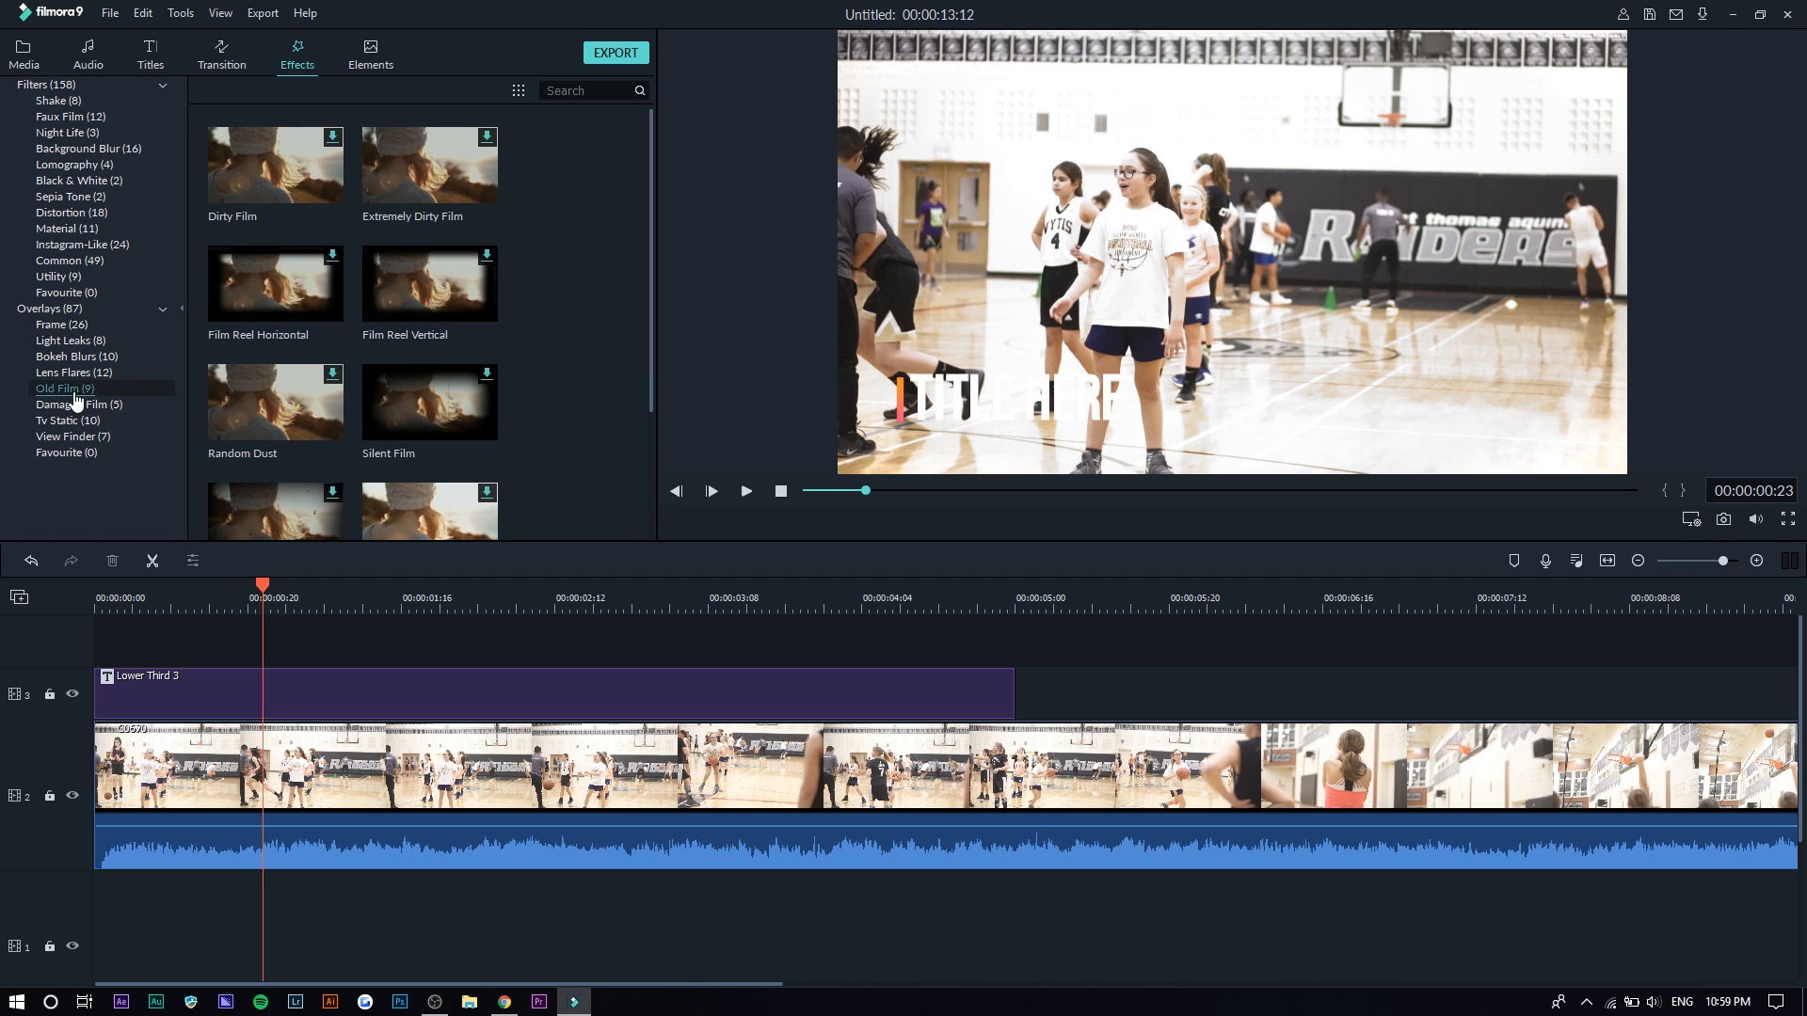
pyautogui.click(66, 420)
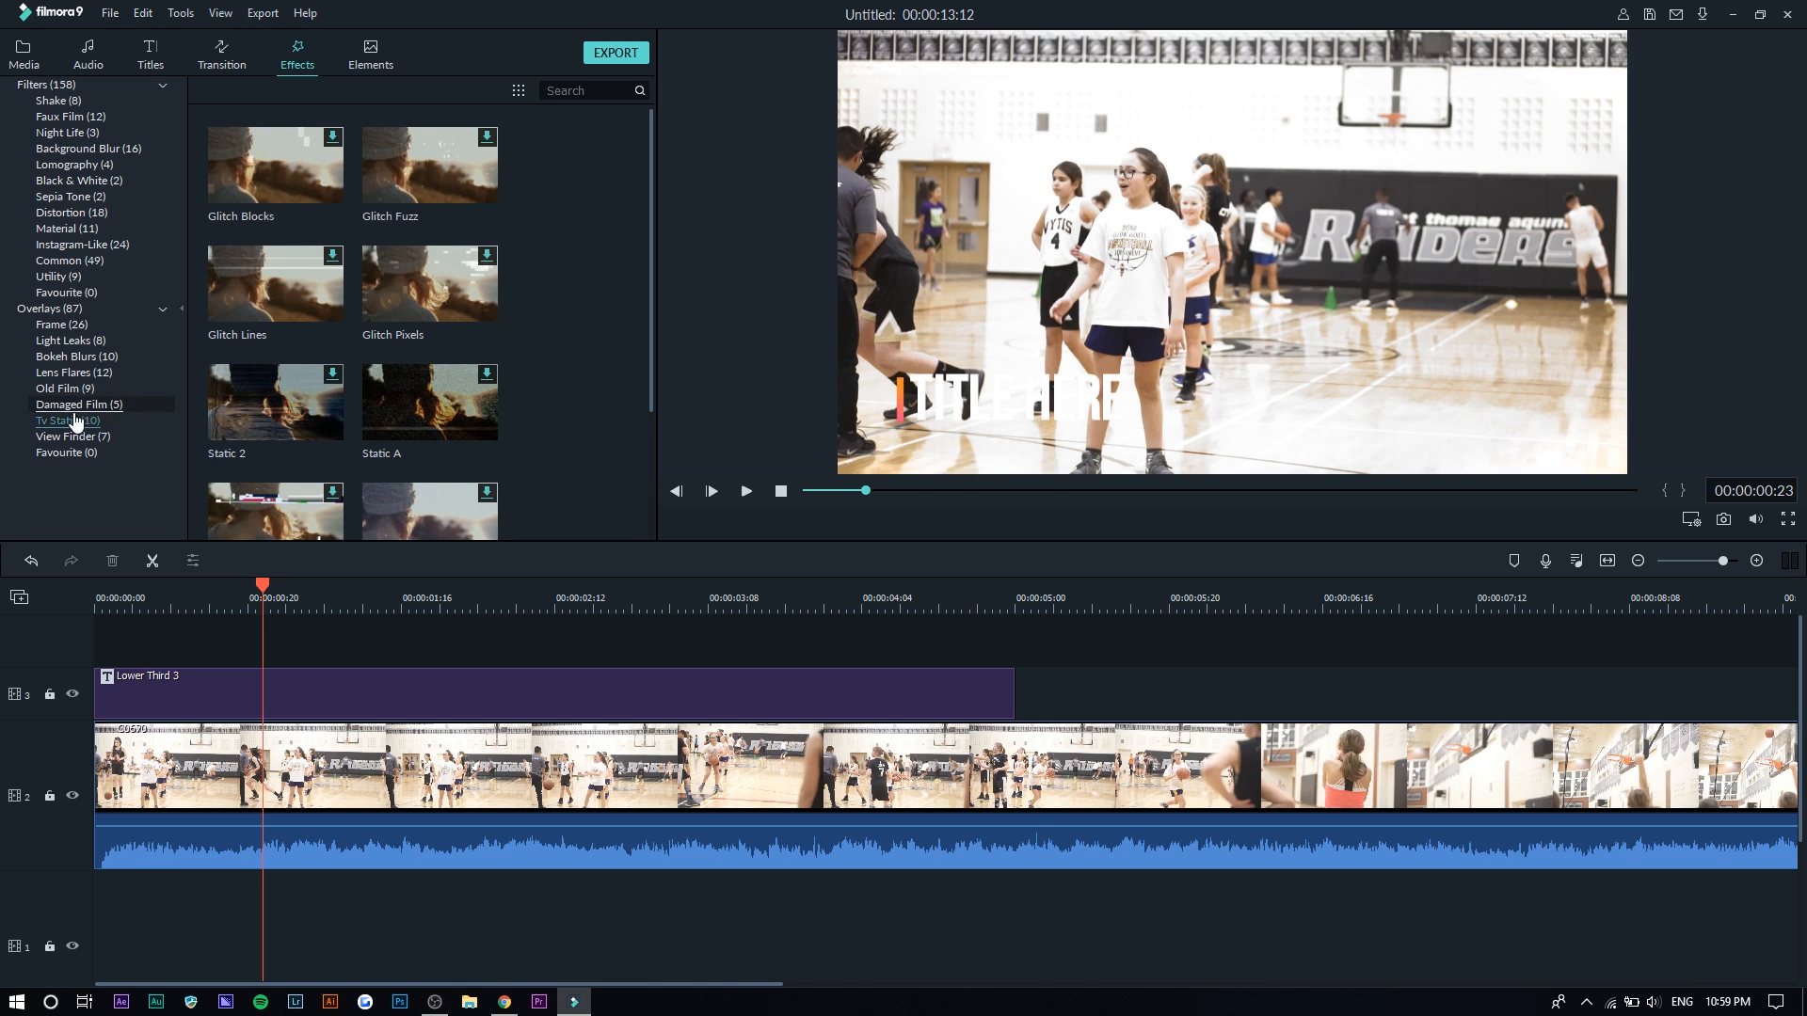
pyautogui.scroll(-3)
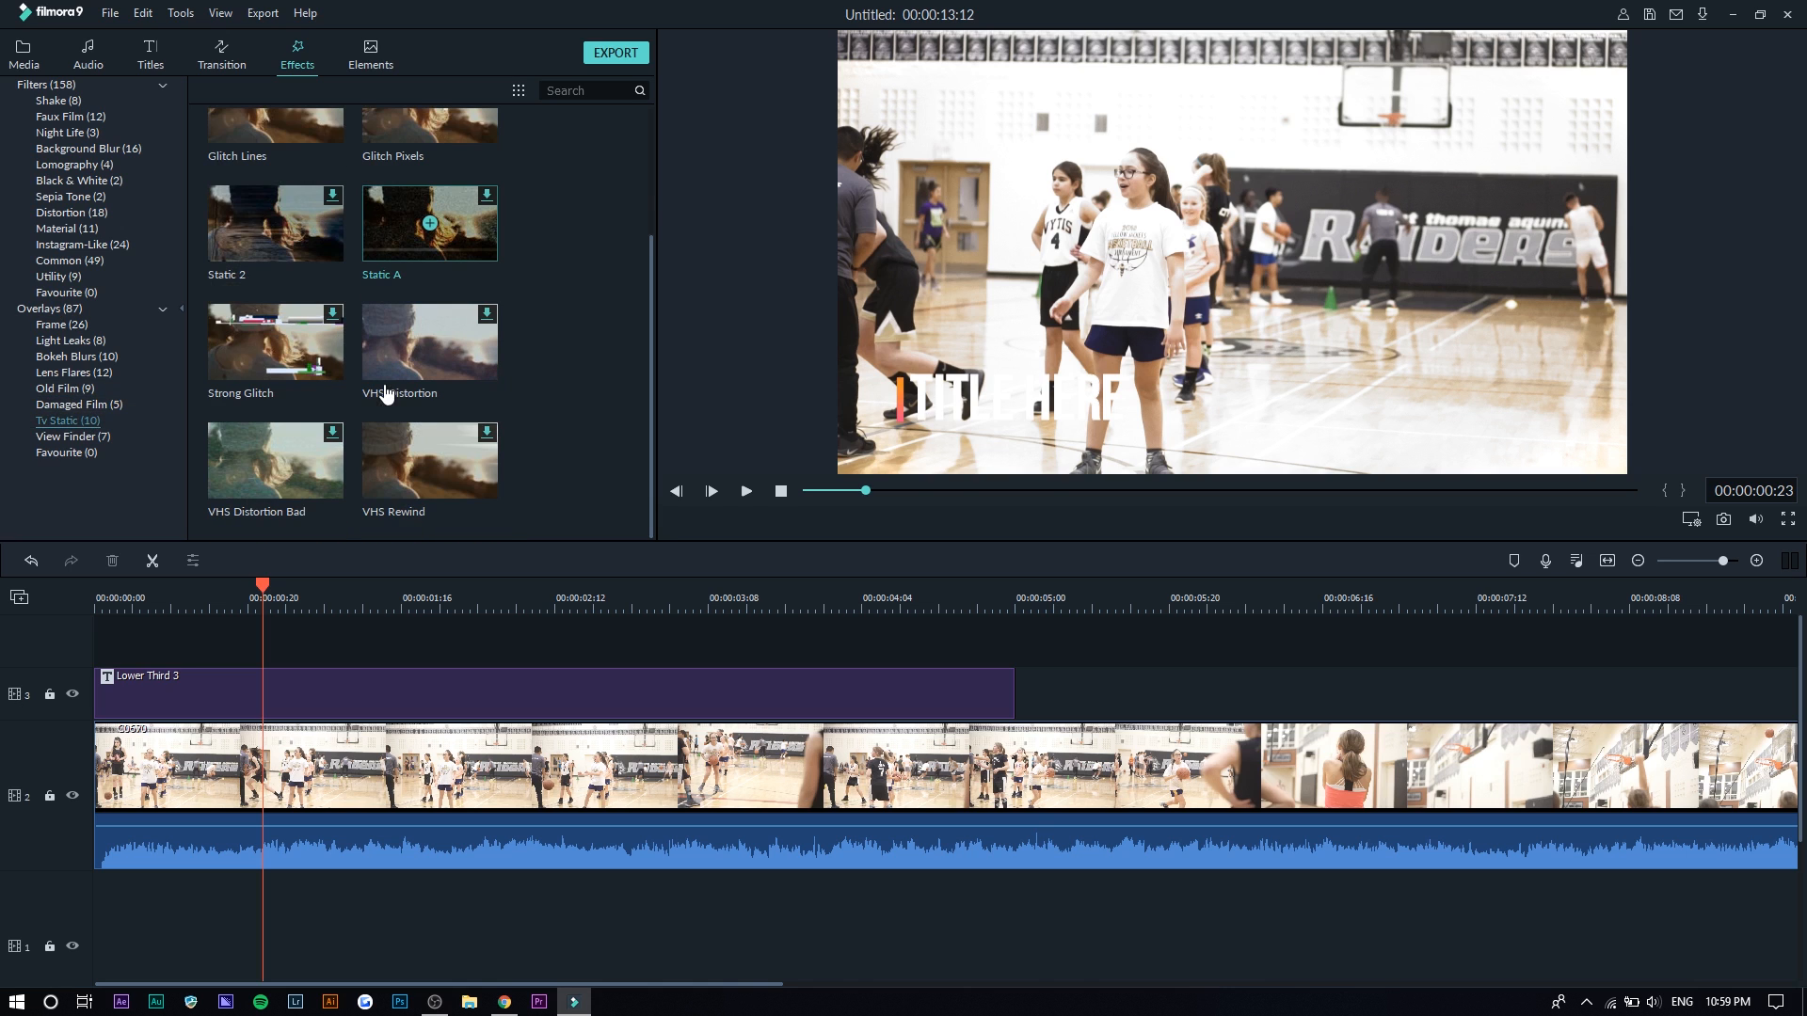
pyautogui.moveTo(415, 308)
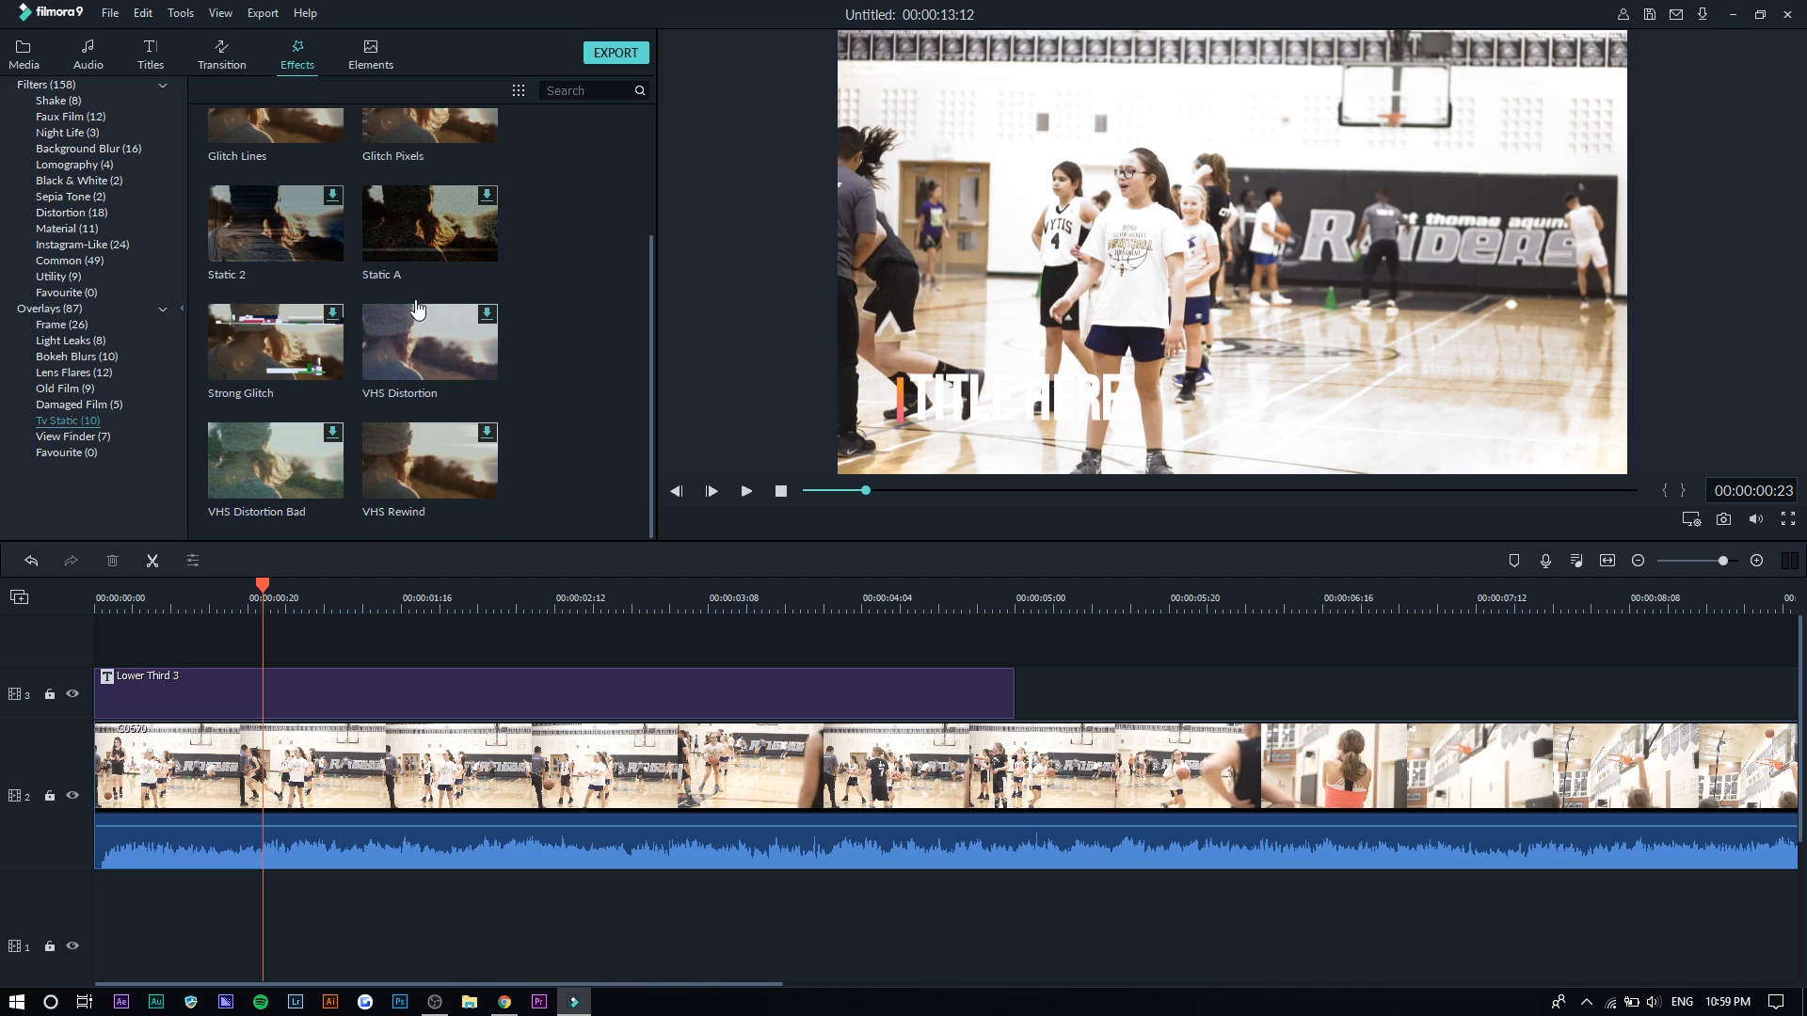
pyautogui.moveTo(371, 65)
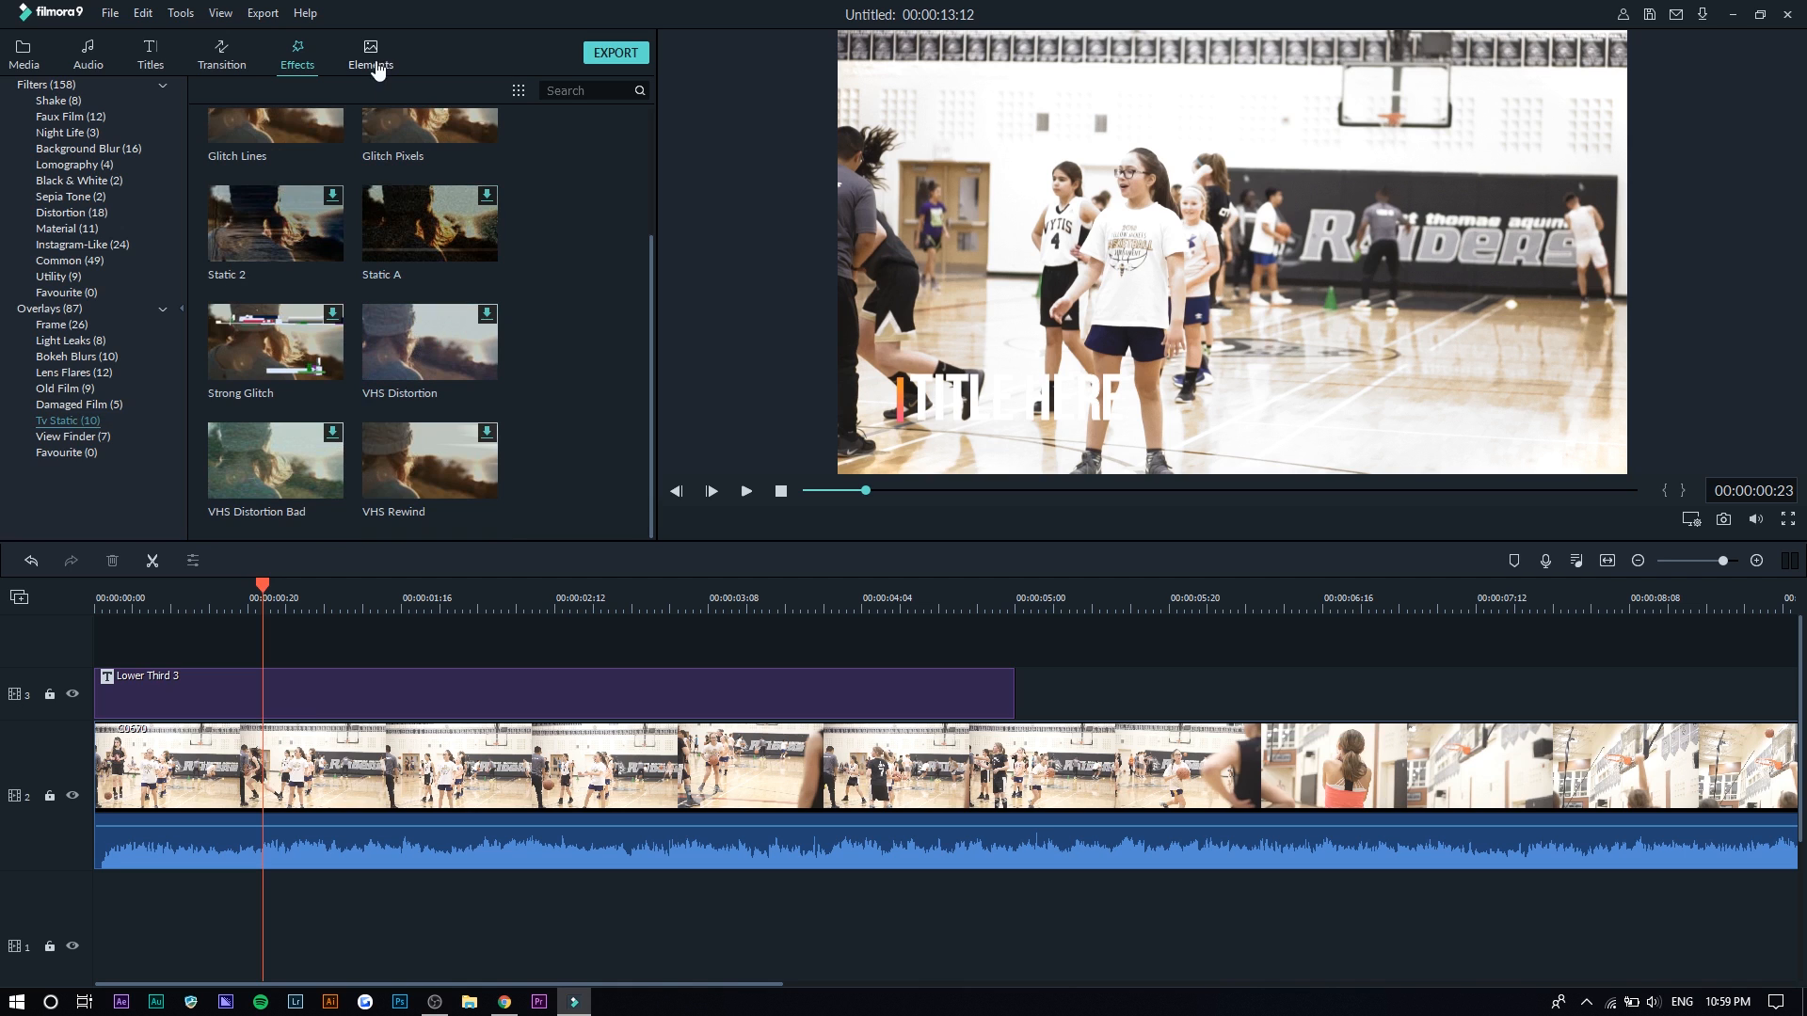
pyautogui.moveTo(291, 48)
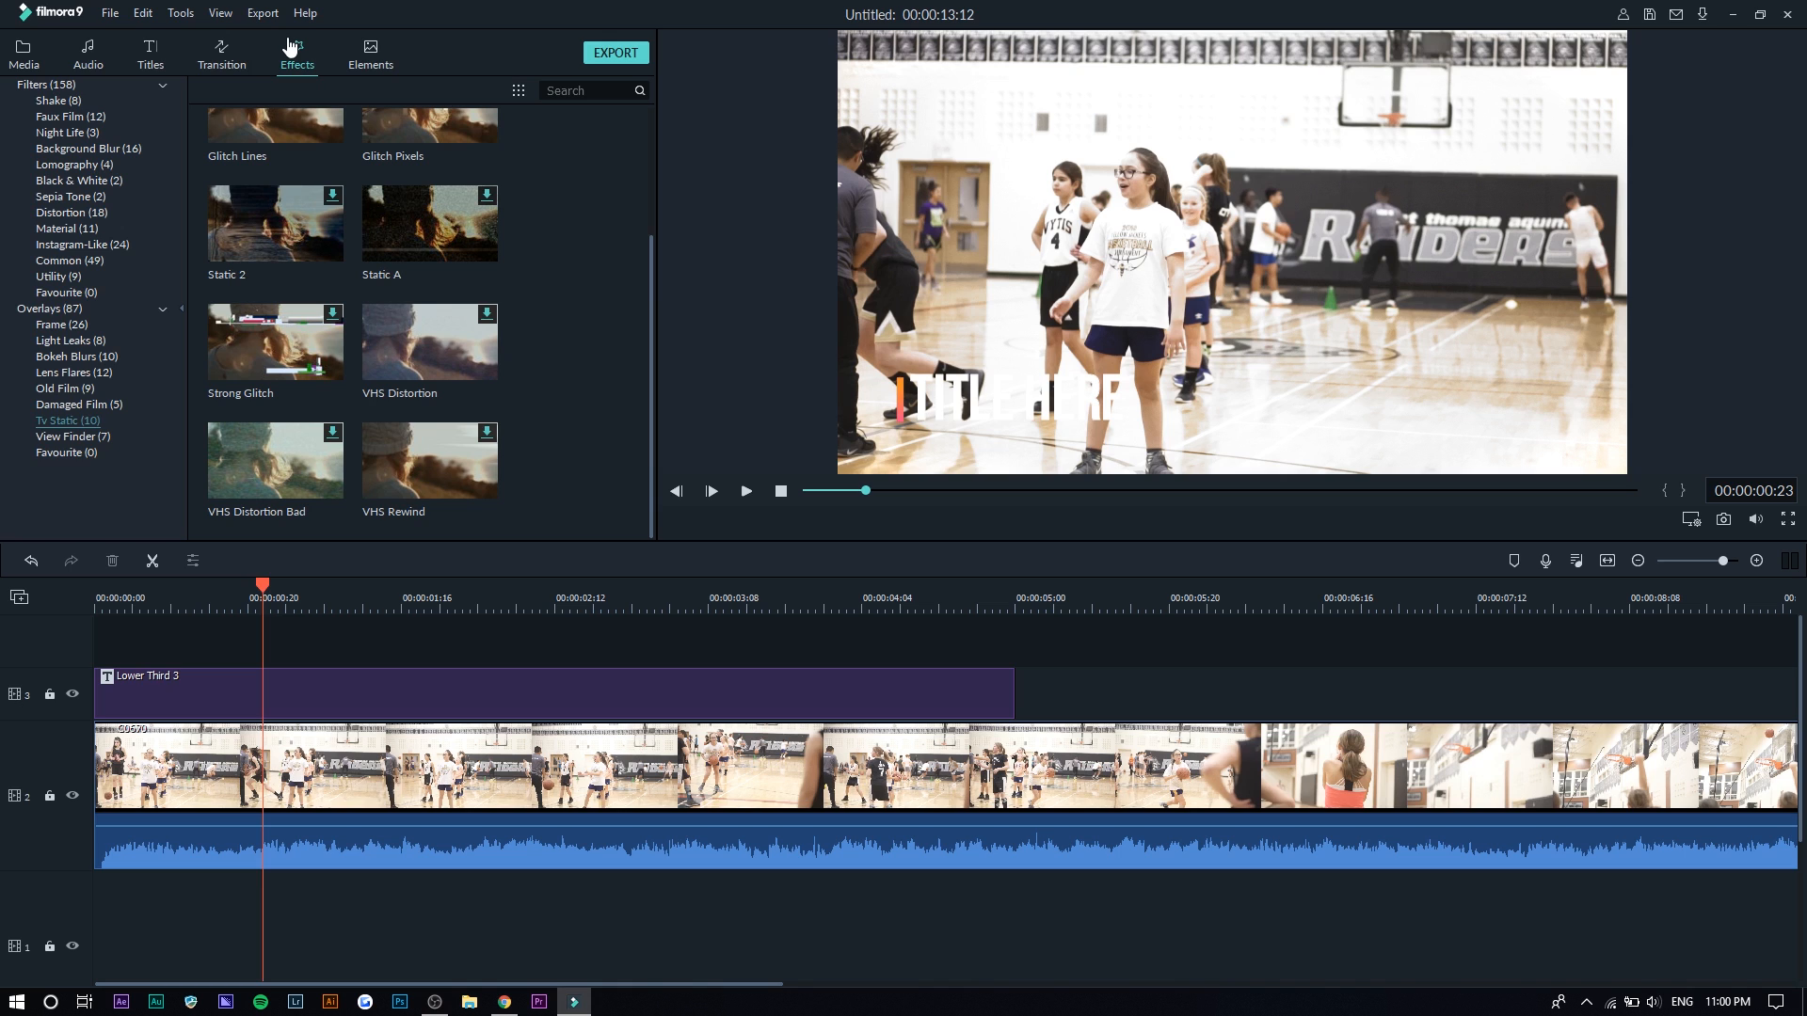
pyautogui.click(220, 54)
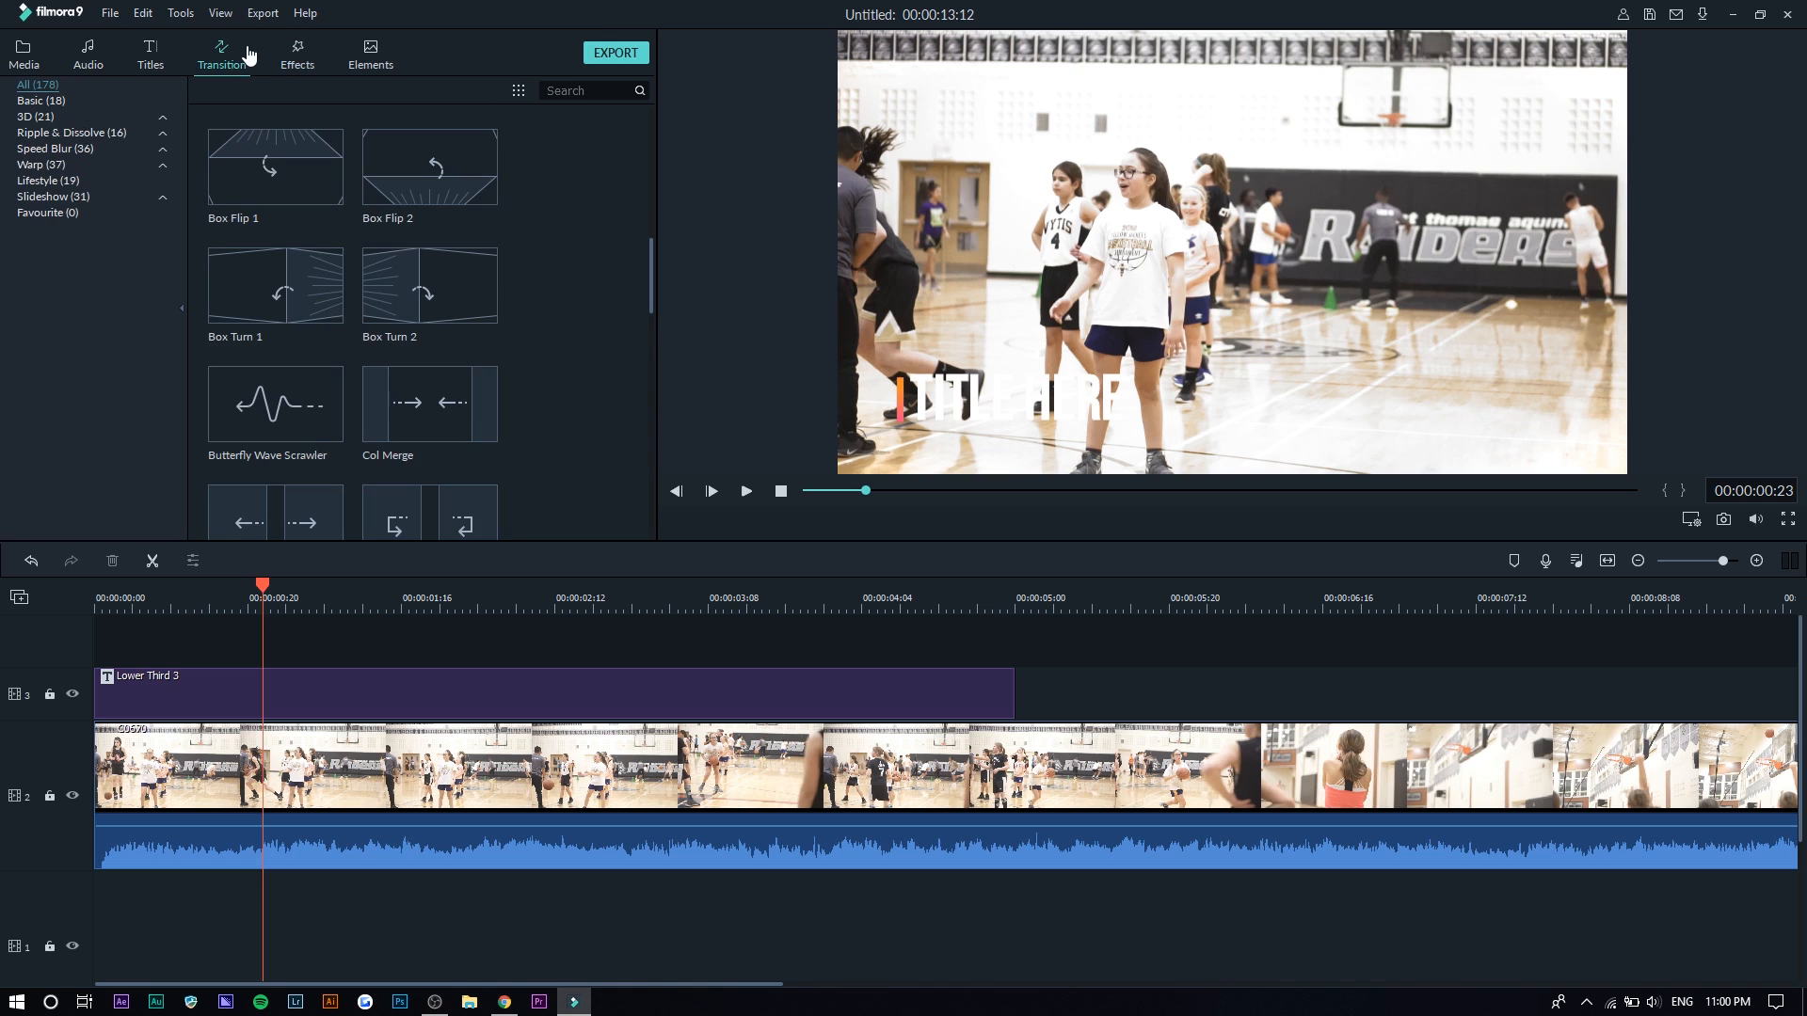
pyautogui.click(297, 53)
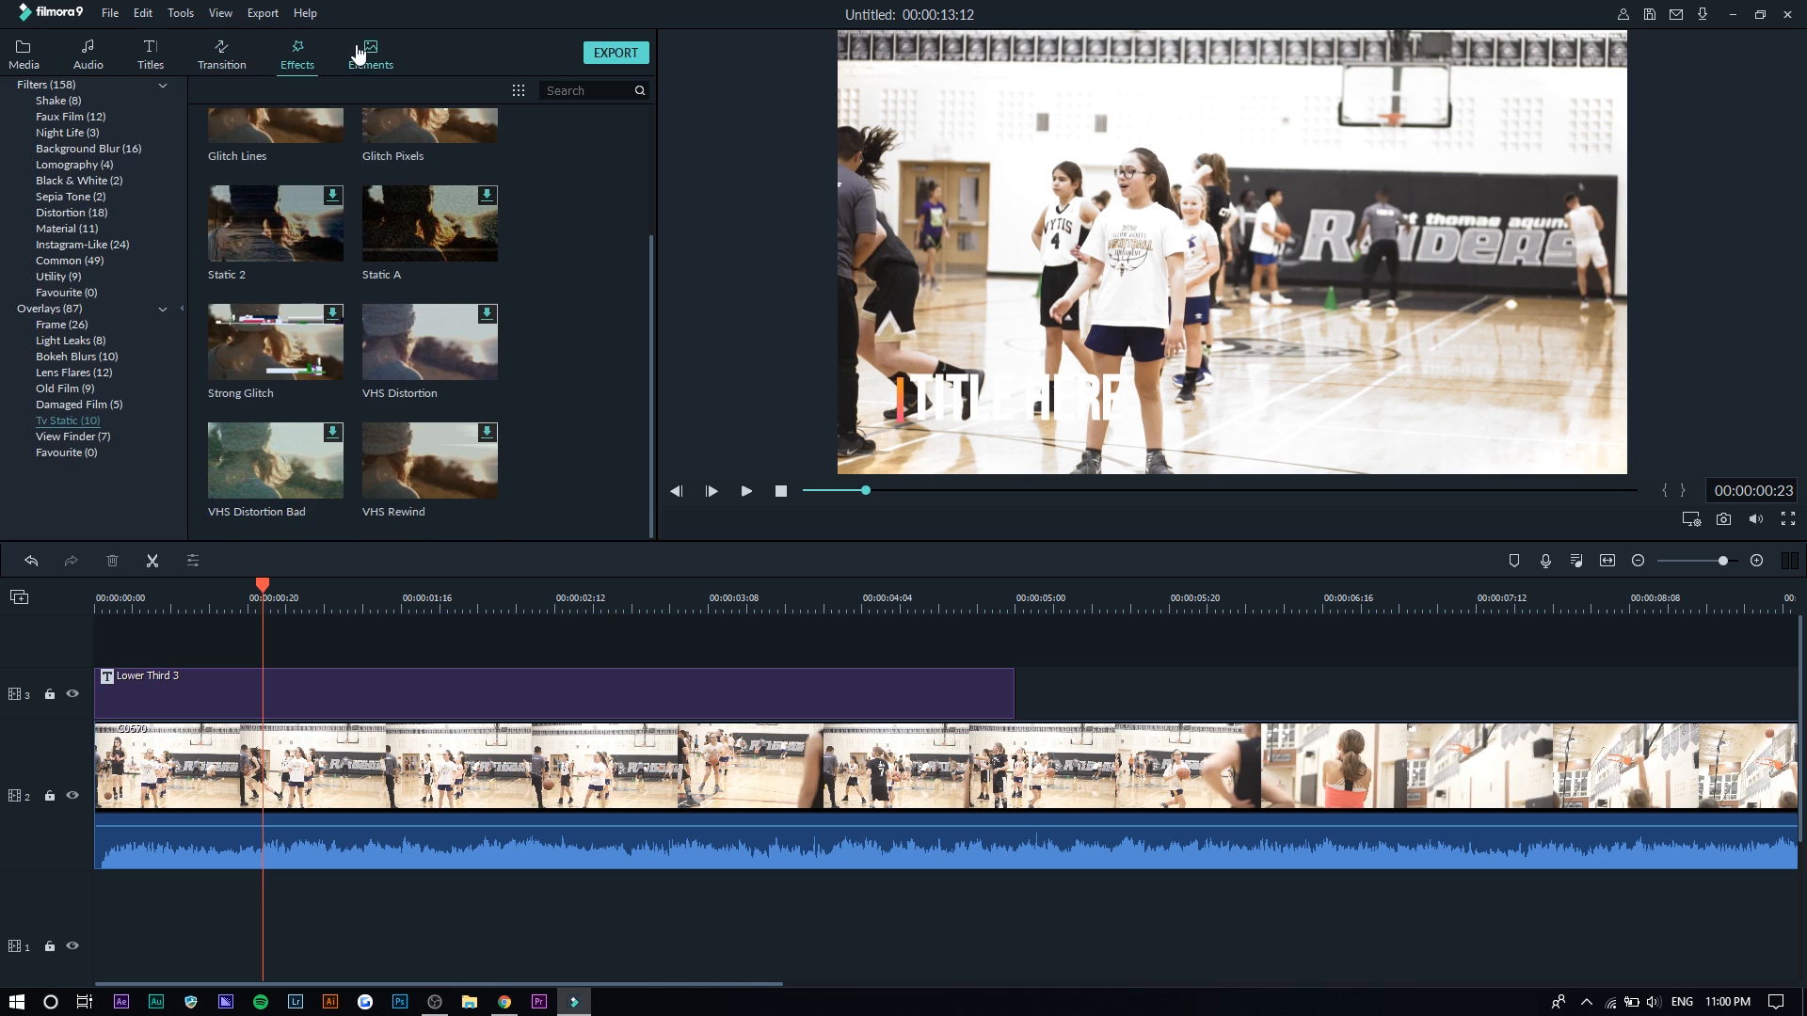
pyautogui.click(150, 53)
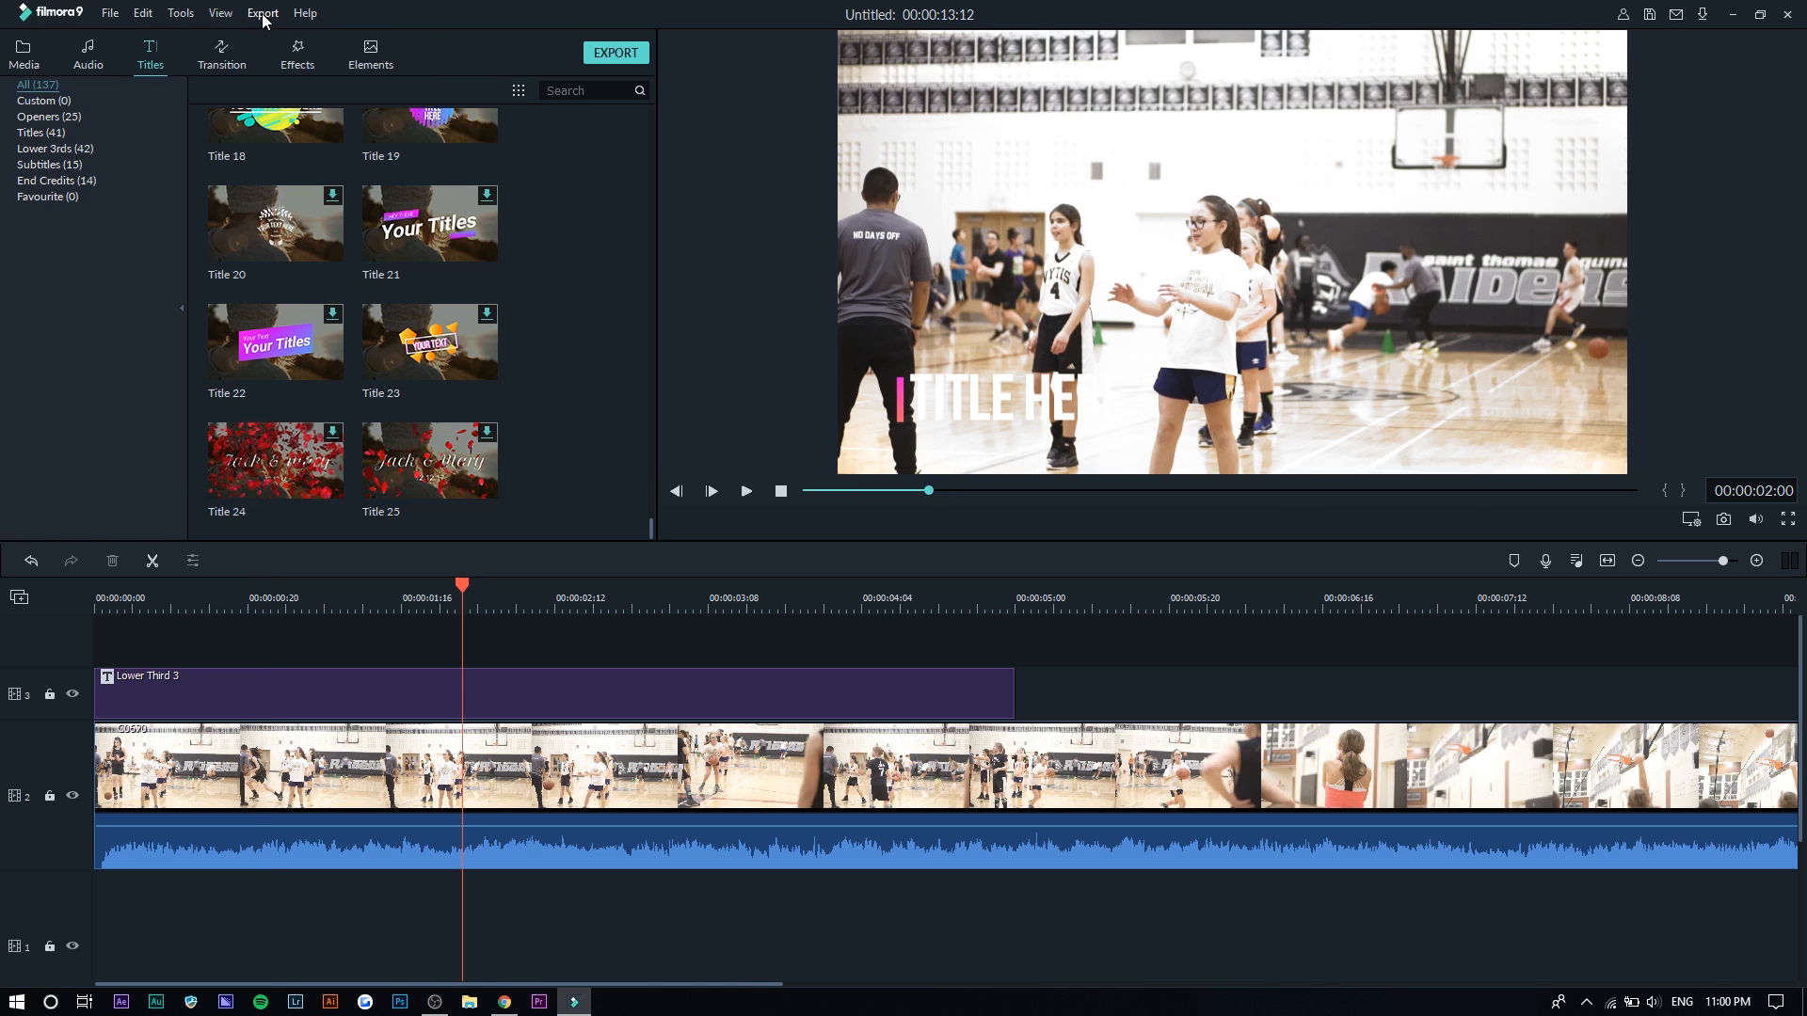
pyautogui.click(262, 12)
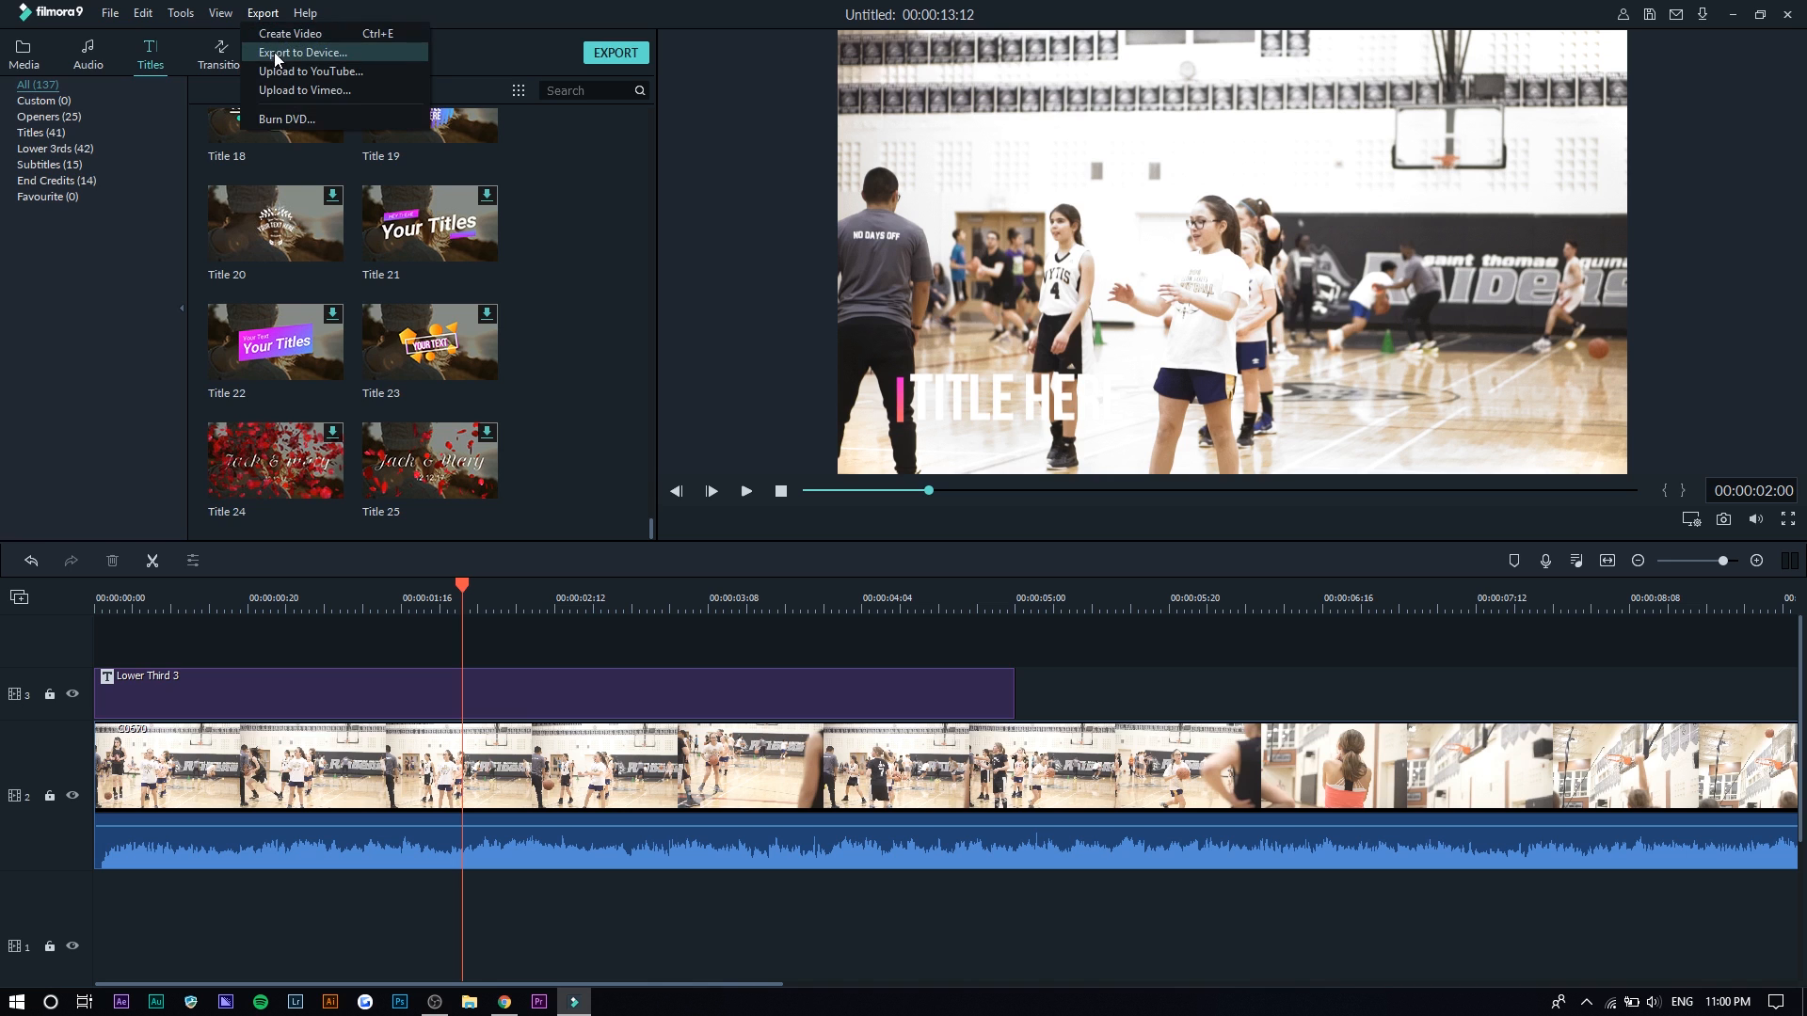
pyautogui.moveTo(334, 70)
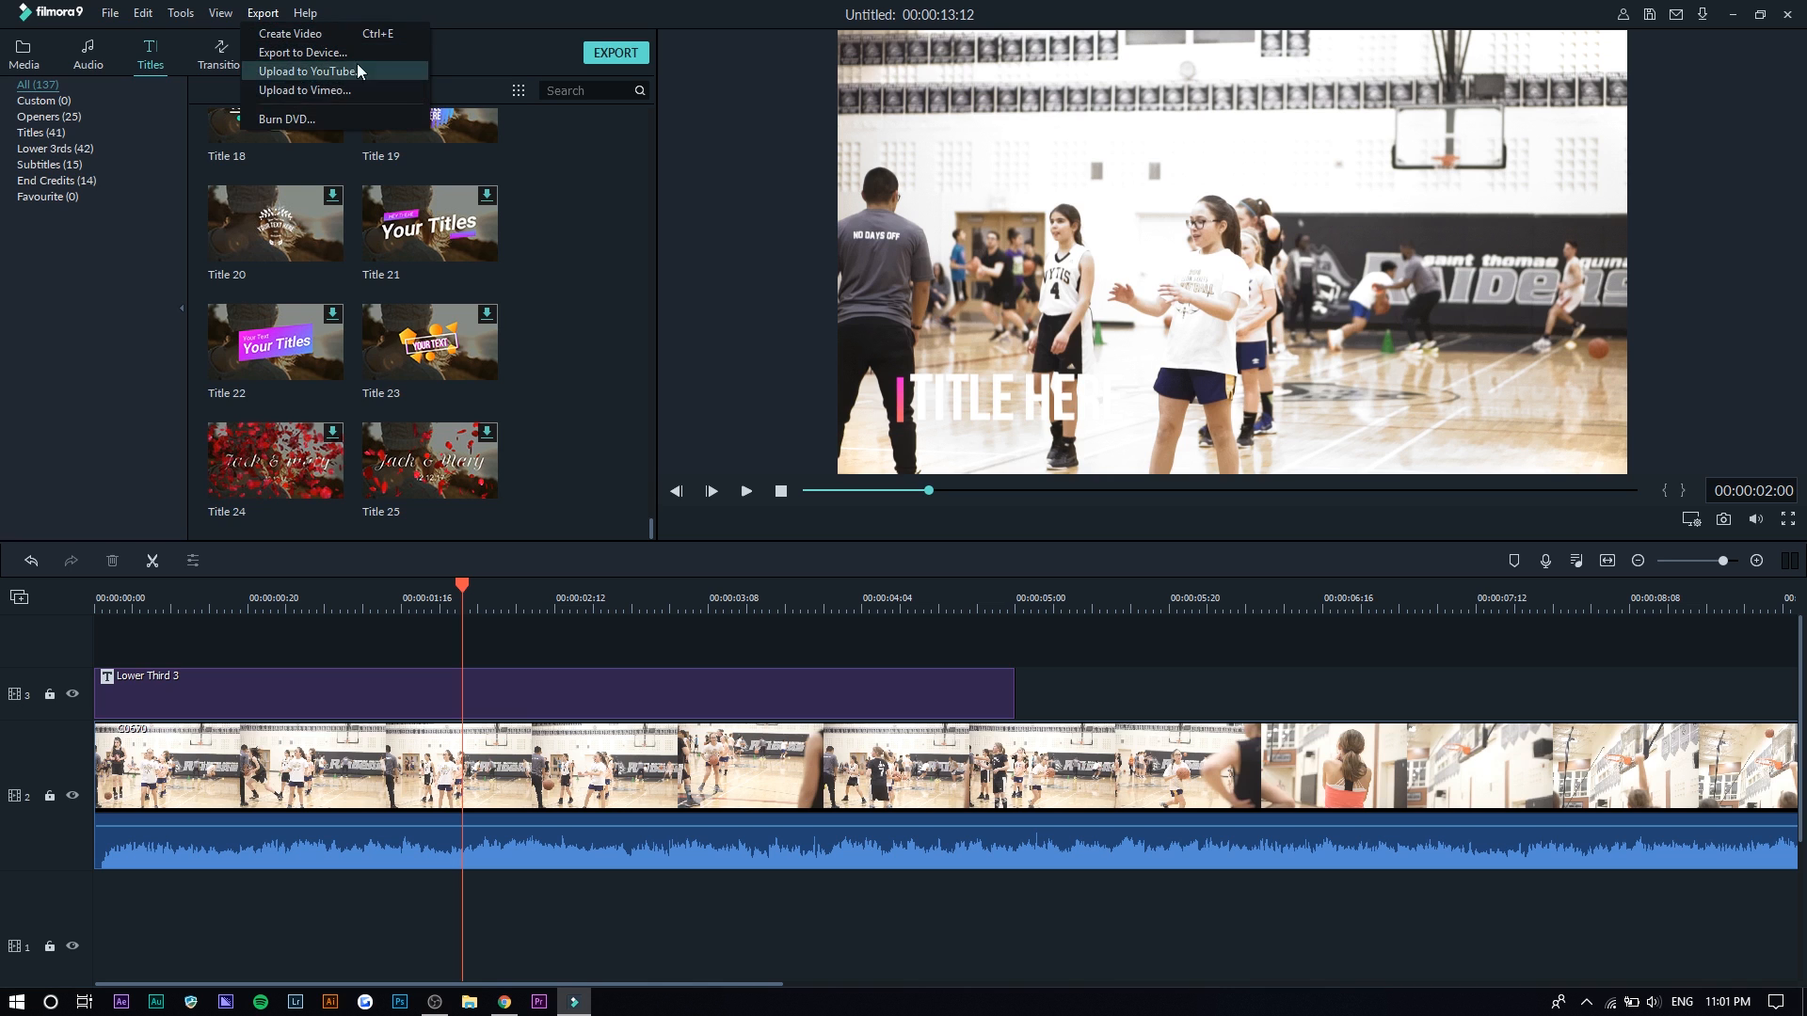
pyautogui.click(289, 33)
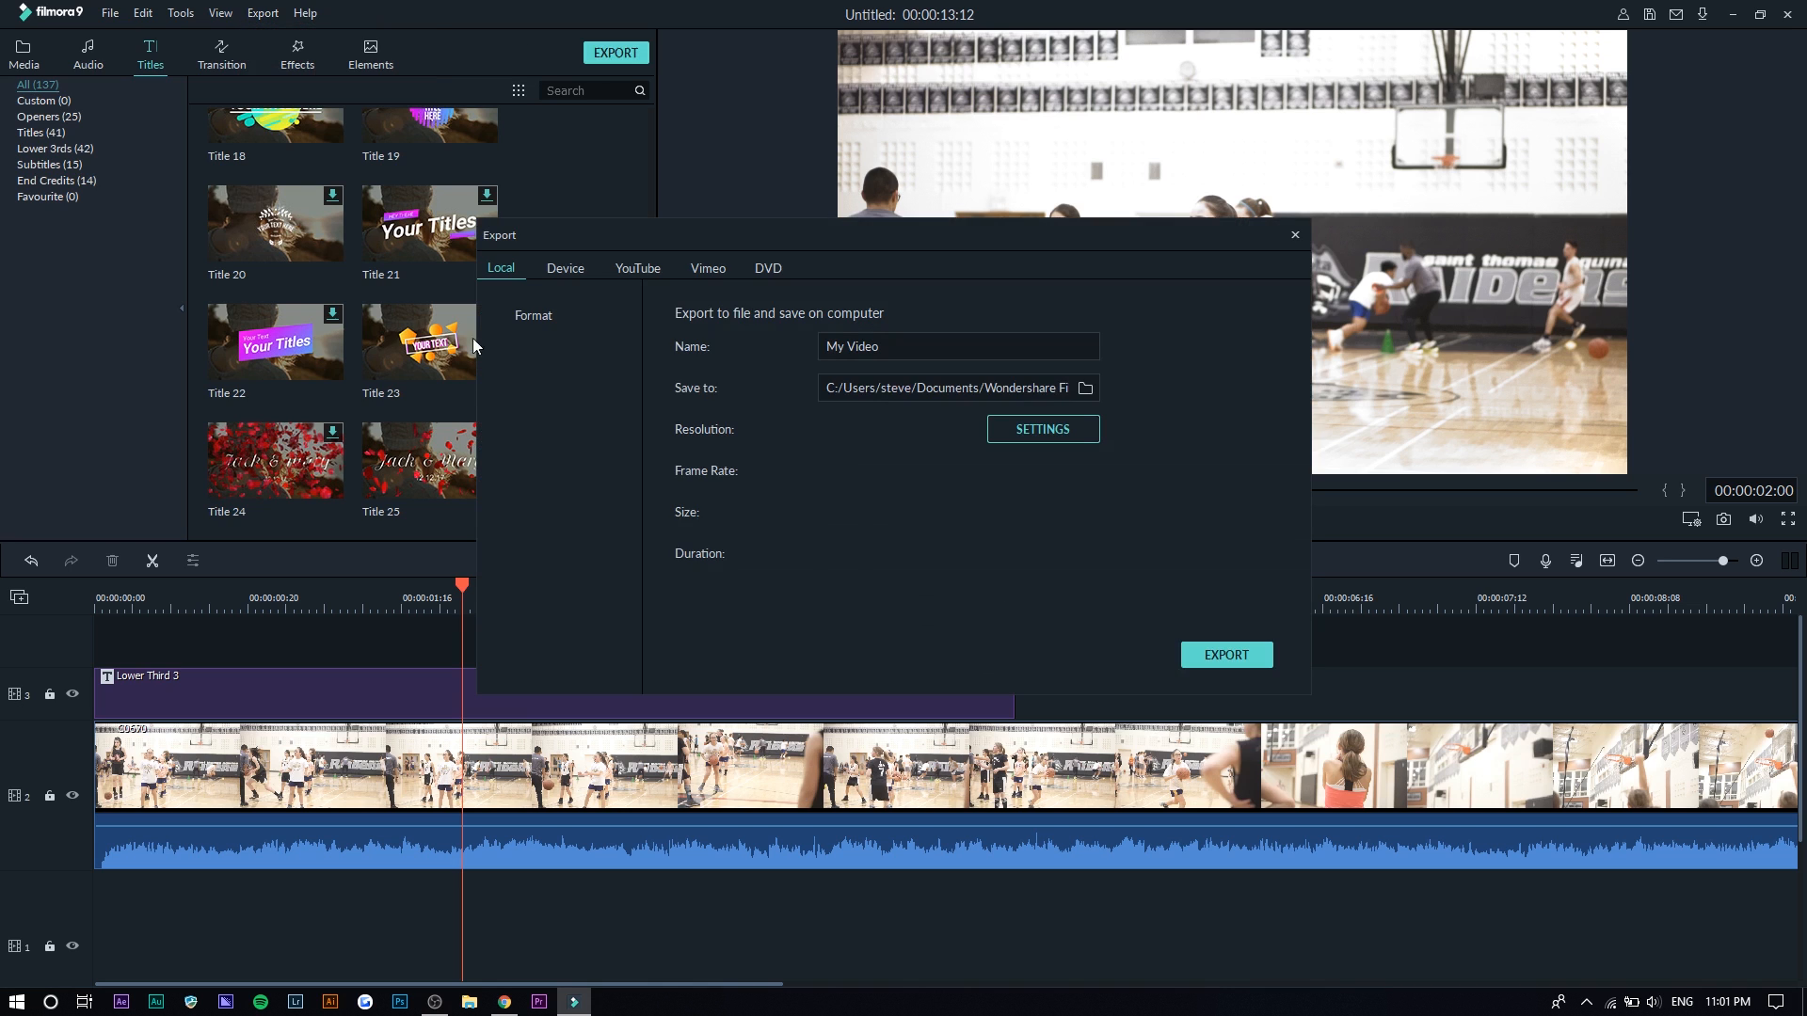
pyautogui.click(1039, 429)
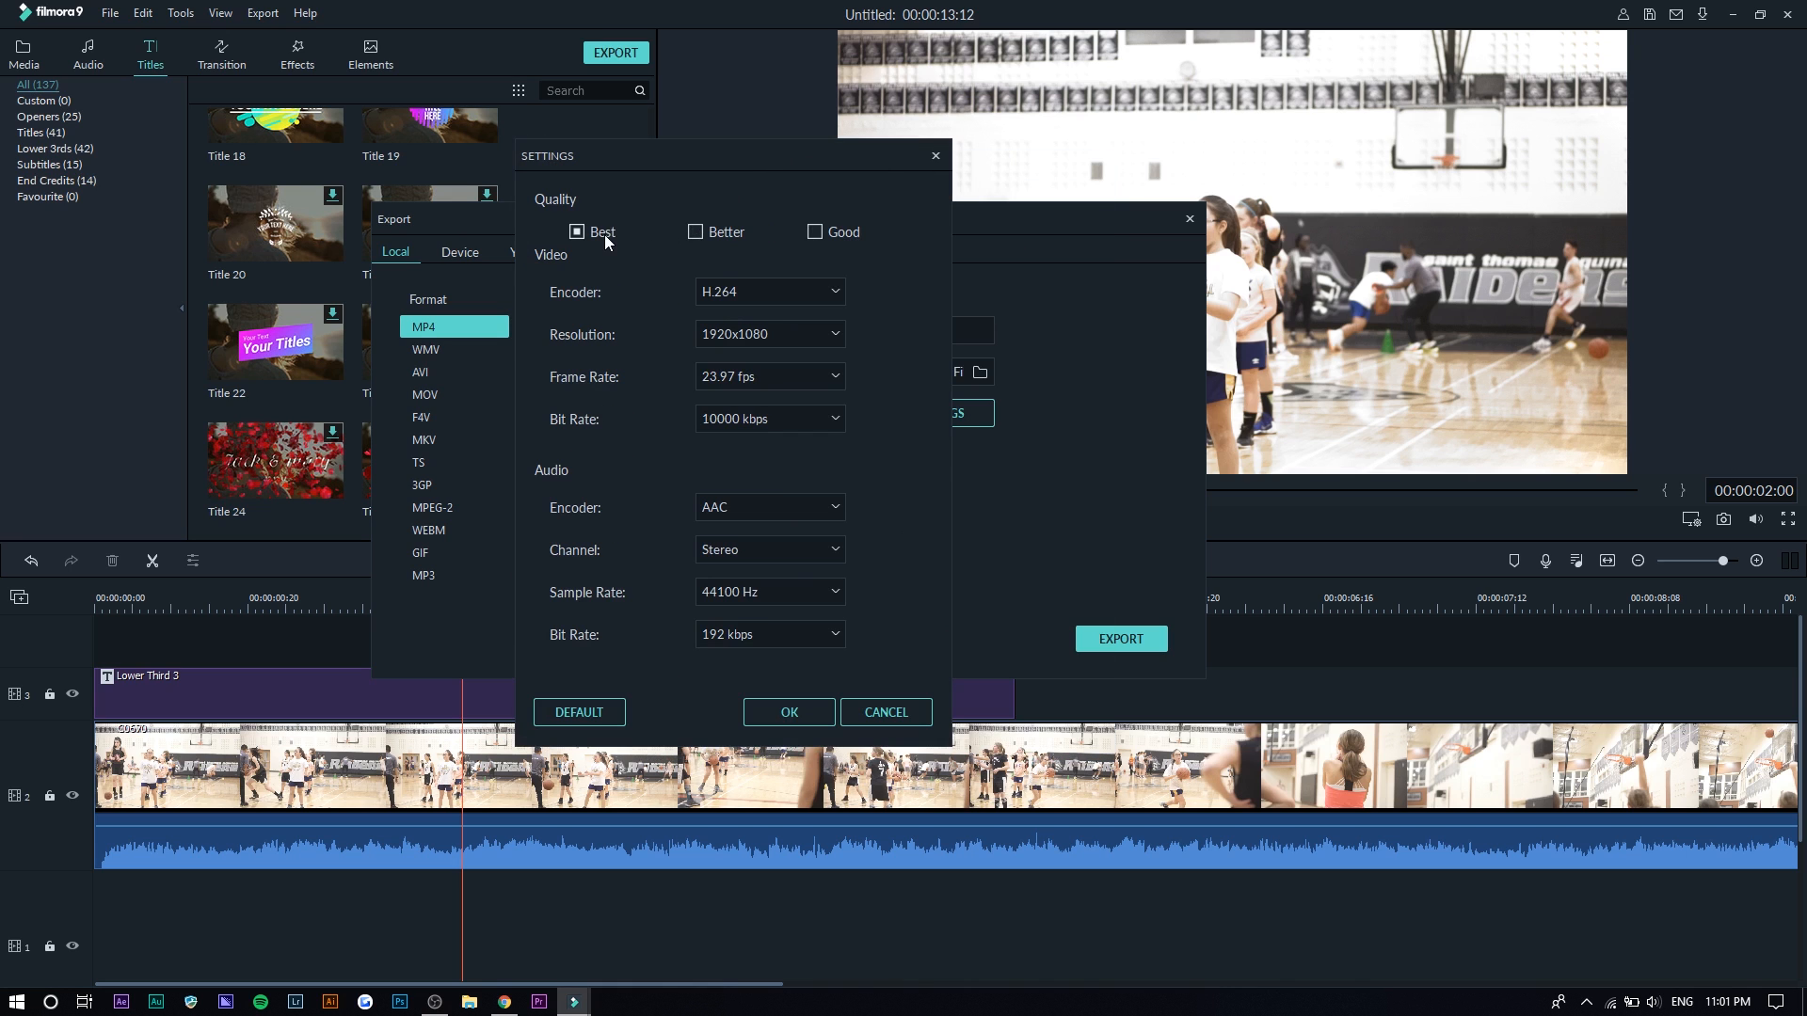
pyautogui.moveTo(609, 170)
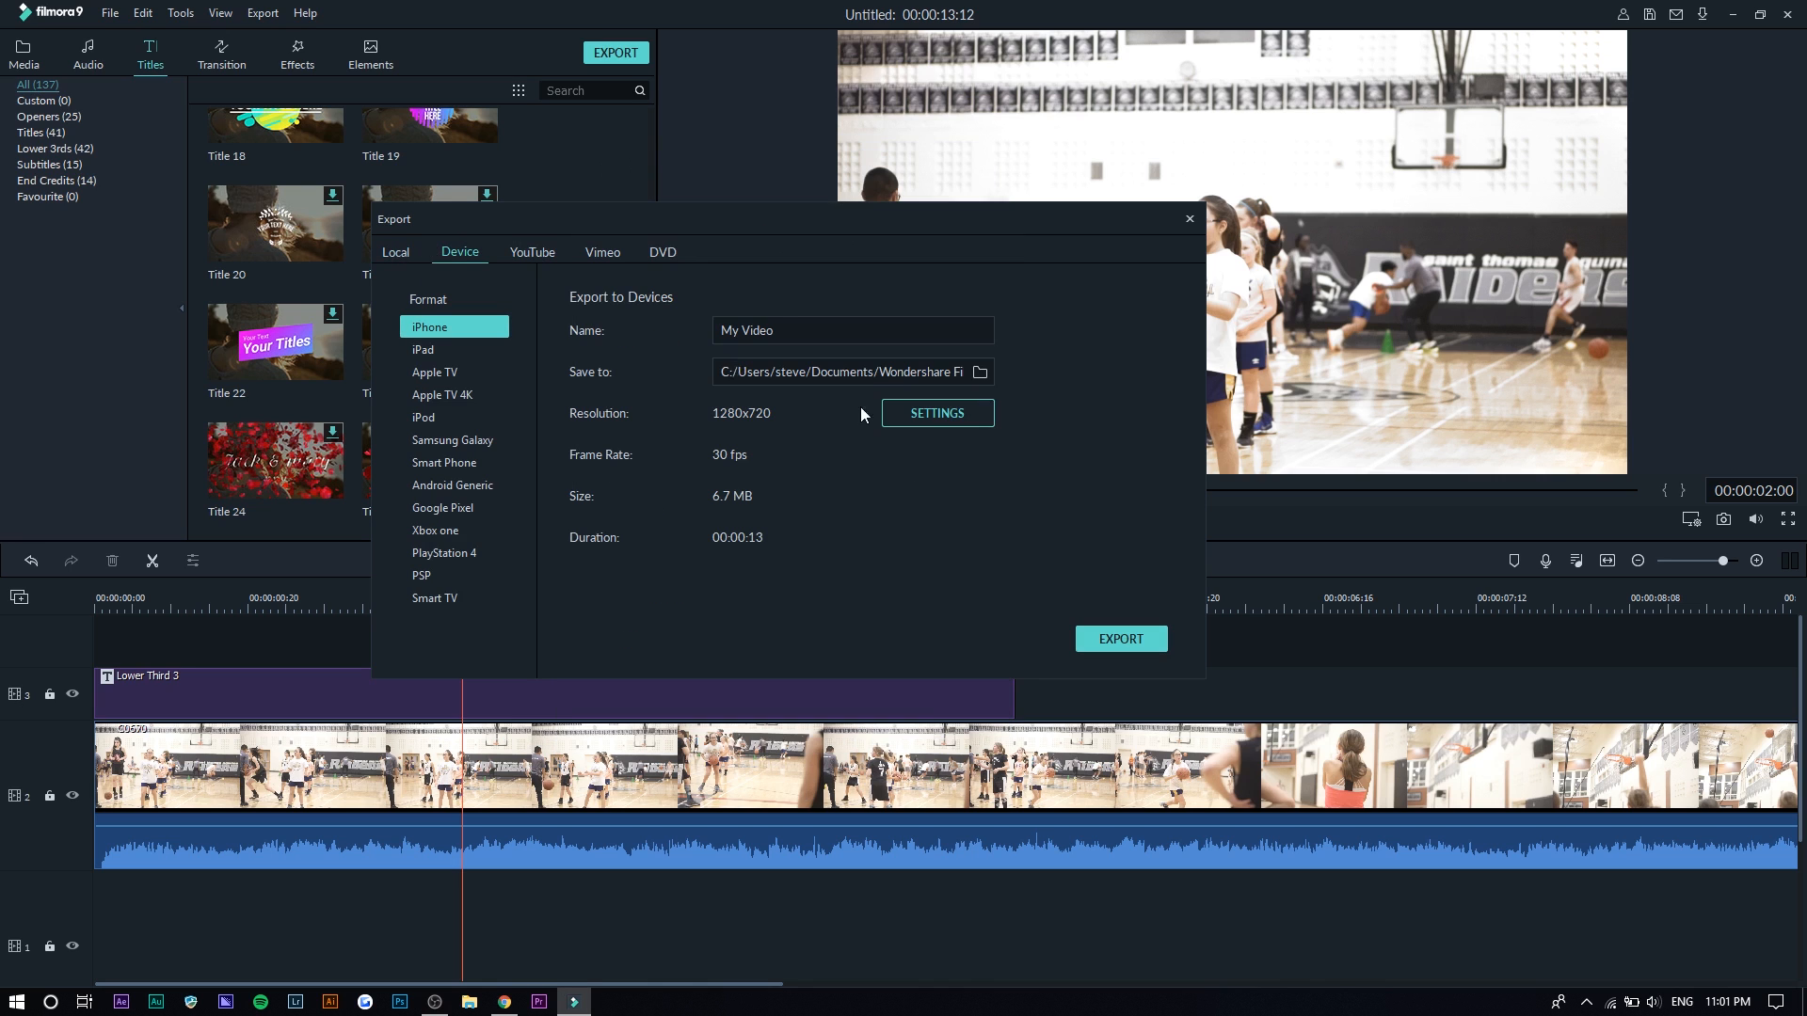
pyautogui.moveTo(922, 370)
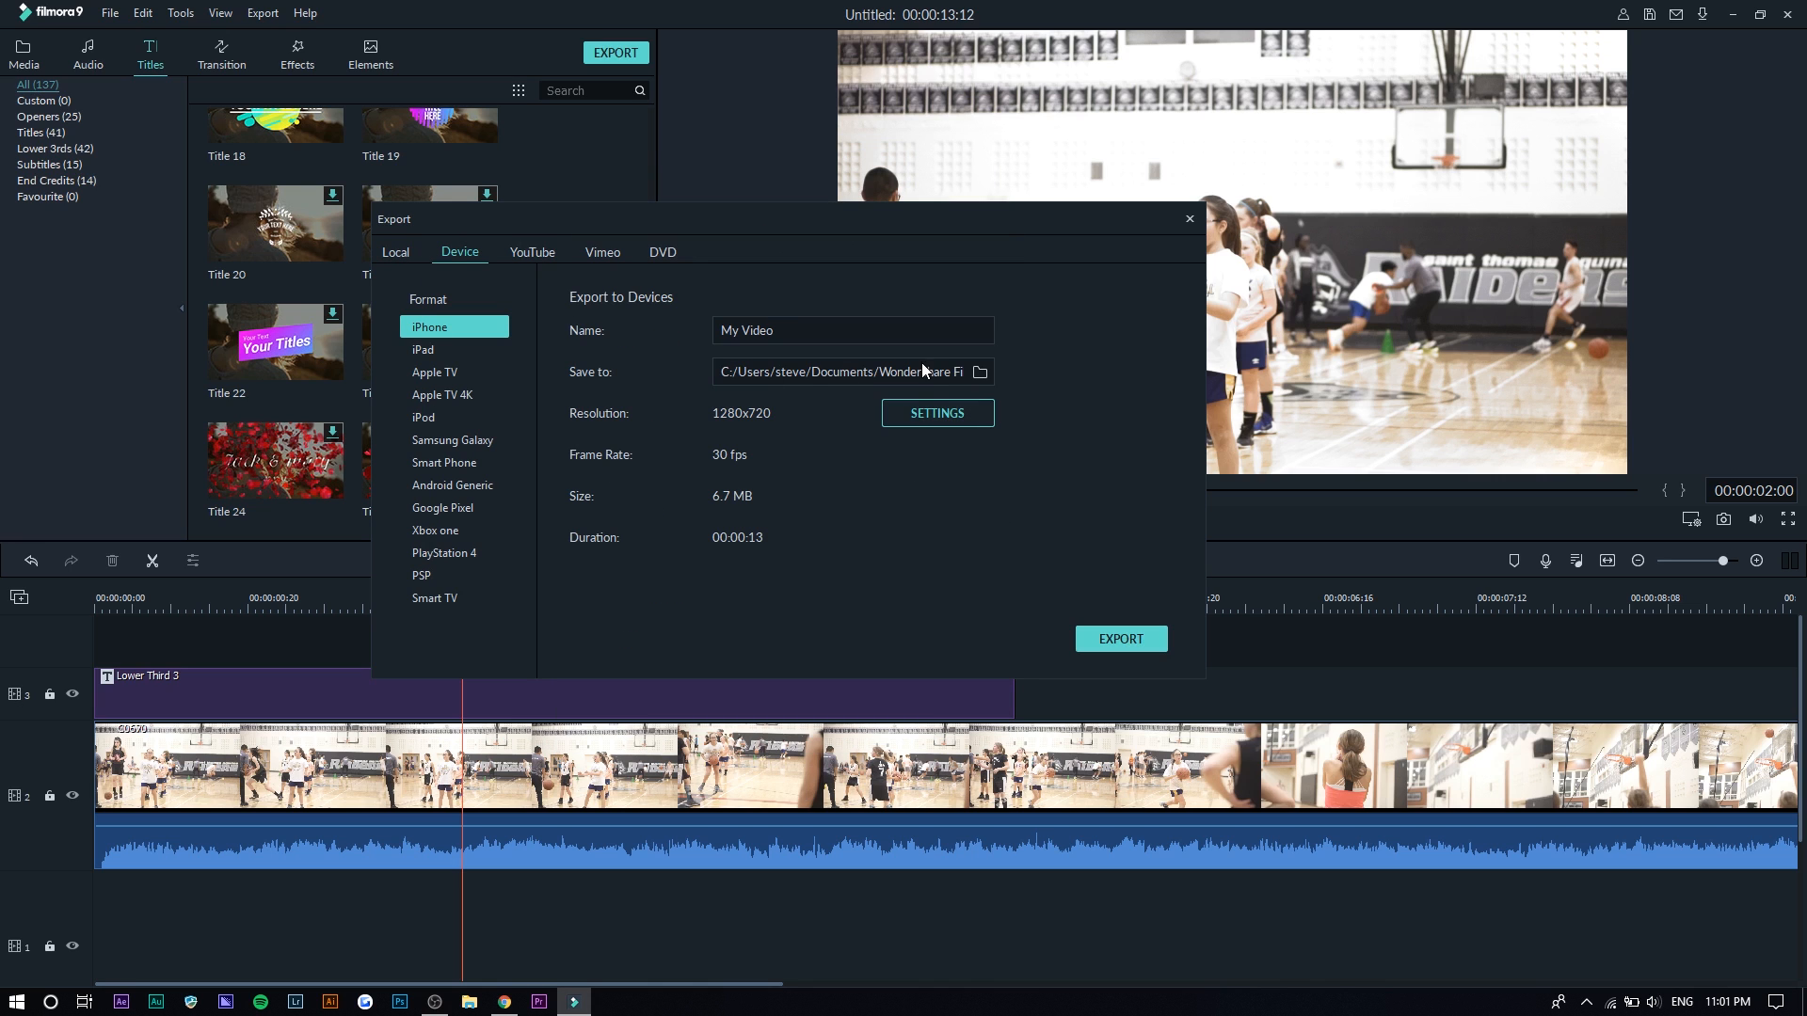
pyautogui.click(1187, 219)
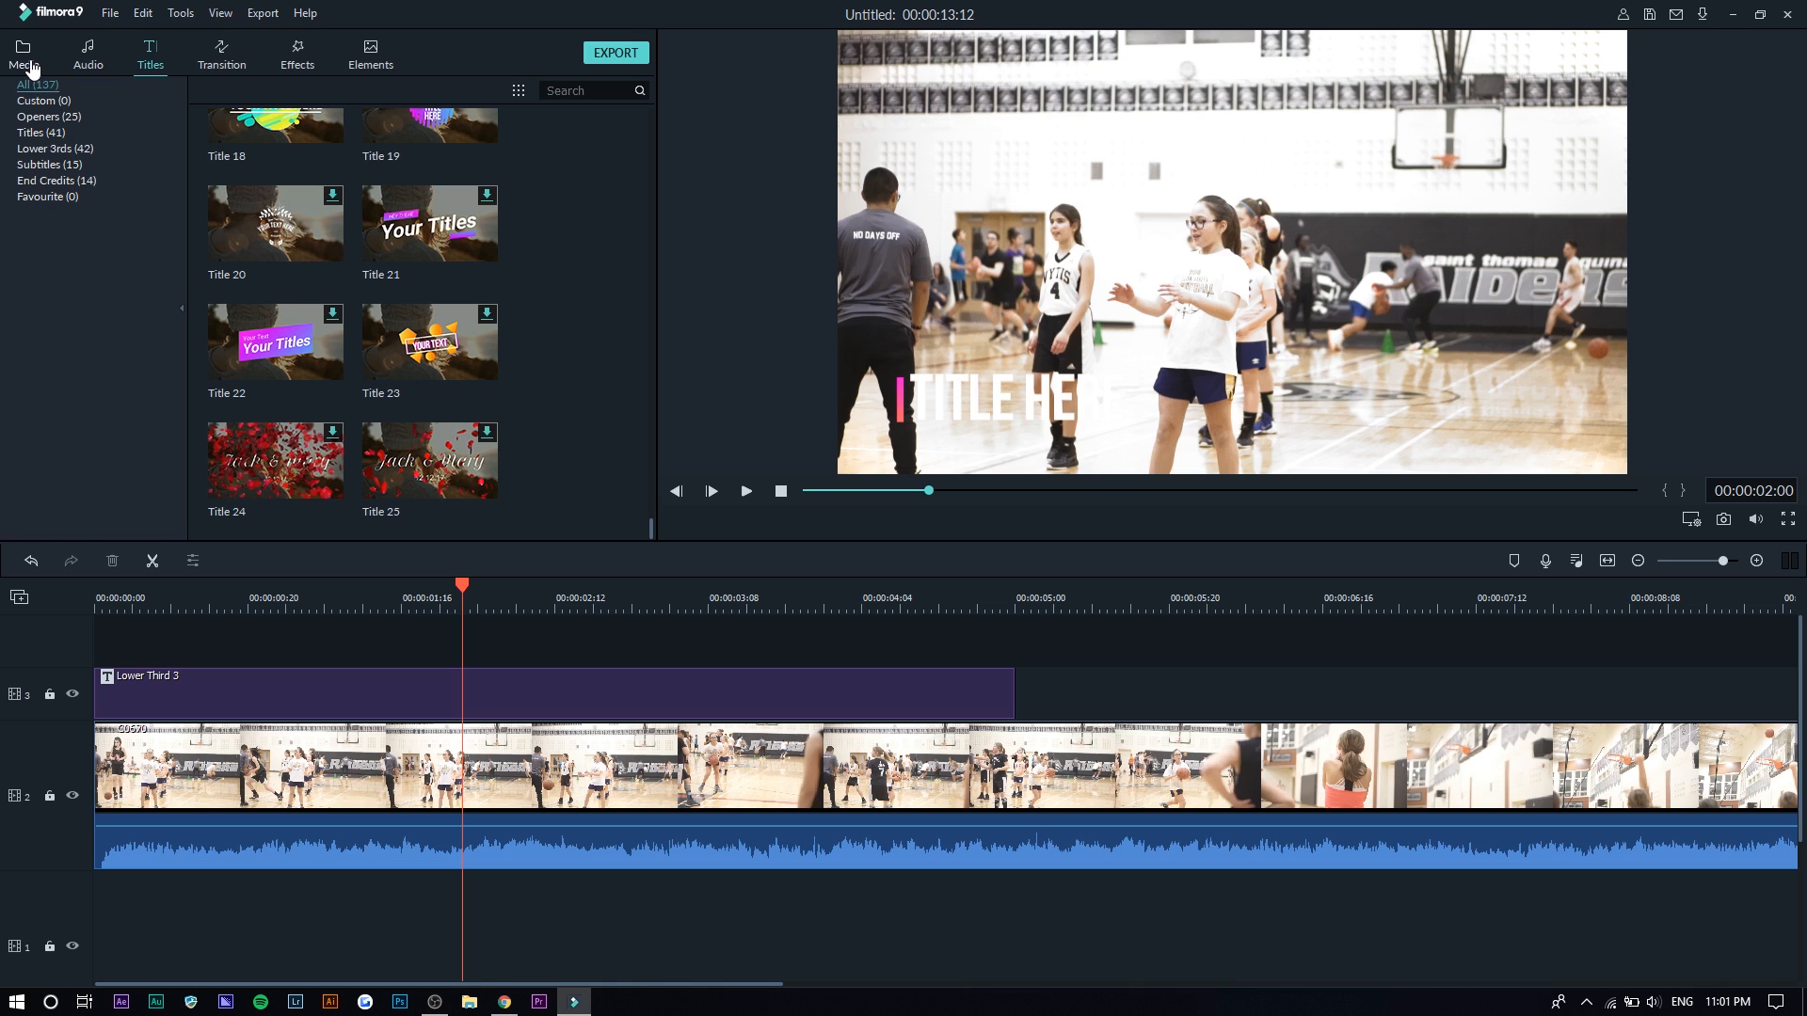
# - Show the Media library with C0666 and C0670, viewing and dismissing the Record options
pyautogui.click(21, 52)
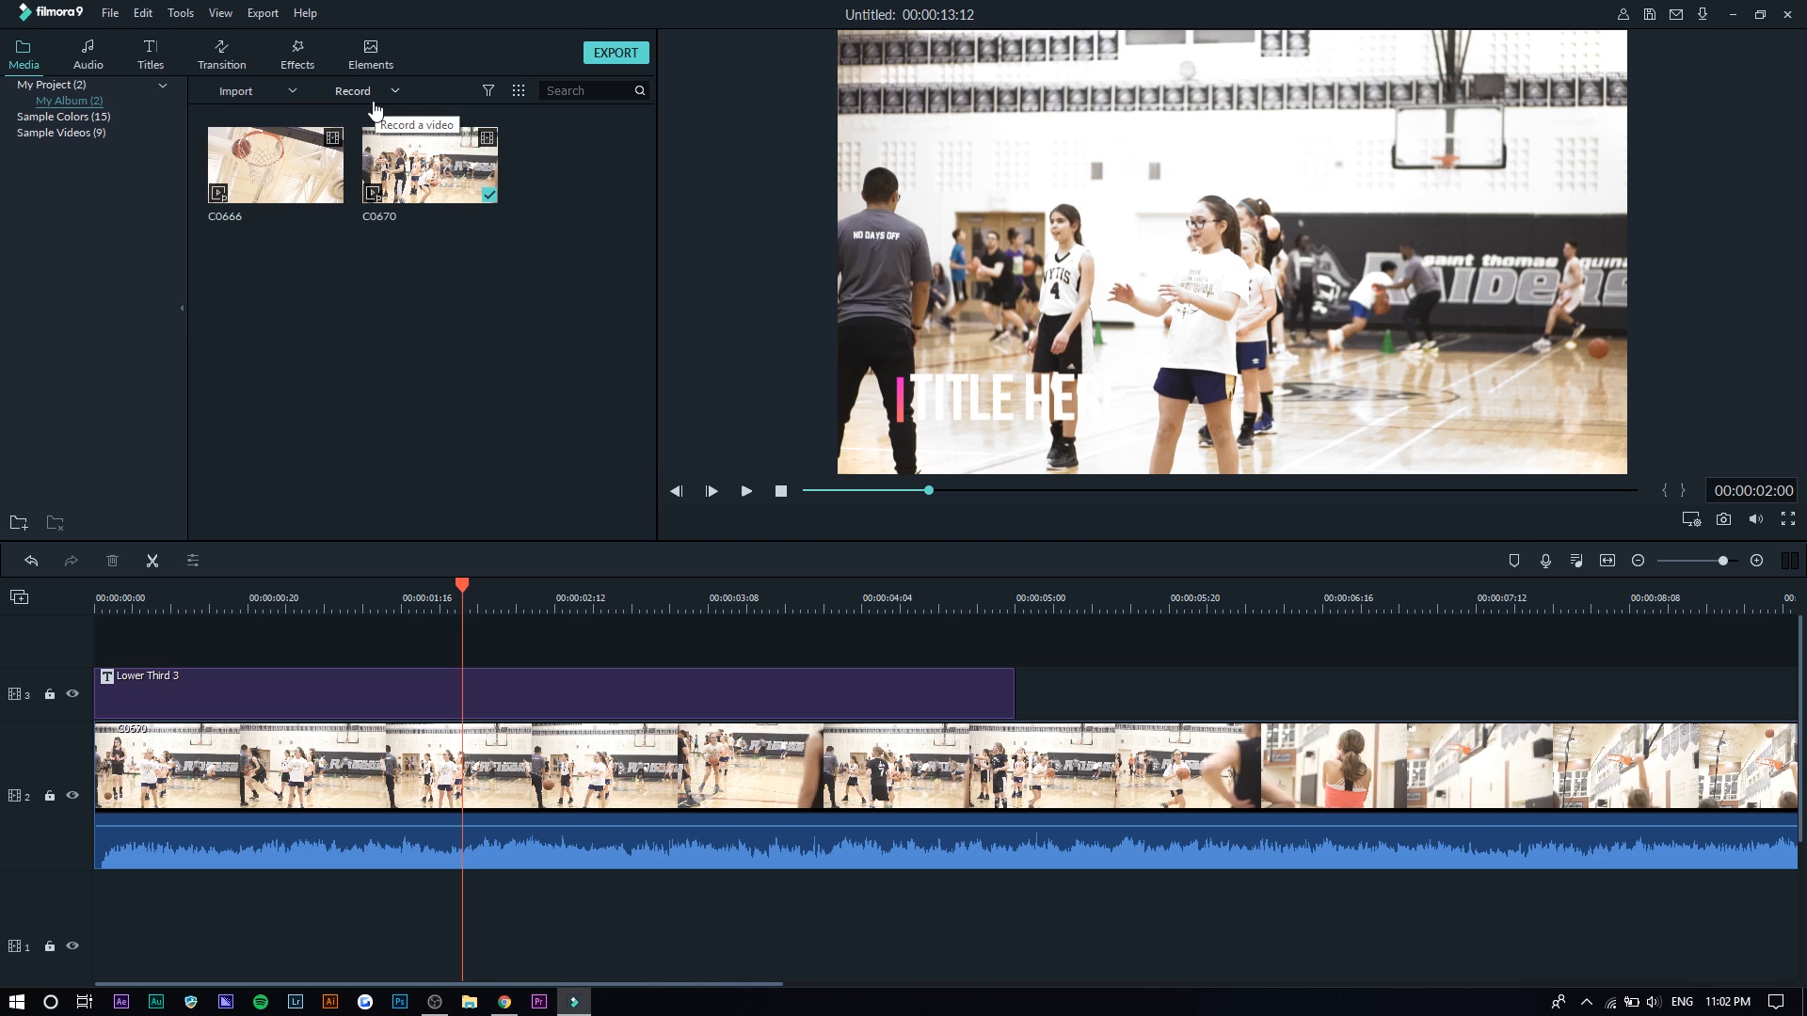
pyautogui.moveTo(373, 109)
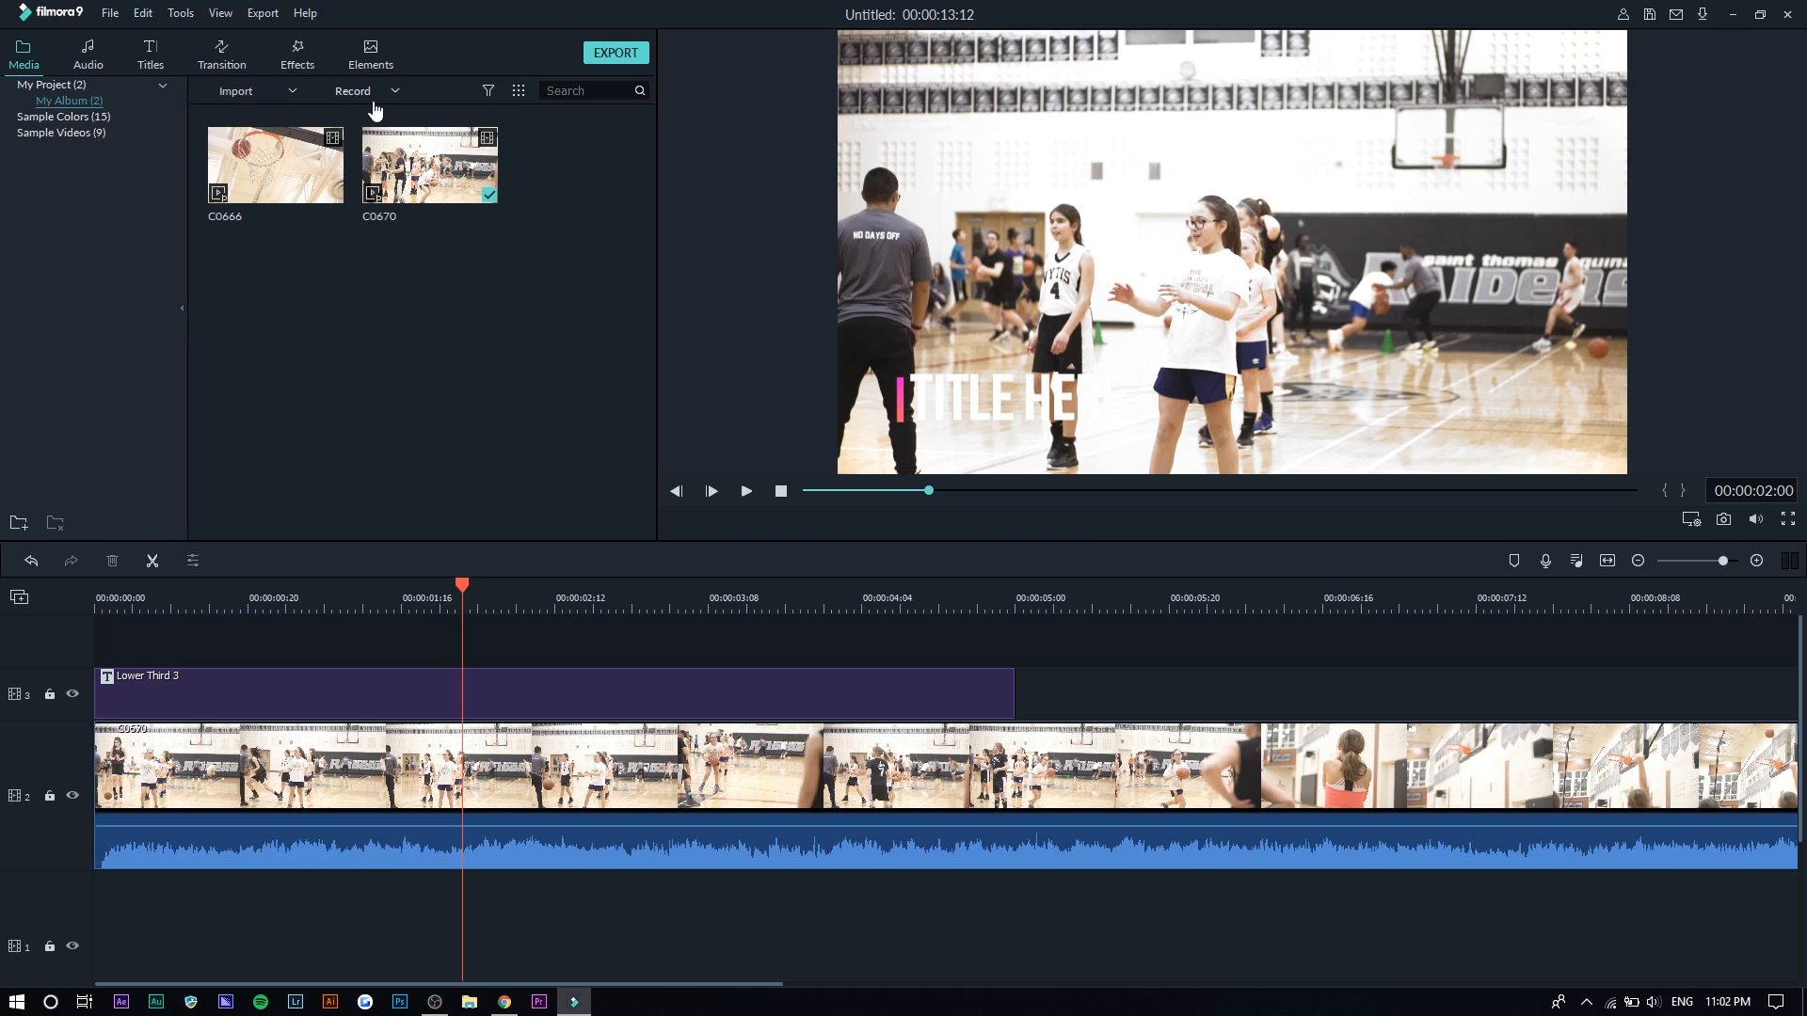
pyautogui.moveTo(391, 109)
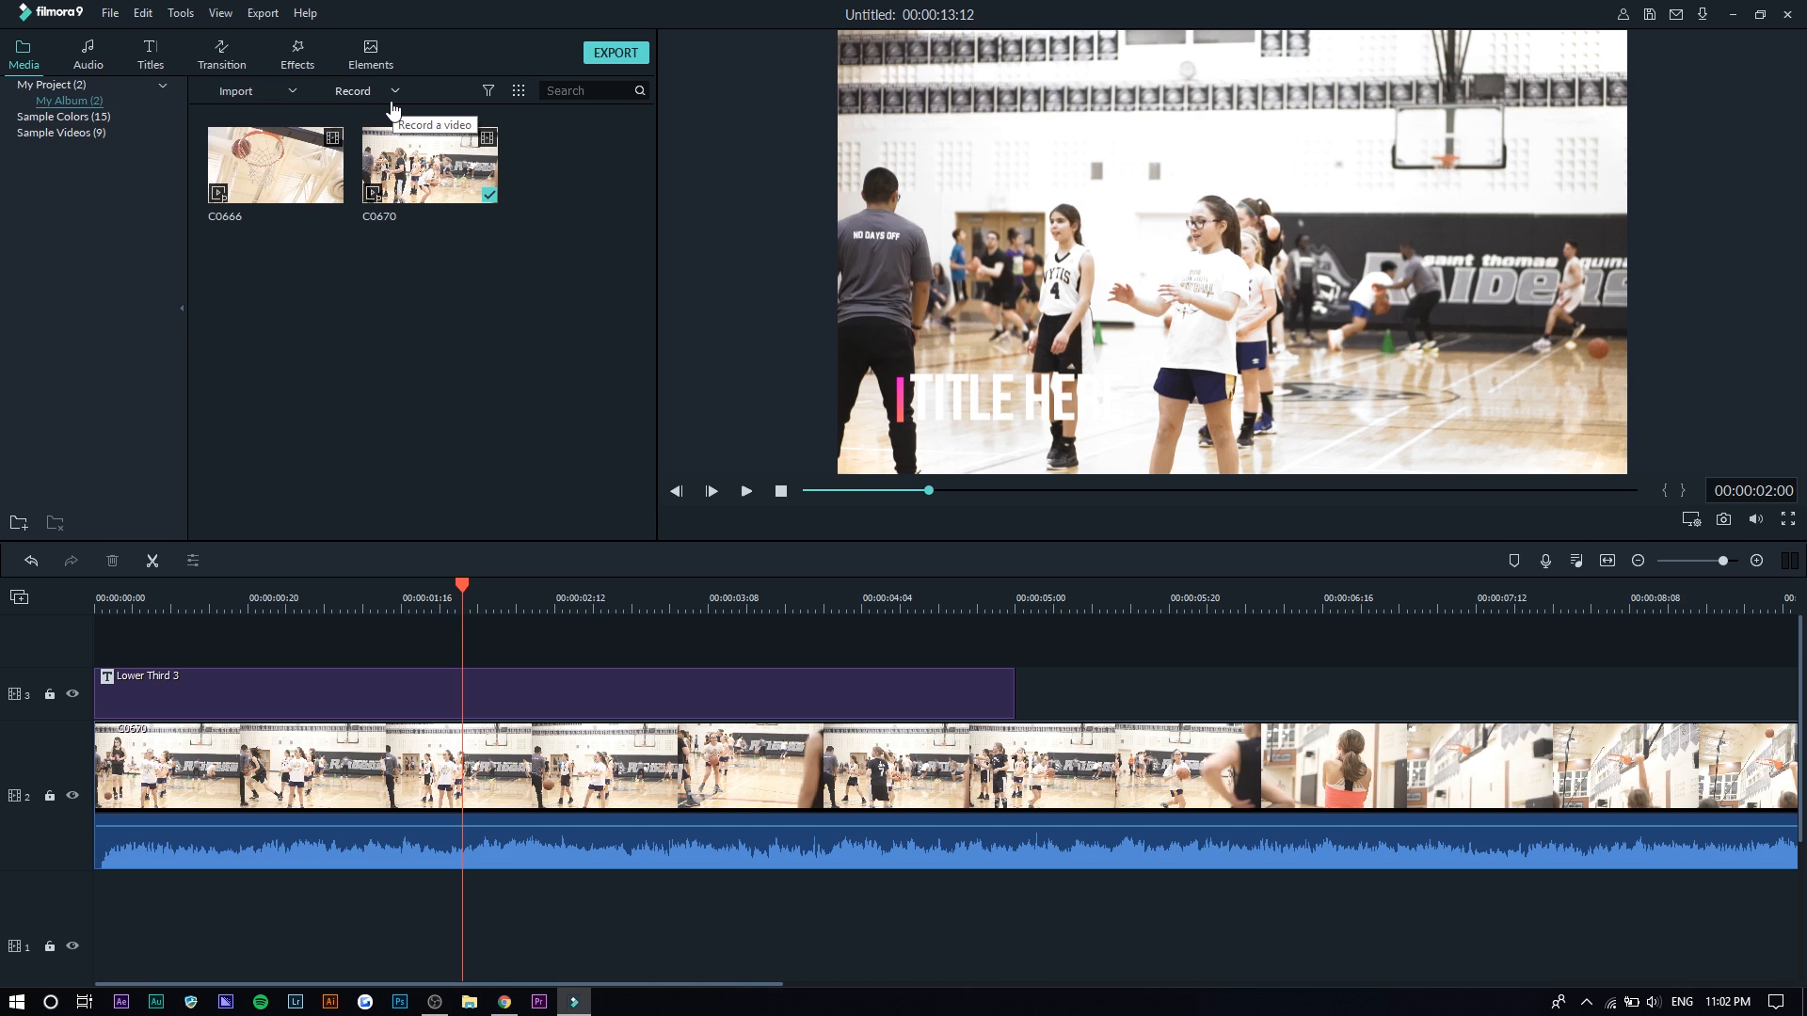
pyautogui.moveTo(392, 110)
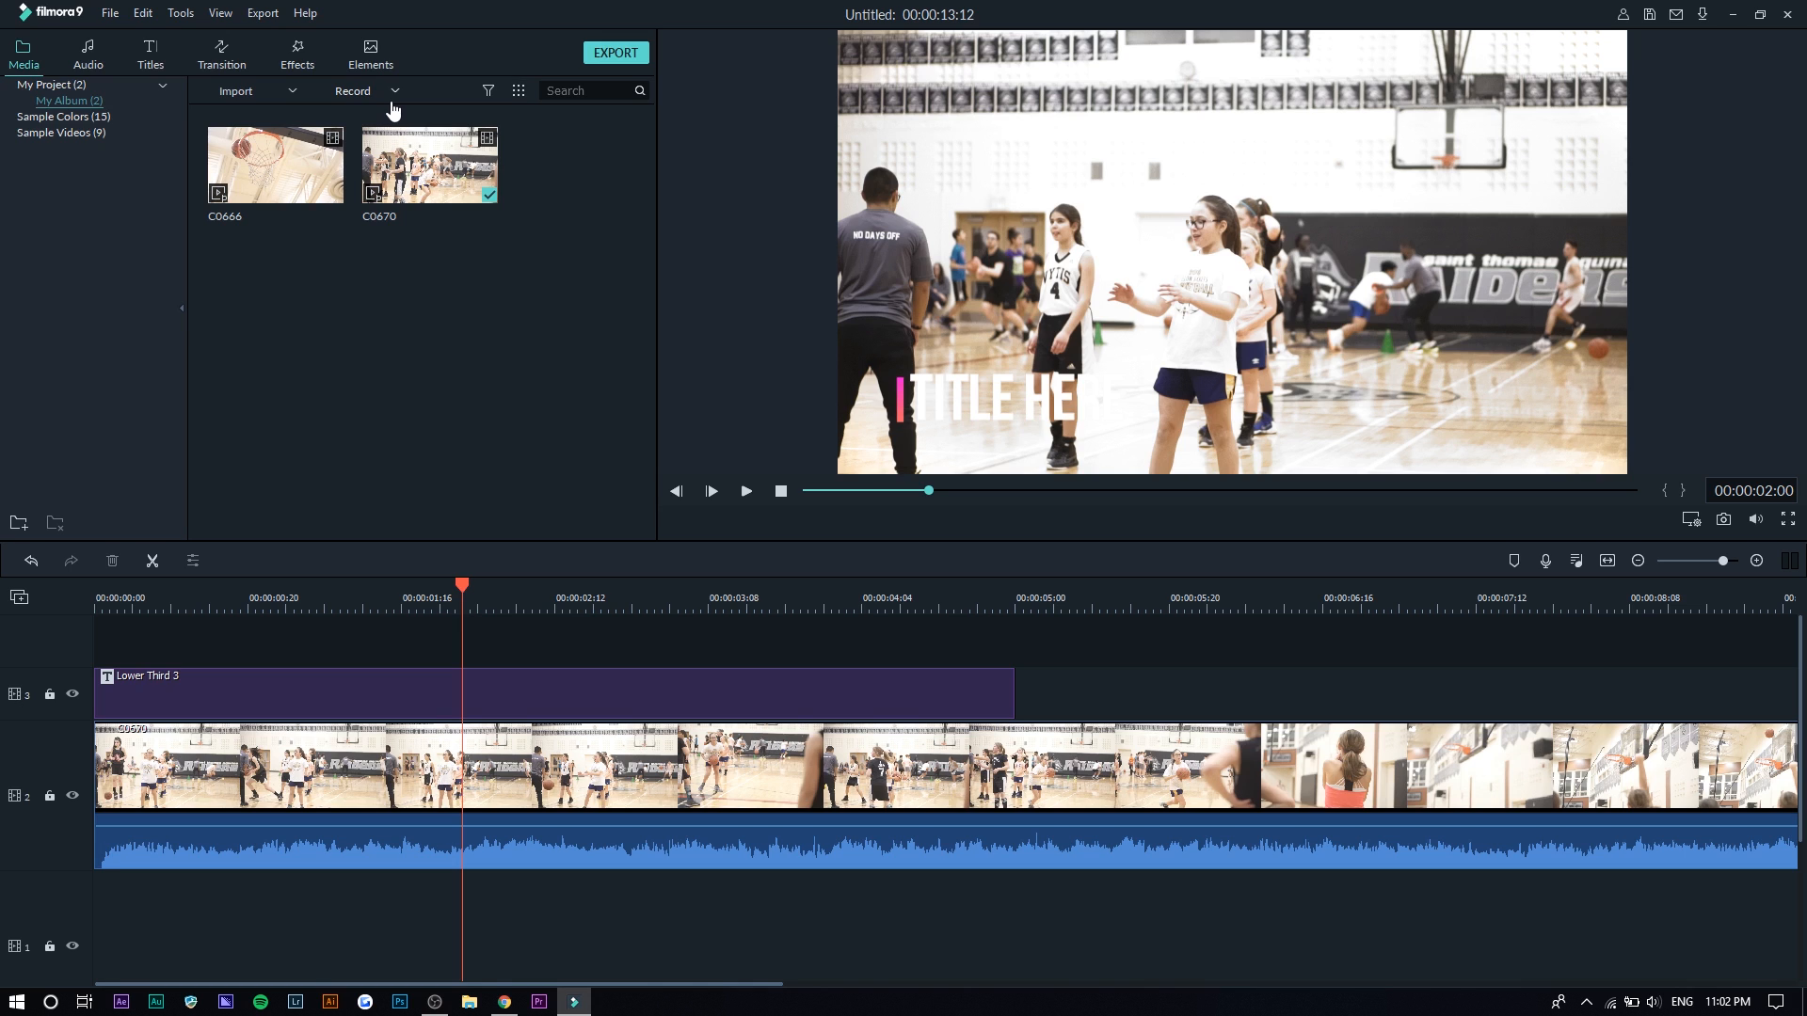
pyautogui.click(353, 91)
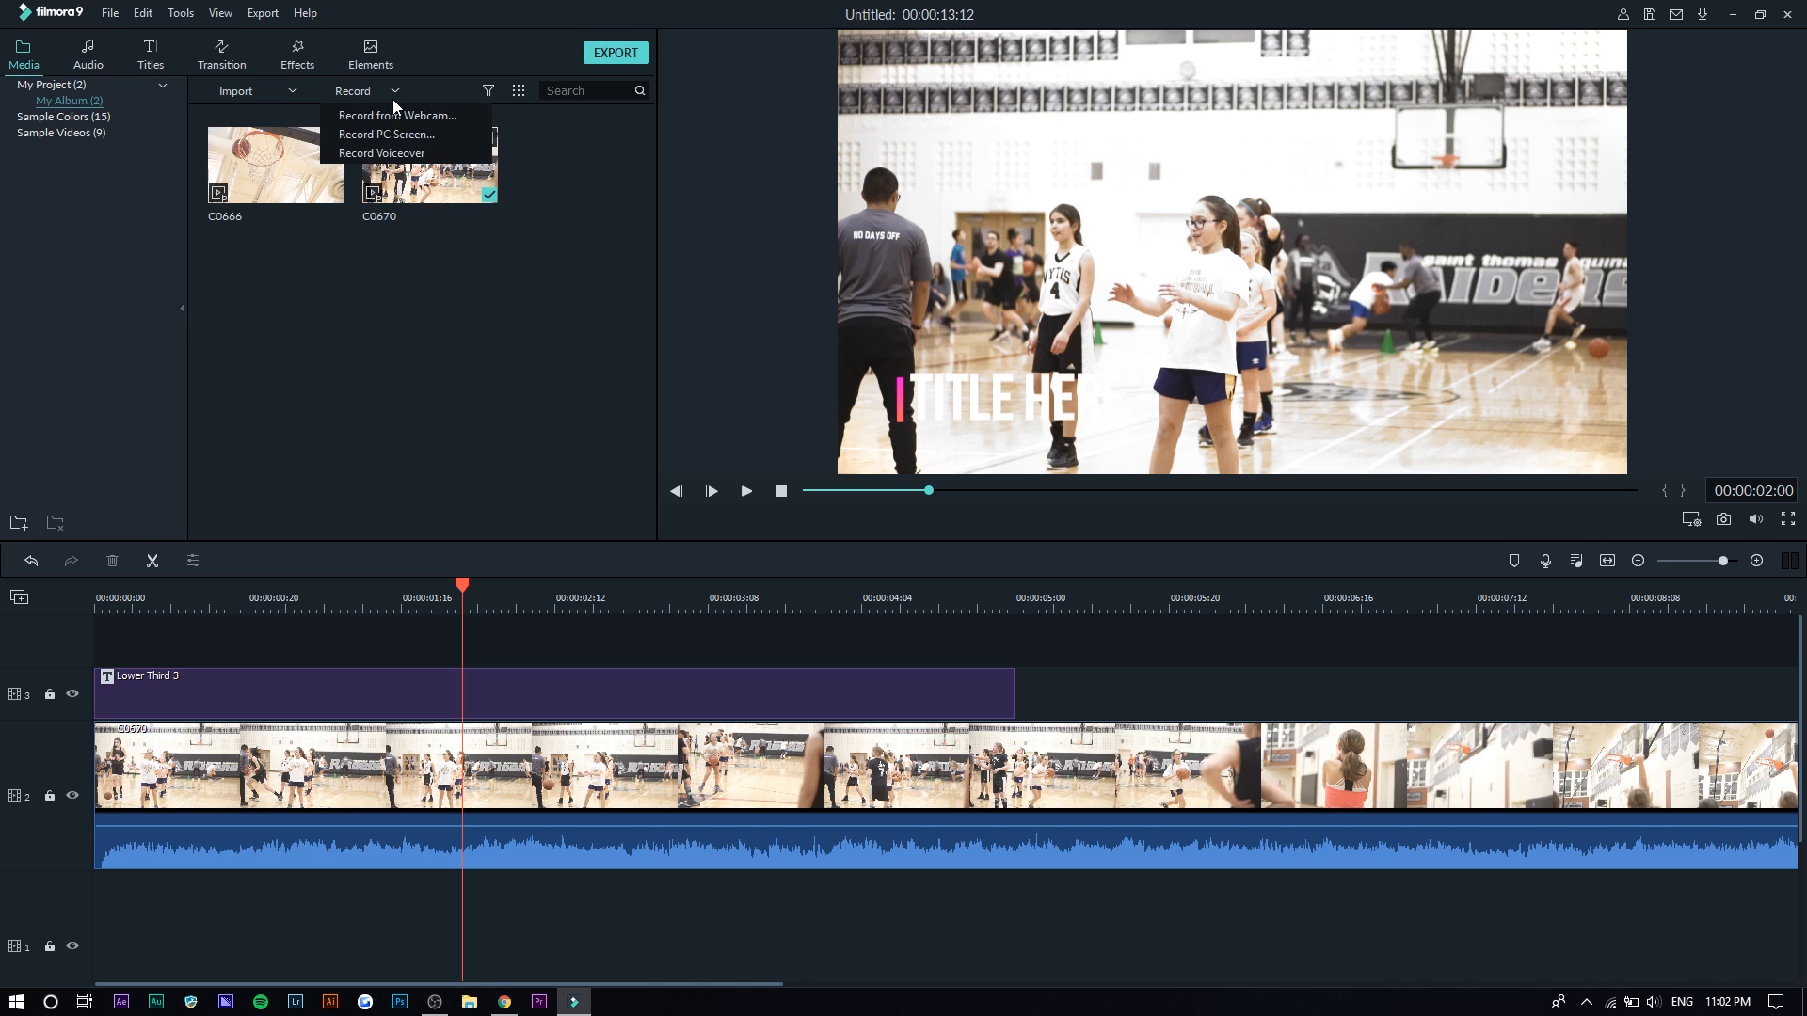
pyautogui.moveTo(448, 134)
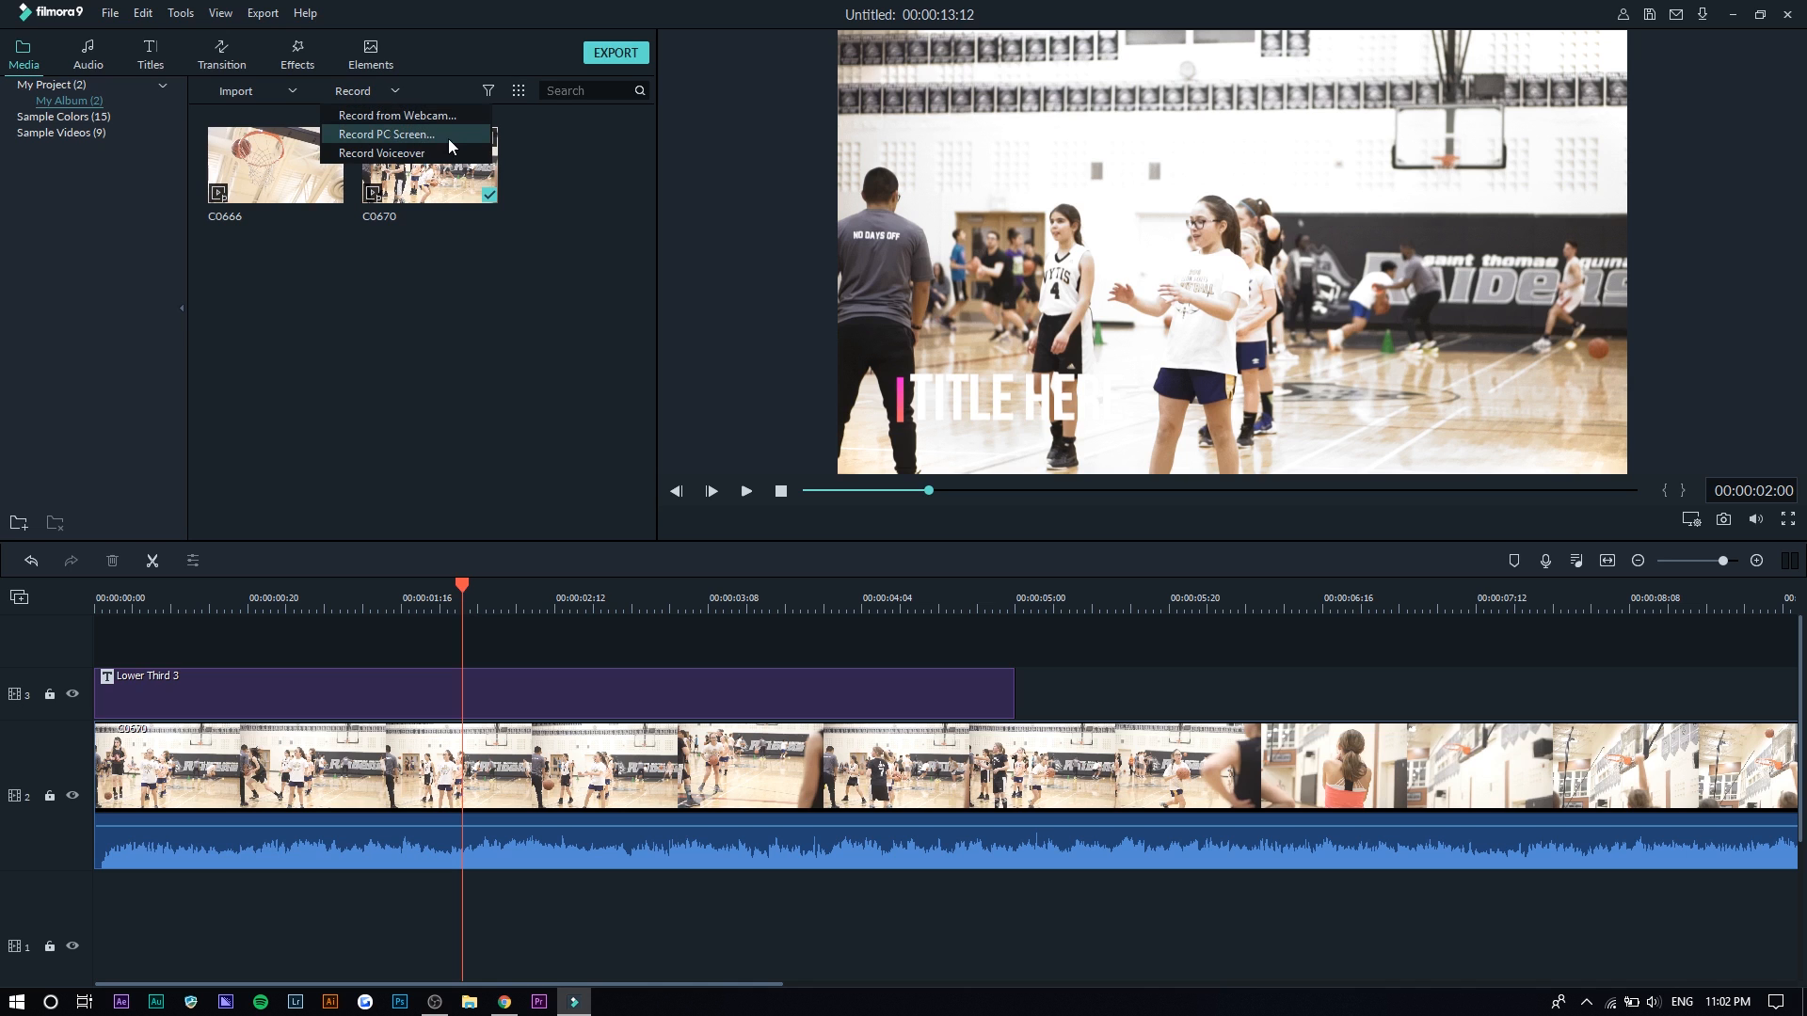
pyautogui.click(452, 360)
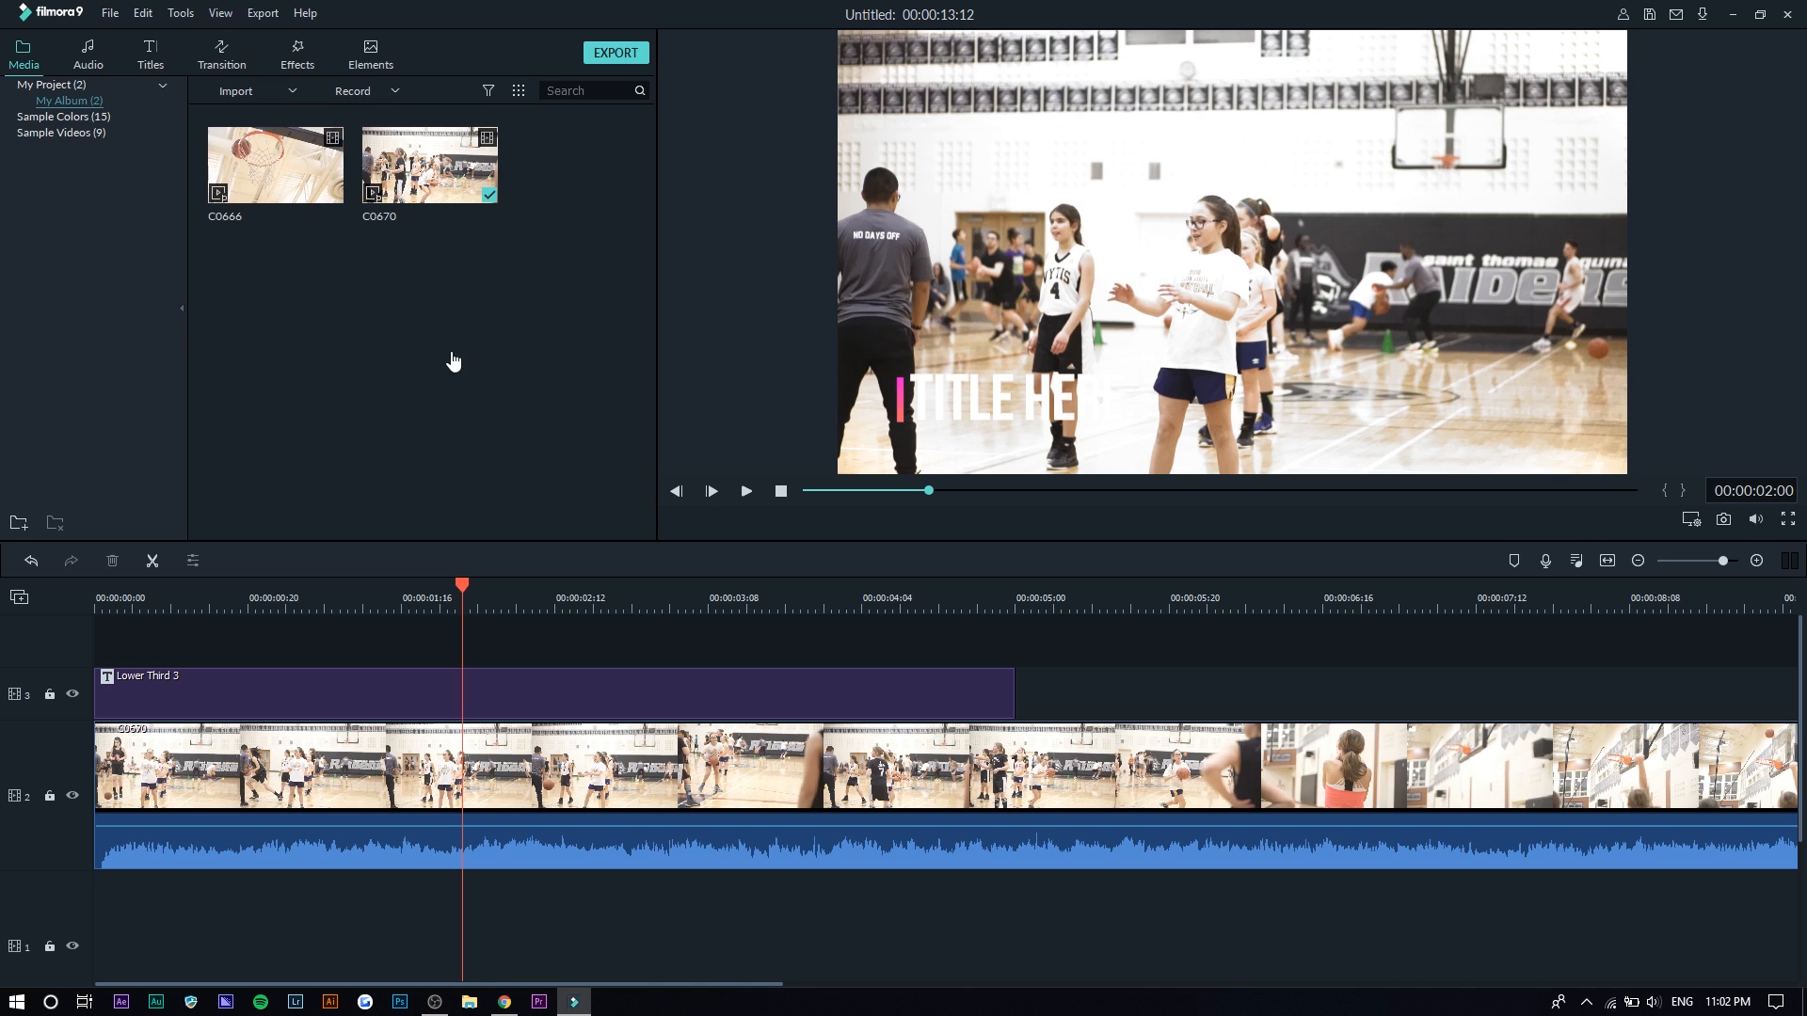
pyautogui.moveTo(362, 342)
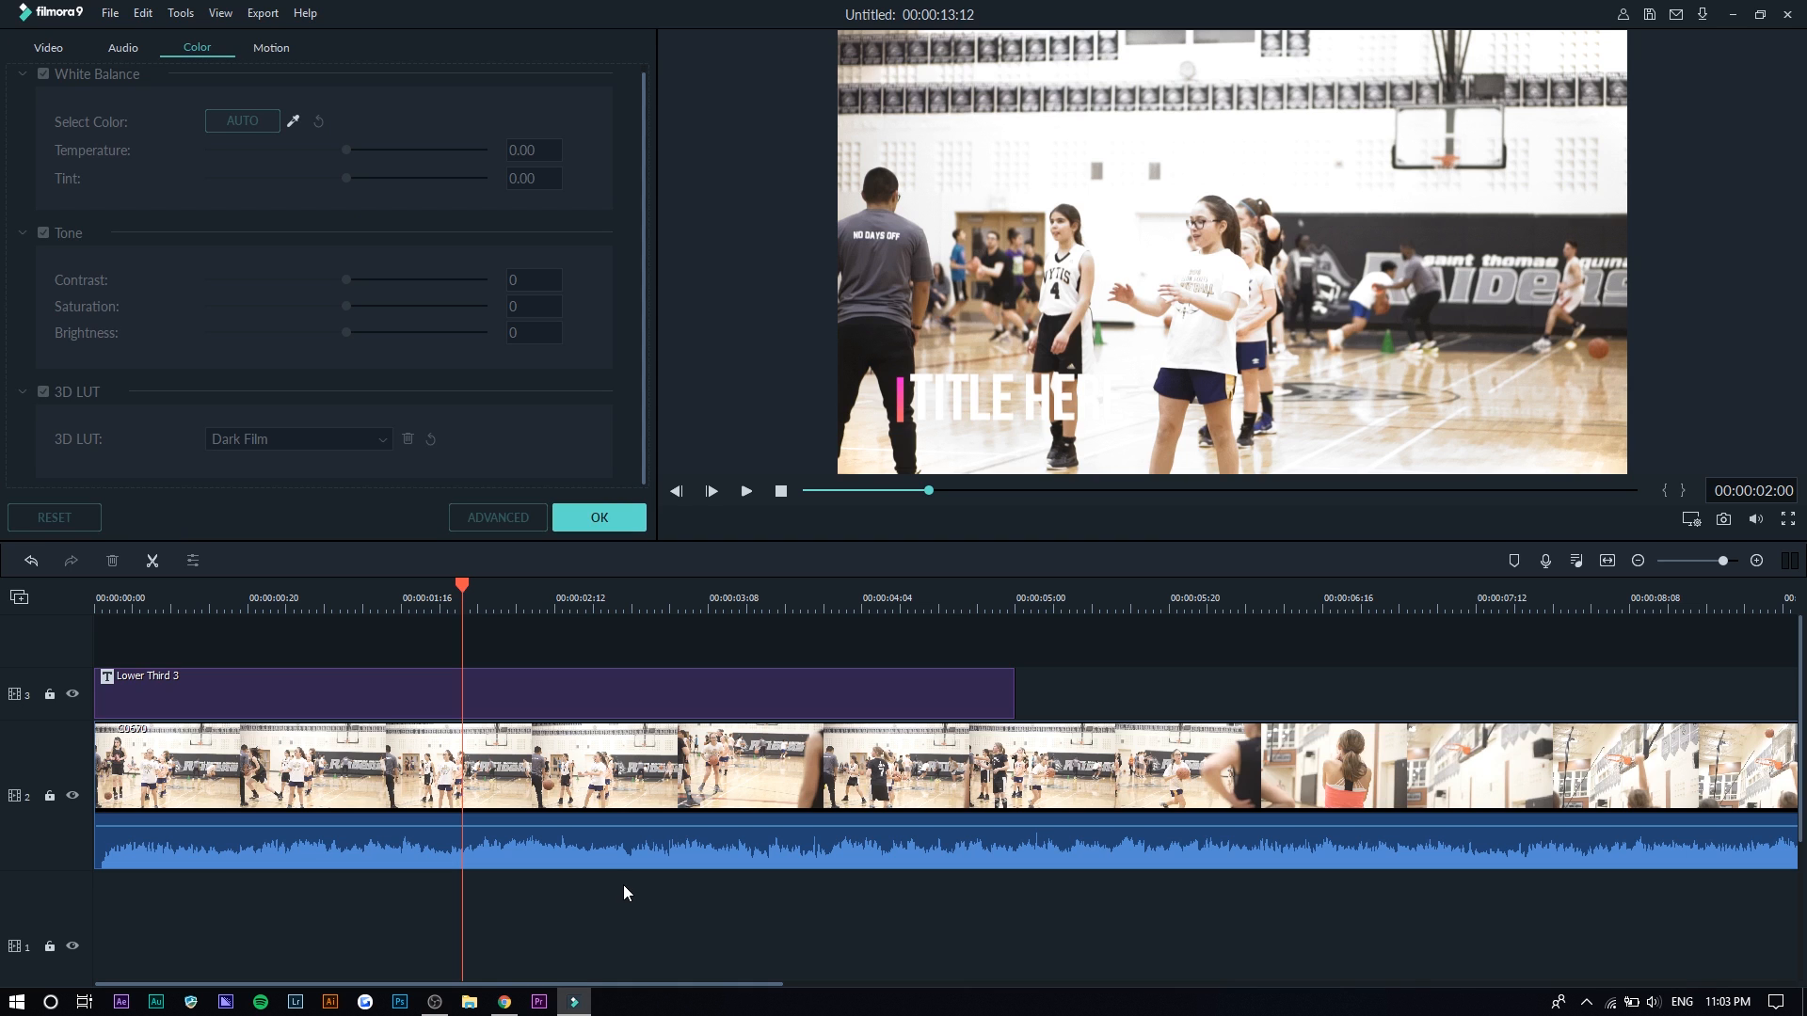
pyautogui.moveTo(519, 872)
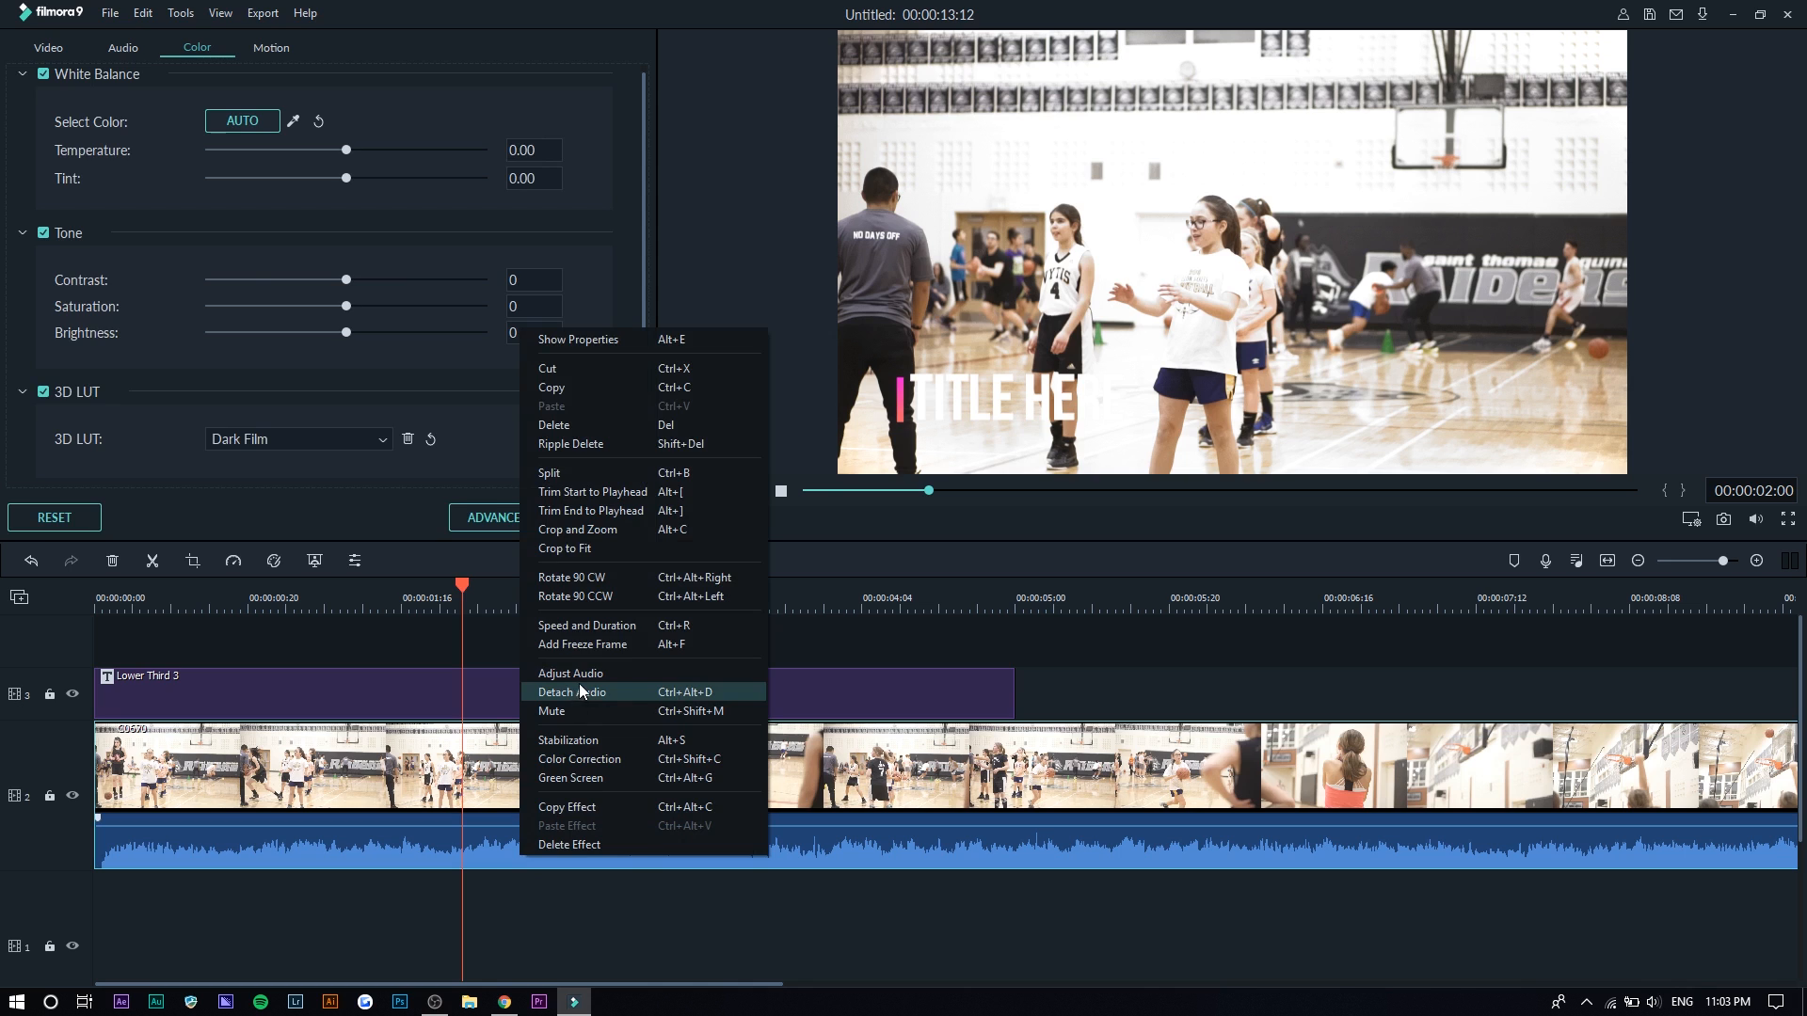
# - Open the gym clip's Audio settings panel with volume, fades, pitch, equalizer and denoise controls
pyautogui.click(569, 673)
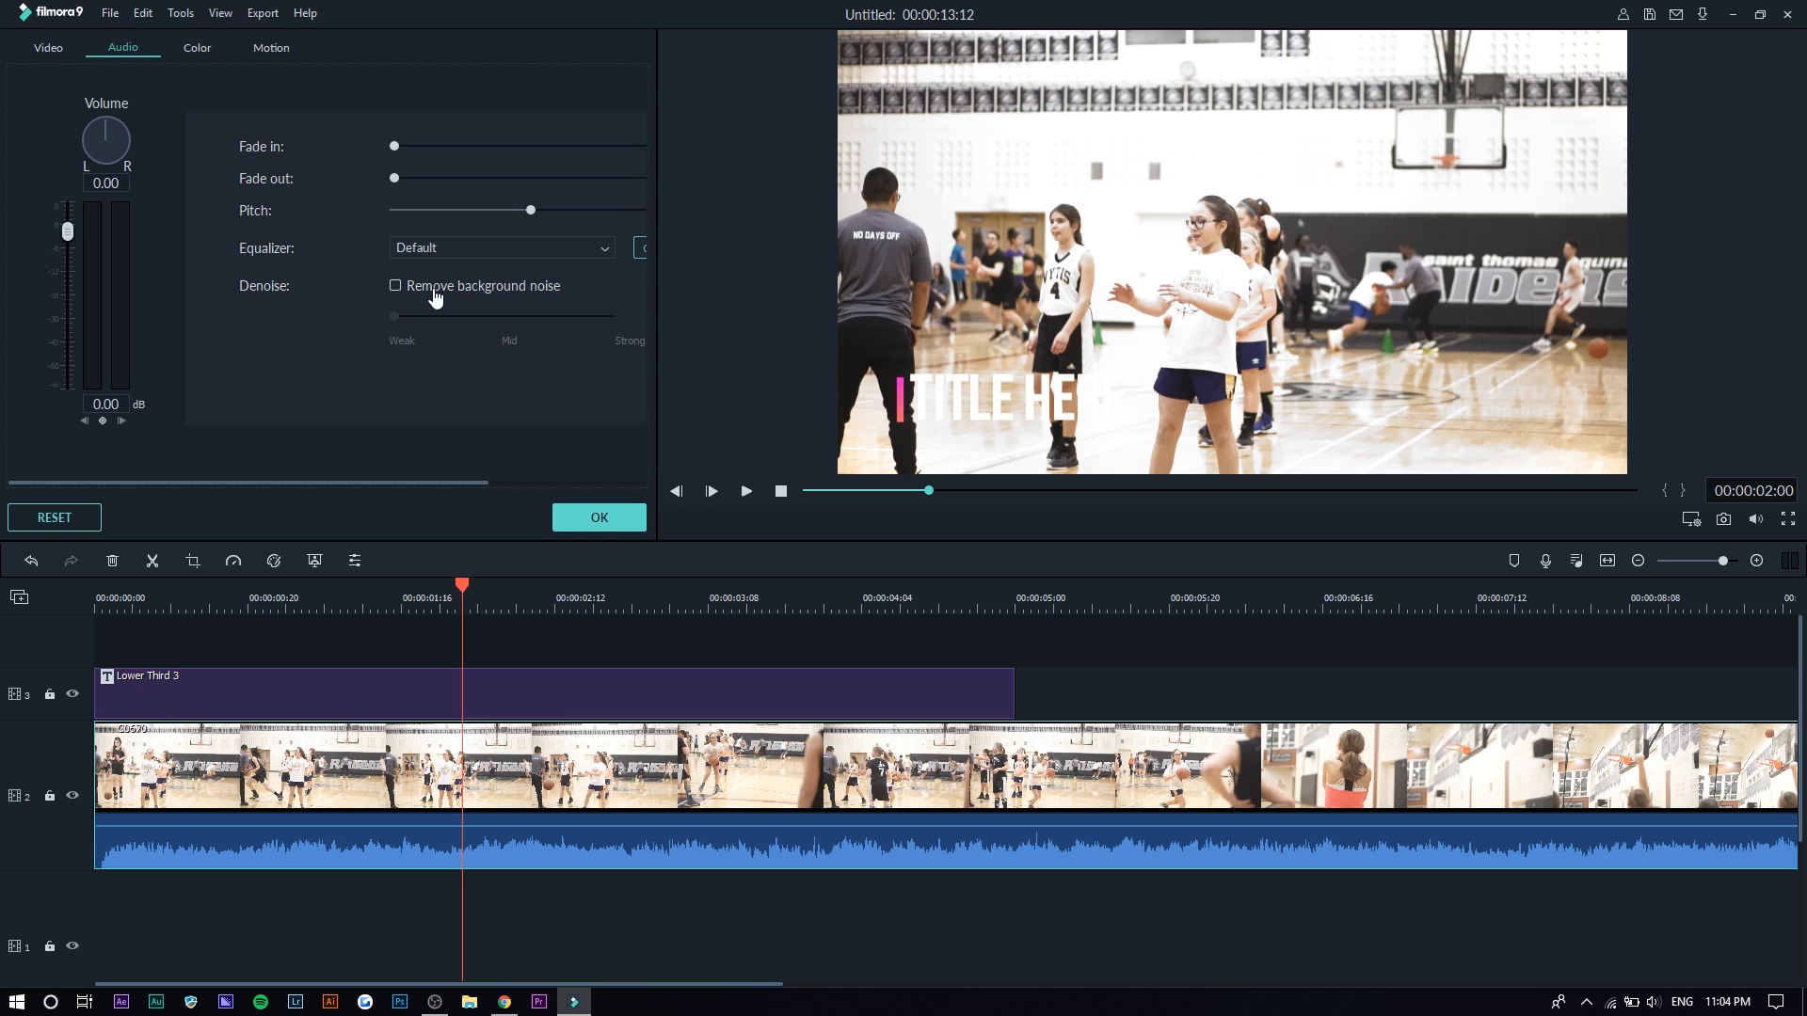
pyautogui.moveTo(446, 256)
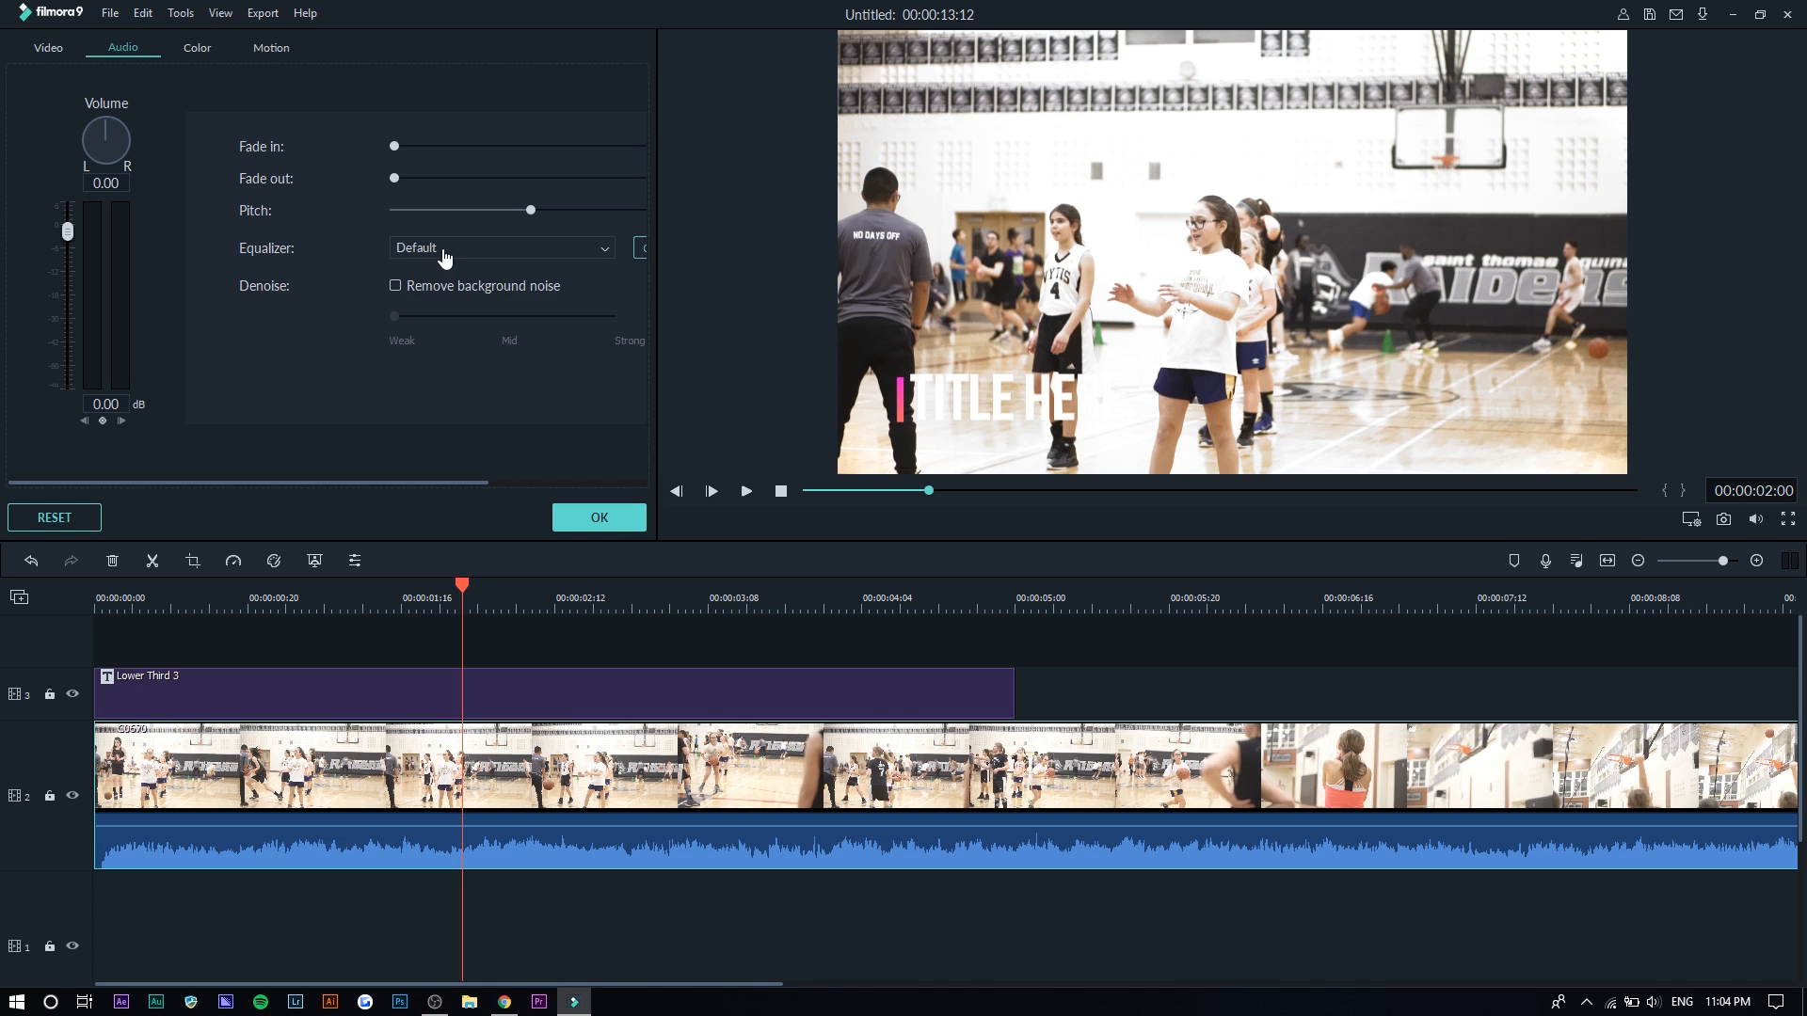